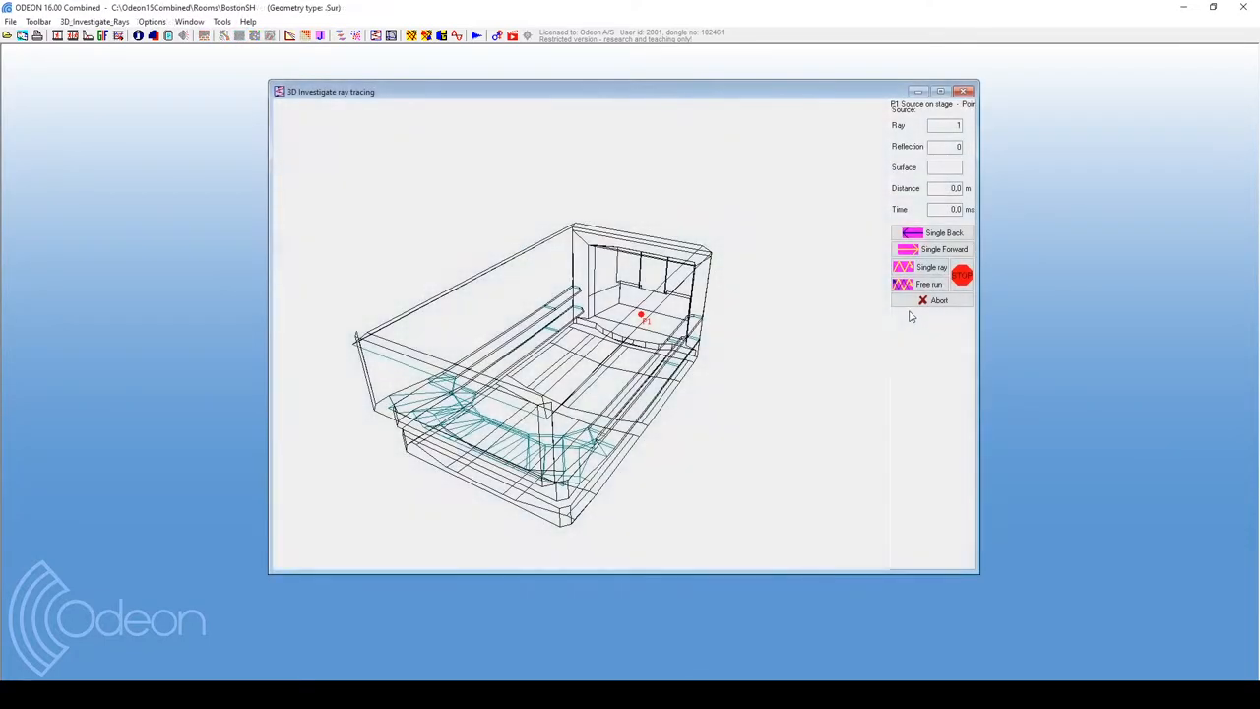
Close the ray tracing and Single Point response windows, then close the room with Close All
left_click(931, 284)
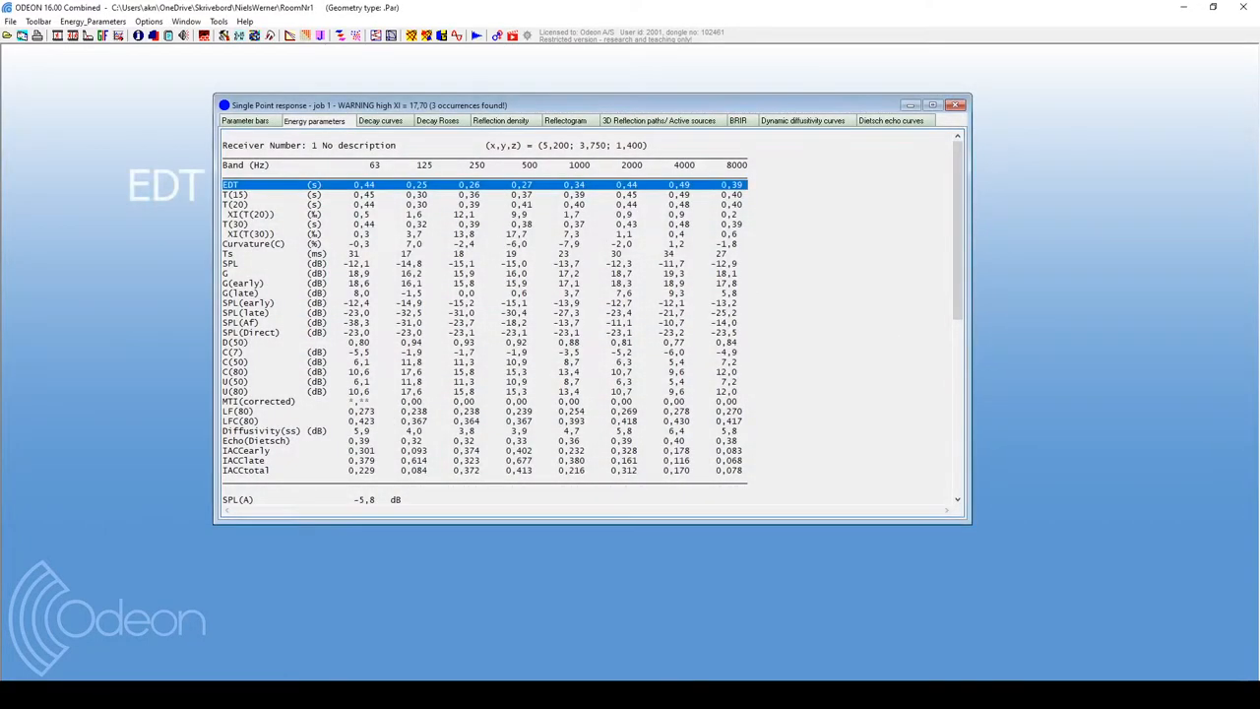
left_click(237, 371)
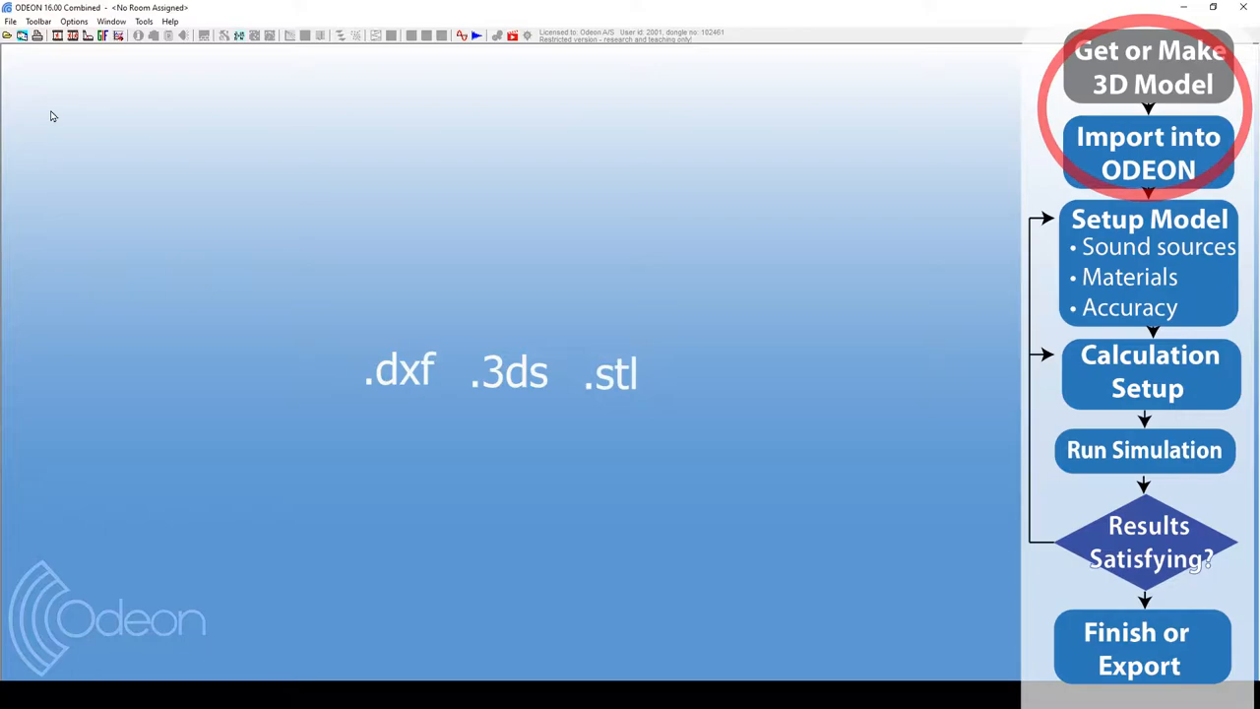
Import the ElmiaDxfSample DXF drawing as a room, saving its .Par file and accepting the import settings
left_click(10, 21)
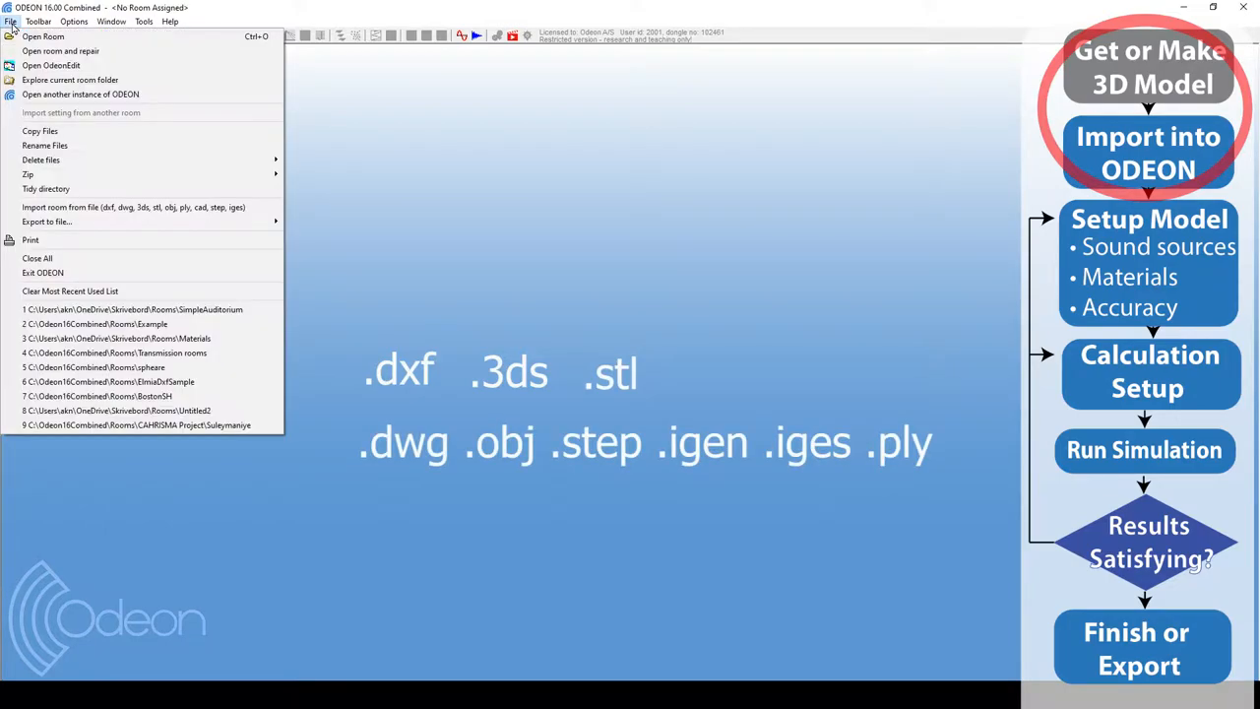
left_click(133, 207)
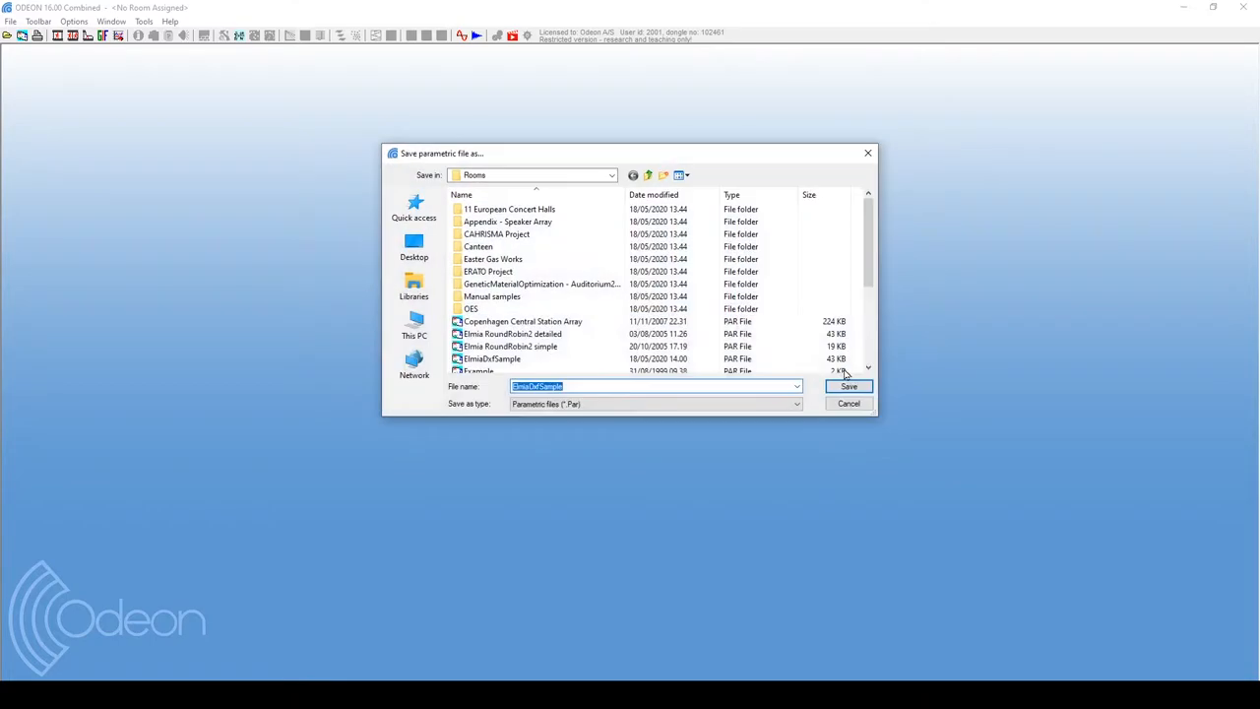
left_click(849, 386)
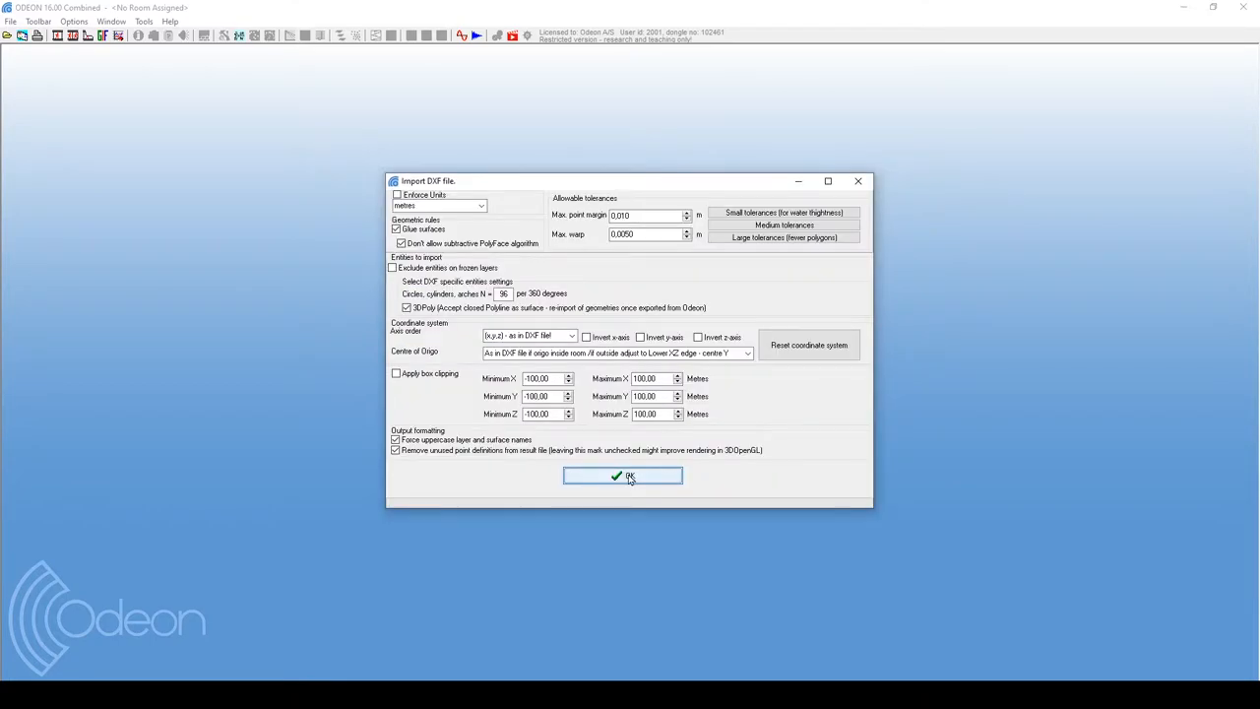
left_click(624, 476)
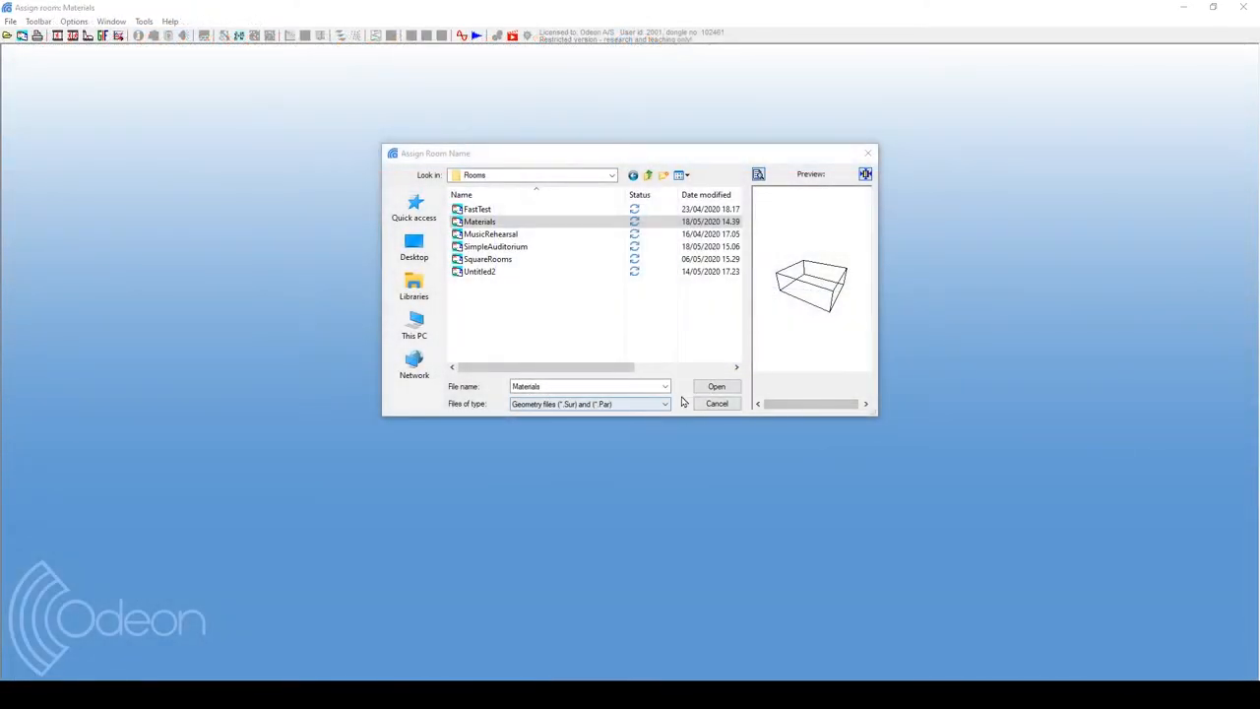
Select SimpleAuditorium in the Rooms2 folder and open it
left_click(716, 386)
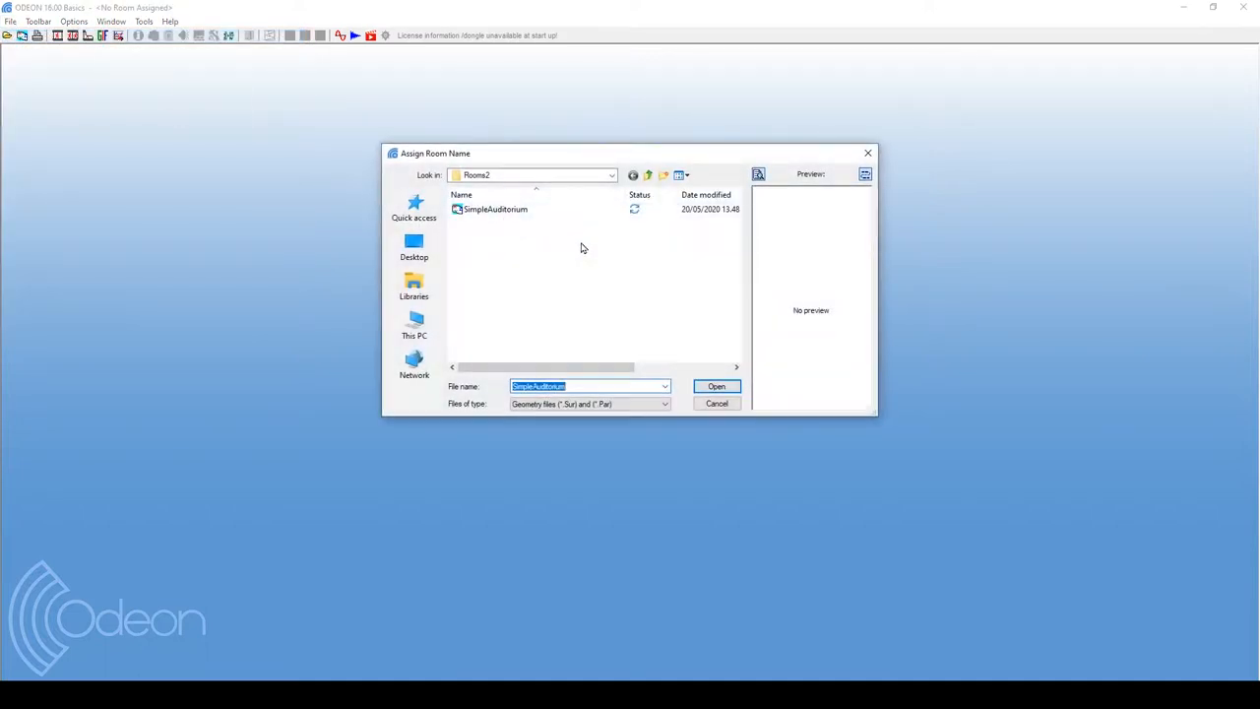
left_click(716, 386)
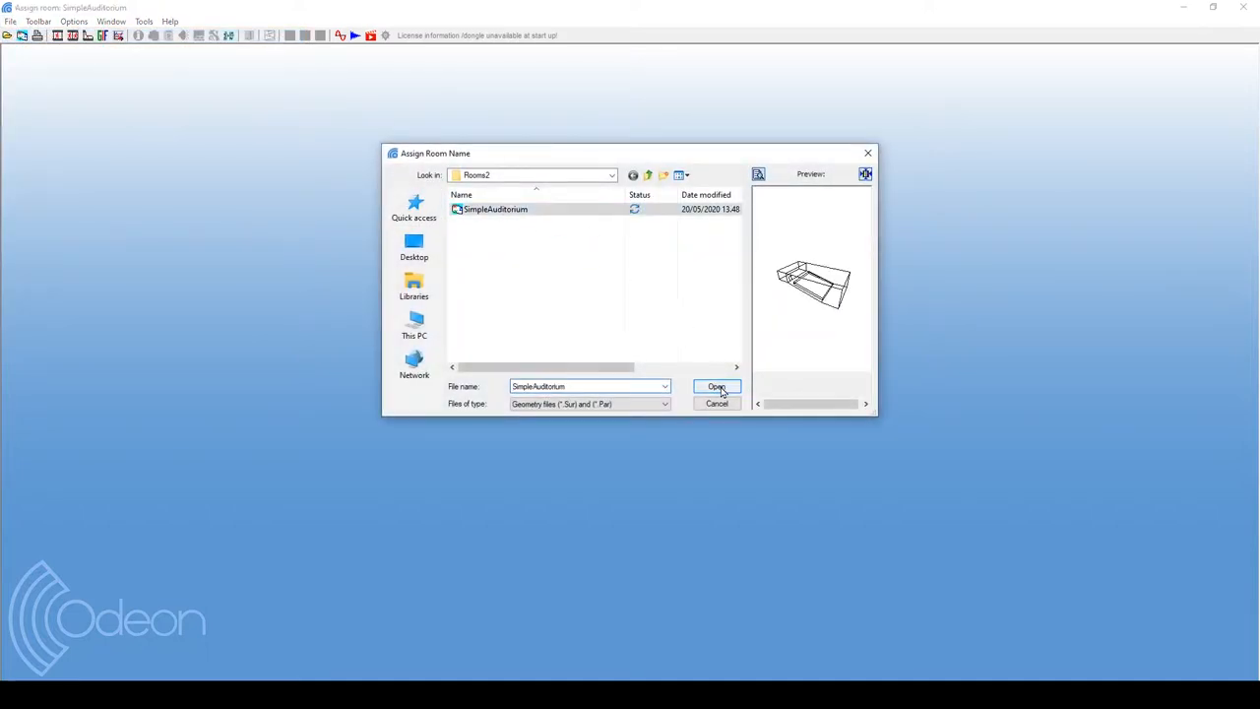
left_click(717, 387)
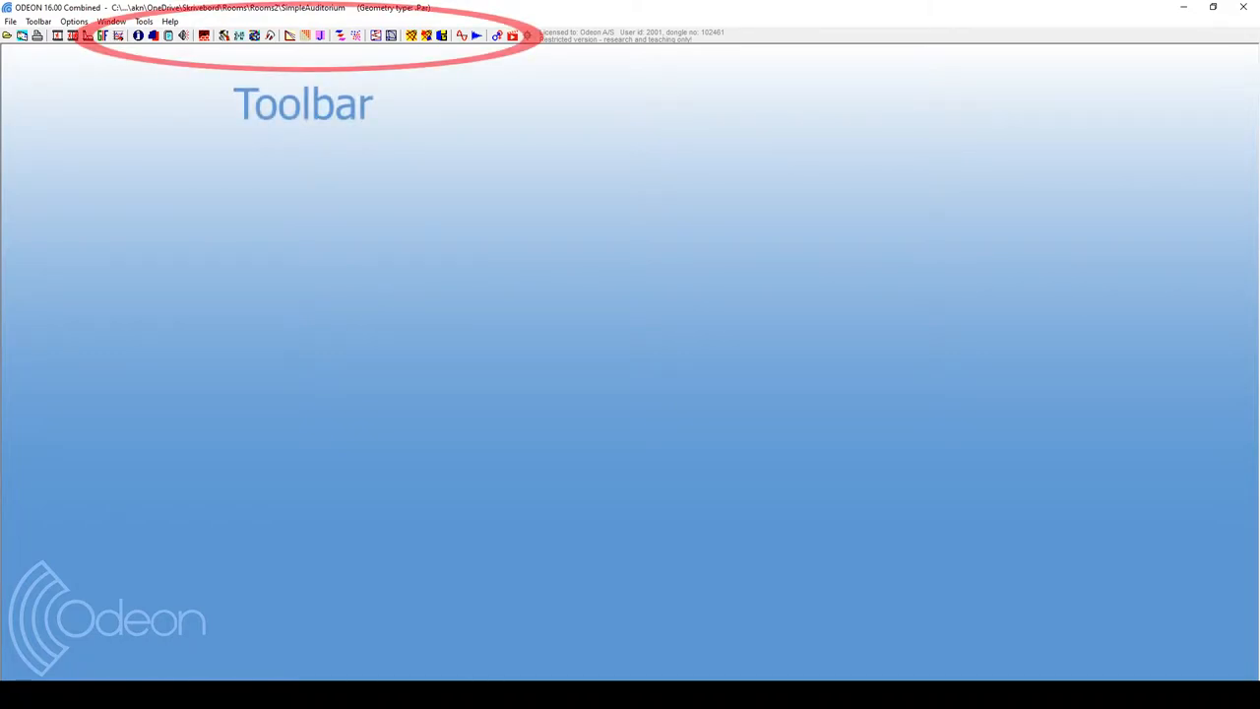
Bring up the Source-Receiver List alongside the 3D Edit Source Receiver view
left_click(42, 21)
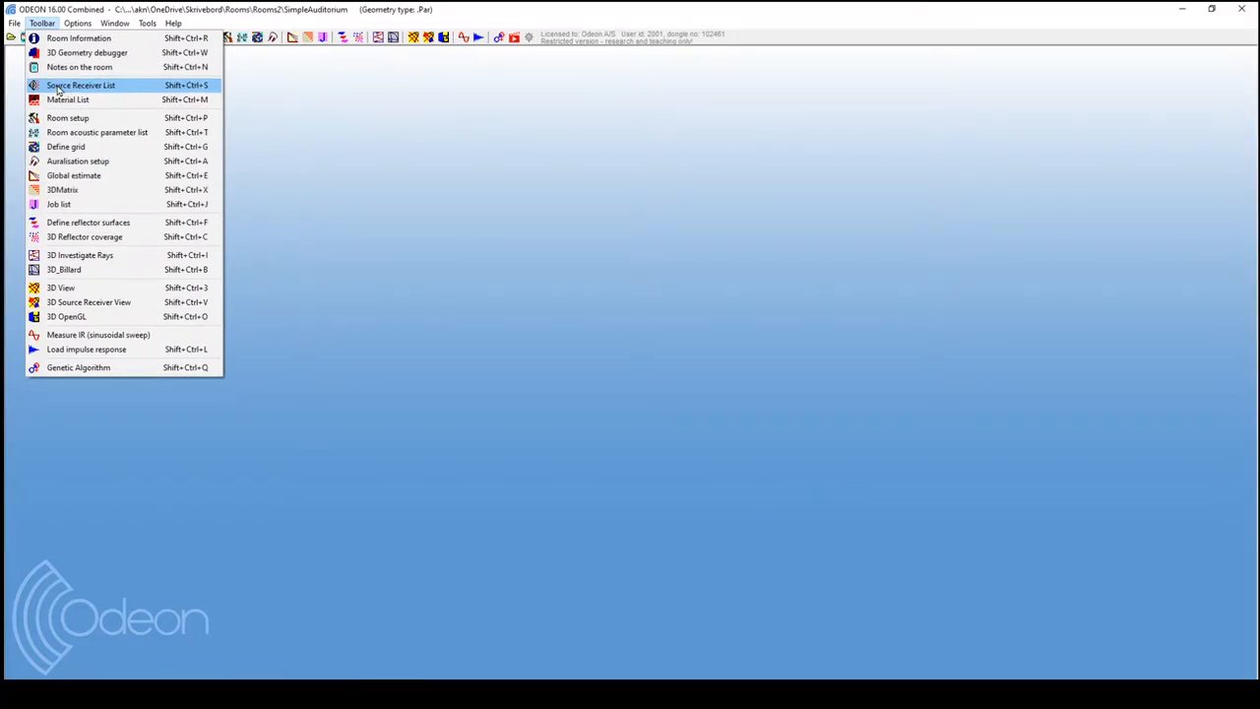
left_click(95, 85)
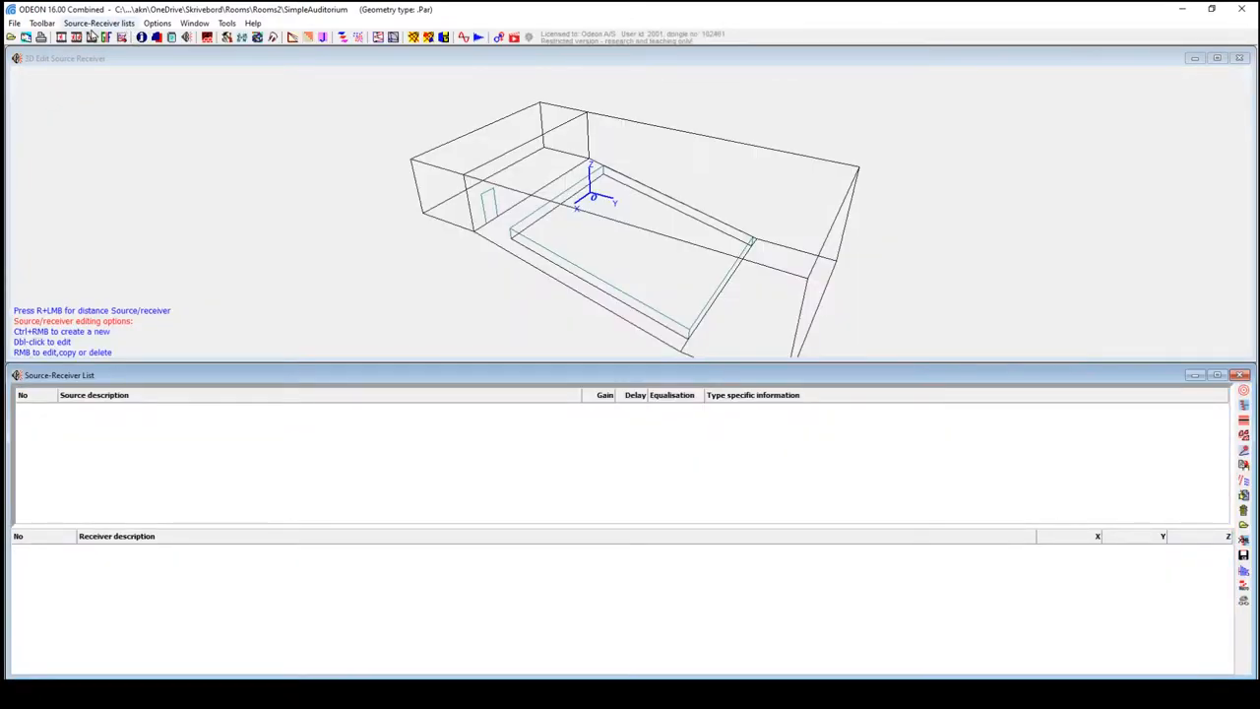
left_click(107, 22)
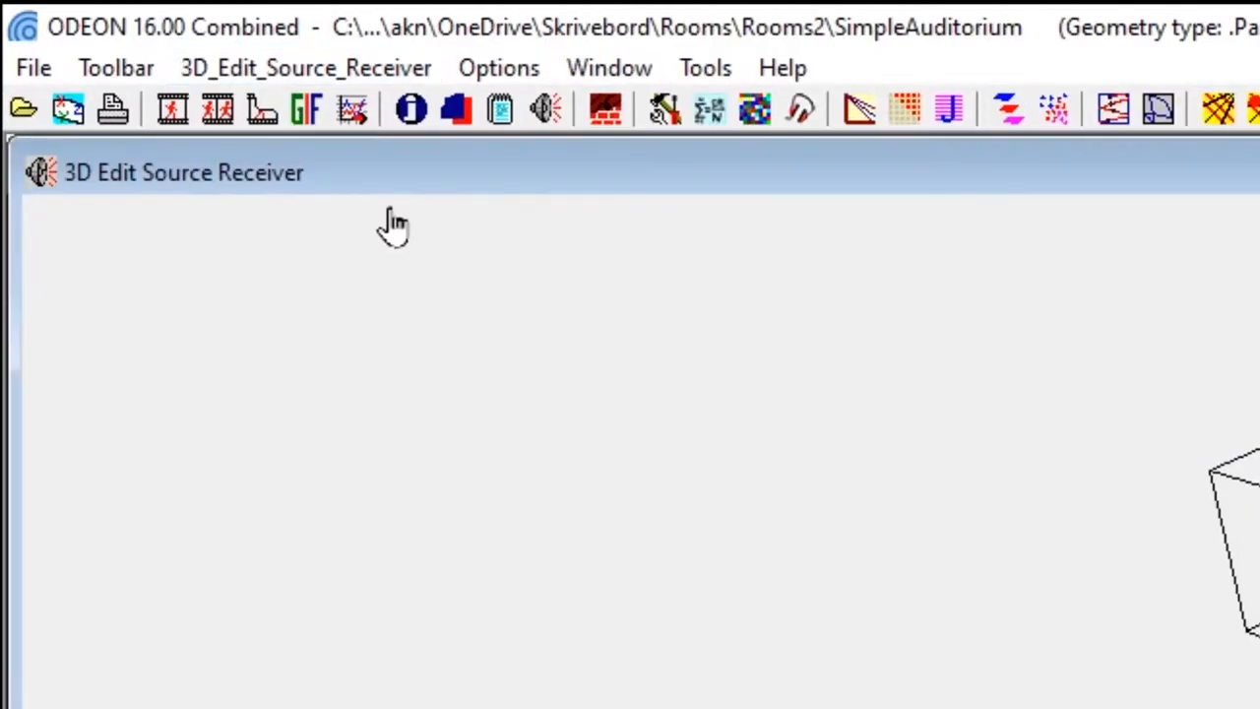
left_click(305, 66)
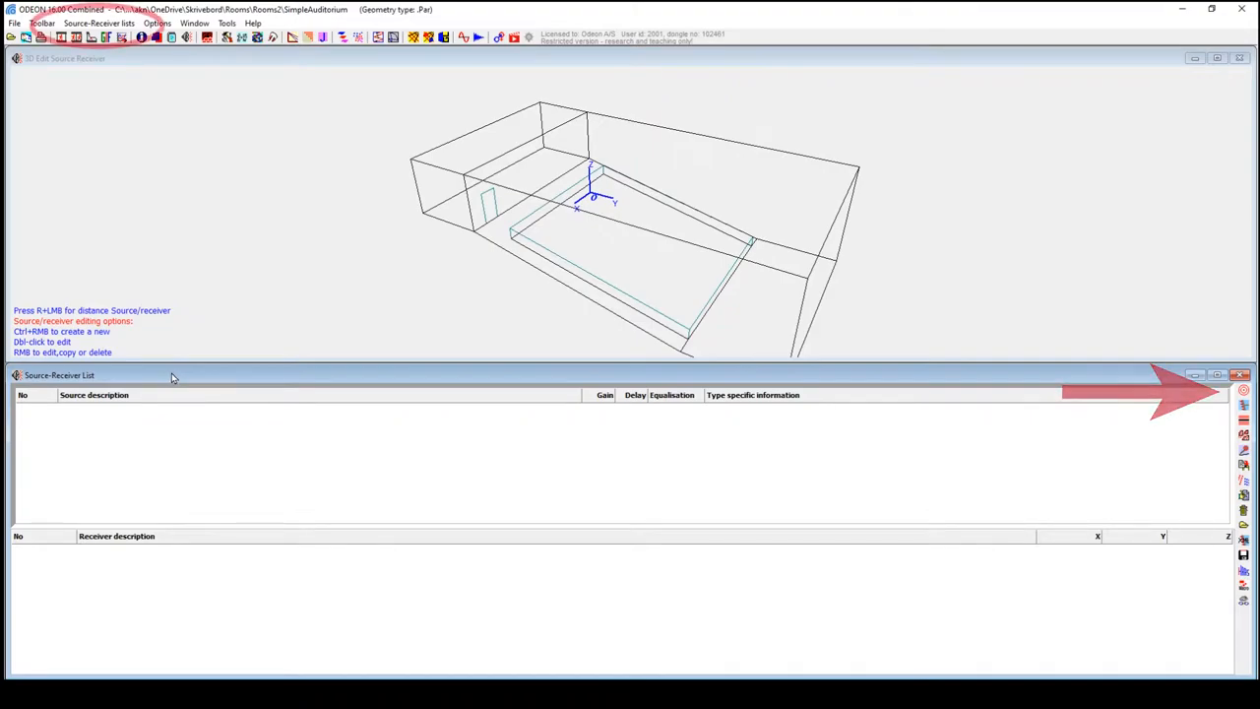
Create point source 1, 'Point source on podium floor', positioned at (5, 17, 2.1) m
left_click(98, 17)
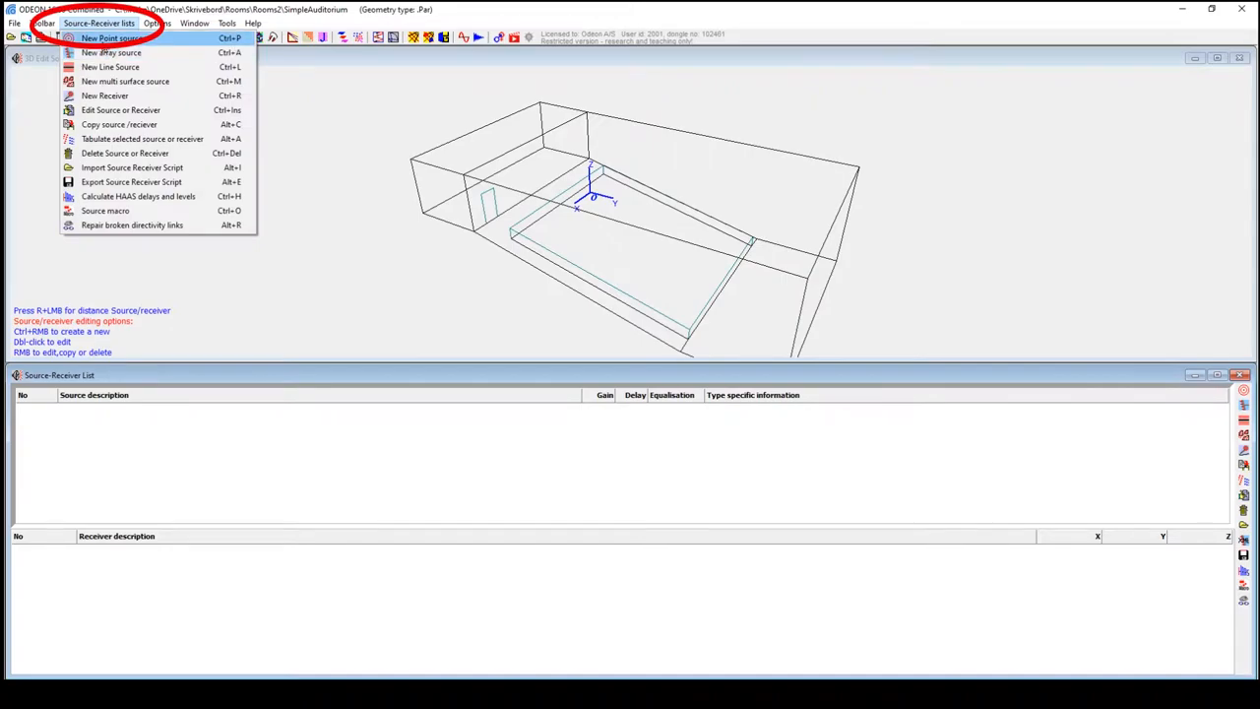
left_click(112, 36)
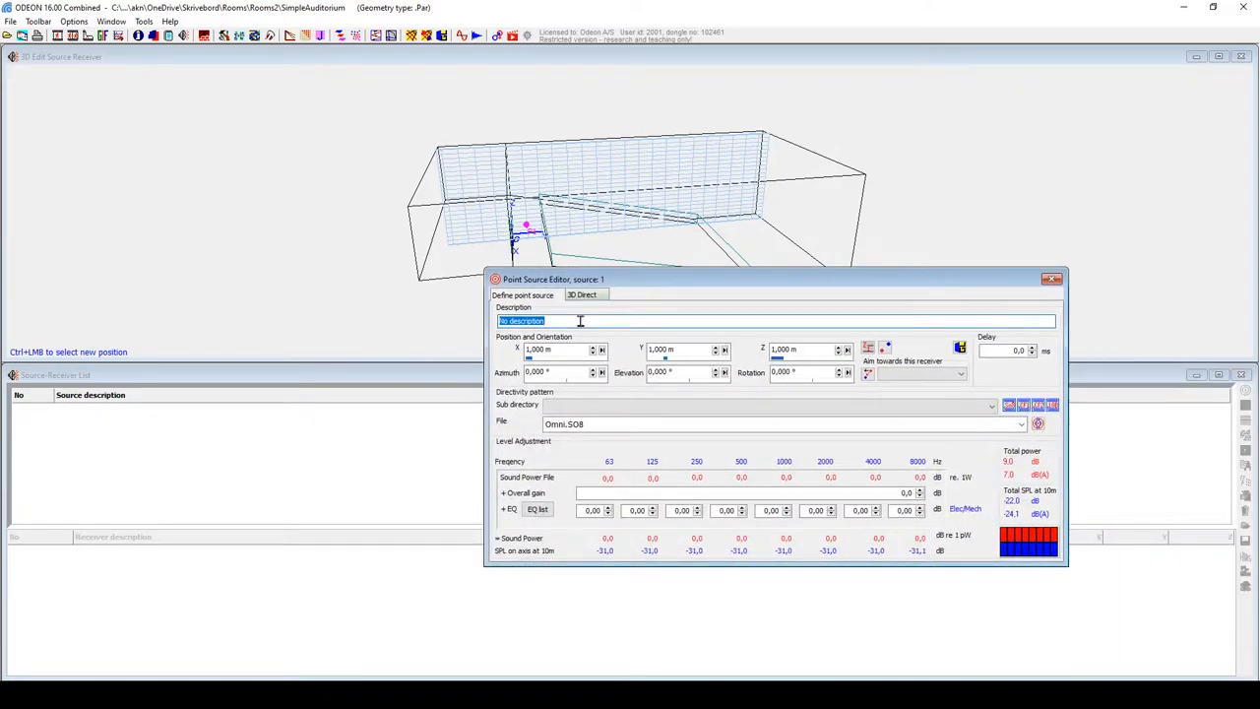
type("Point source on podium floor")
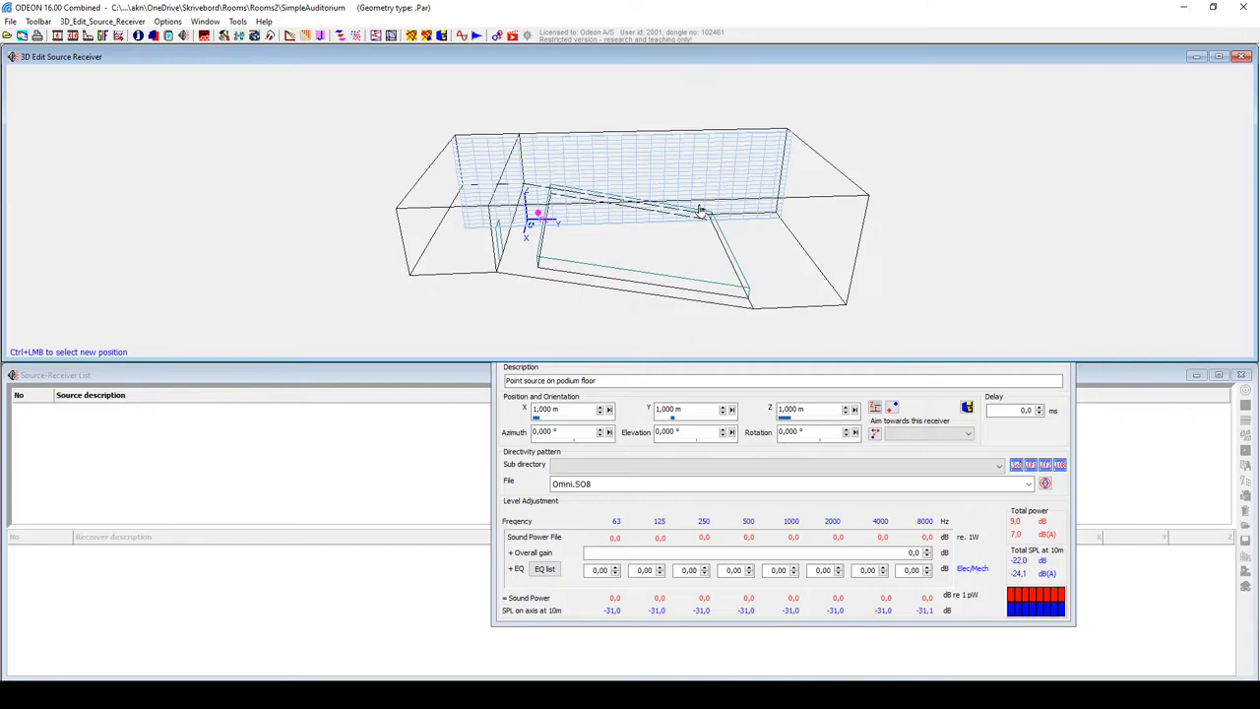
left_click_drag(700, 210, 749, 210)
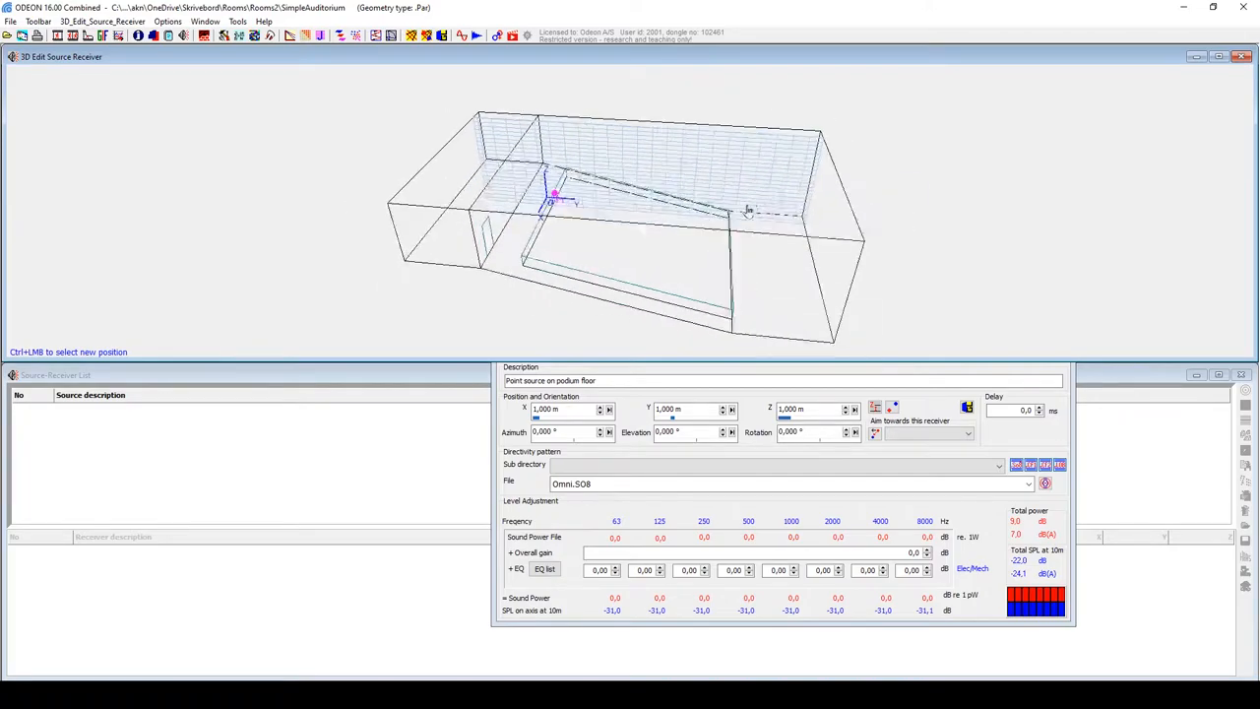
left_click_drag(749, 210, 705, 247)
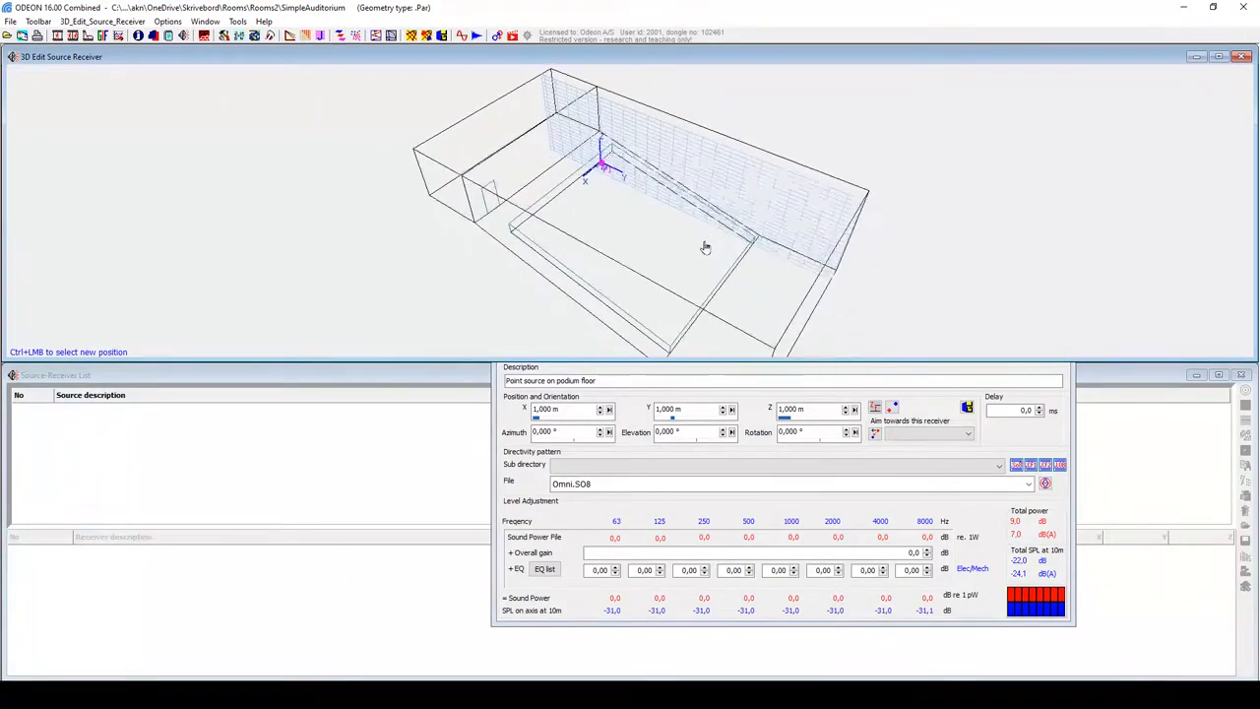
left_click(751, 303)
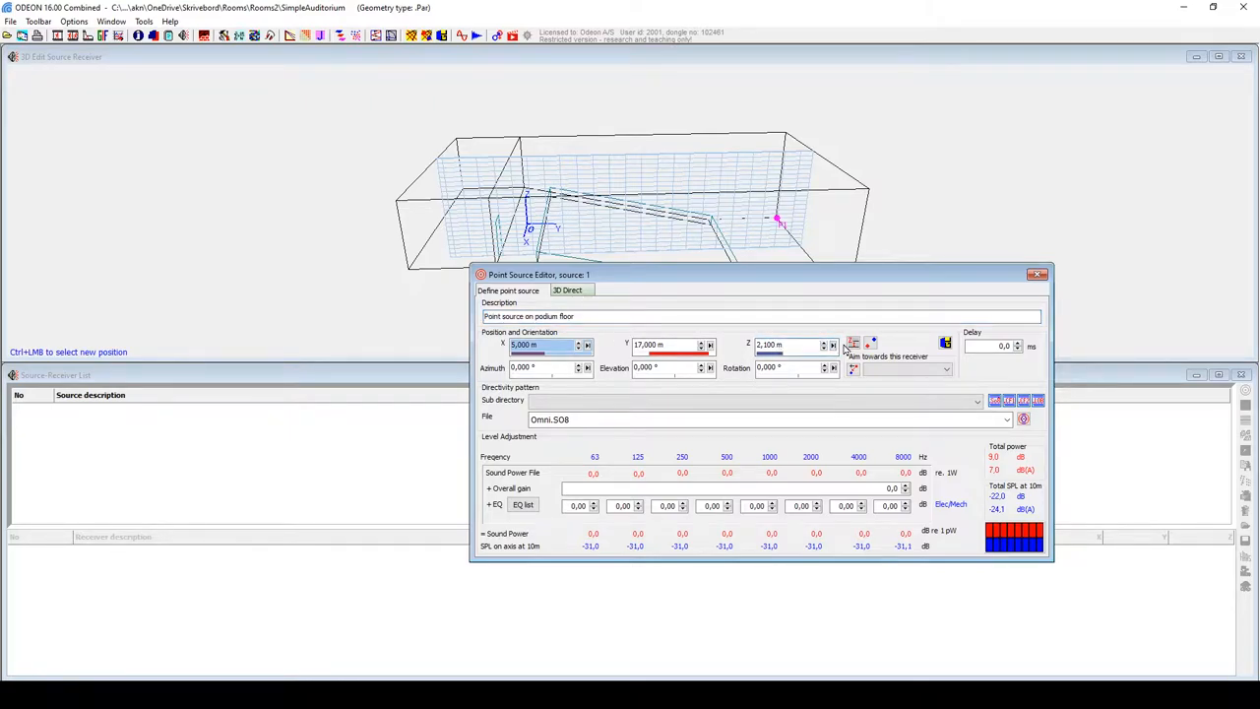
mouse_move(853, 343)
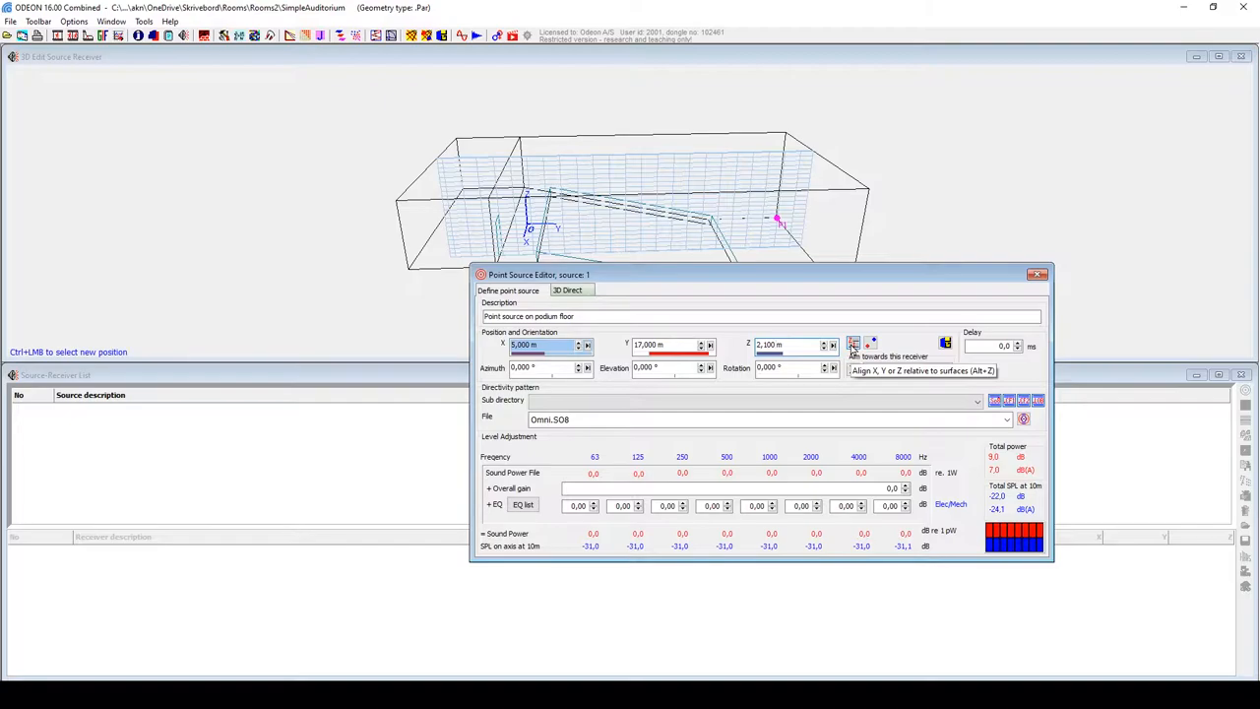
Align the source height to the surface, check the Omni.SO8 directivity balloon, and keep the source
left_click(852, 342)
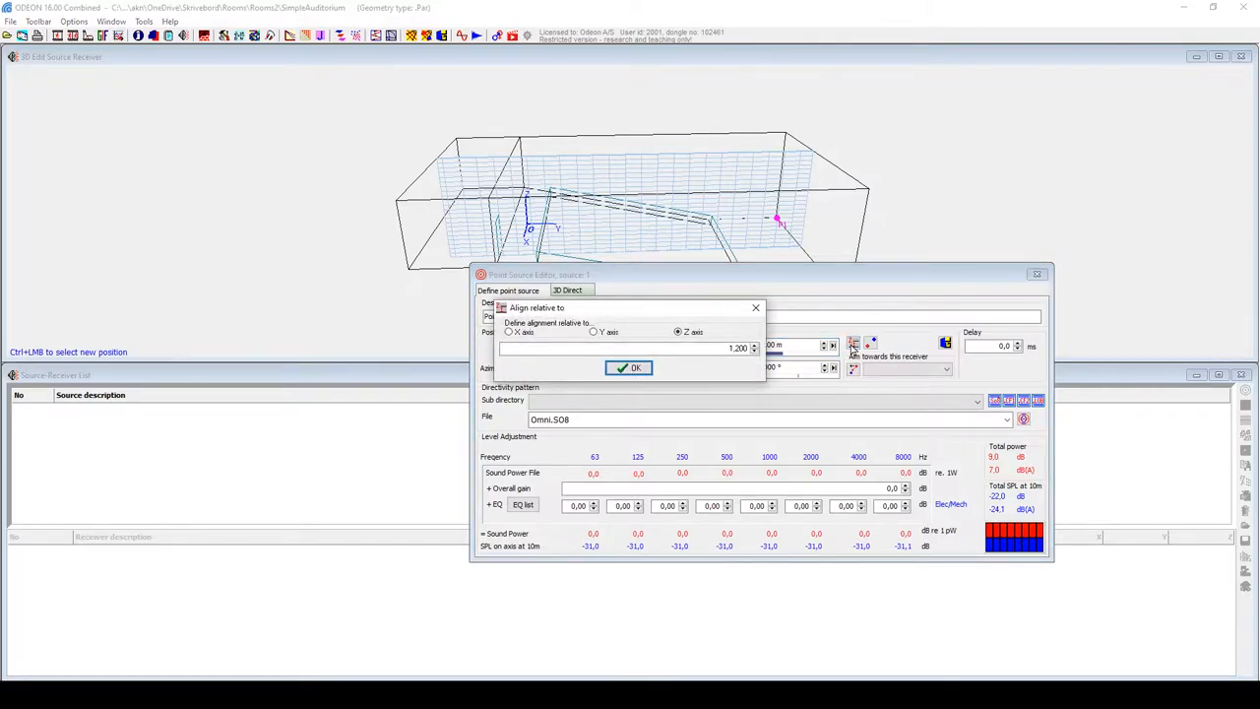
left_click(629, 367)
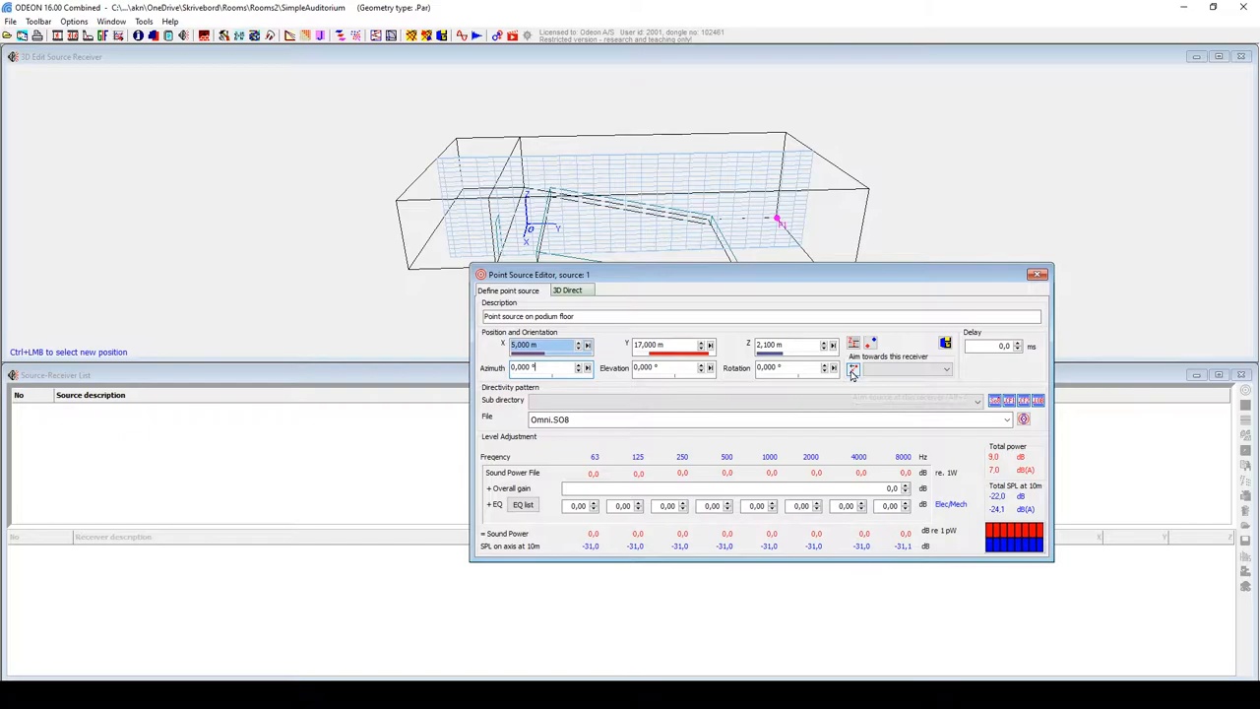
mouse_move(853, 370)
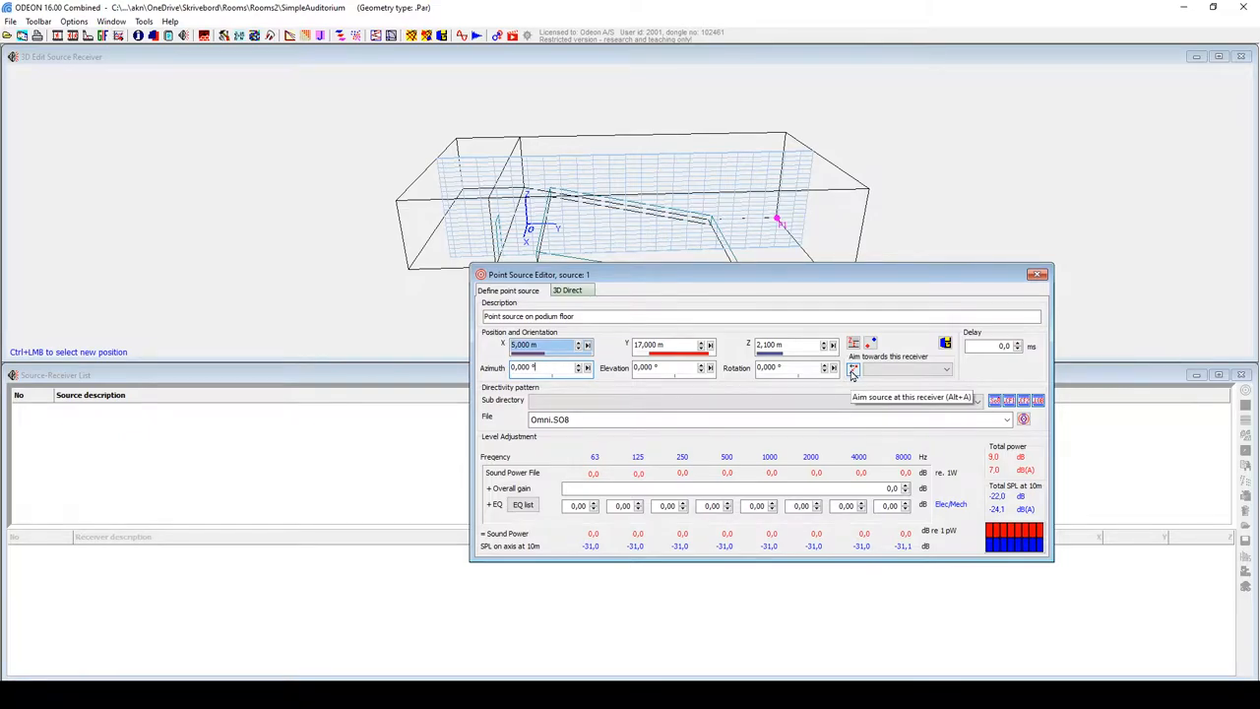
left_click(763, 419)
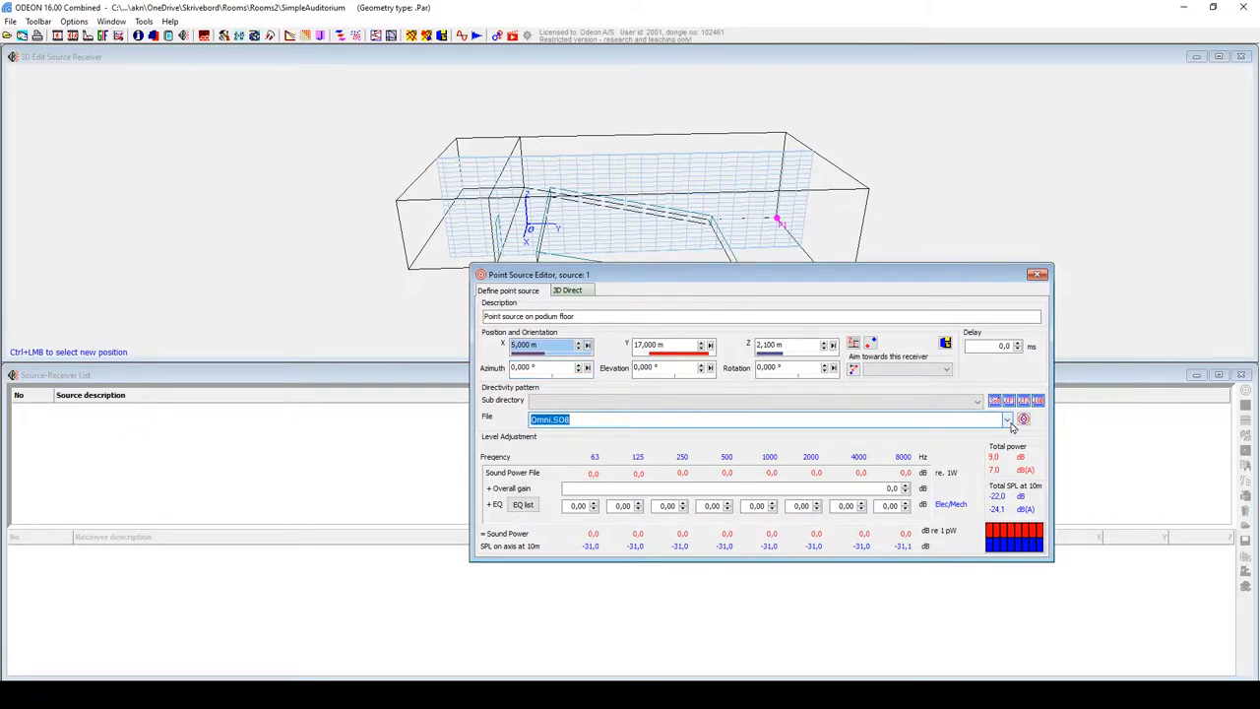
left_click(1007, 419)
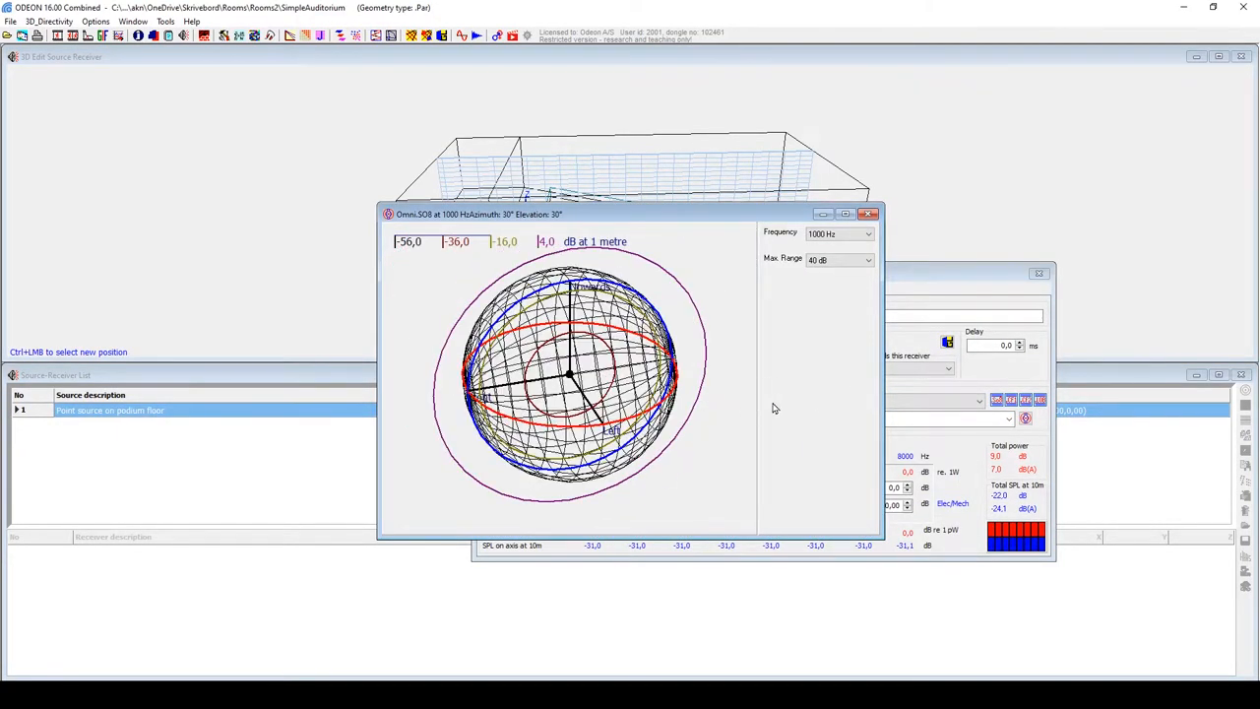
left_click(868, 213)
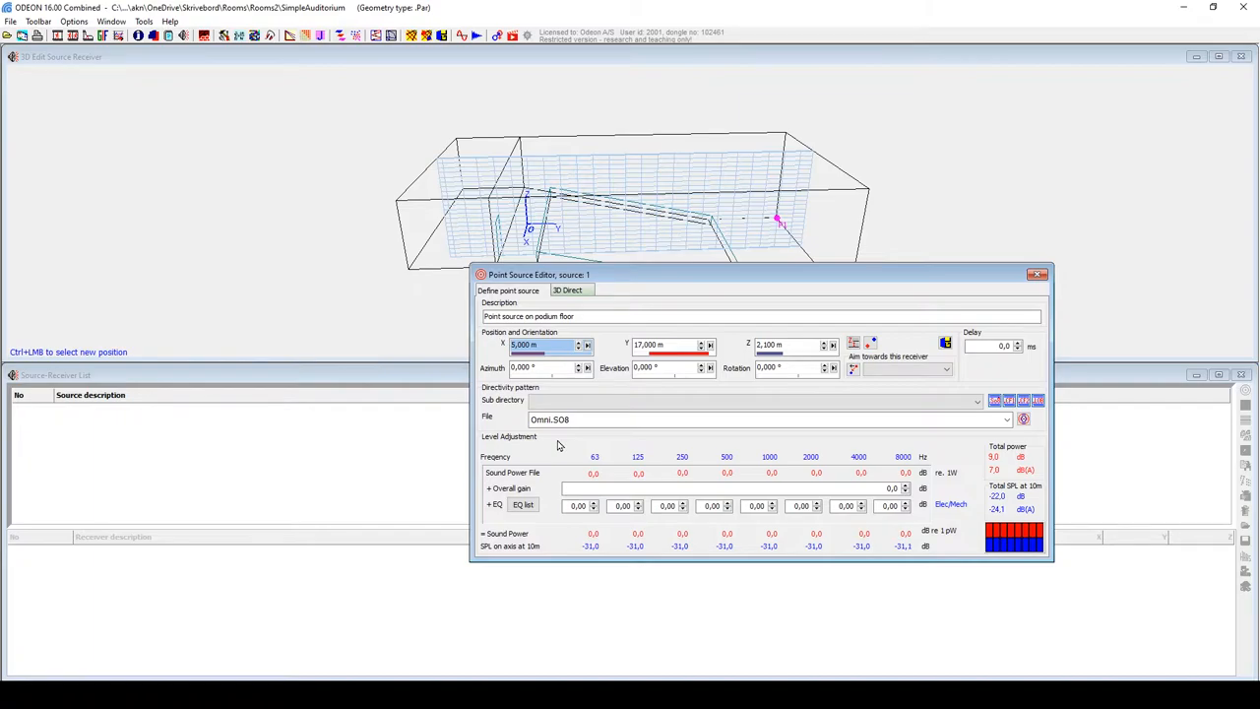
left_click(1037, 277)
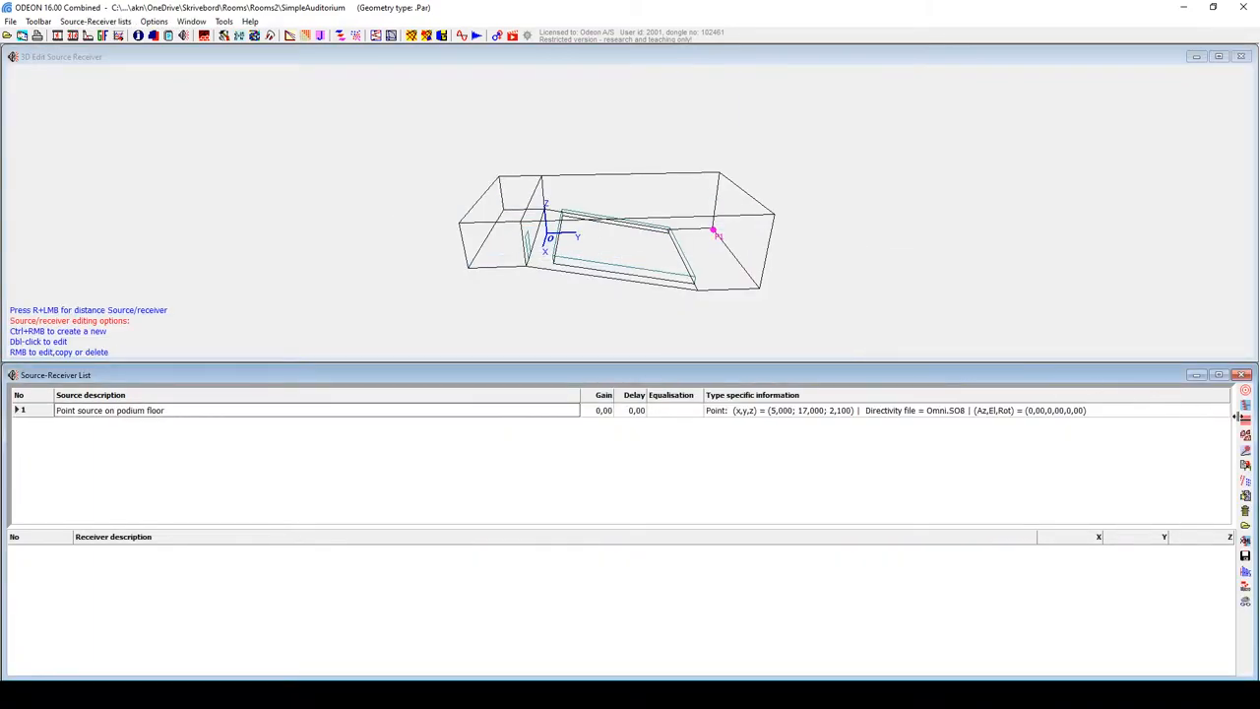
mouse_move(1246, 392)
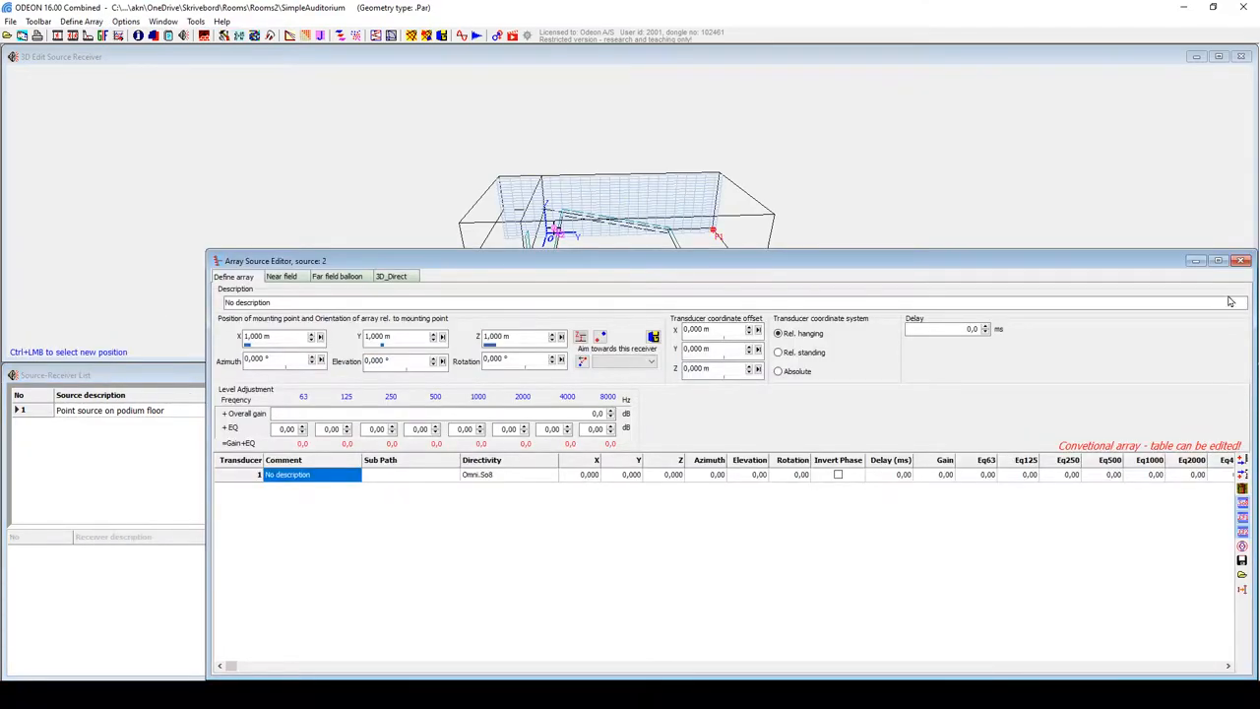
Add array source 2 and a line source, closing the line source editor
left_click(1239, 263)
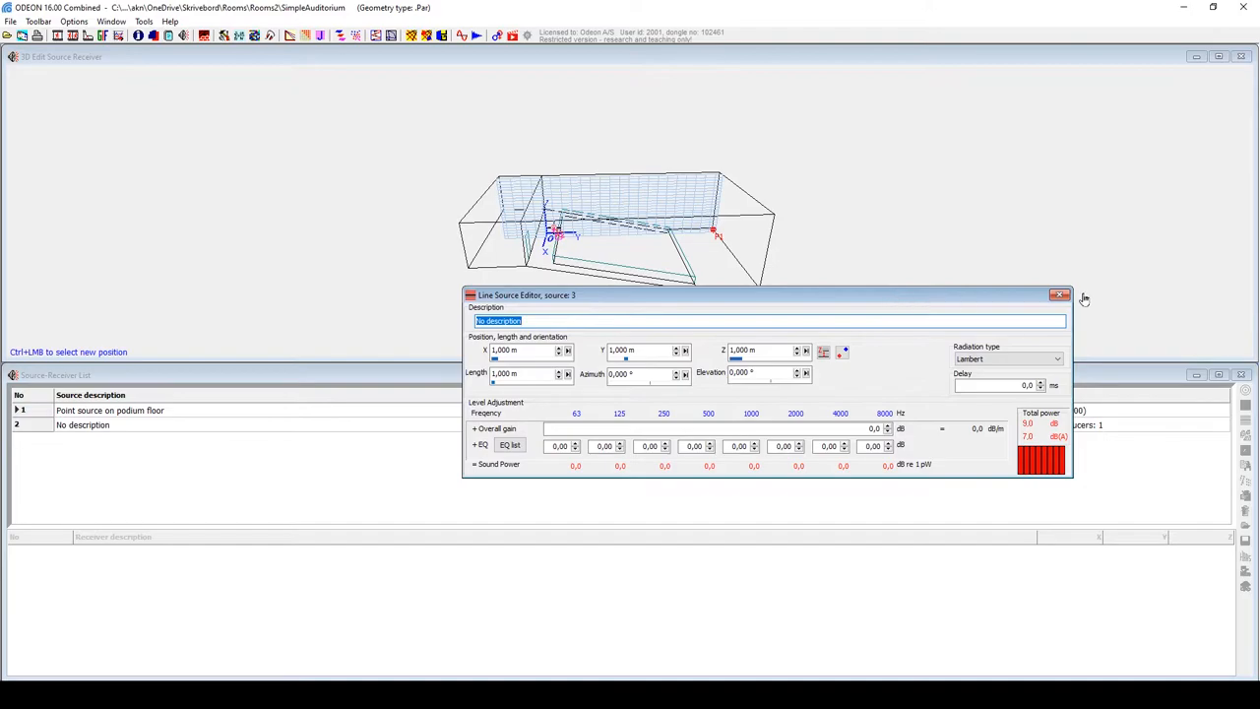
left_click(1060, 293)
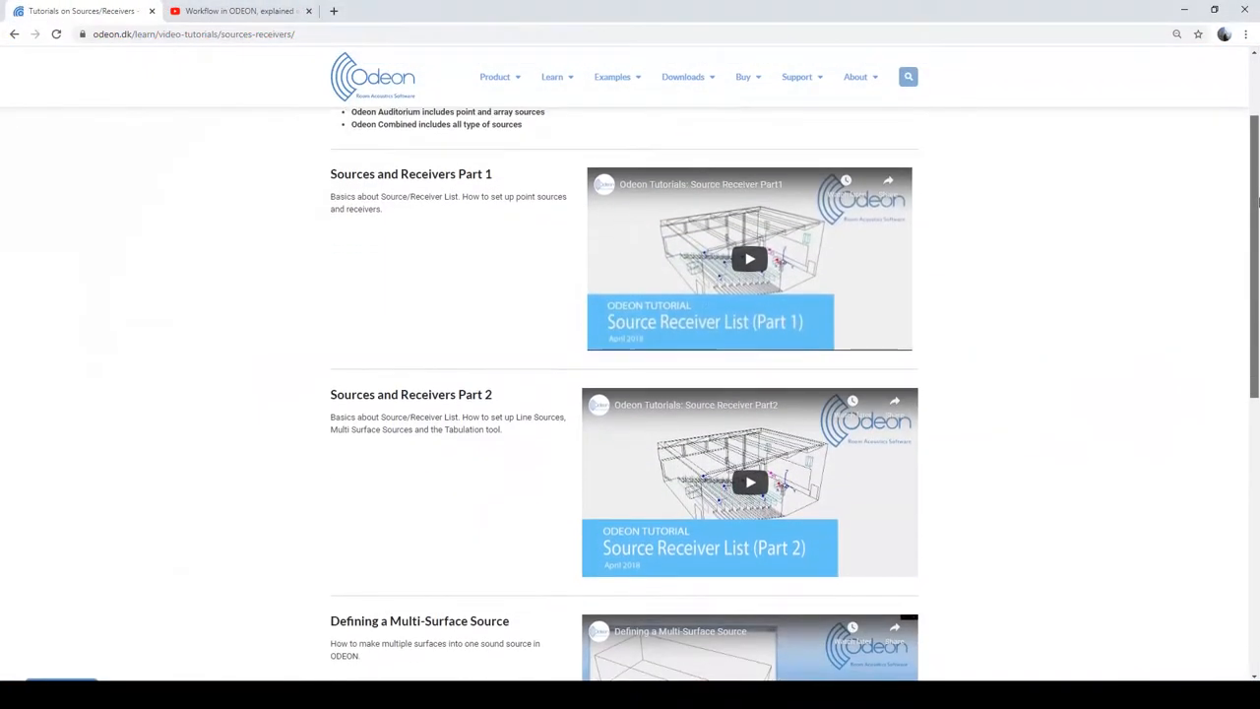
Scroll the Sources and Receivers tutorials page down to the Part 1 and Part 2 videos
scroll("down", 3)
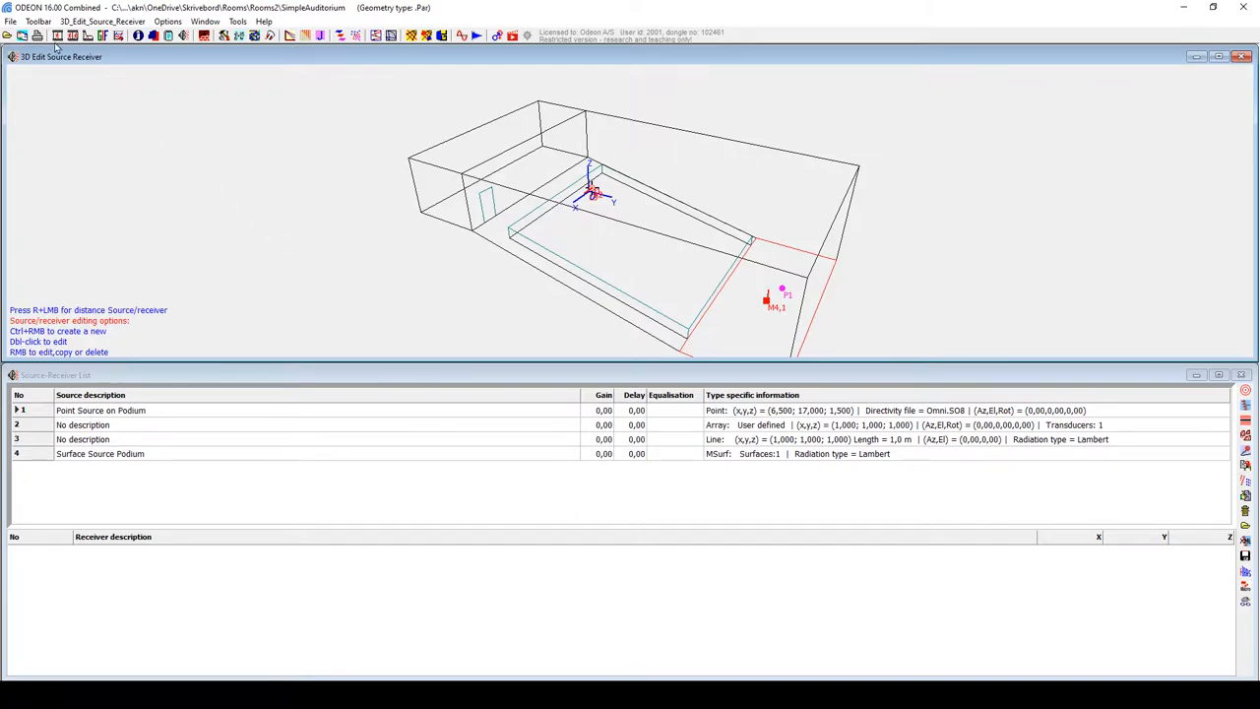
Open the material list and search the material library for 'Lino'
left_click(37, 22)
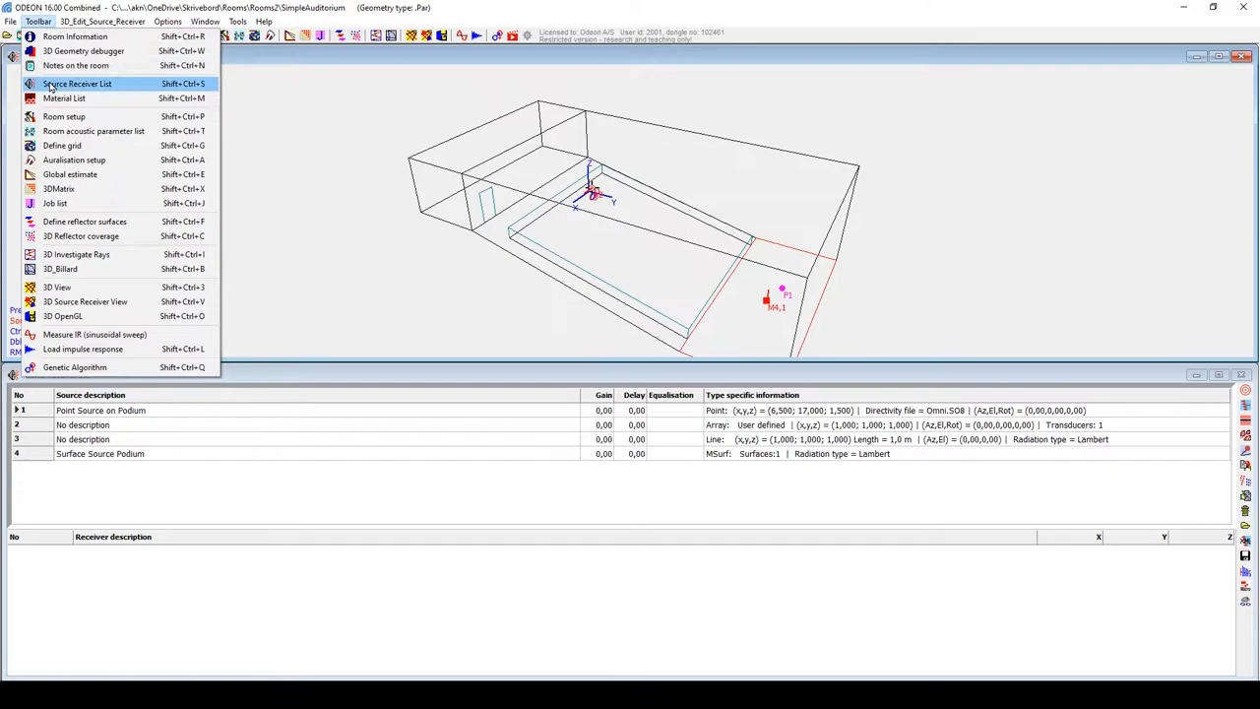
left_click(80, 102)
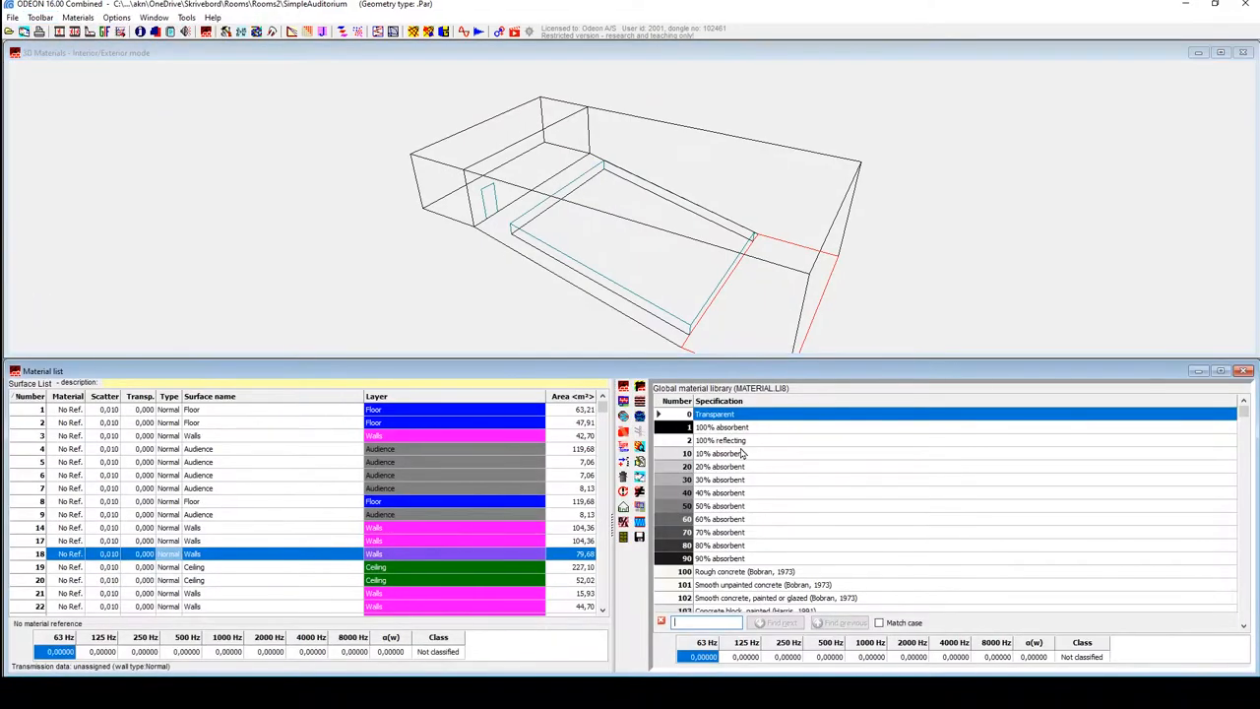
left_click(738, 453)
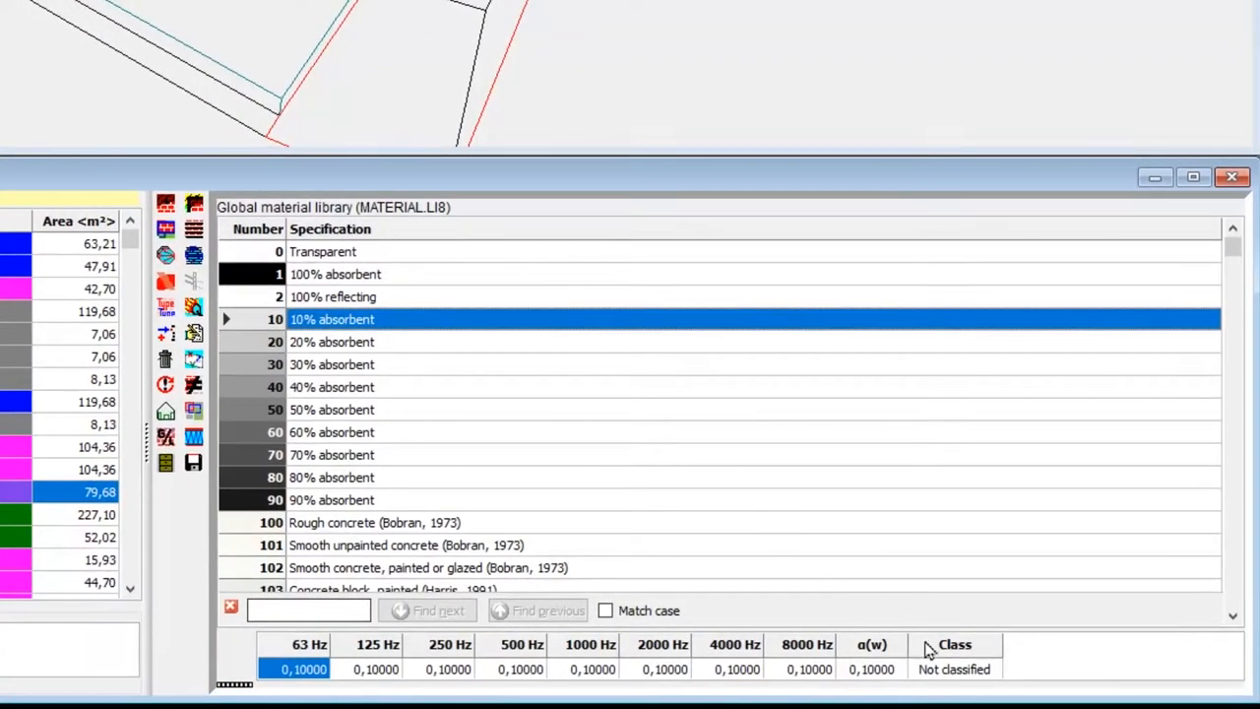
left_click(332, 410)
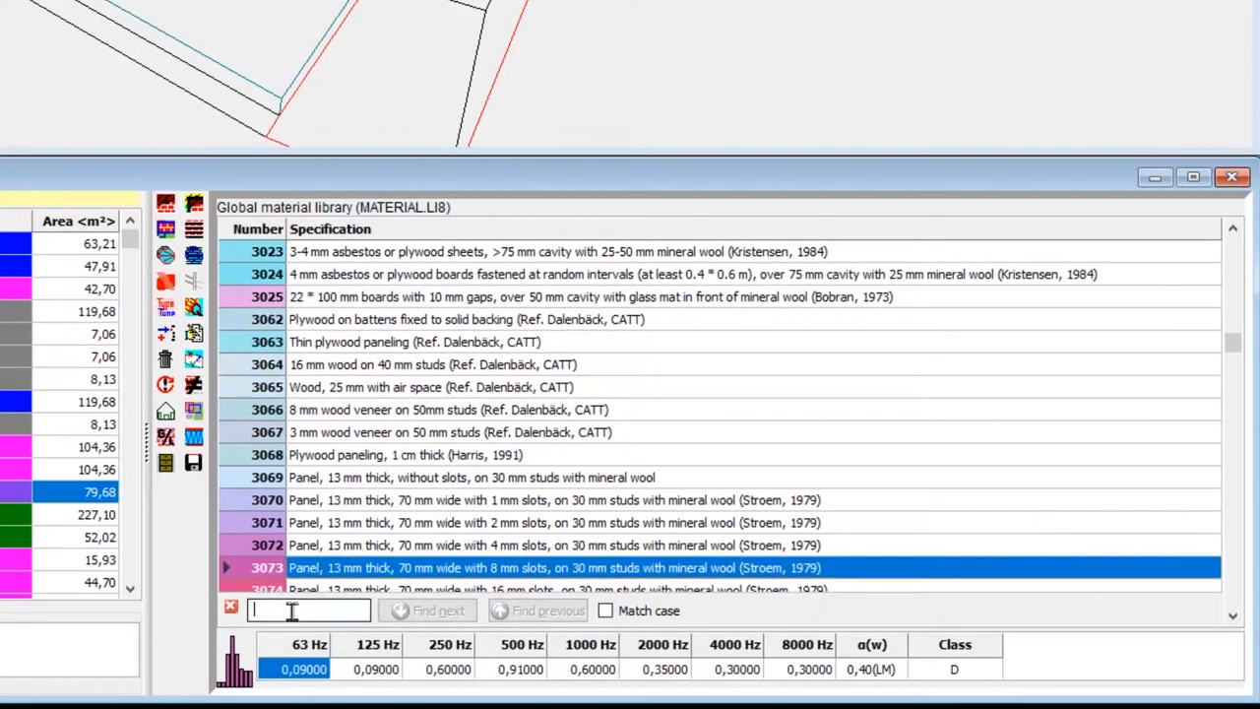
type("Lino")
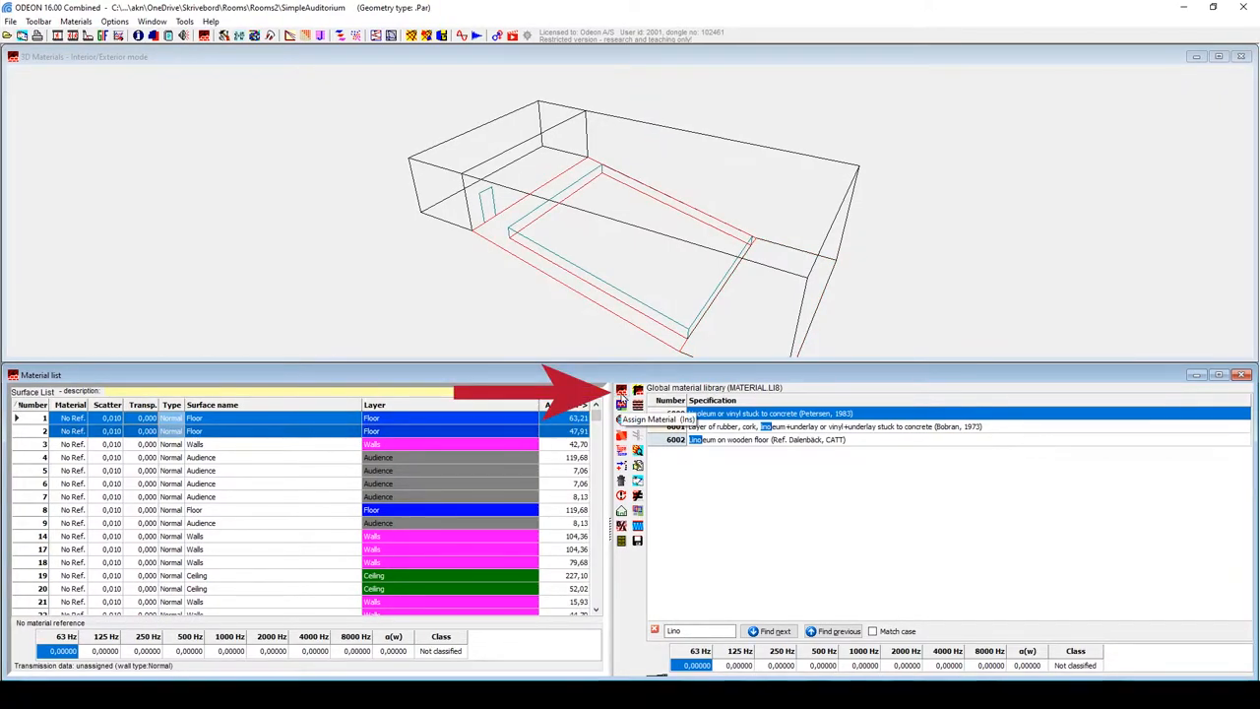
Assign linoleum material 6000 to floor surfaces 1 and 2 and sort surfaces by layer
left_click(79, 21)
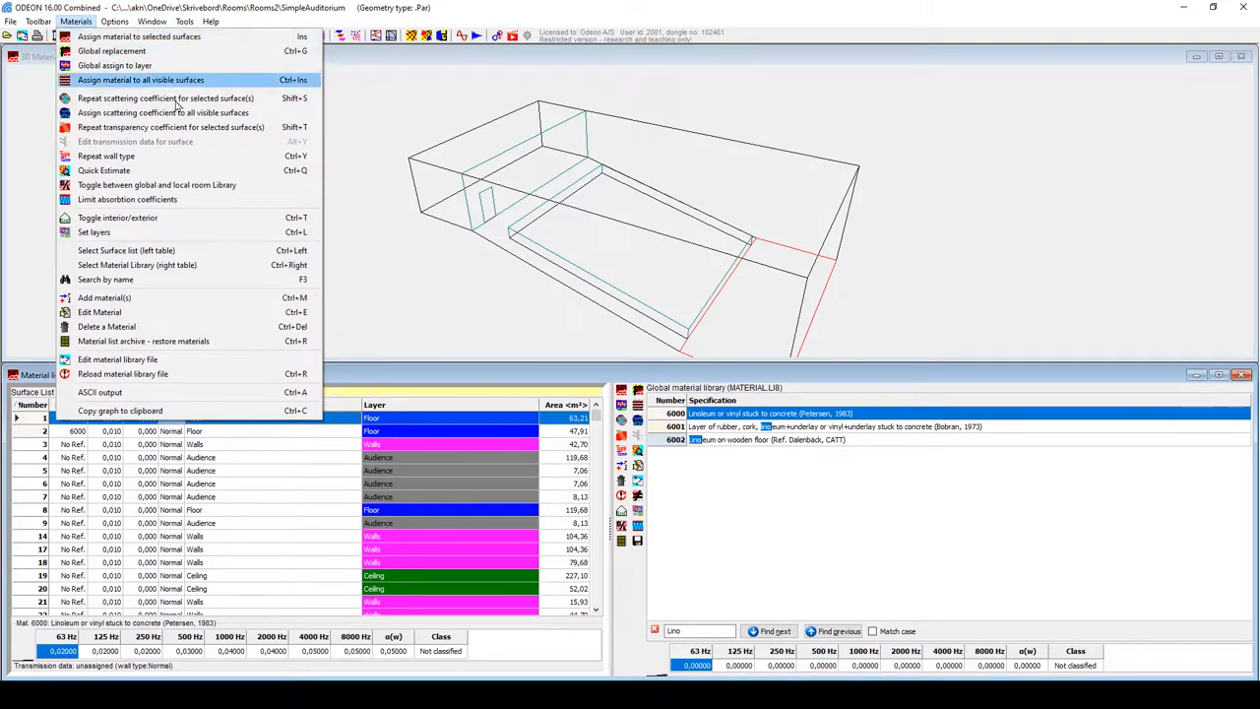
left_click(153, 80)
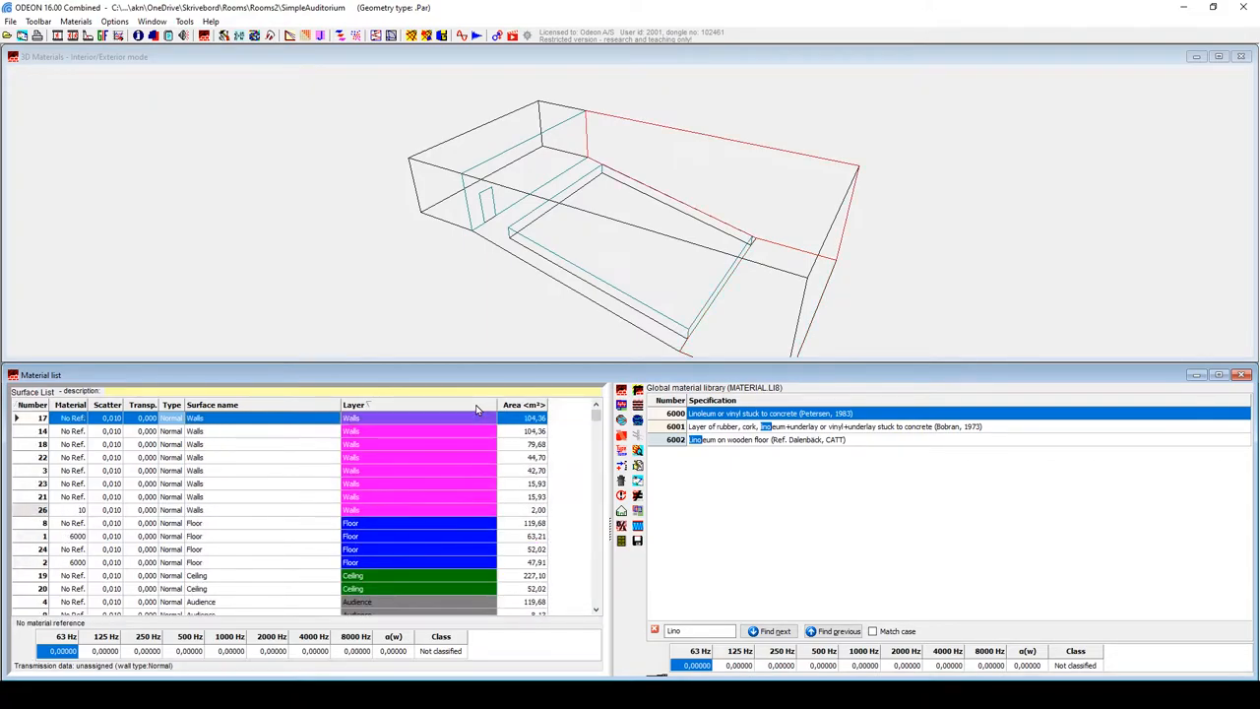
left_click(354, 405)
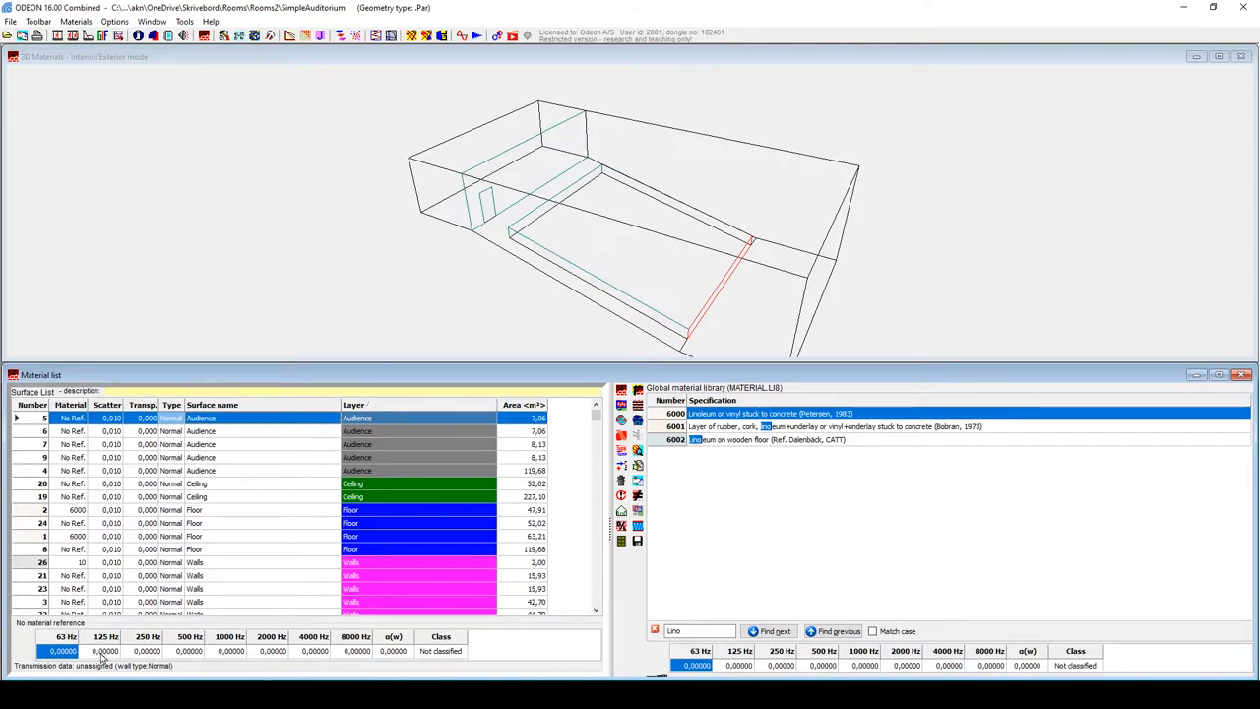
left_click(40, 510)
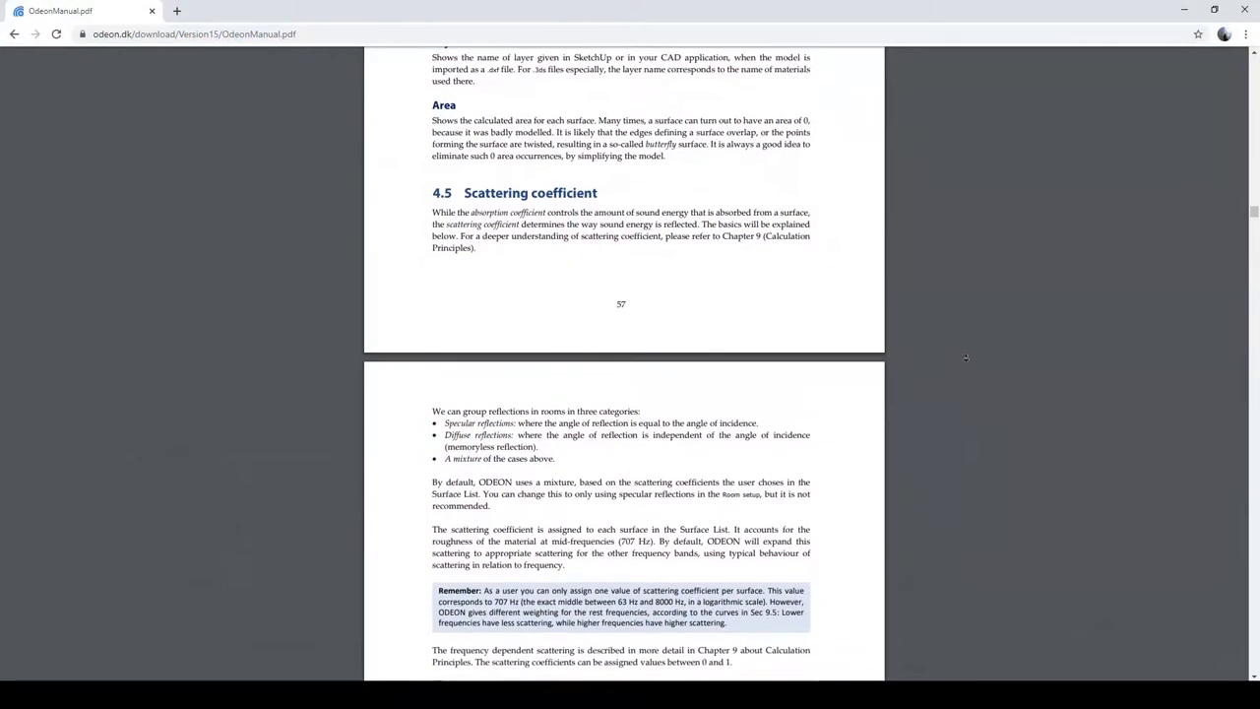
Scroll OdeonManual.pdf to section 4.5 Scattering coefficient
scroll("down", 3)
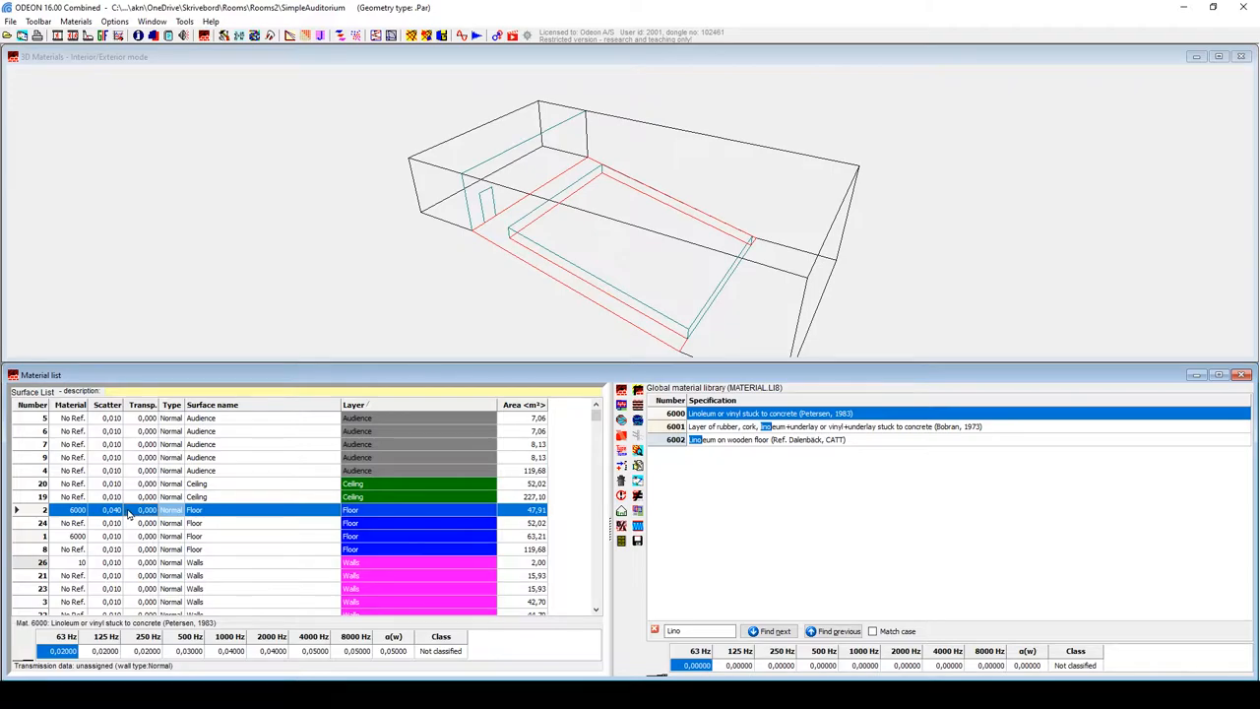
mouse_move(319, 532)
type("A")
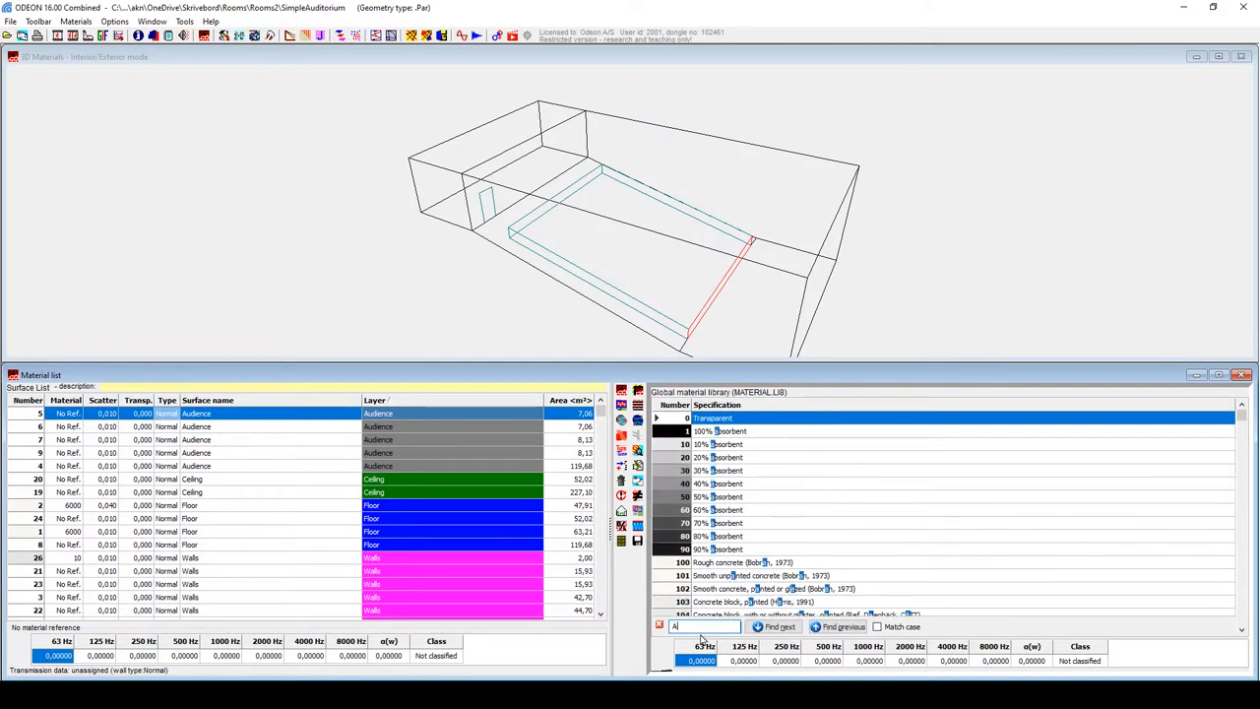
Search 'Audience' and give audience surfaces 4–9 material 11004 with 0.7 scattering
type("udience")
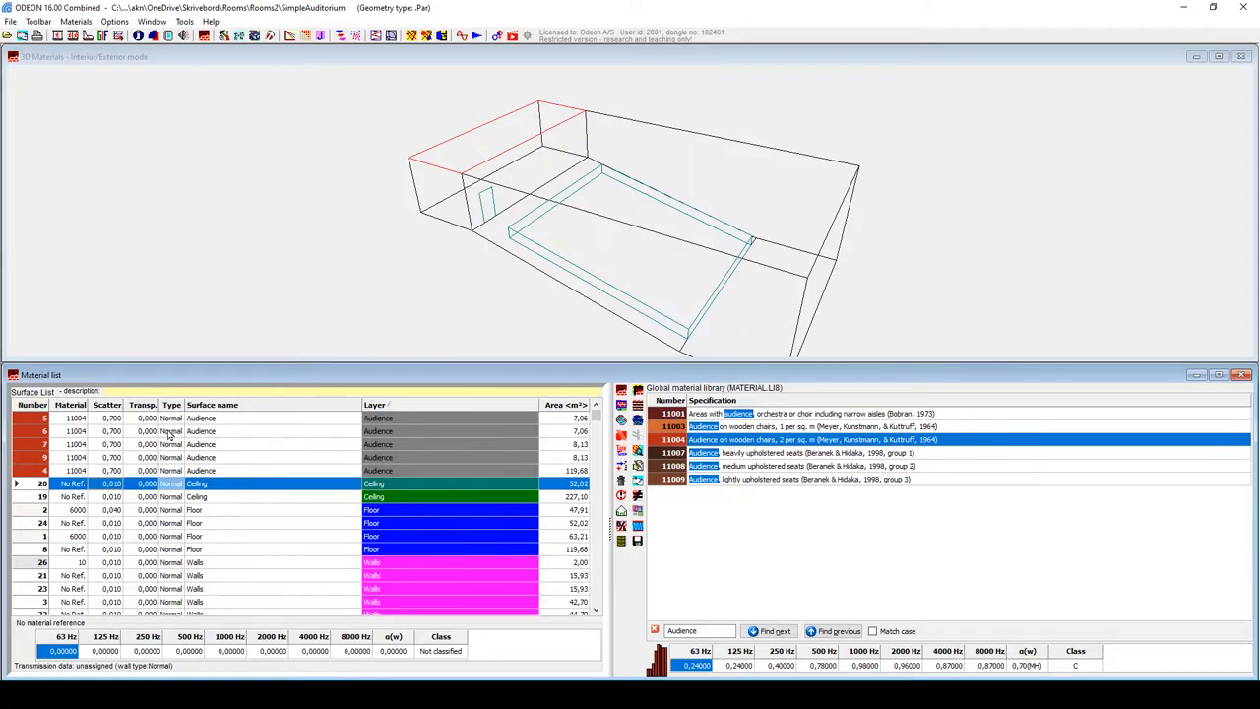
mouse_move(149, 426)
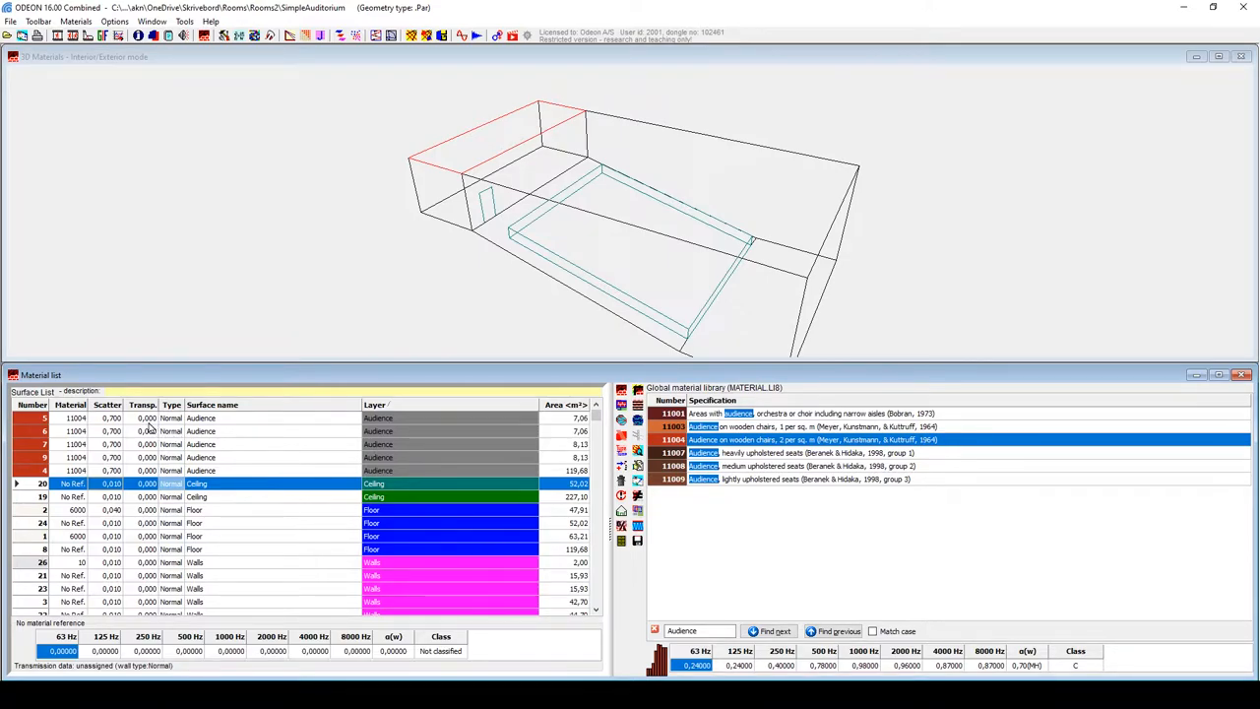
left_click(148, 417)
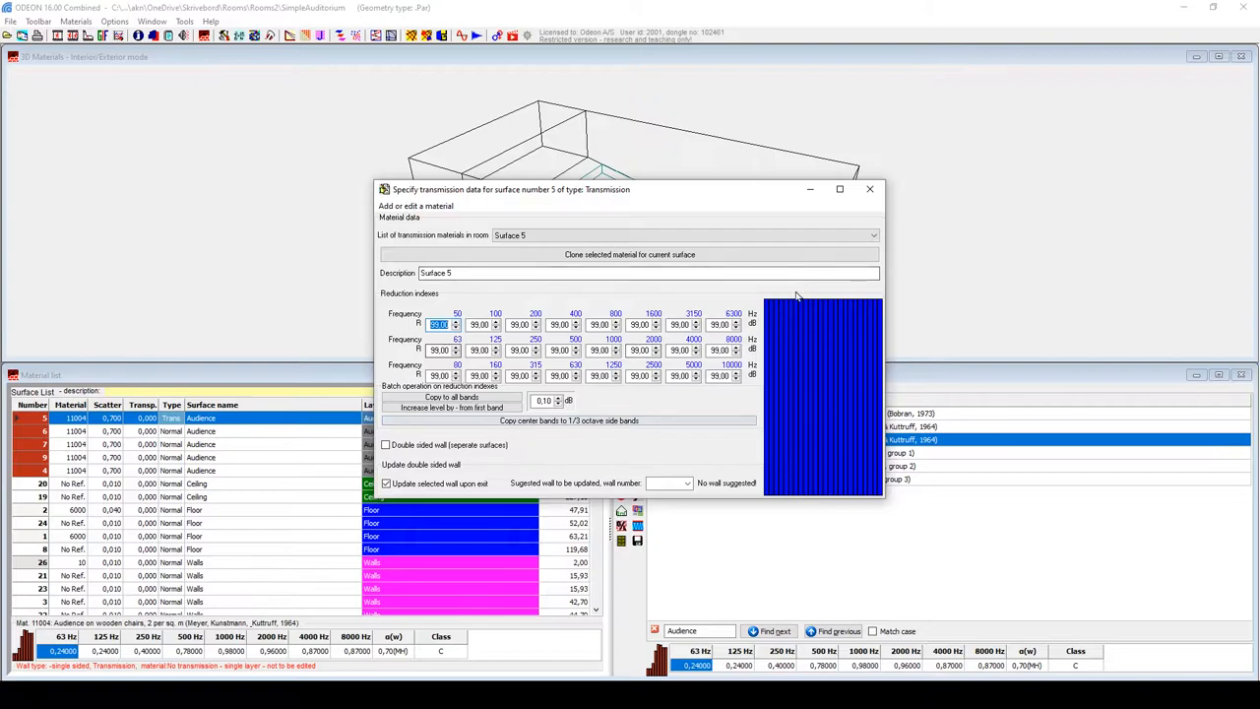
mouse_move(871, 189)
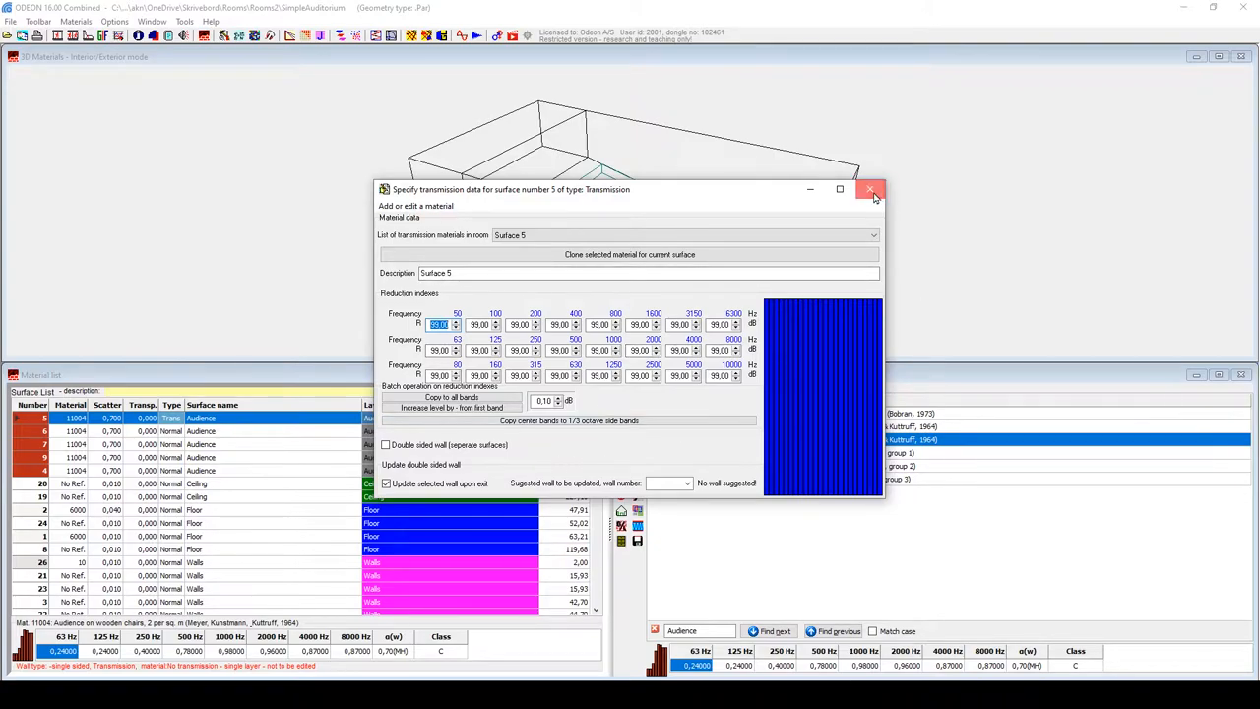
left_click(870, 188)
type("Concret")
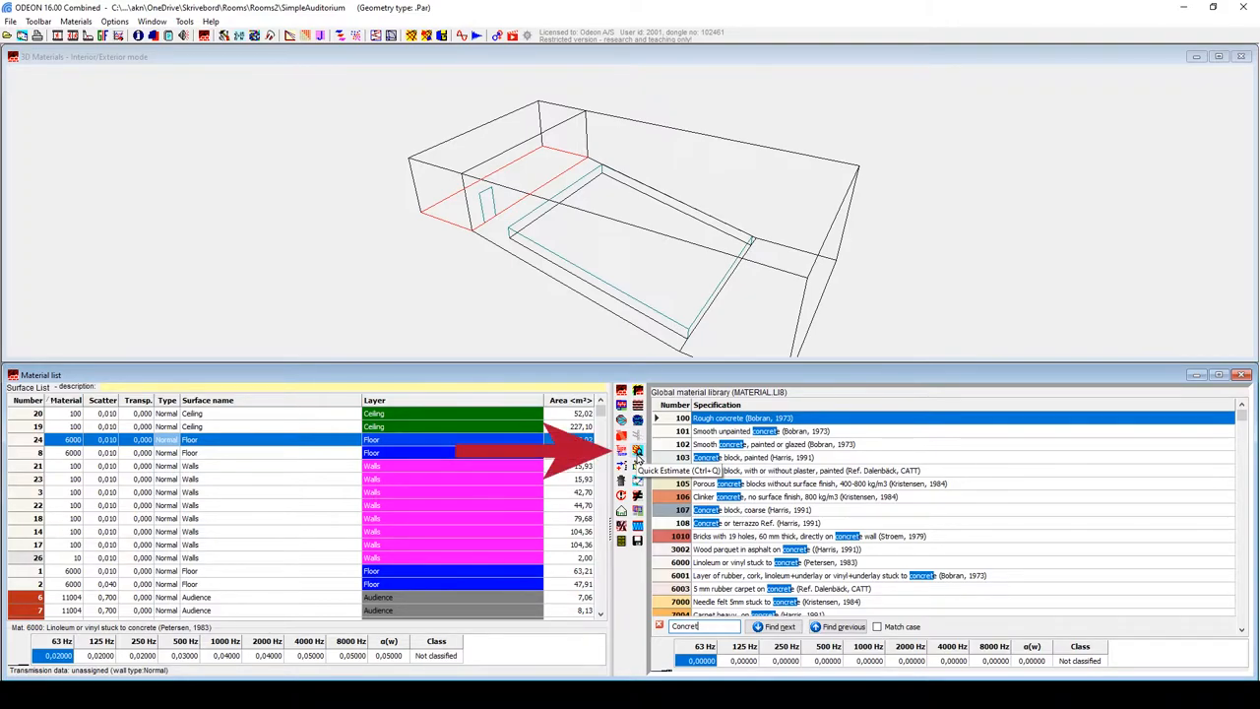
Run the quick reverberation estimate, review the Unused absorption and Alfa charts, then close
left_click(639, 444)
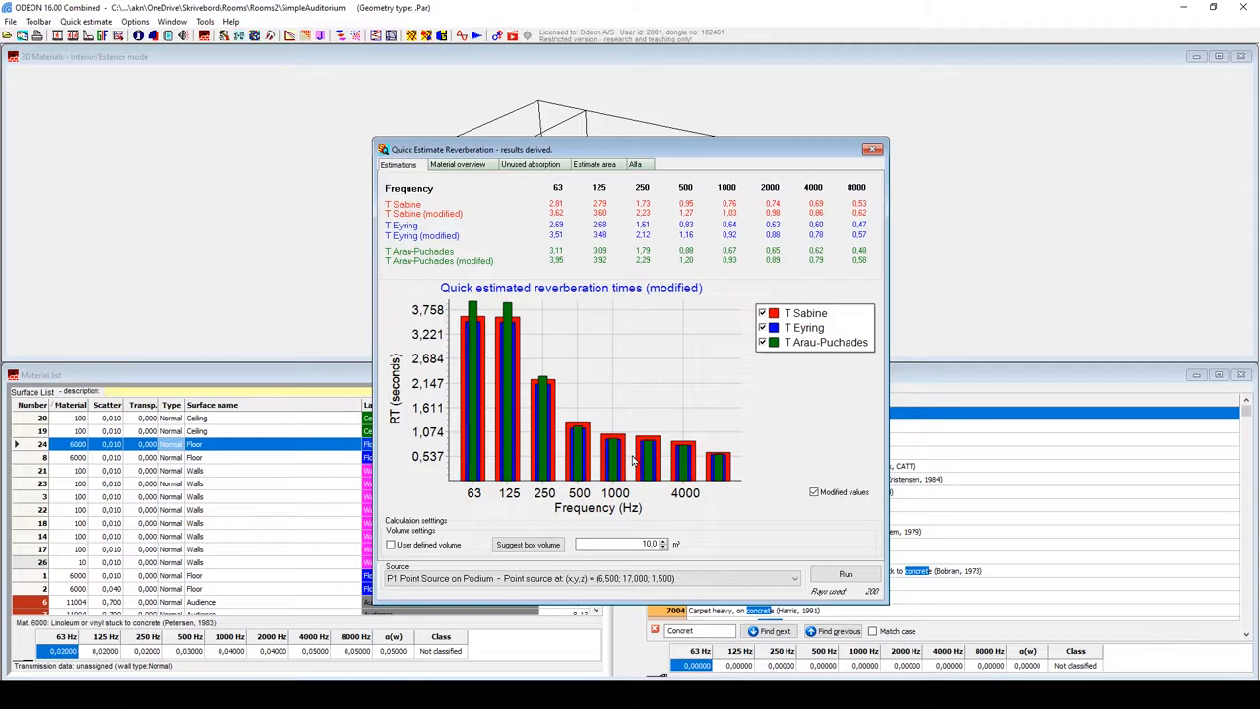
left_click(532, 164)
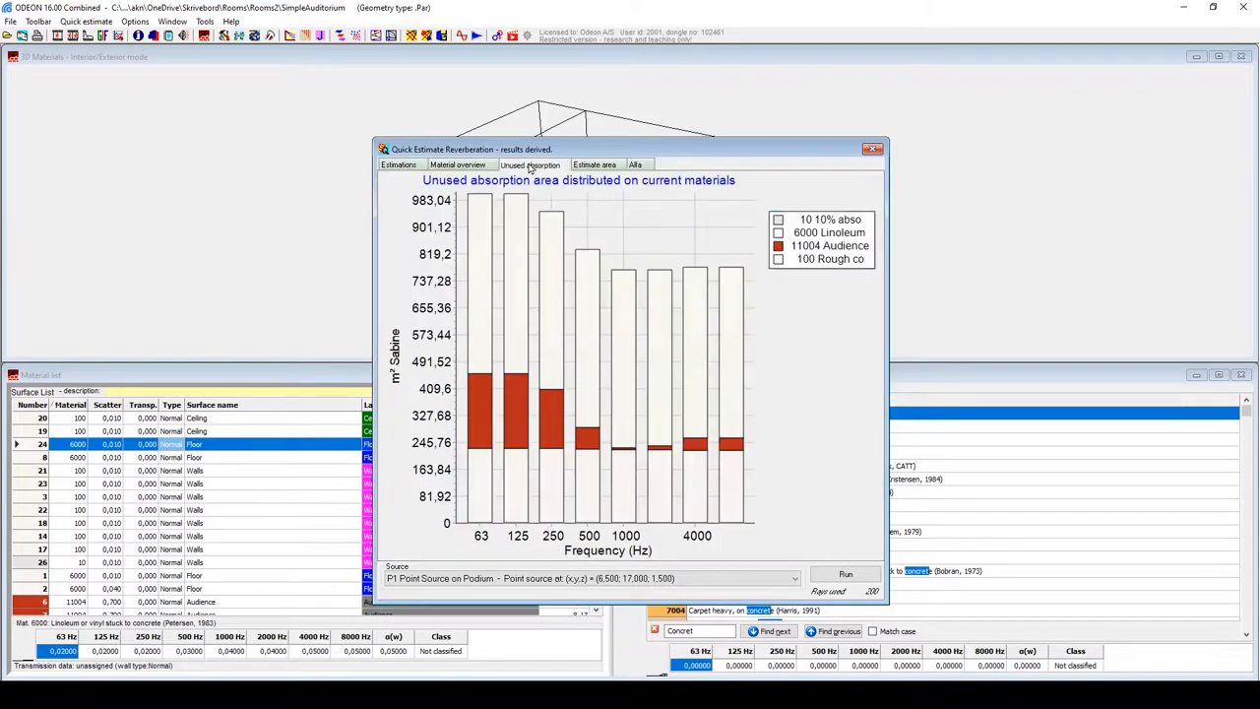
left_click(637, 164)
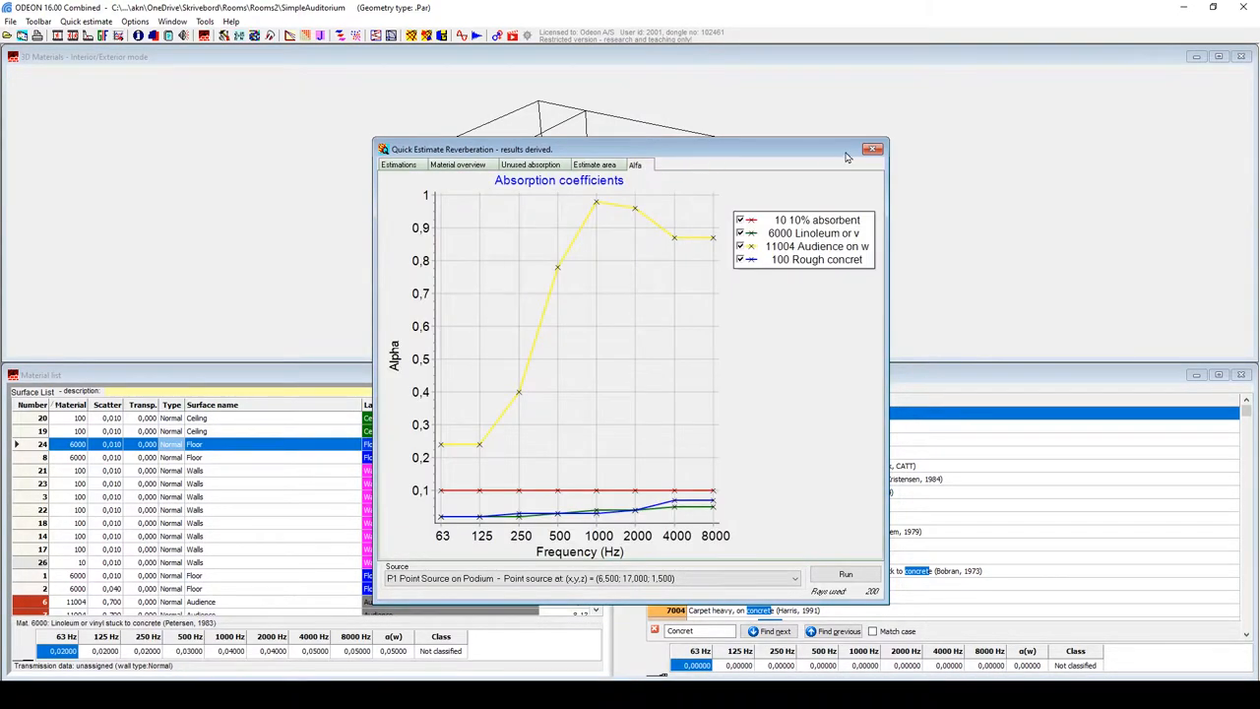
left_click(873, 147)
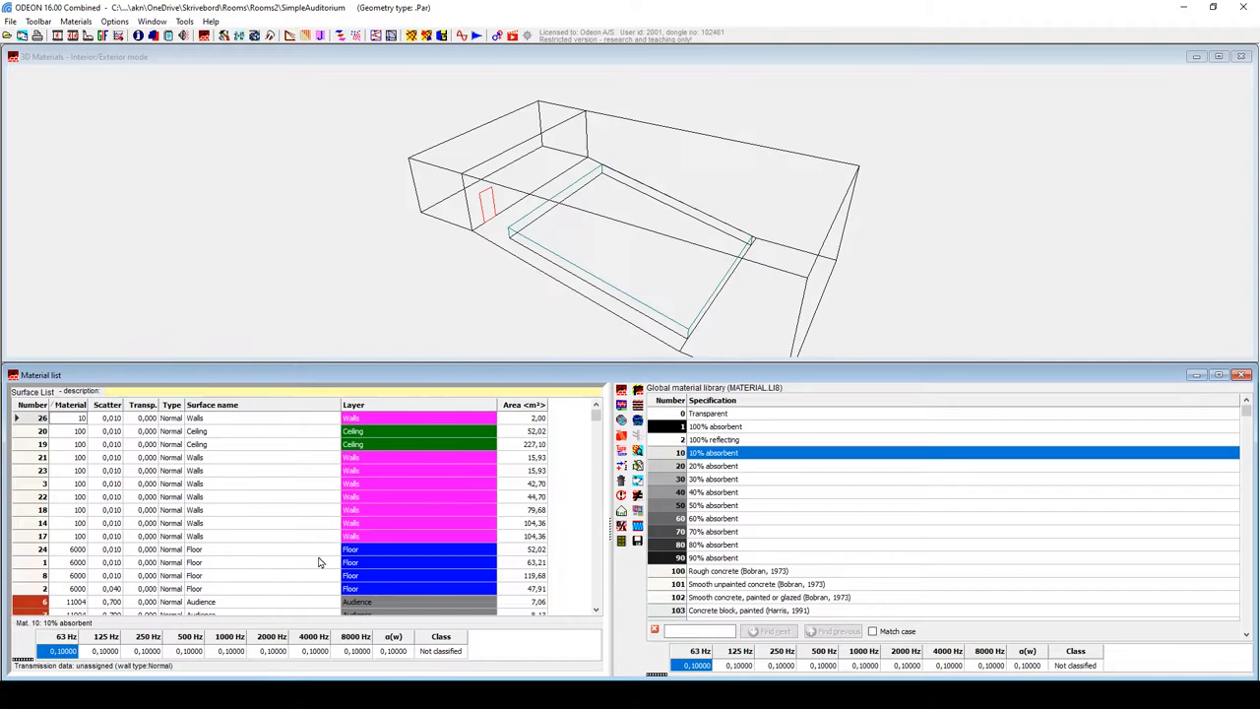
mouse_move(277, 256)
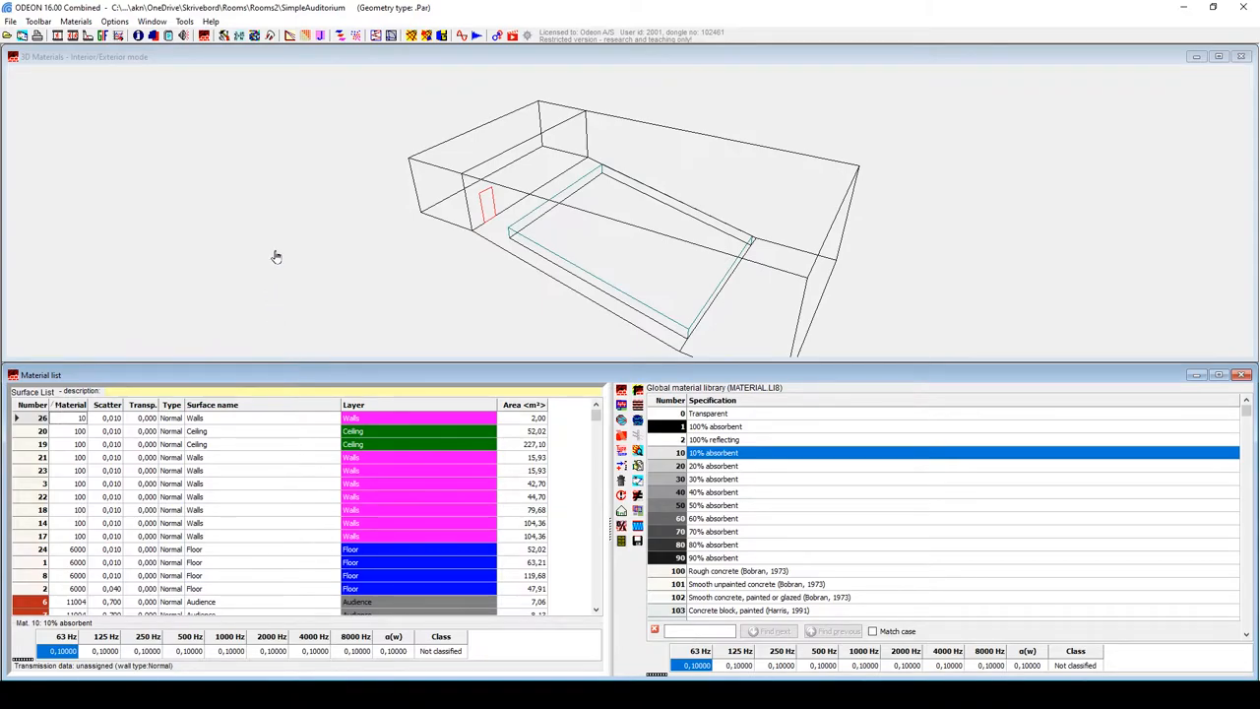
mouse_move(252, 216)
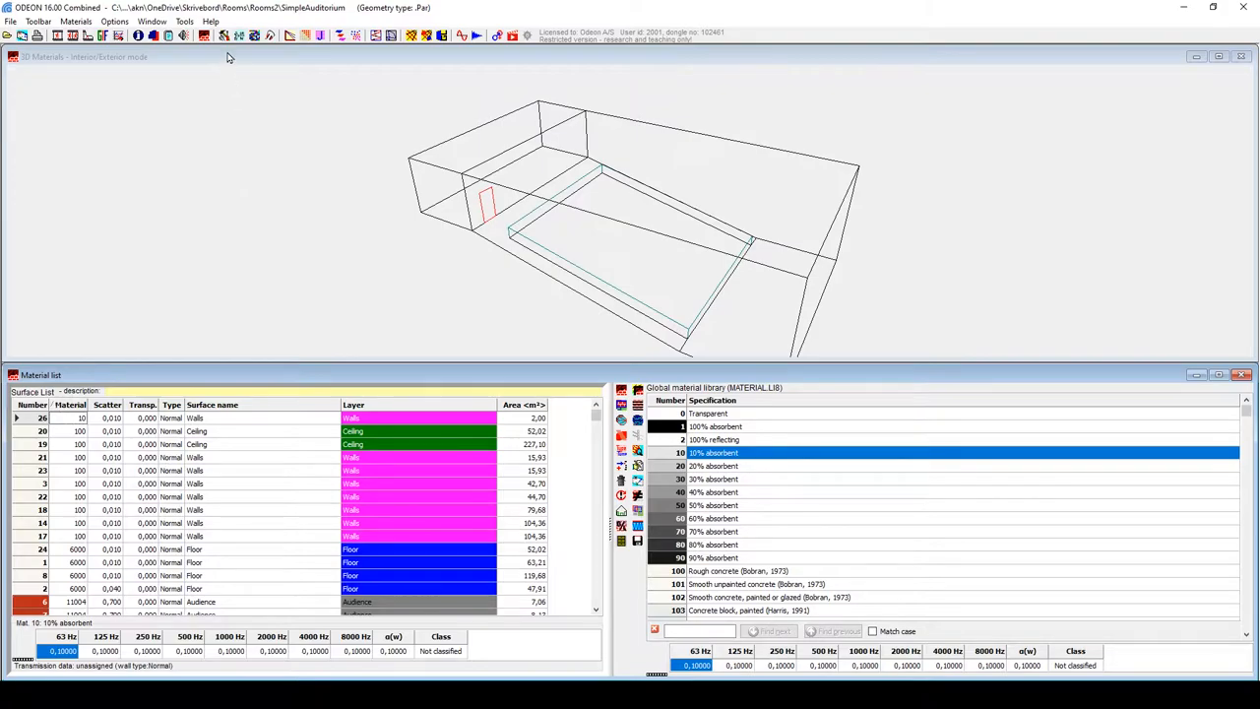
mouse_move(225, 44)
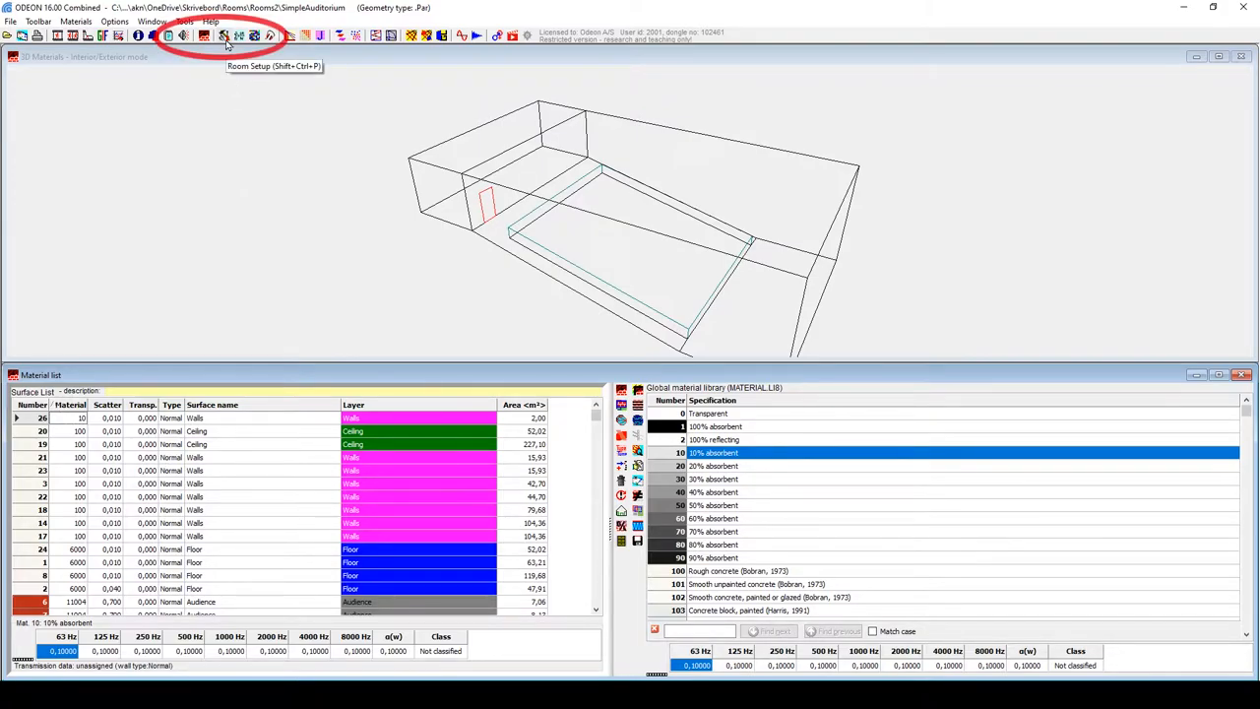
In Room setup, use a 1000 ms impulse response length and 1000 late rays
left_click(41, 21)
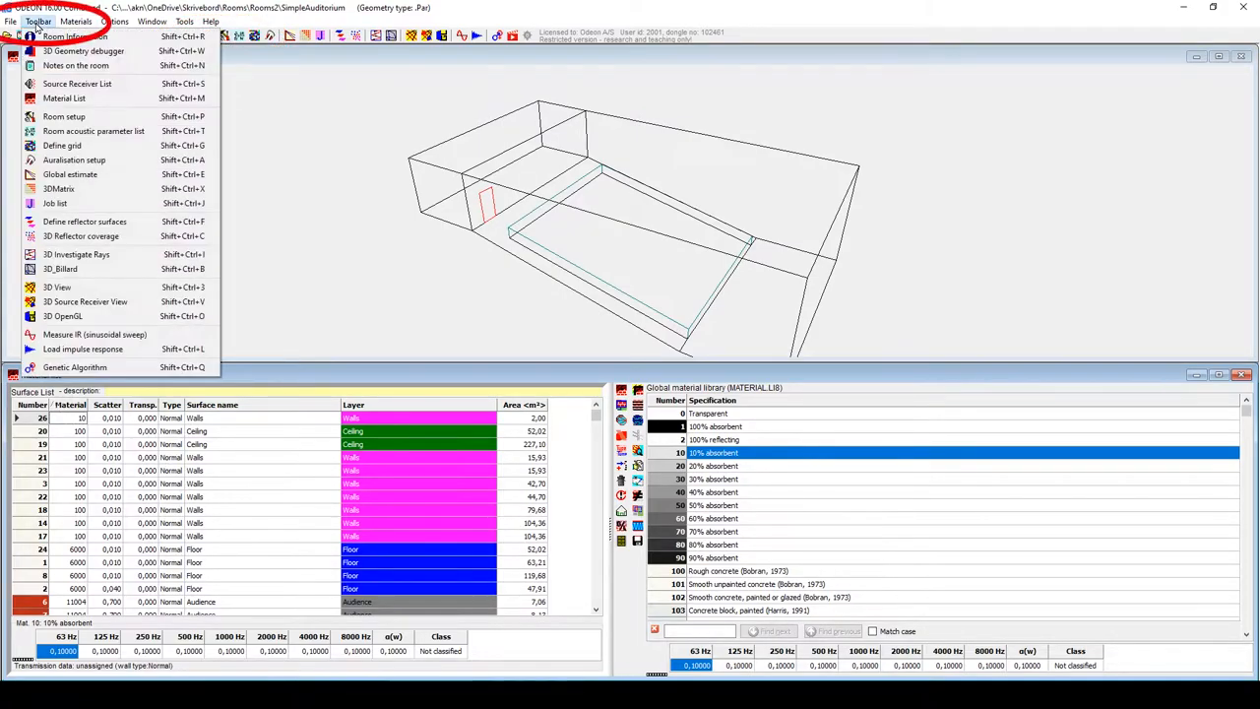
mouse_move(63, 119)
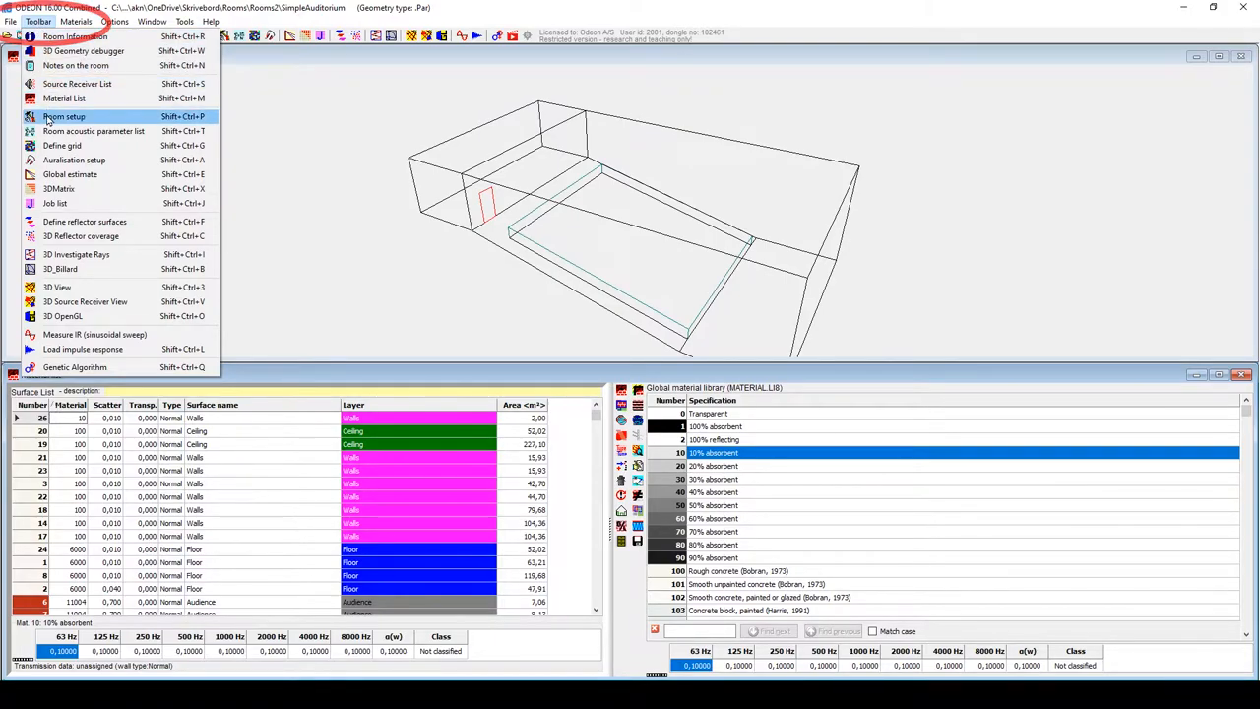
left_click(61, 122)
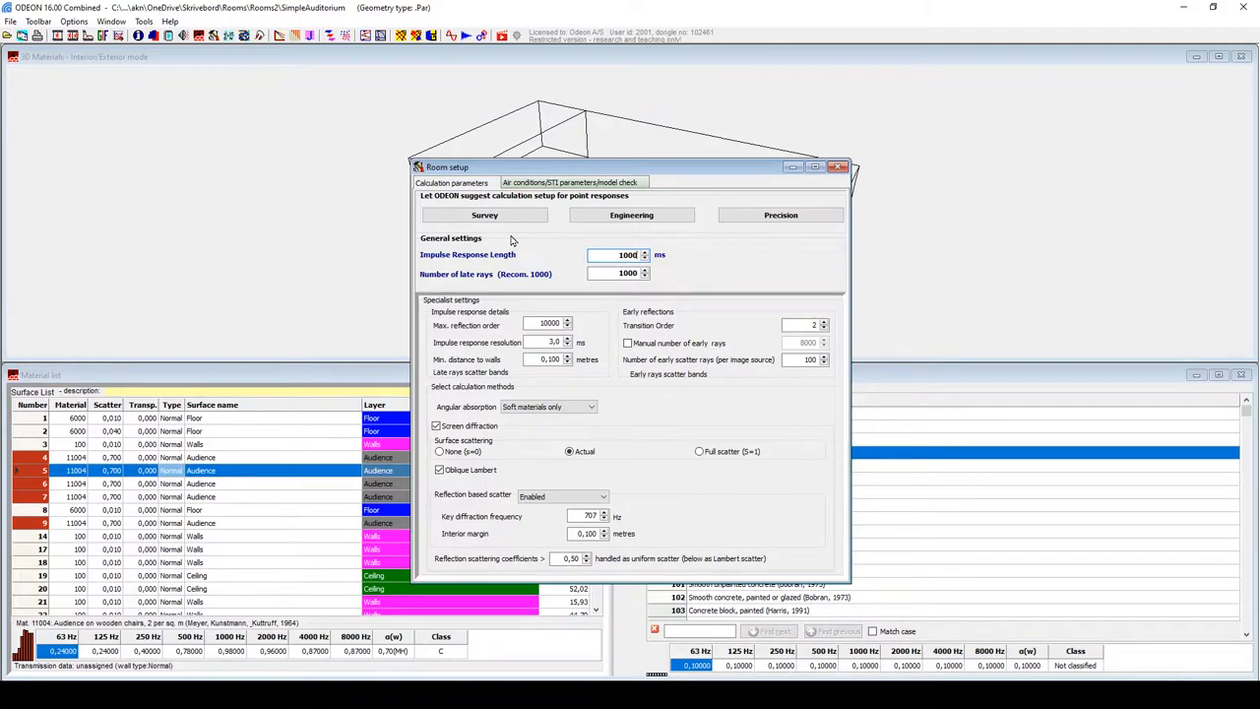
mouse_move(713, 255)
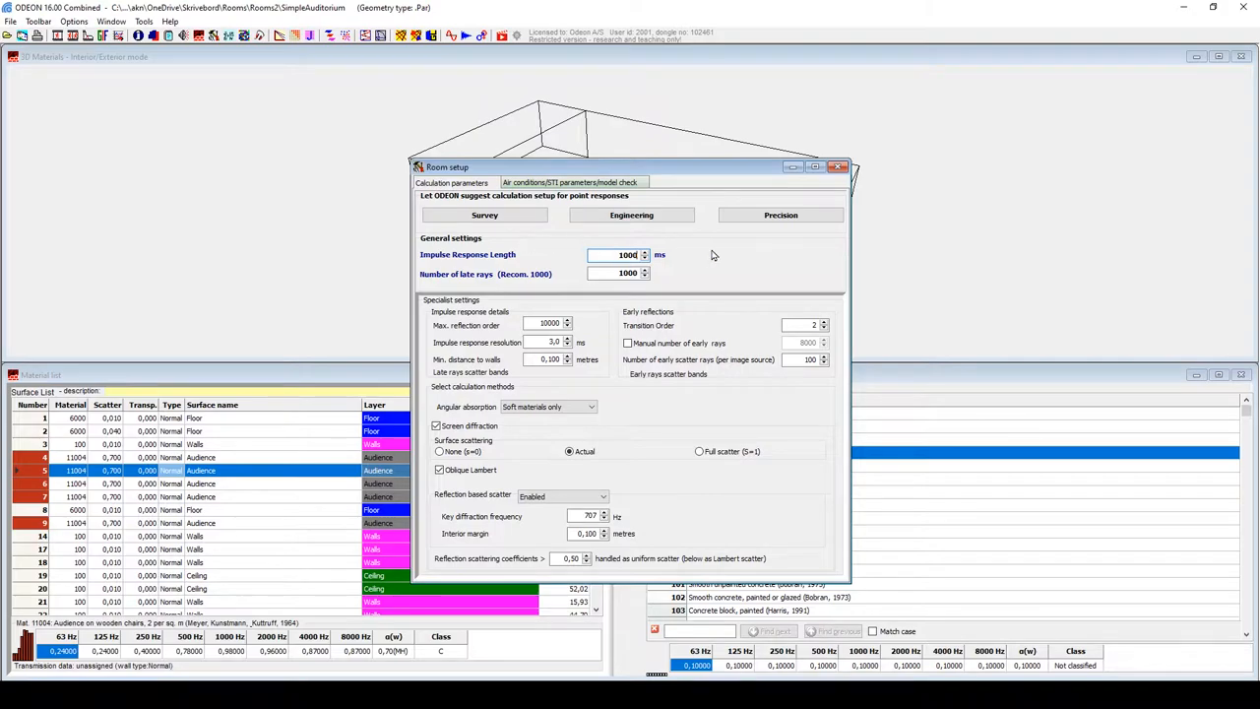
mouse_move(838, 166)
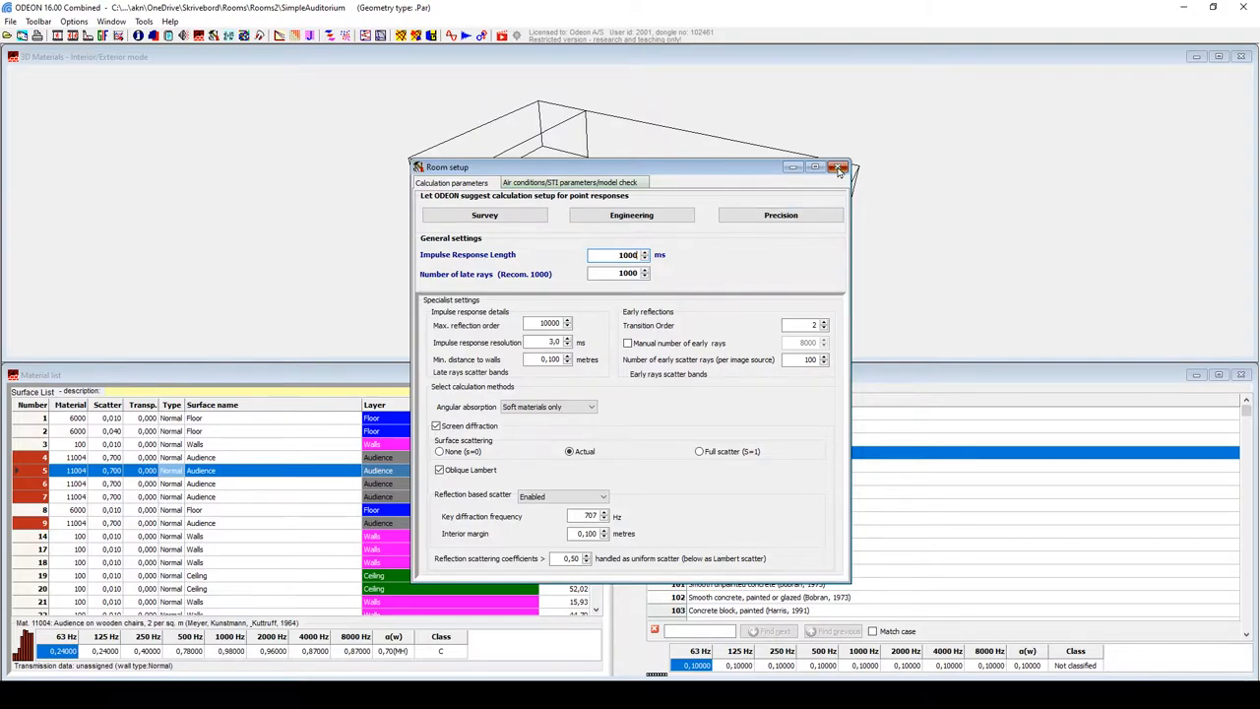
left_click(838, 166)
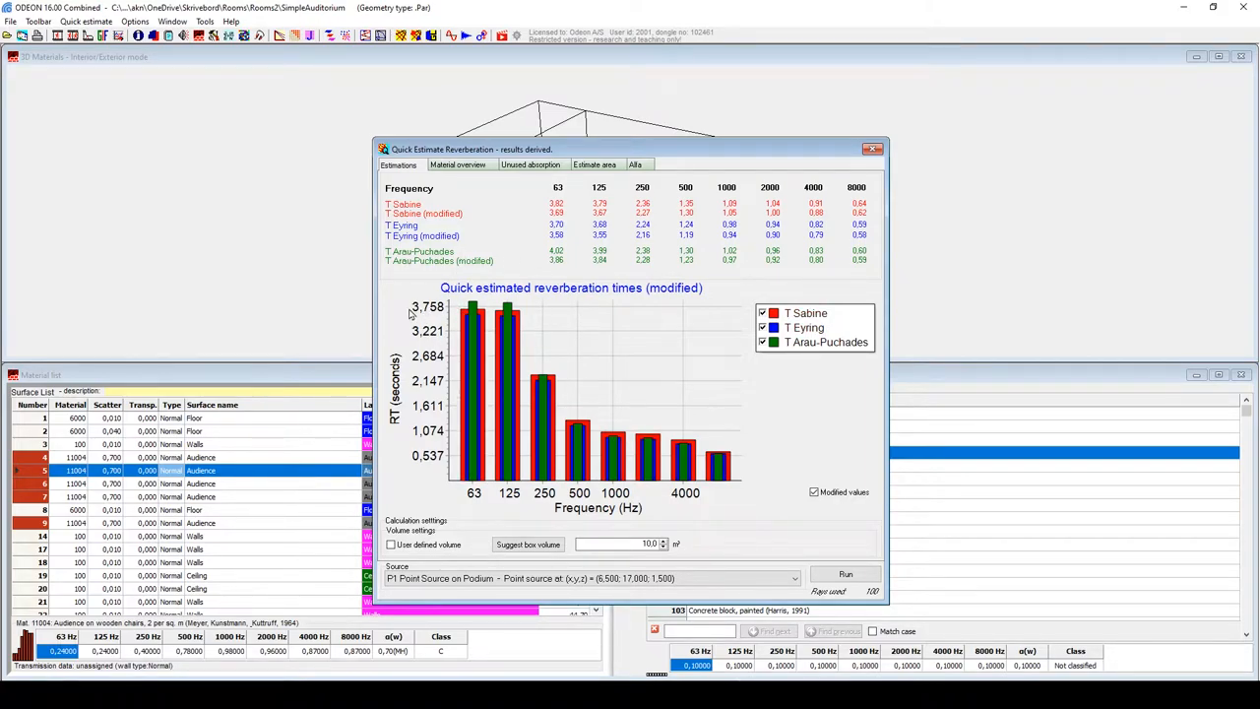
mouse_move(443, 331)
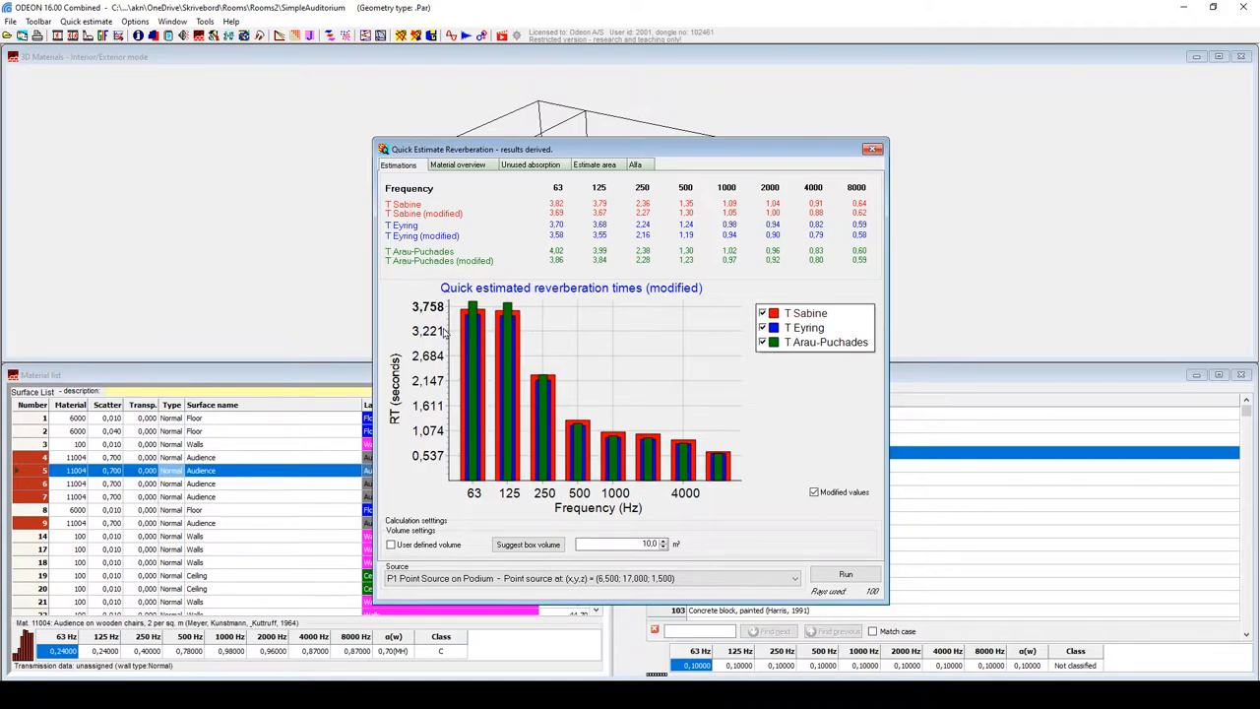
mouse_move(488, 331)
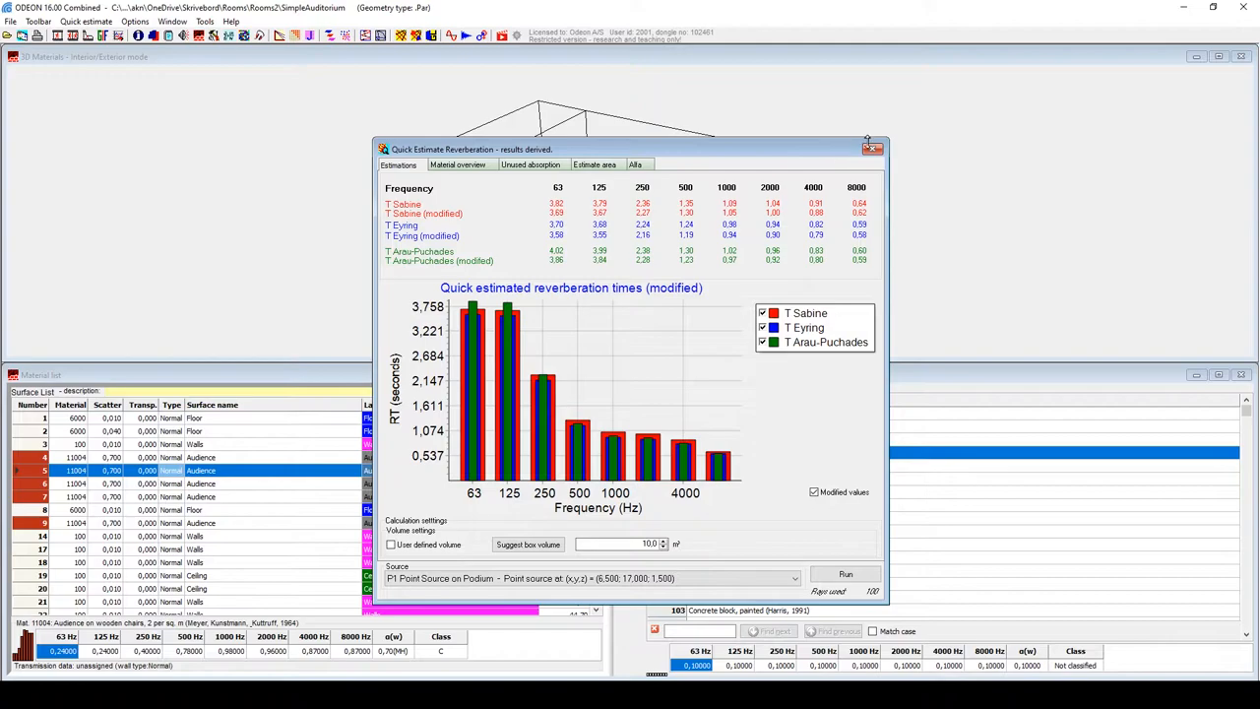
left_click(873, 148)
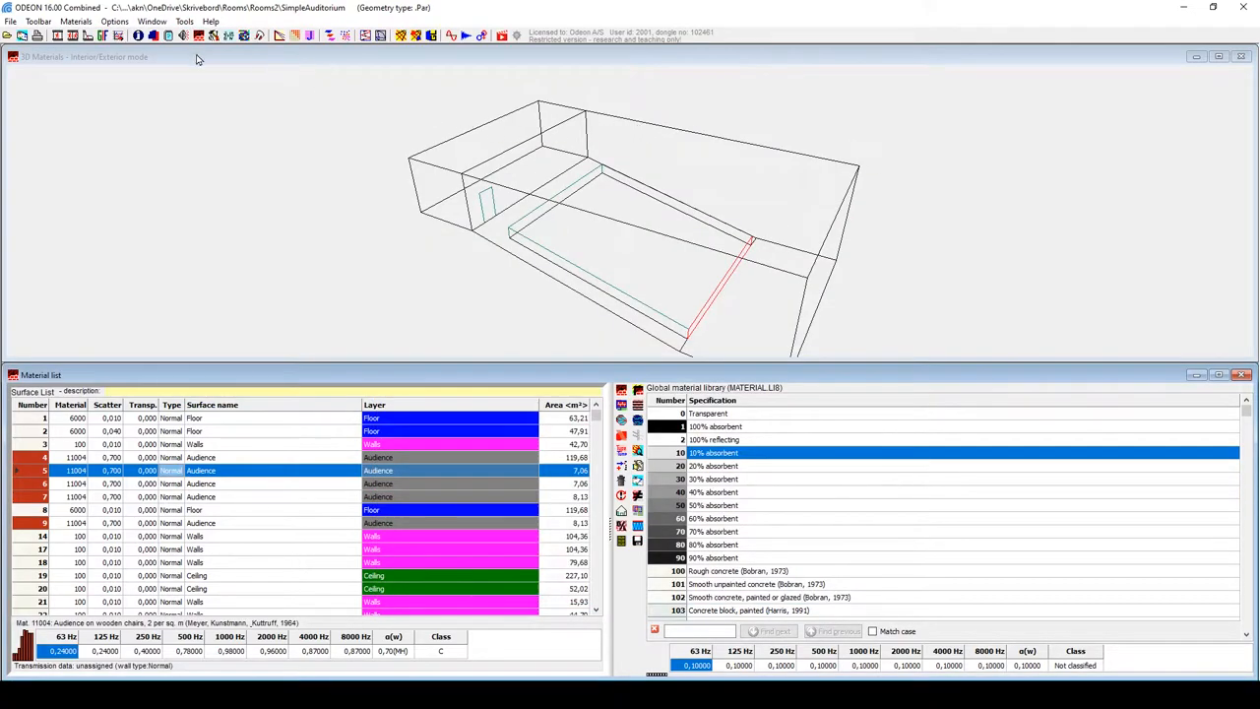
left_click(209, 38)
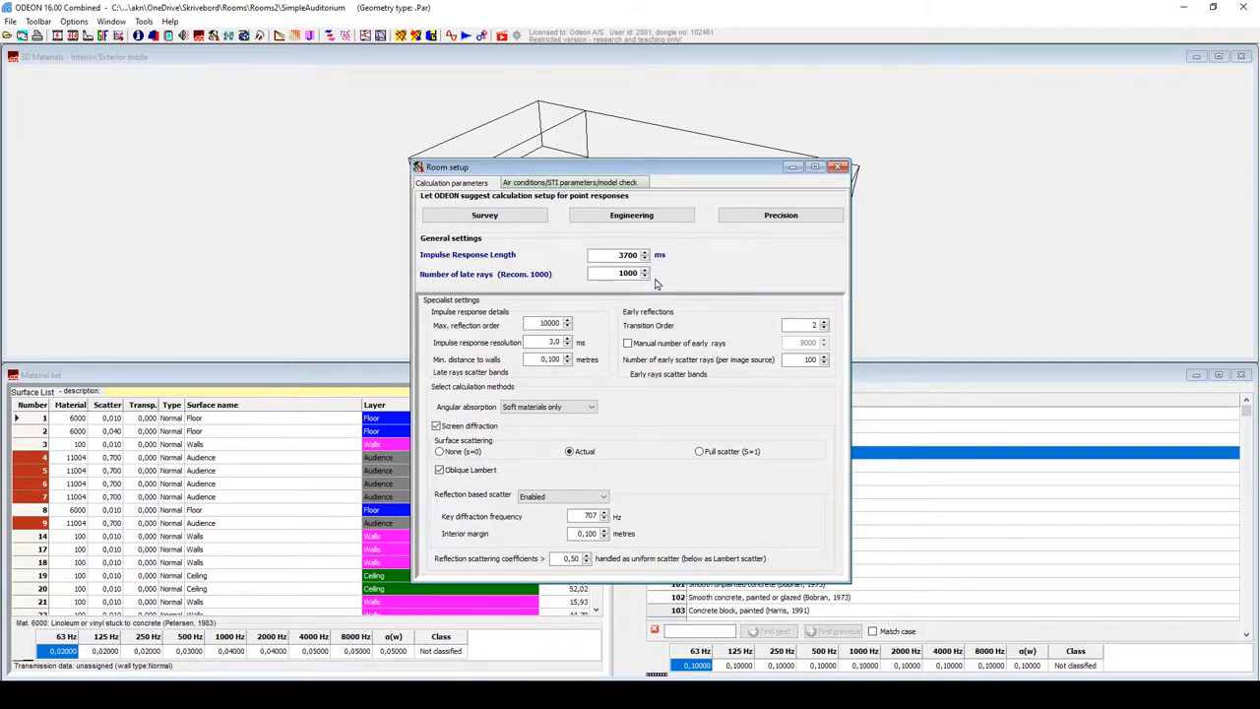
mouse_move(633, 297)
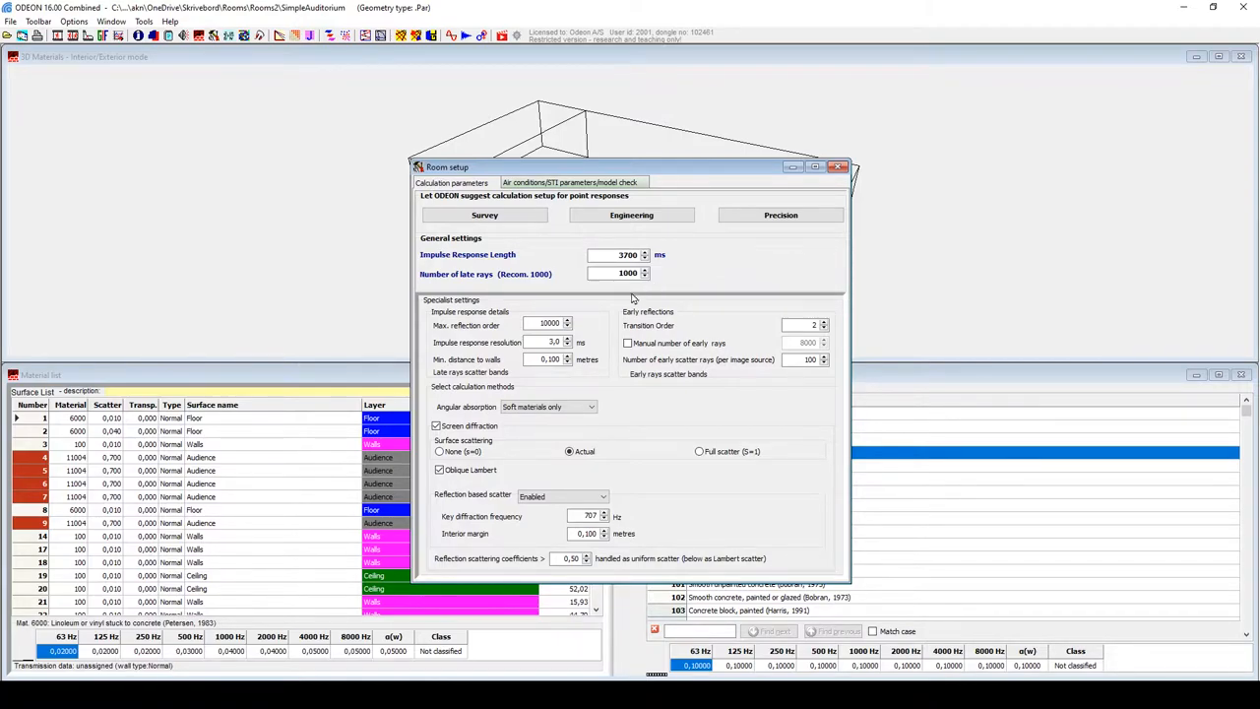
Try the Survey and Engineering presets, then apply Precision for 16000 late rays
left_click(631, 215)
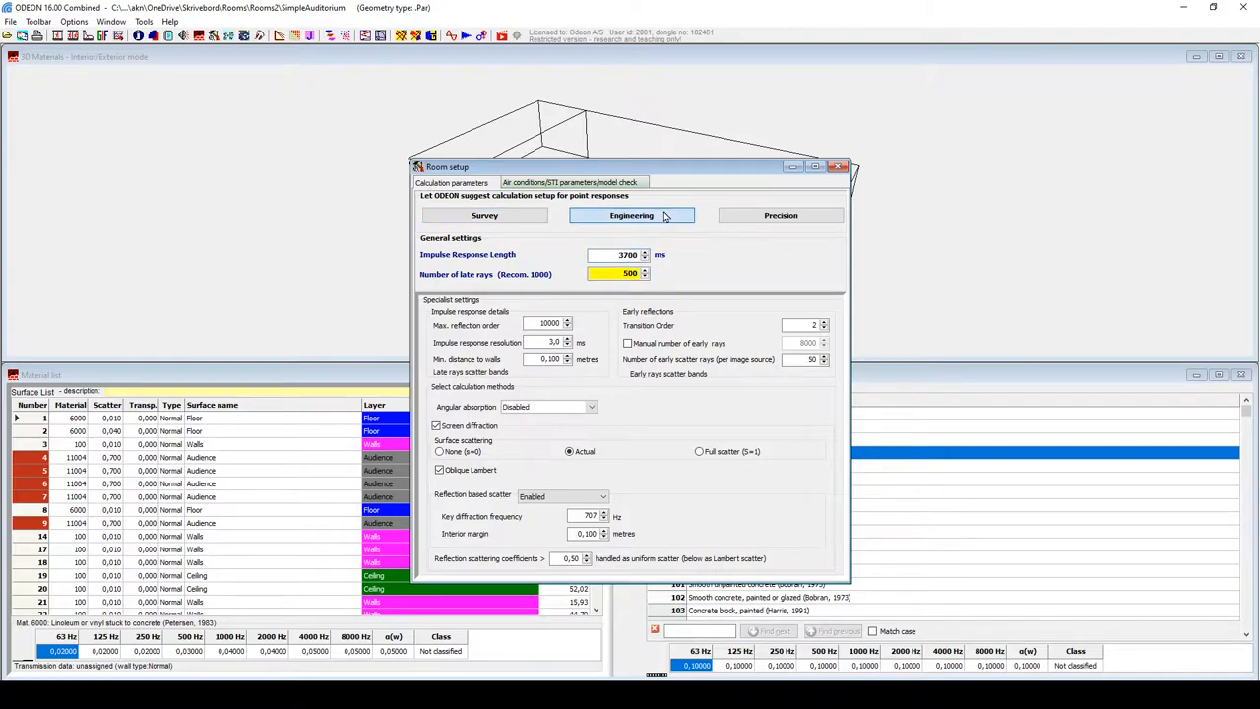
left_click(780, 214)
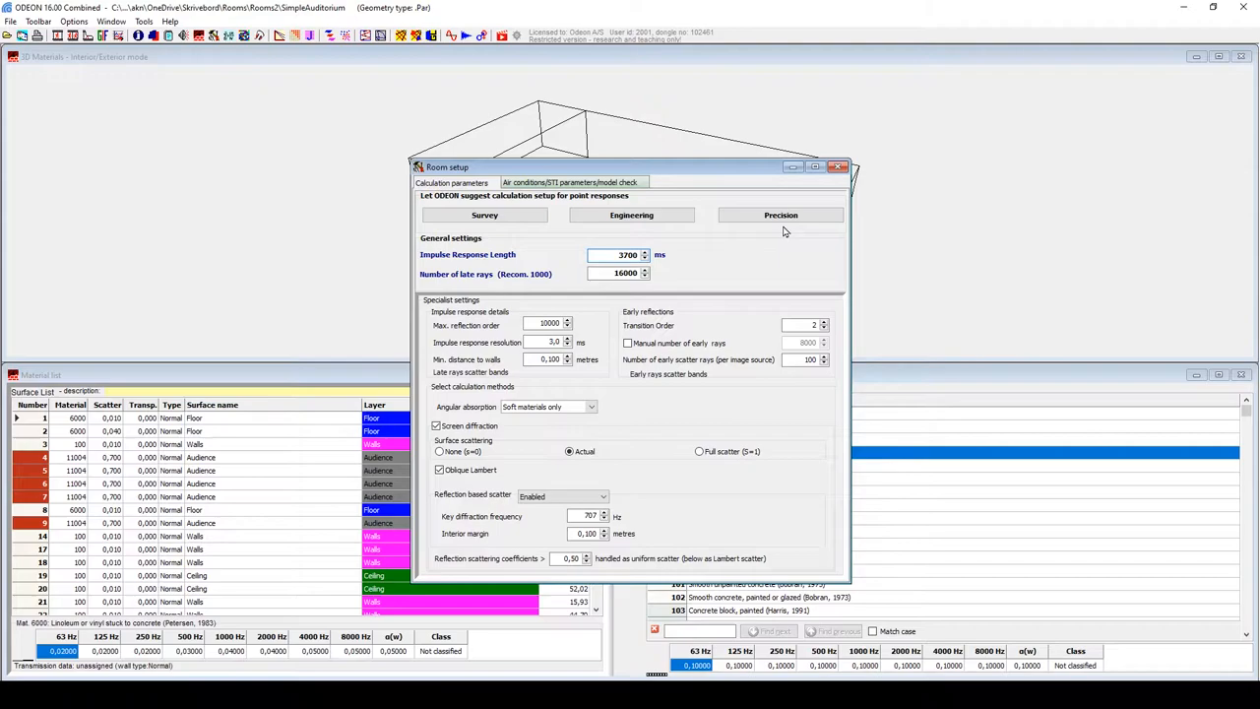
left_click(781, 214)
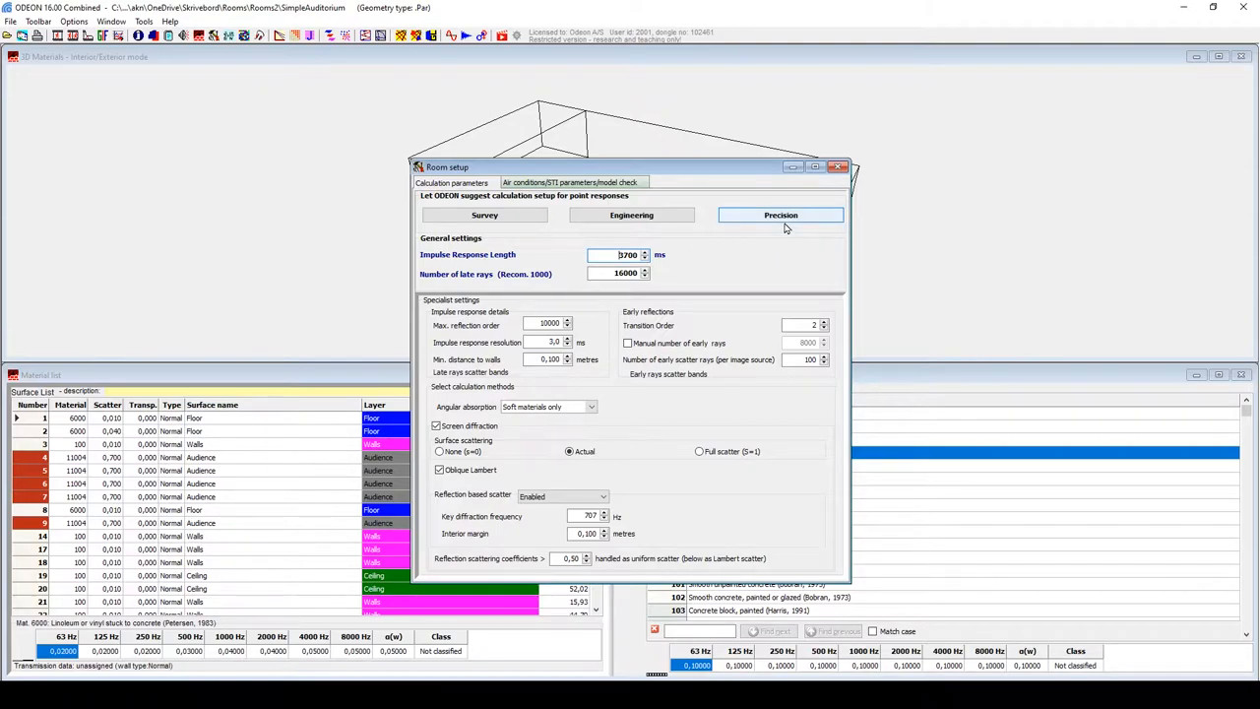
left_click(631, 214)
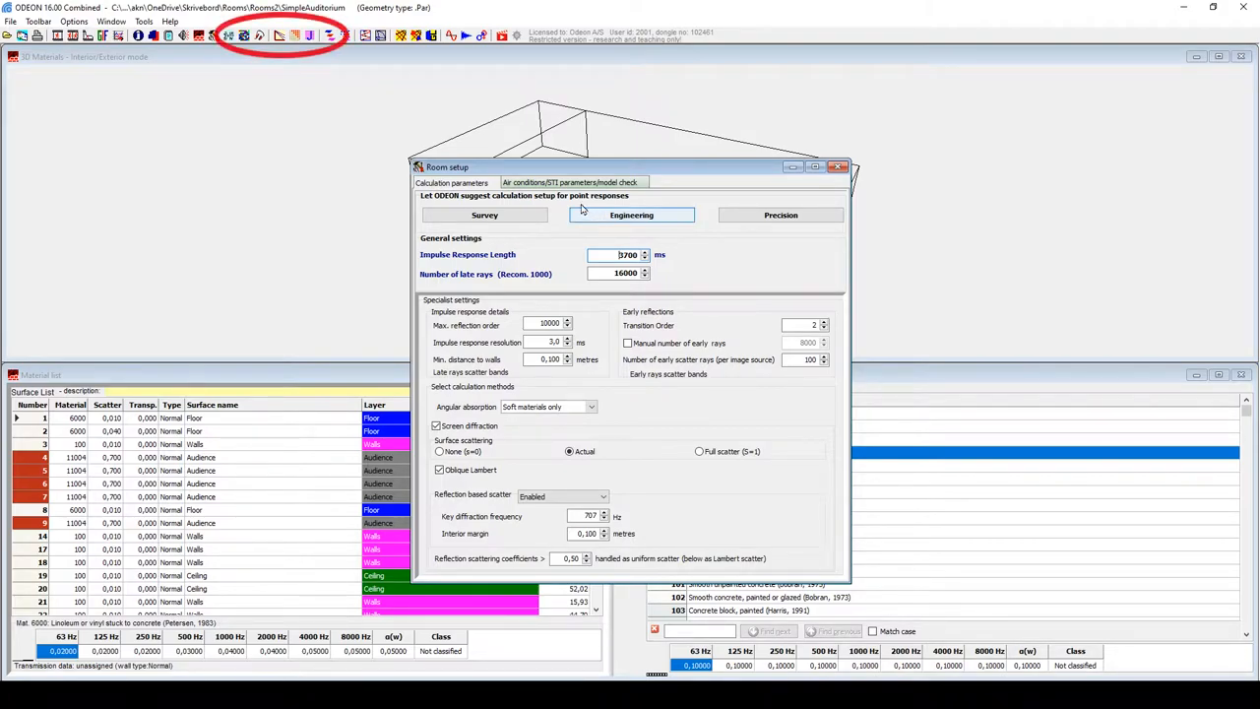
mouse_move(282, 38)
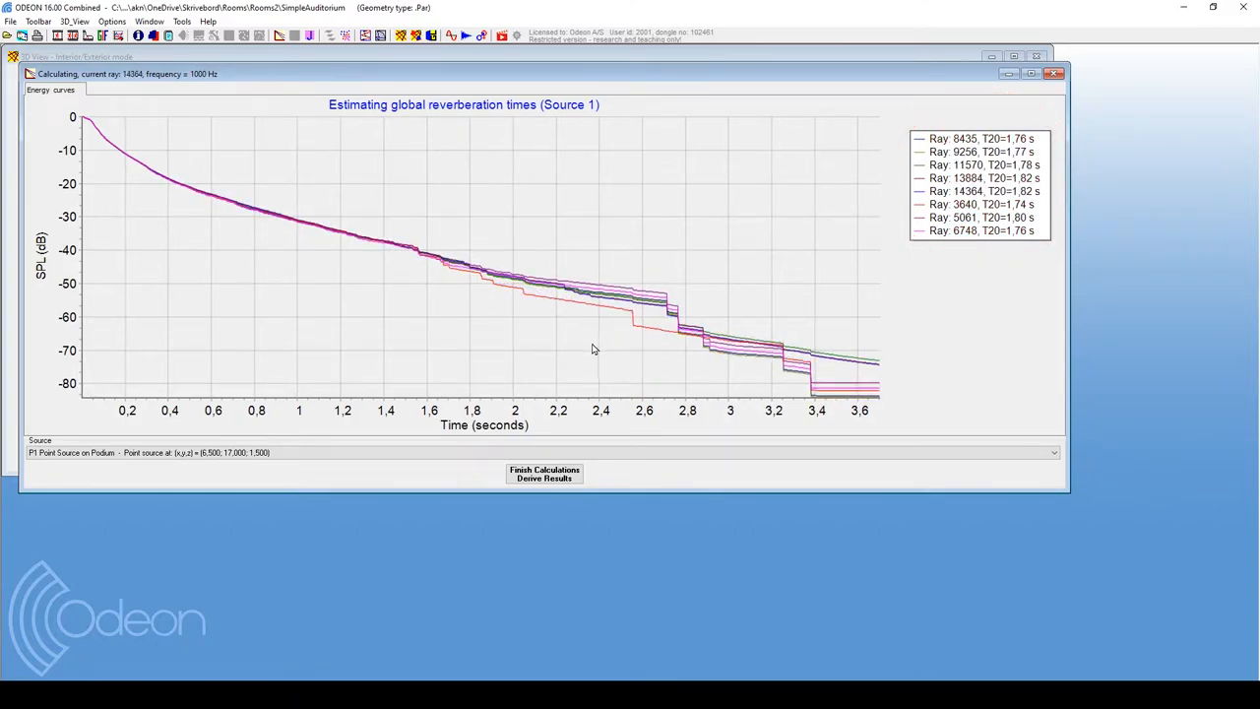
Derive the global reverberation estimate from 250 rays (T30 2.90 s at 1000 Hz), then recalculate
left_click(545, 476)
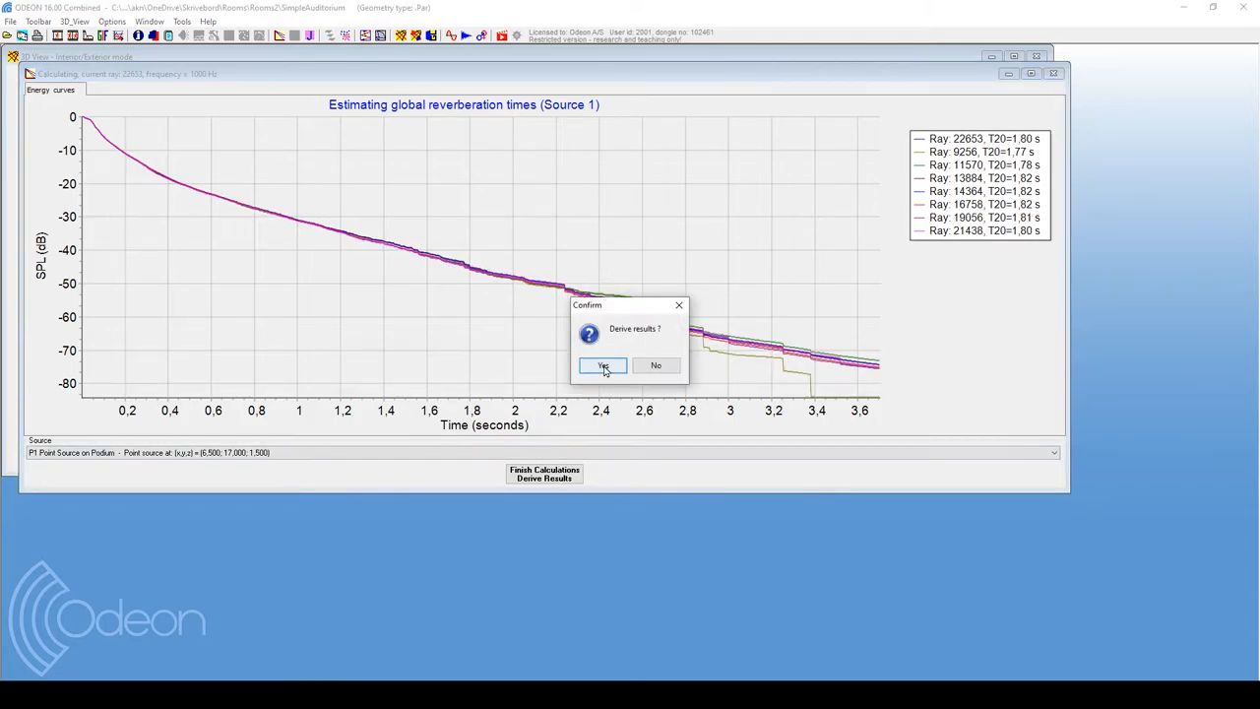
left_click(601, 366)
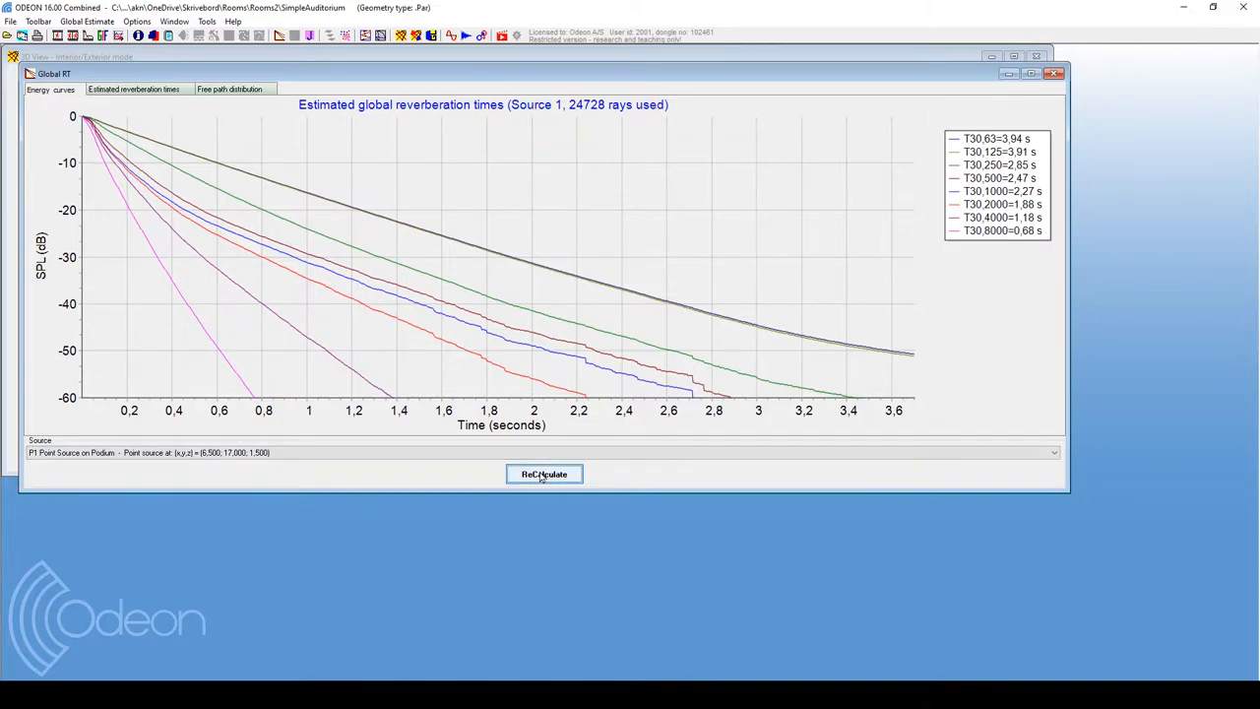
left_click(544, 474)
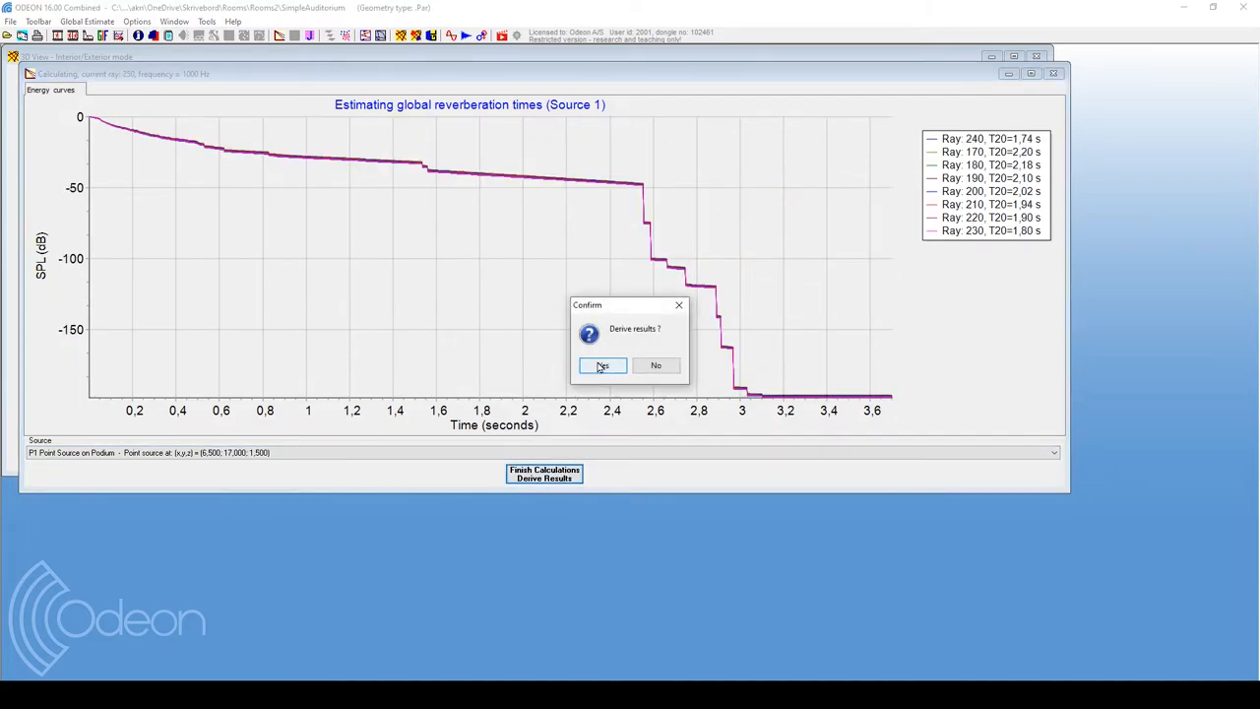
left_click(602, 366)
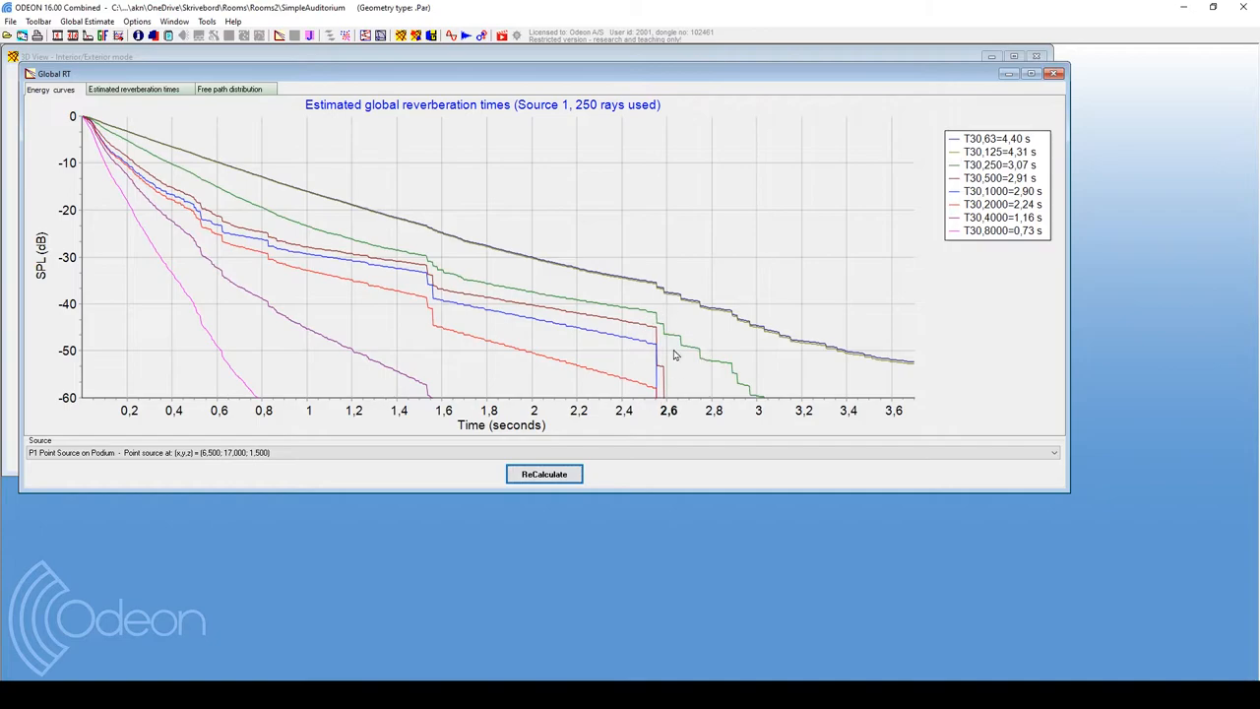
left_click(543, 474)
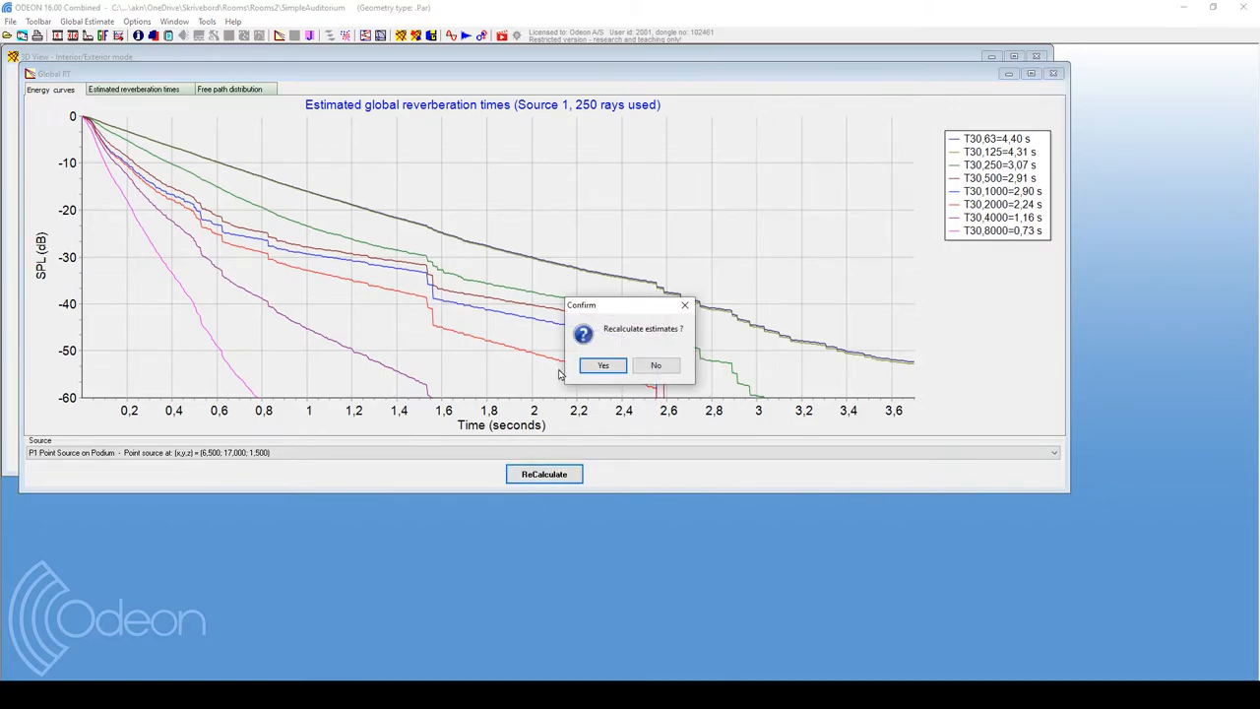
Repeatedly recalculate and derive the reverberation estimate, ending at 7028 rays and T30 2.29 s
left_click(603, 365)
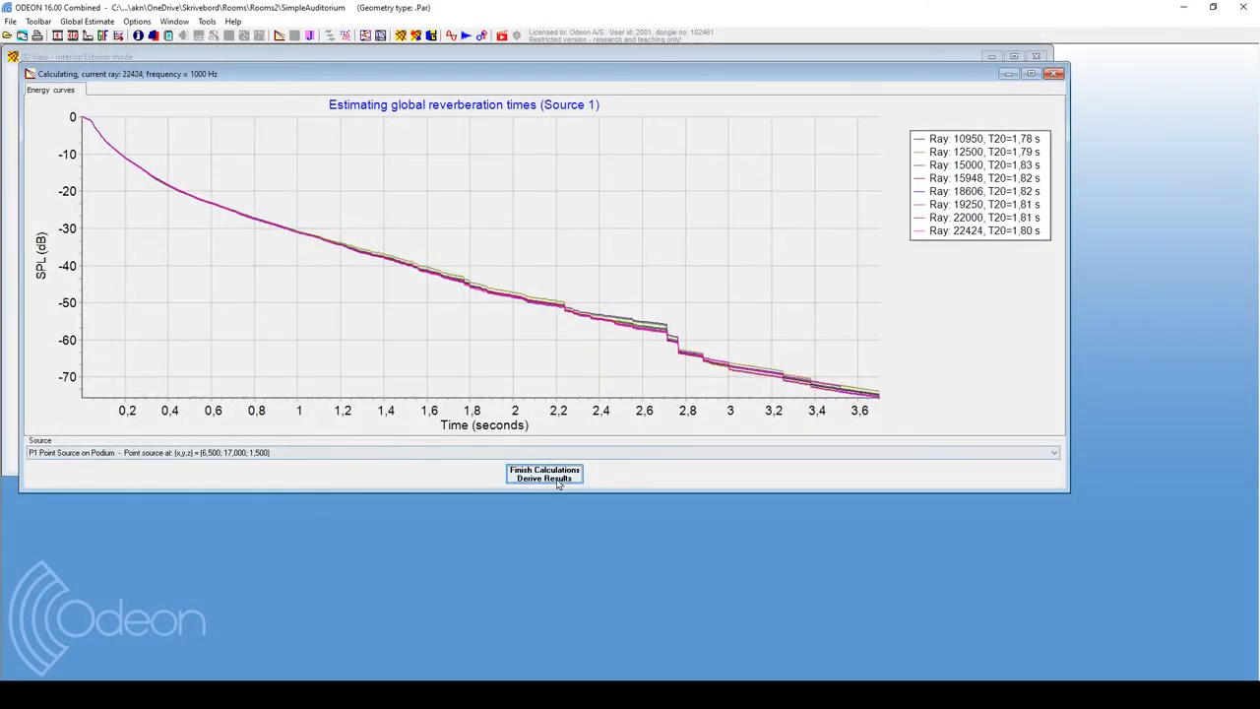
left_click(544, 477)
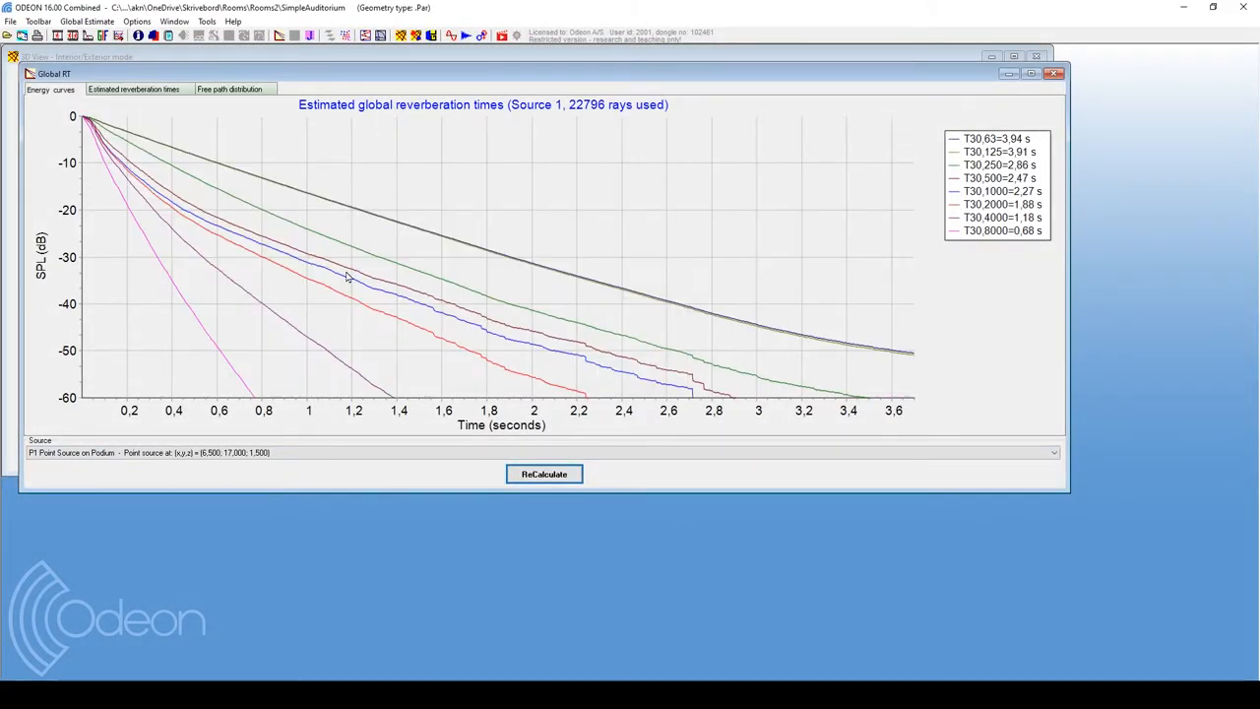
mouse_move(502, 321)
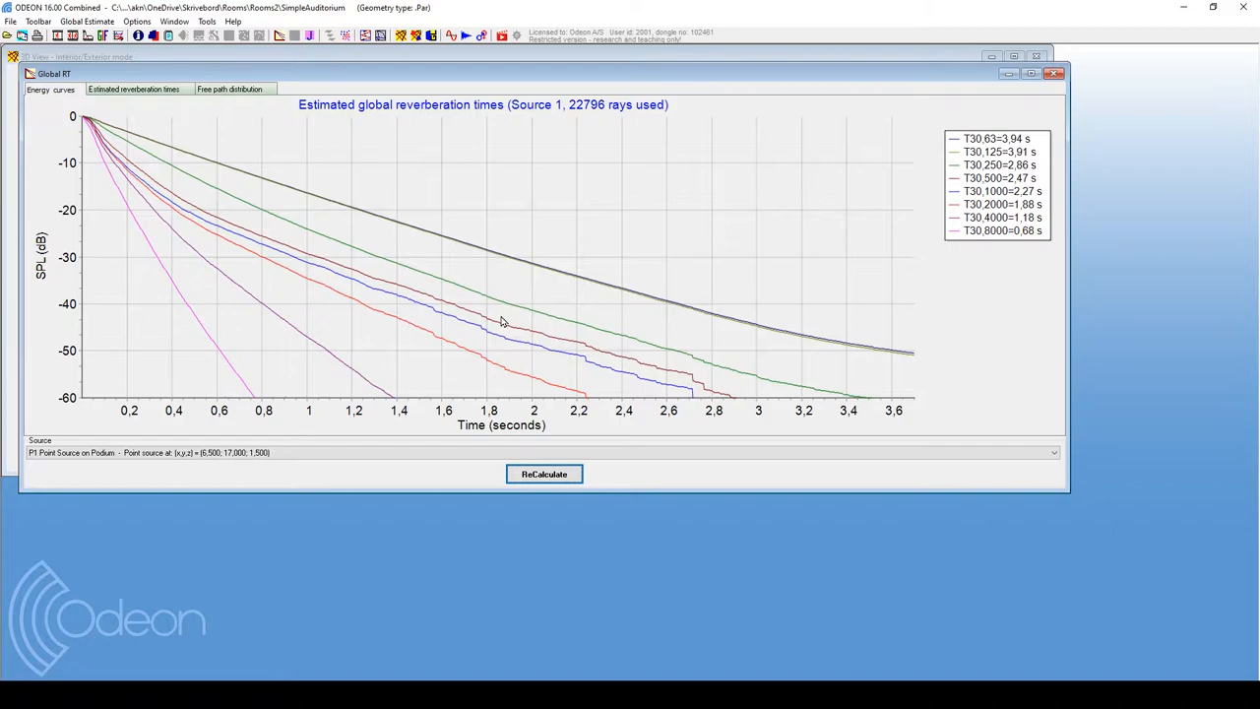
mouse_move(508, 338)
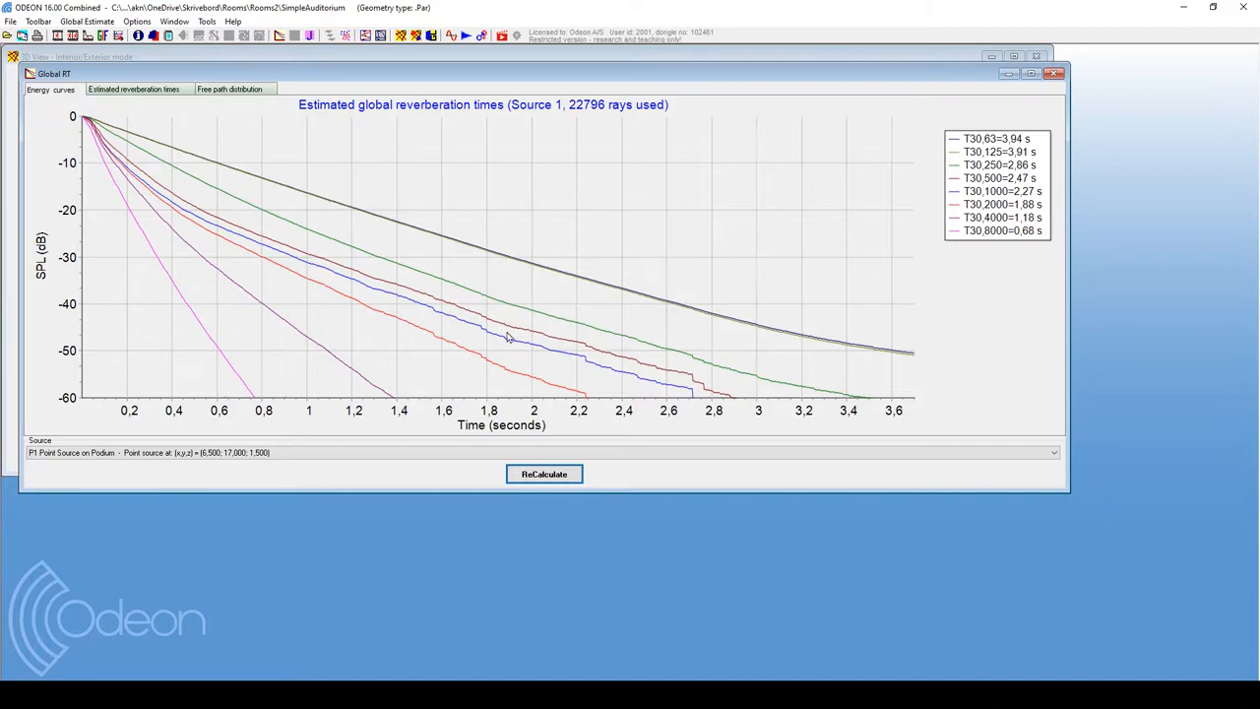
left_click(544, 473)
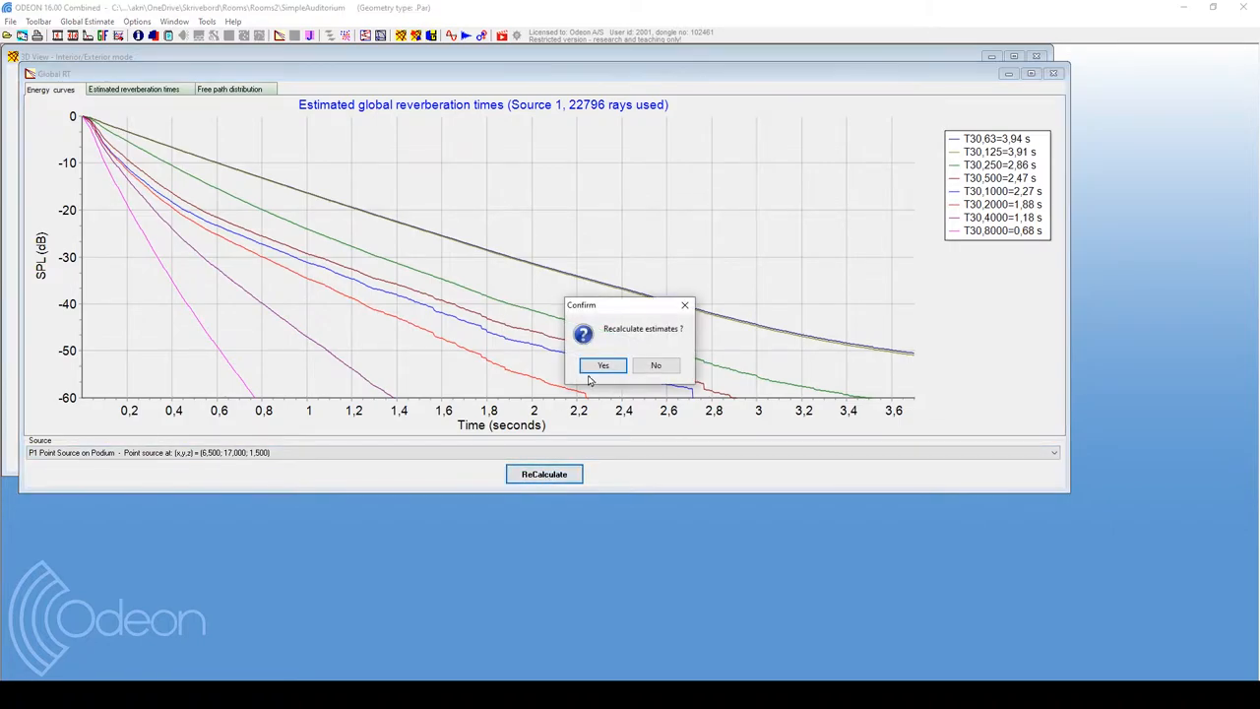
left_click(603, 366)
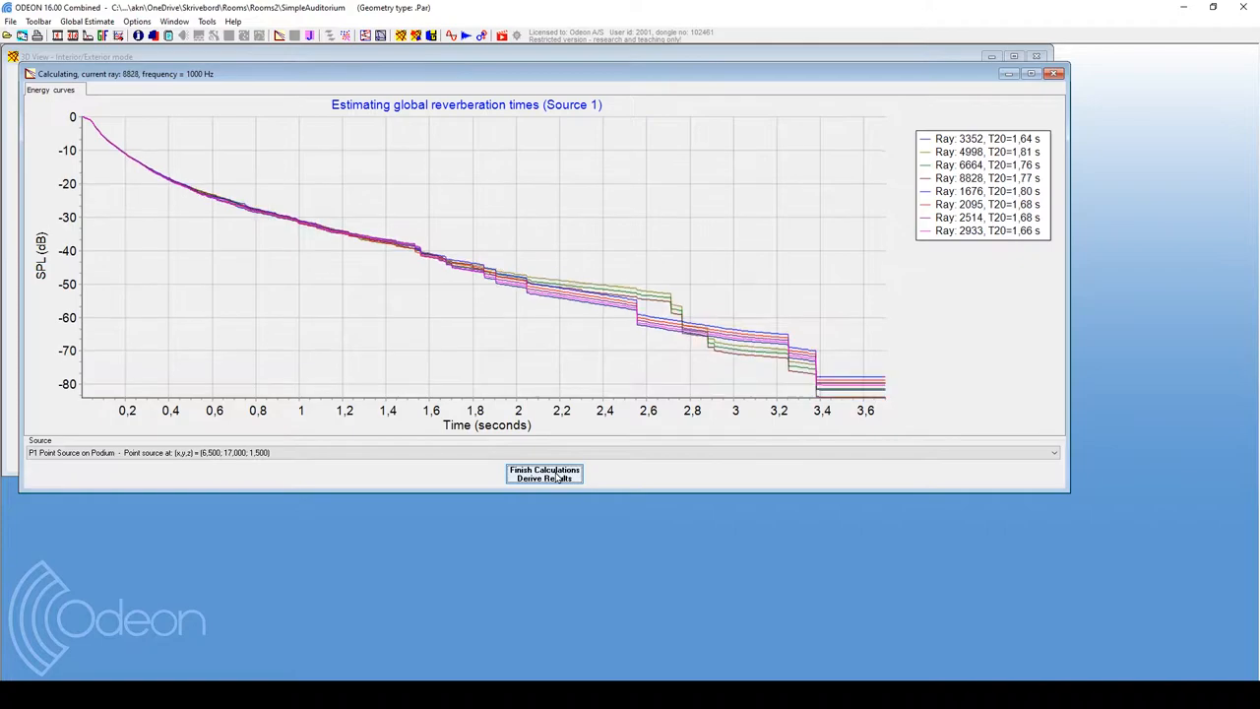
left_click(543, 477)
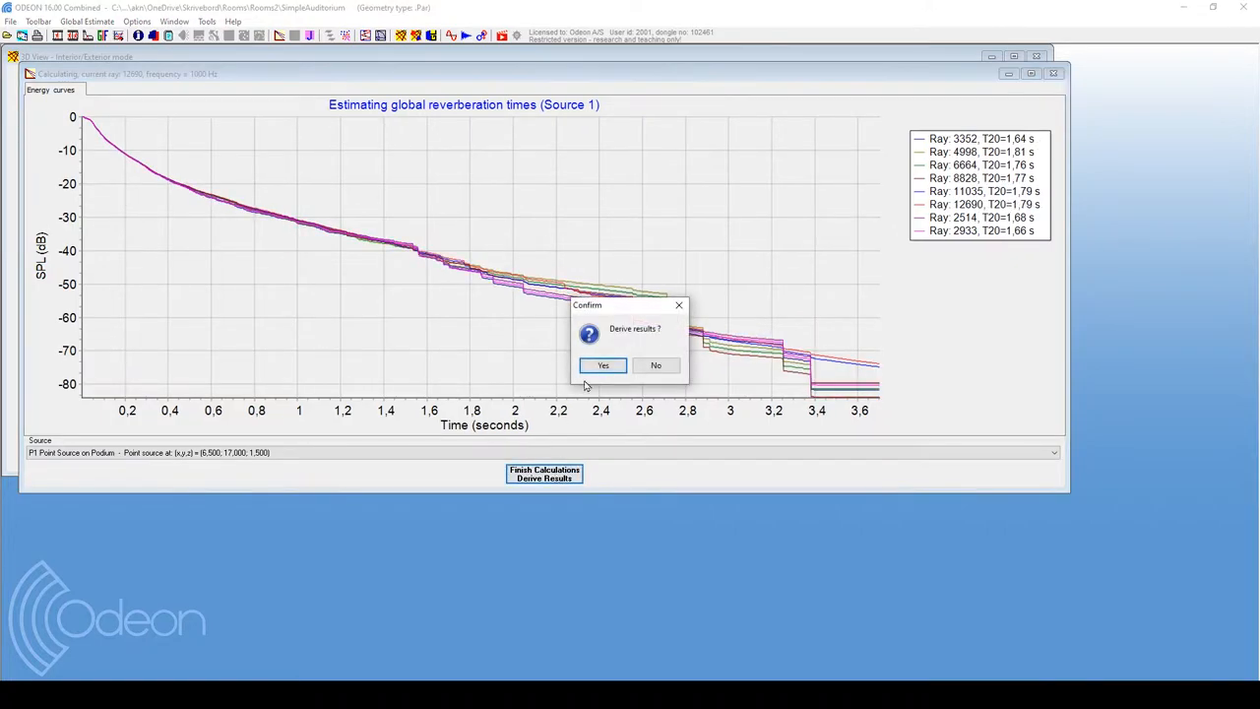
left_click(602, 365)
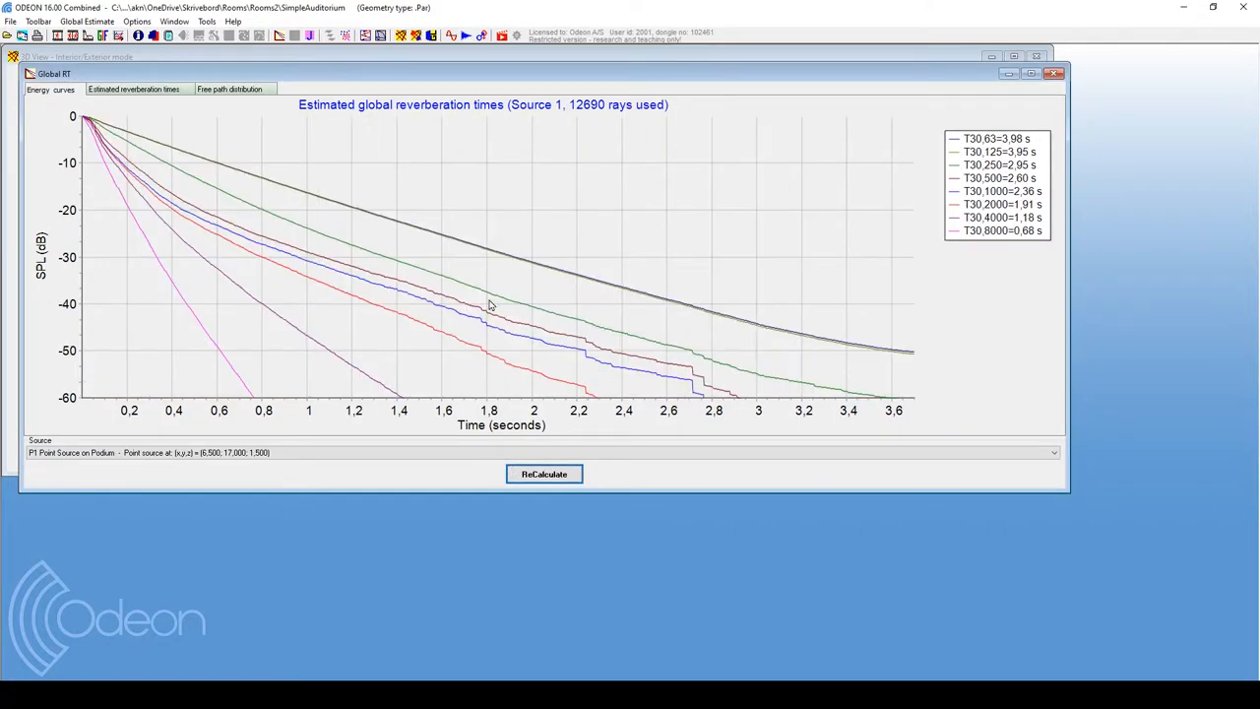
left_click(543, 473)
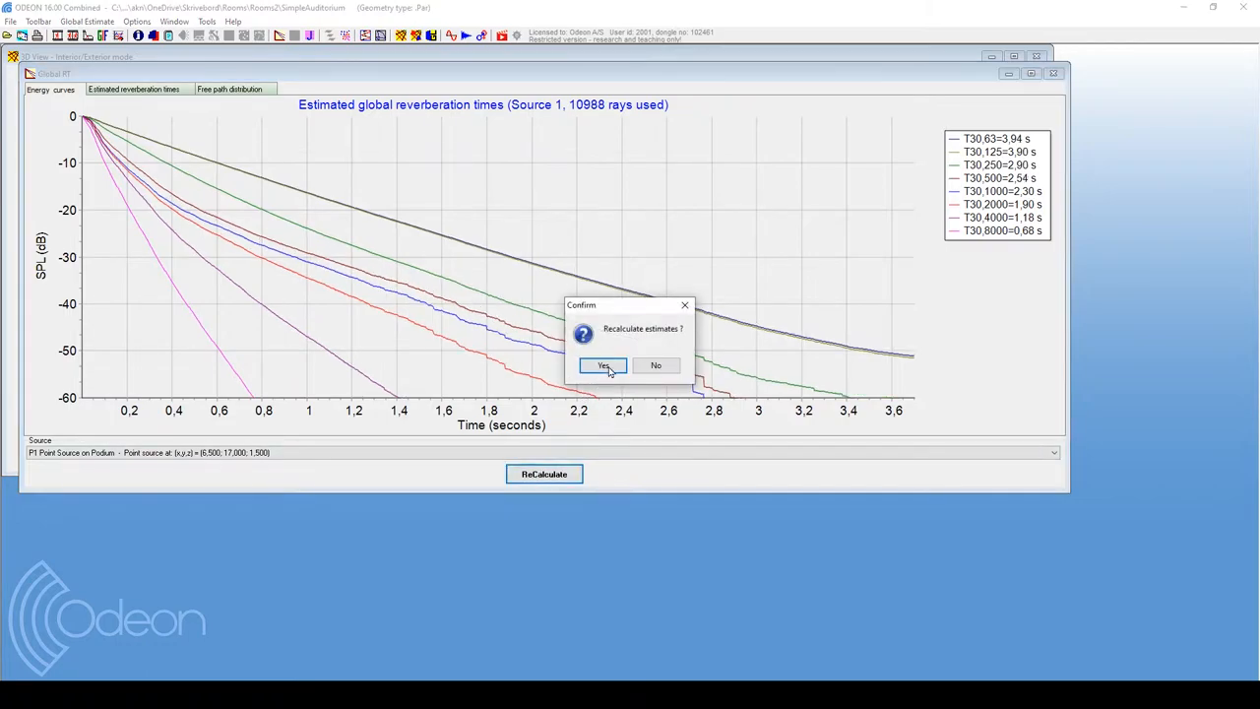
left_click(603, 366)
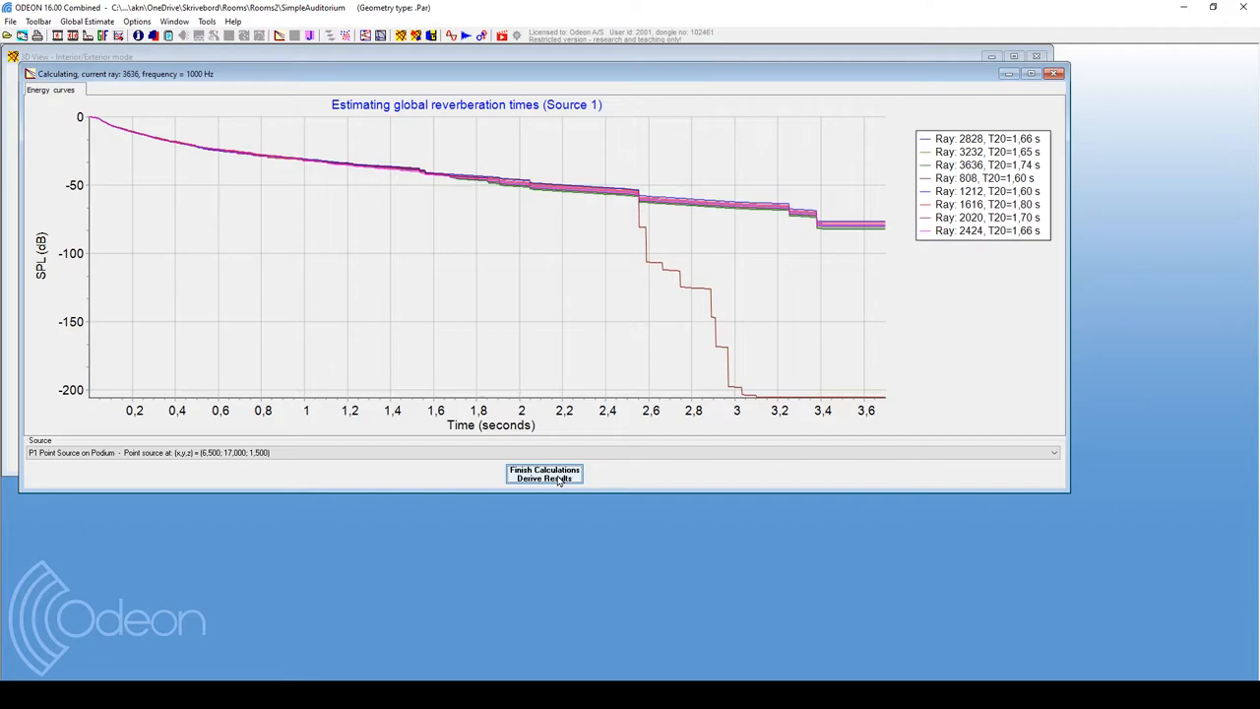
left_click(542, 477)
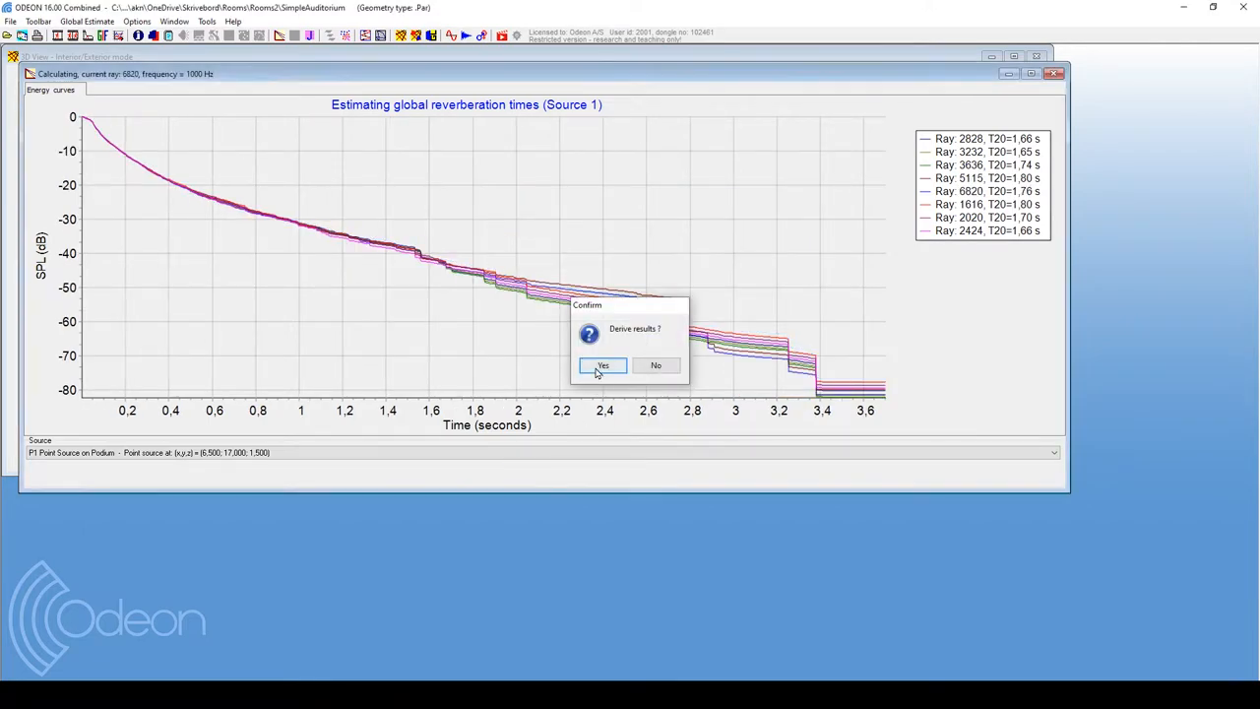
left_click(603, 365)
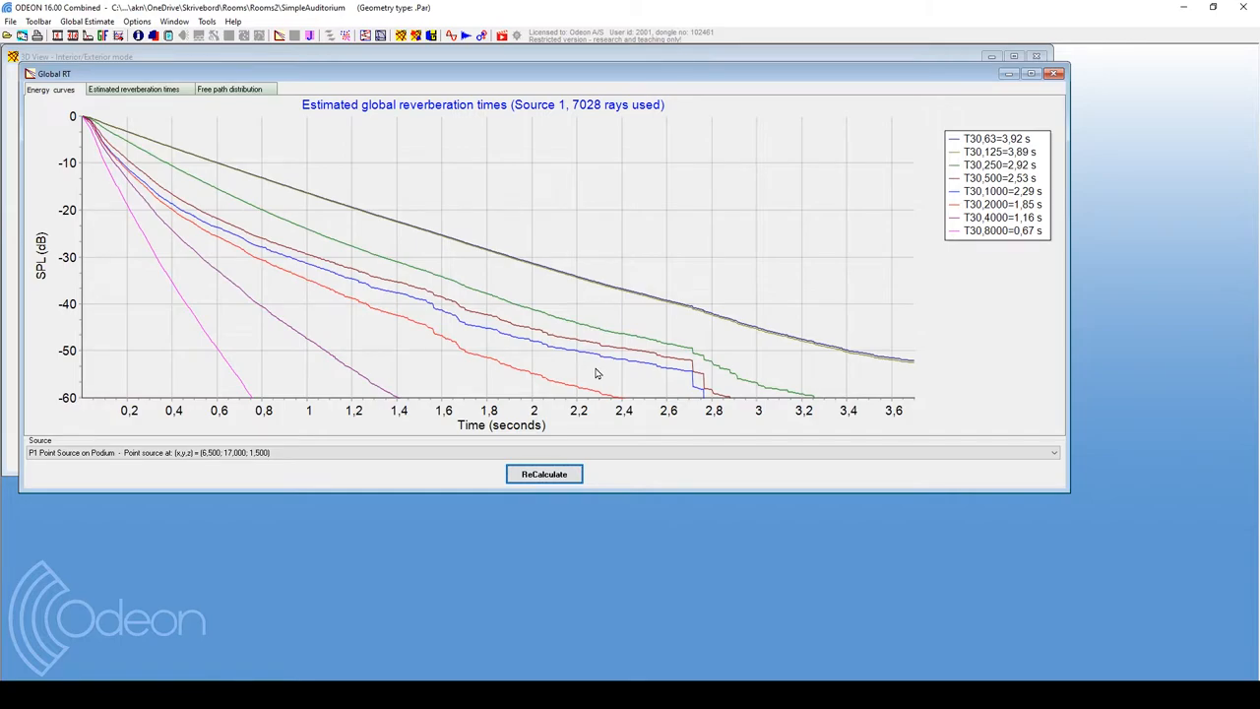
mouse_move(770, 259)
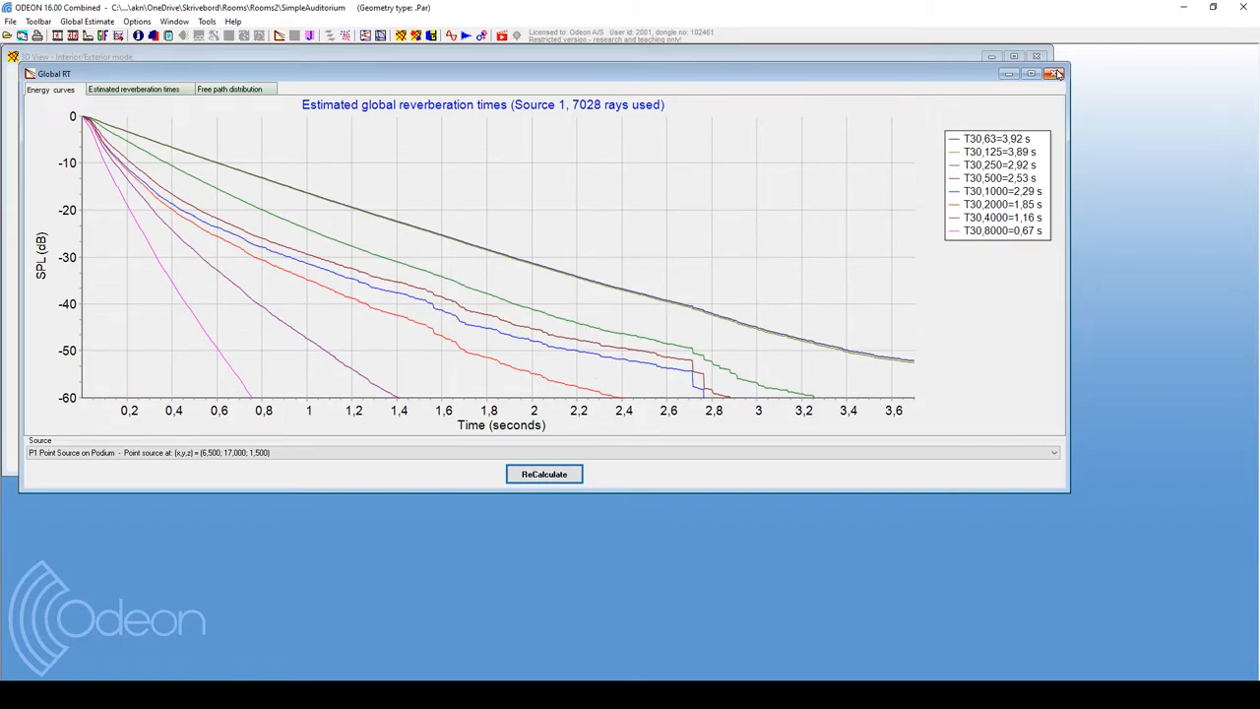
Close the Global RT window and launch the 3D ray-tracing investigation
left_click(1055, 74)
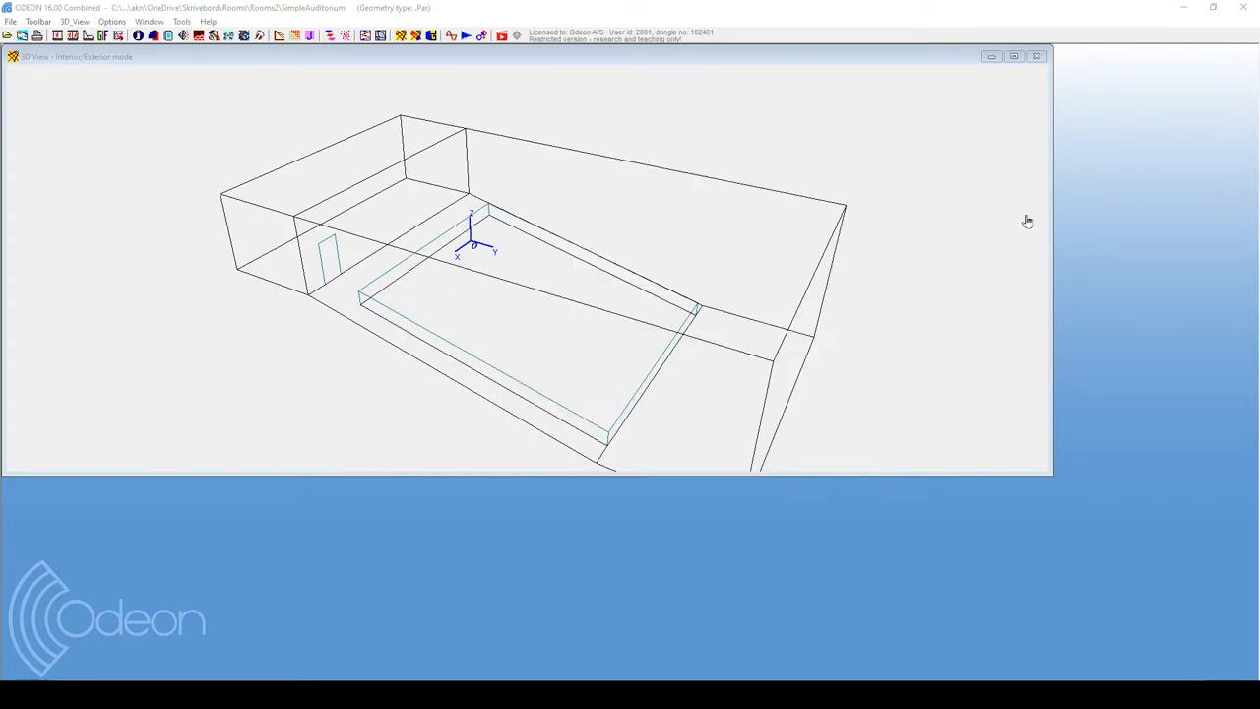
mouse_move(603, 284)
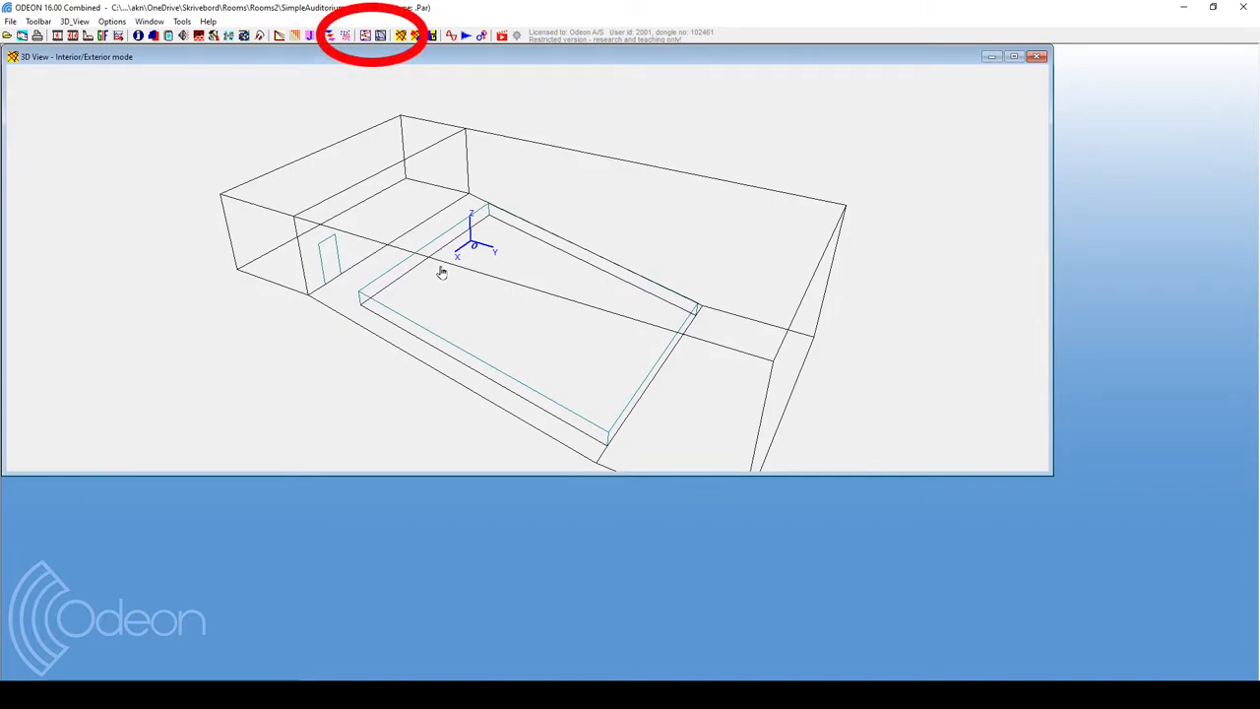
mouse_move(434, 268)
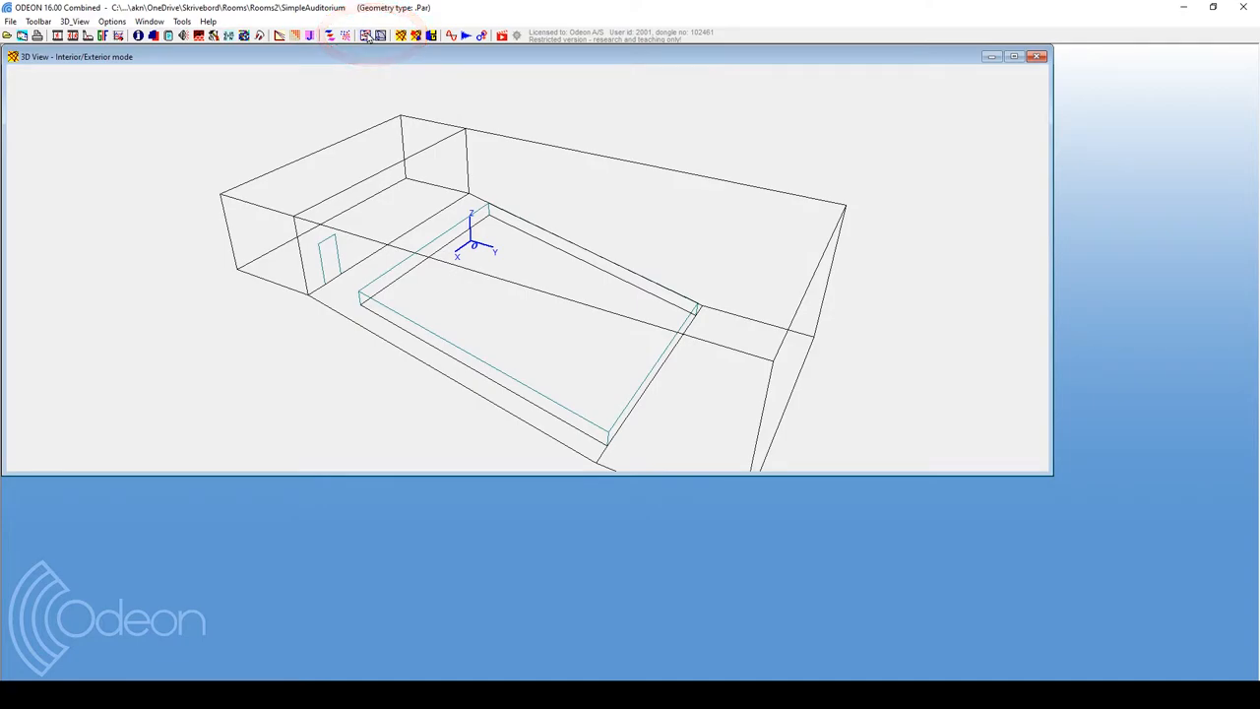
left_click(363, 37)
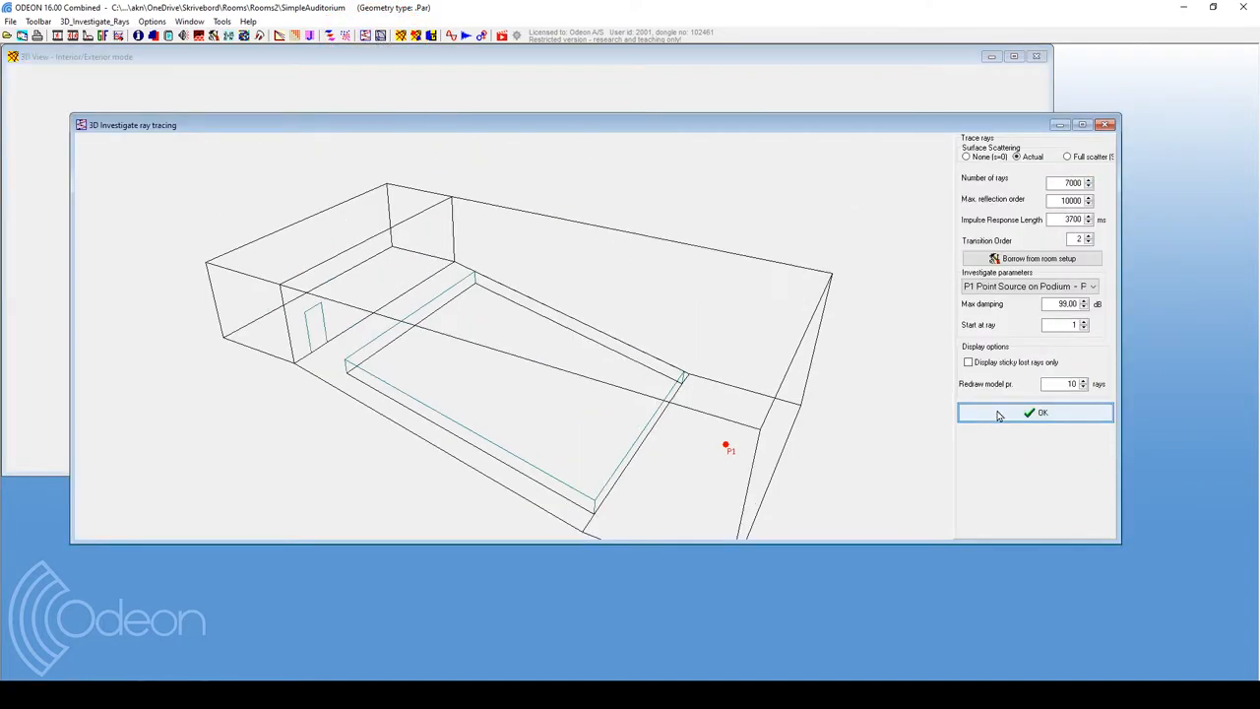
Free-run ray tracing from source P1 through the auditorium, then stop it
left_click(1038, 413)
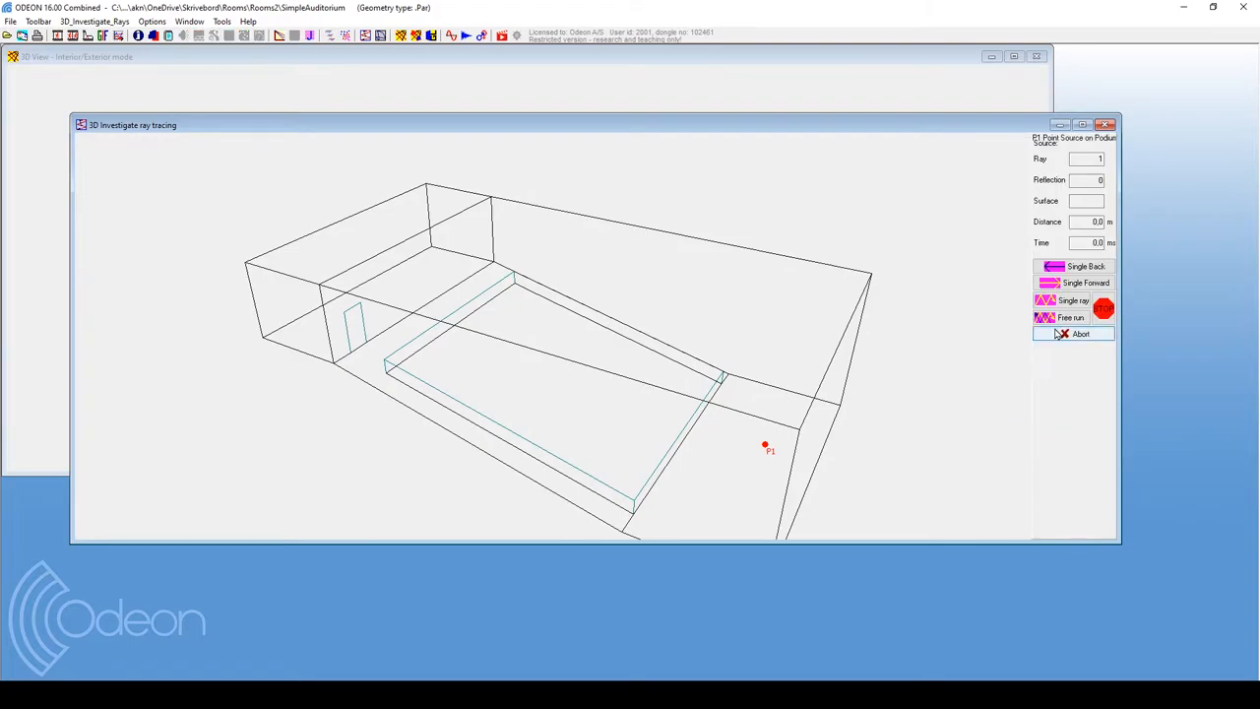
left_click(1071, 317)
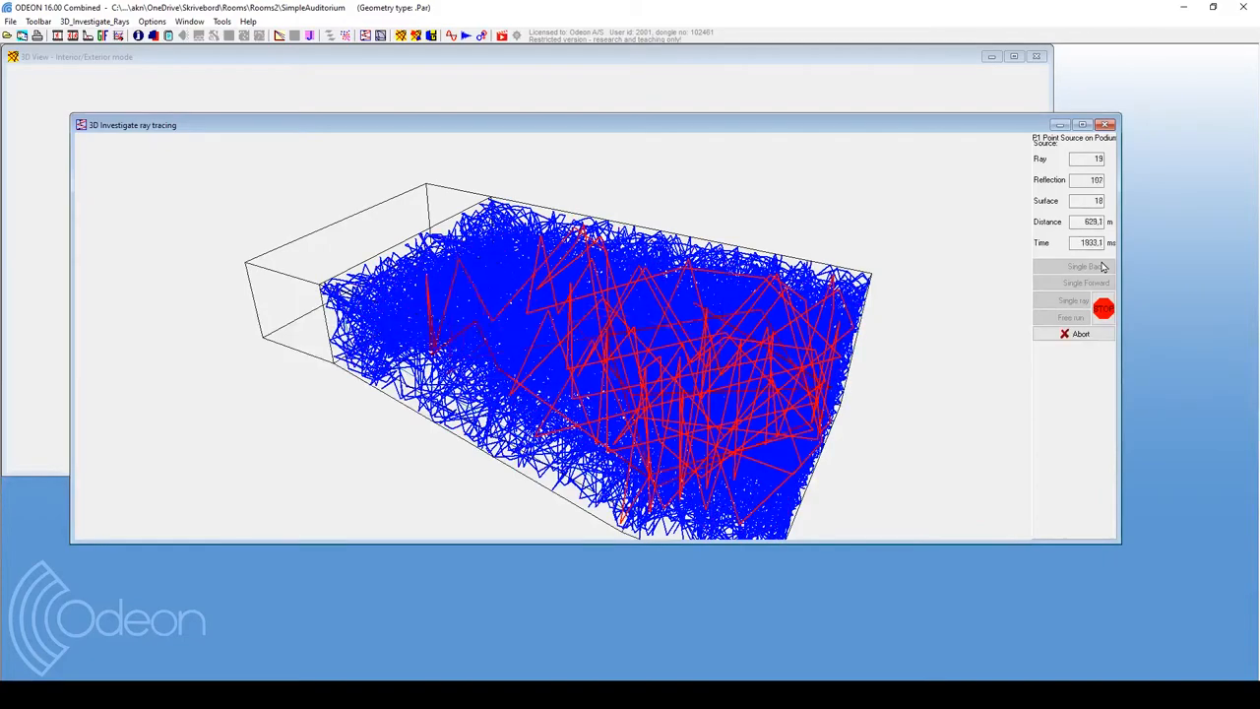
left_click(1102, 307)
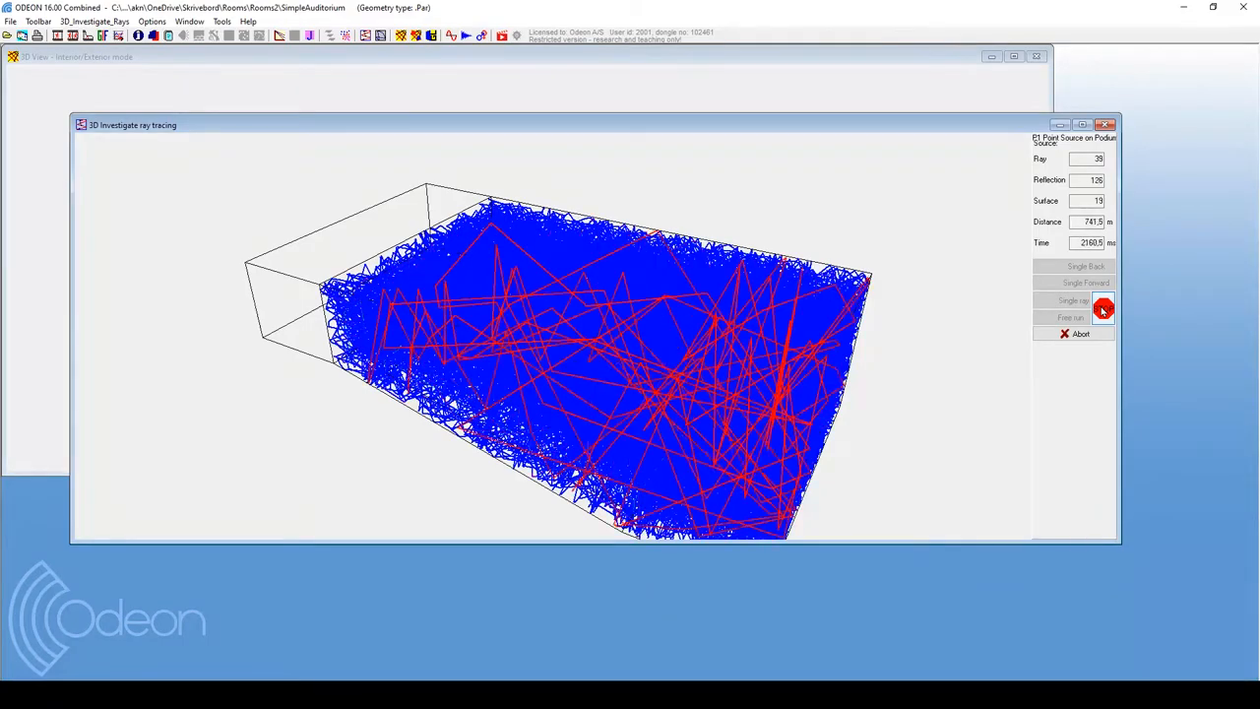
left_click(1103, 307)
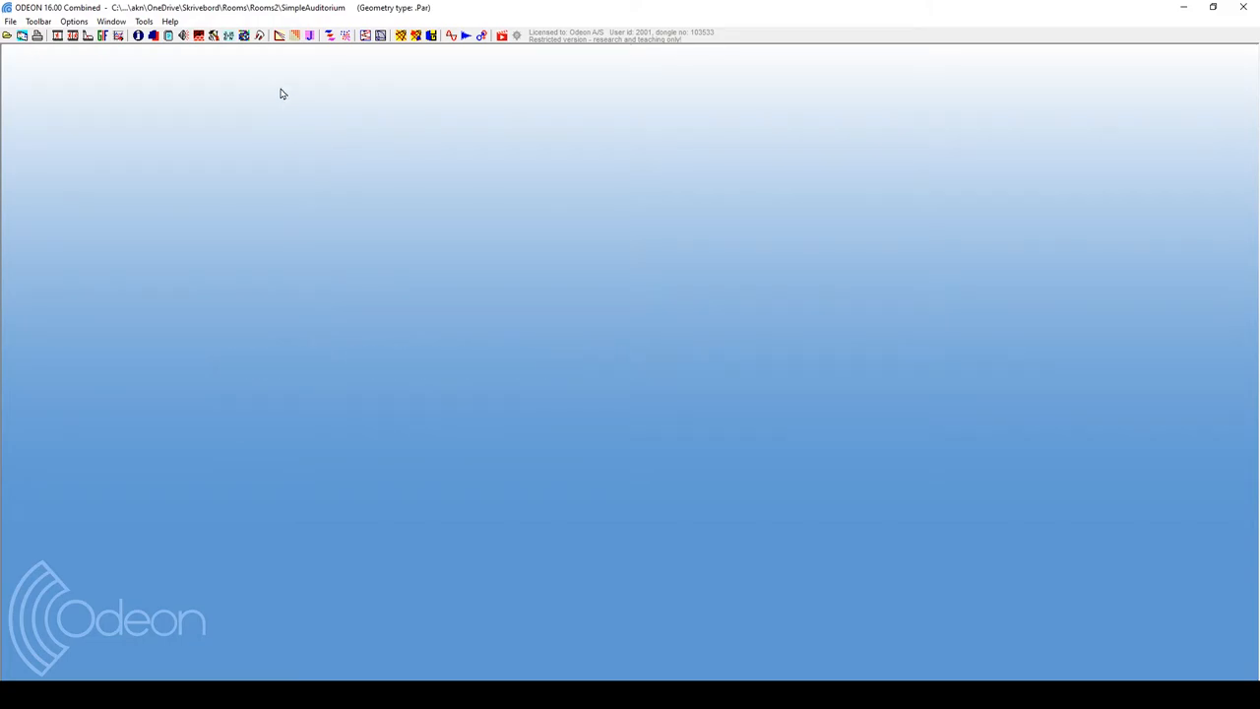
mouse_move(282, 36)
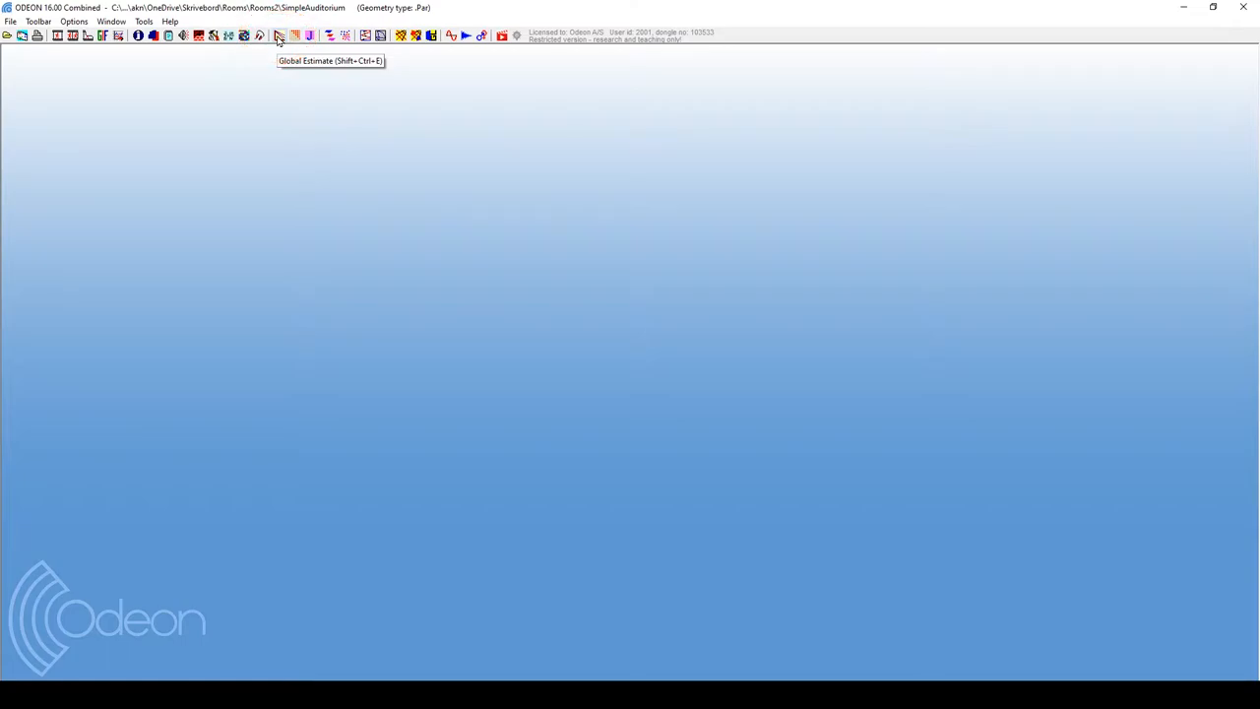
left_click(279, 36)
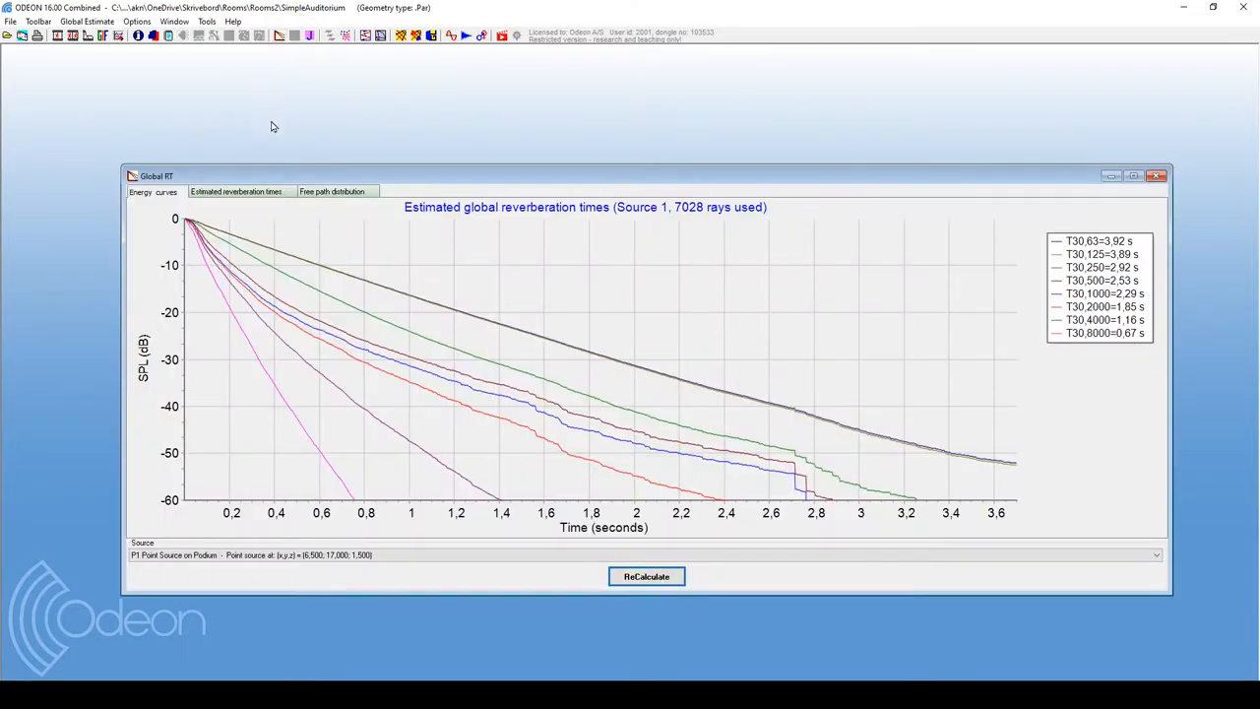
left_click(237, 191)
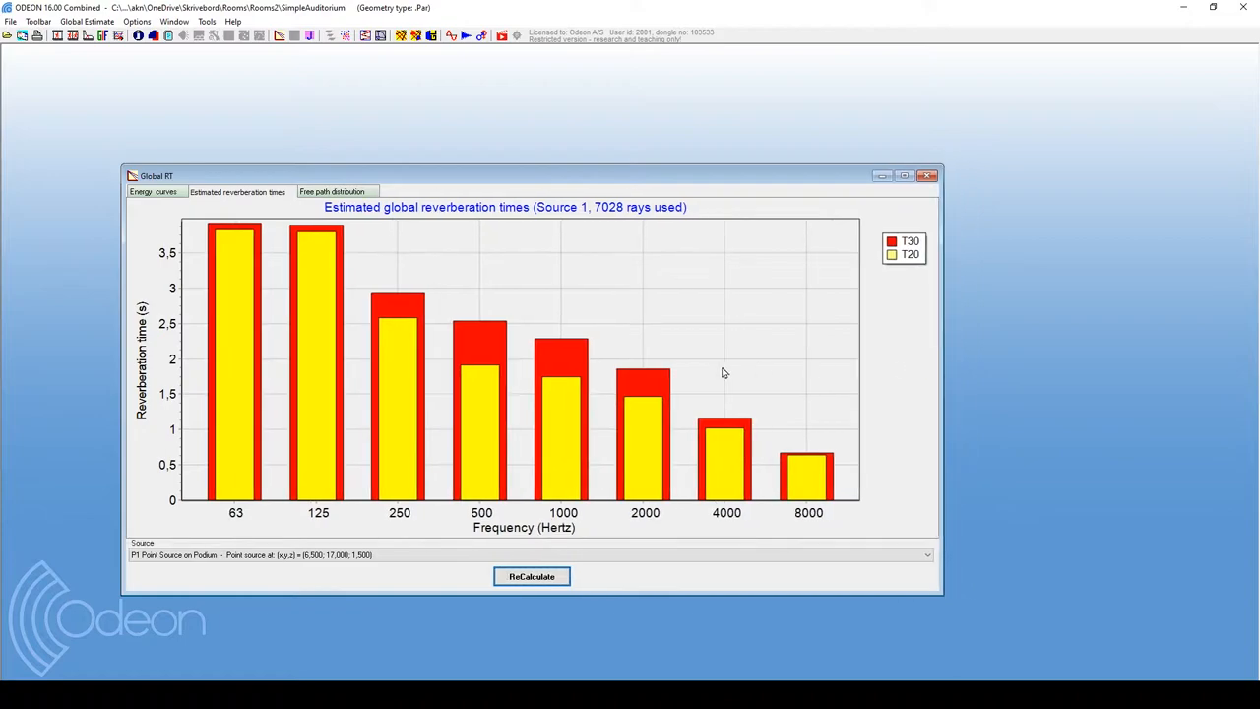
mouse_move(766, 506)
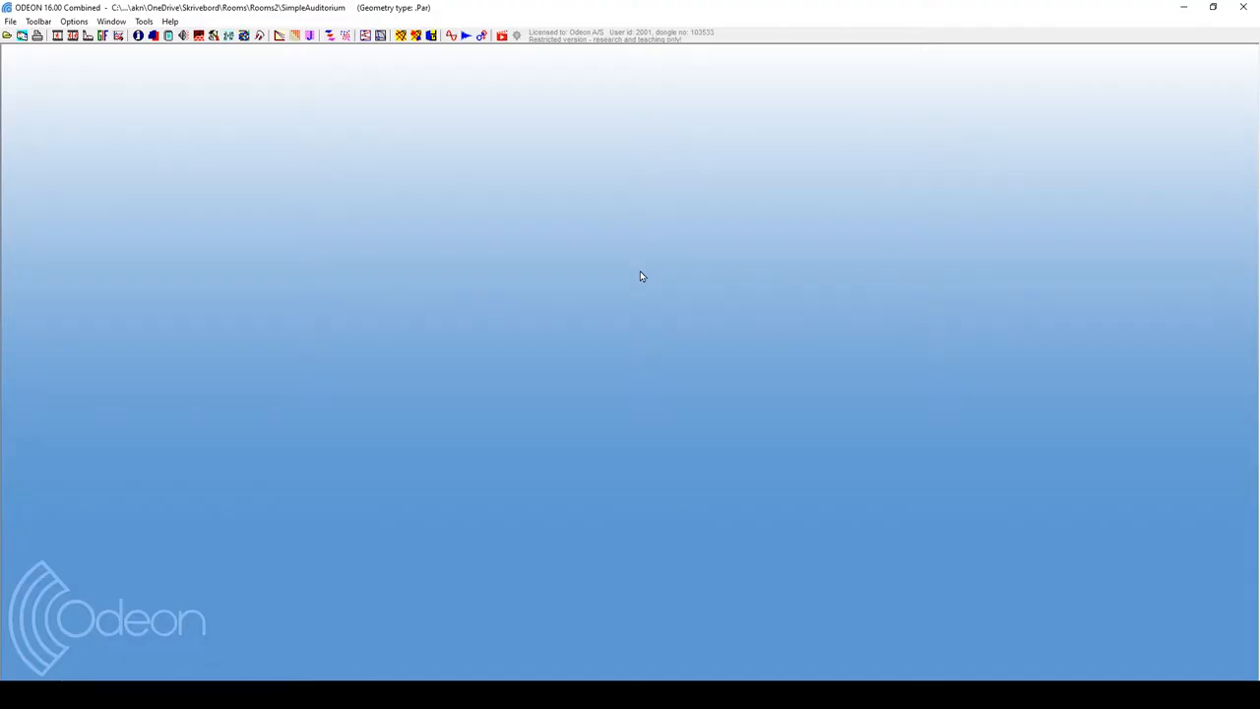
mouse_move(441, 260)
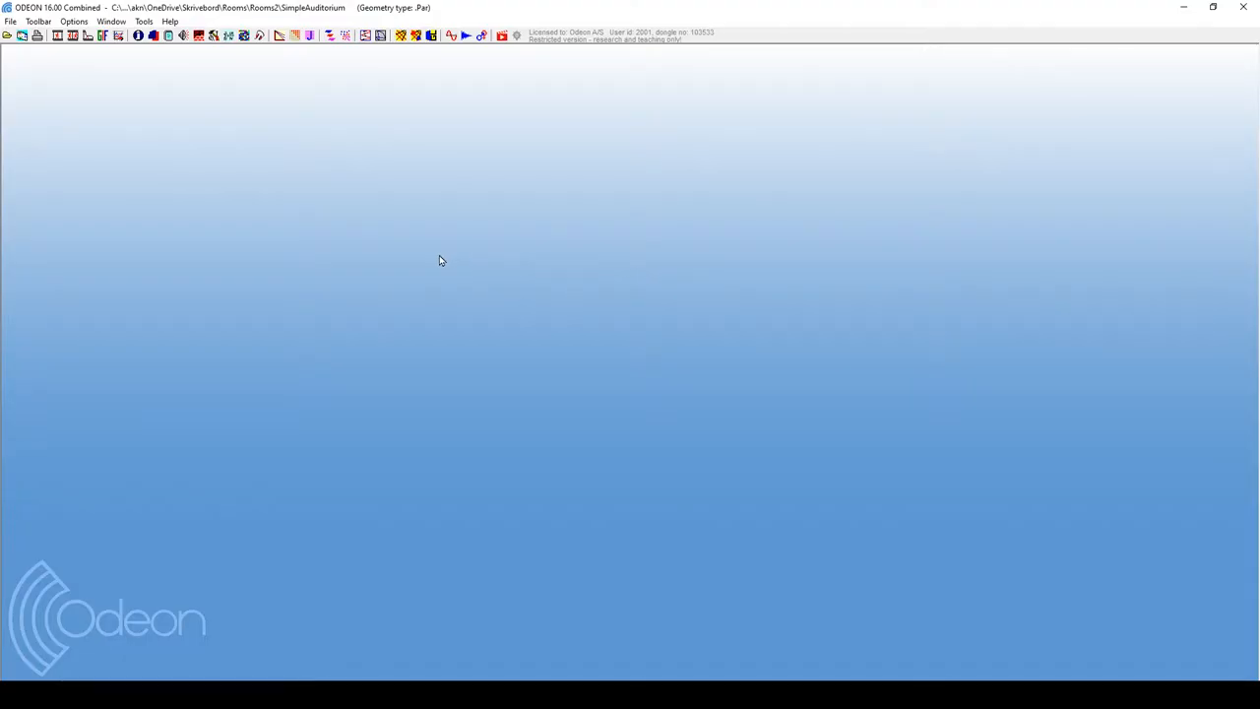
mouse_move(270, 200)
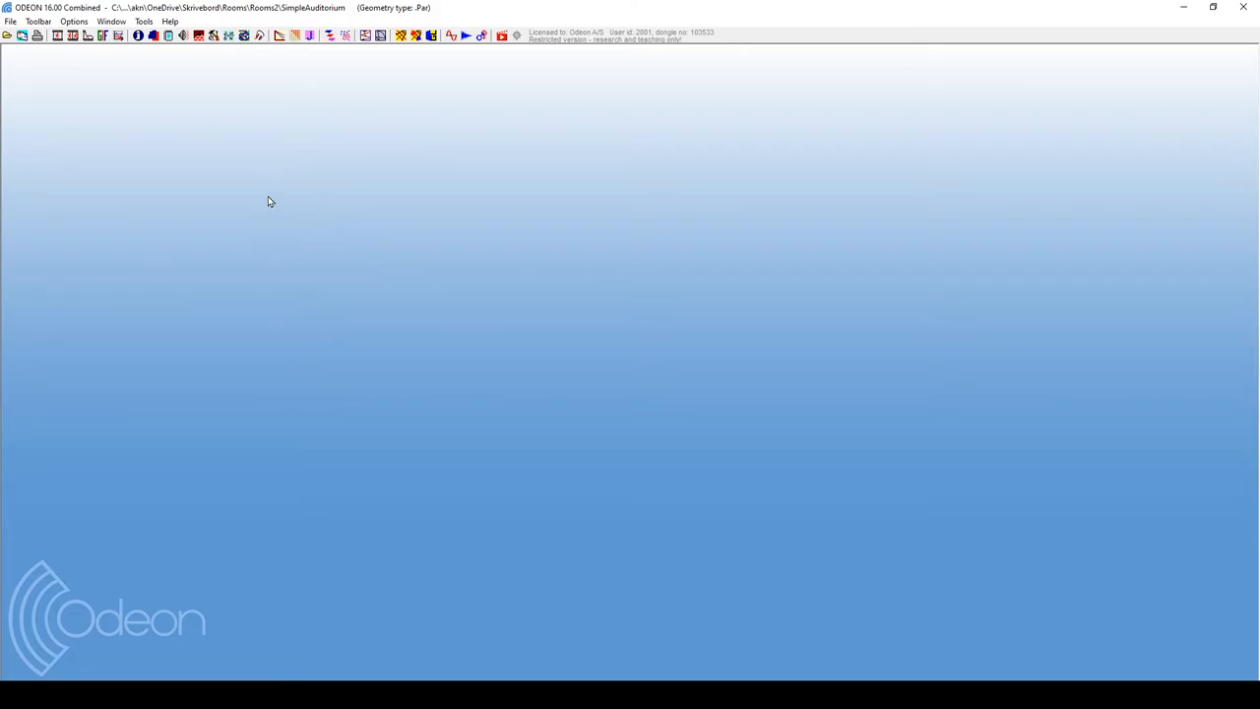
mouse_move(185, 52)
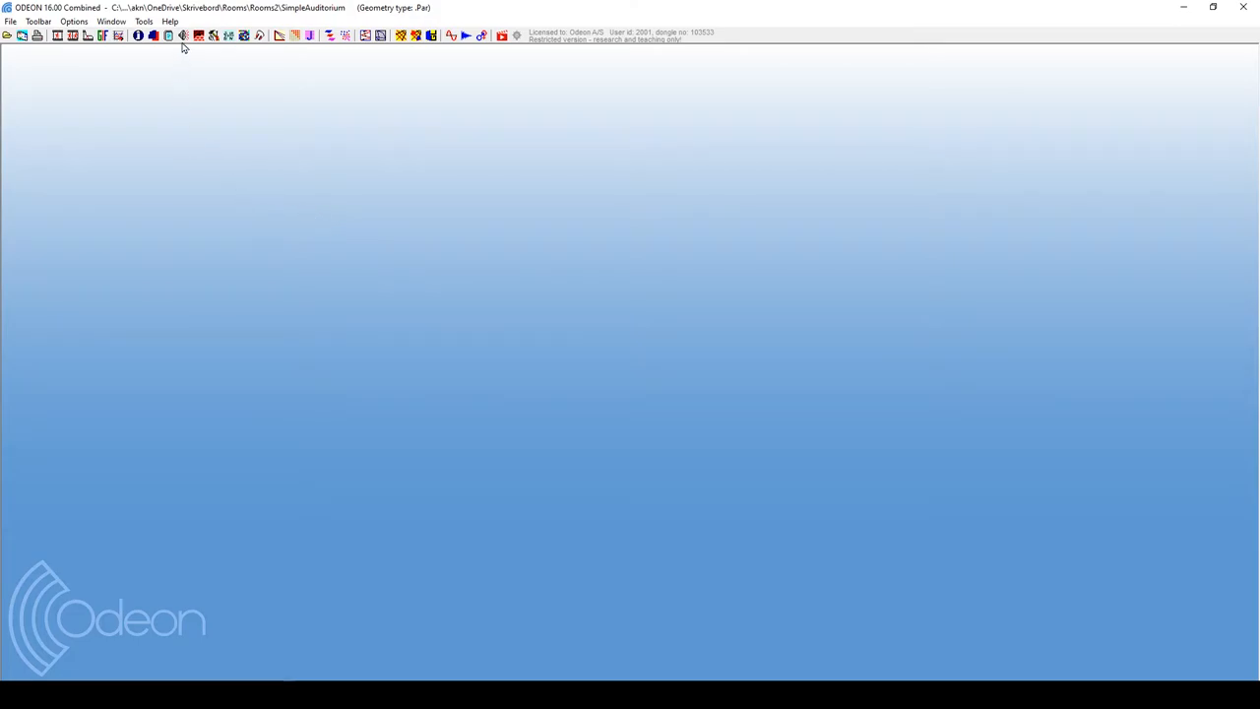
mouse_move(183, 37)
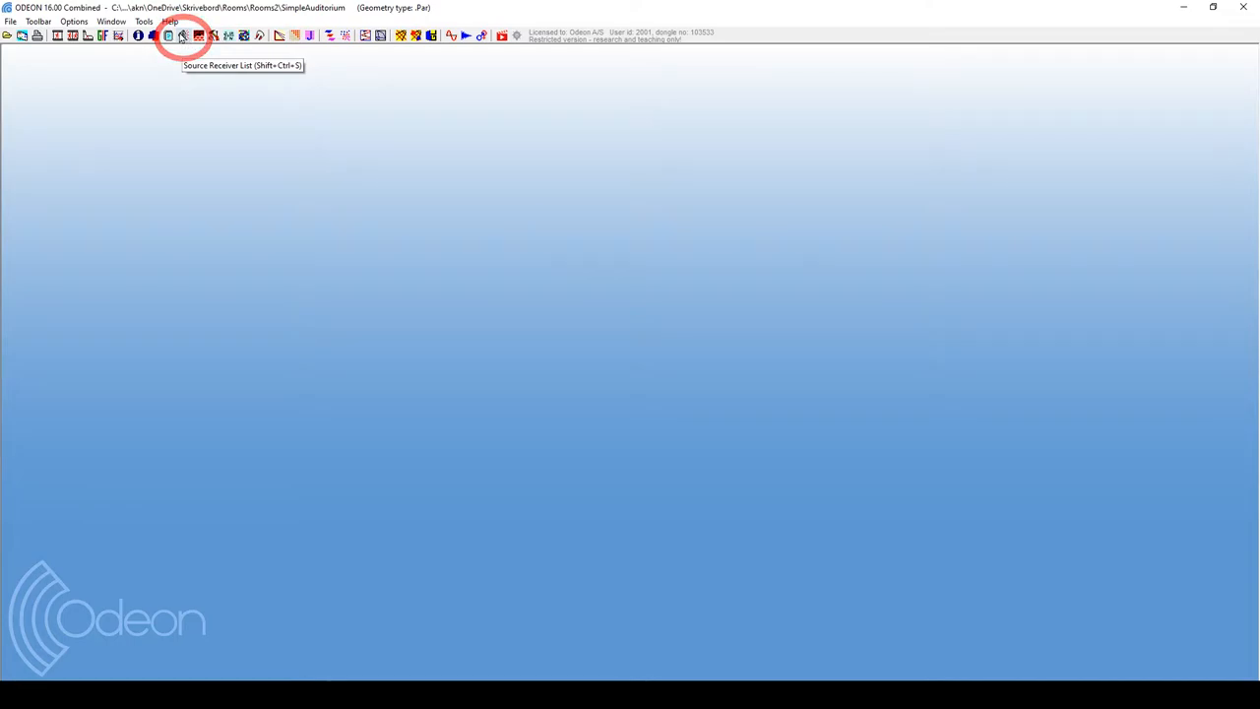
Show the Source Receiver List with the podium point source and surface source
left_click(43, 29)
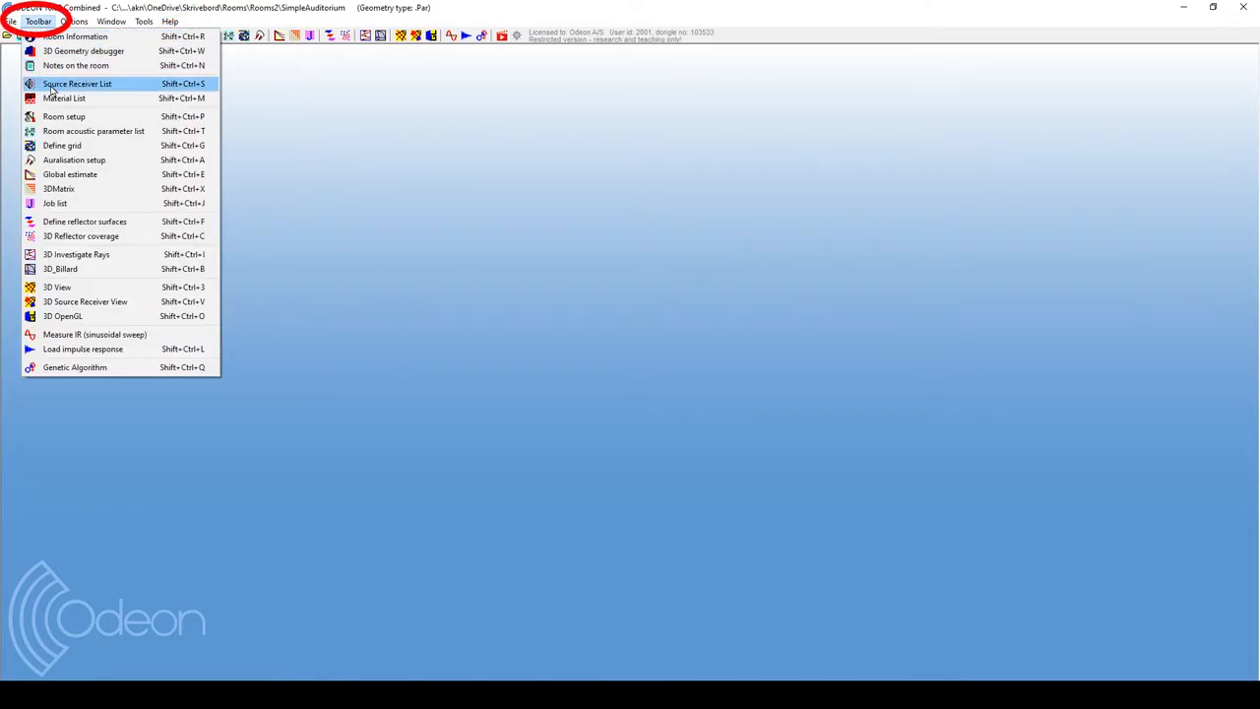
left_click(81, 75)
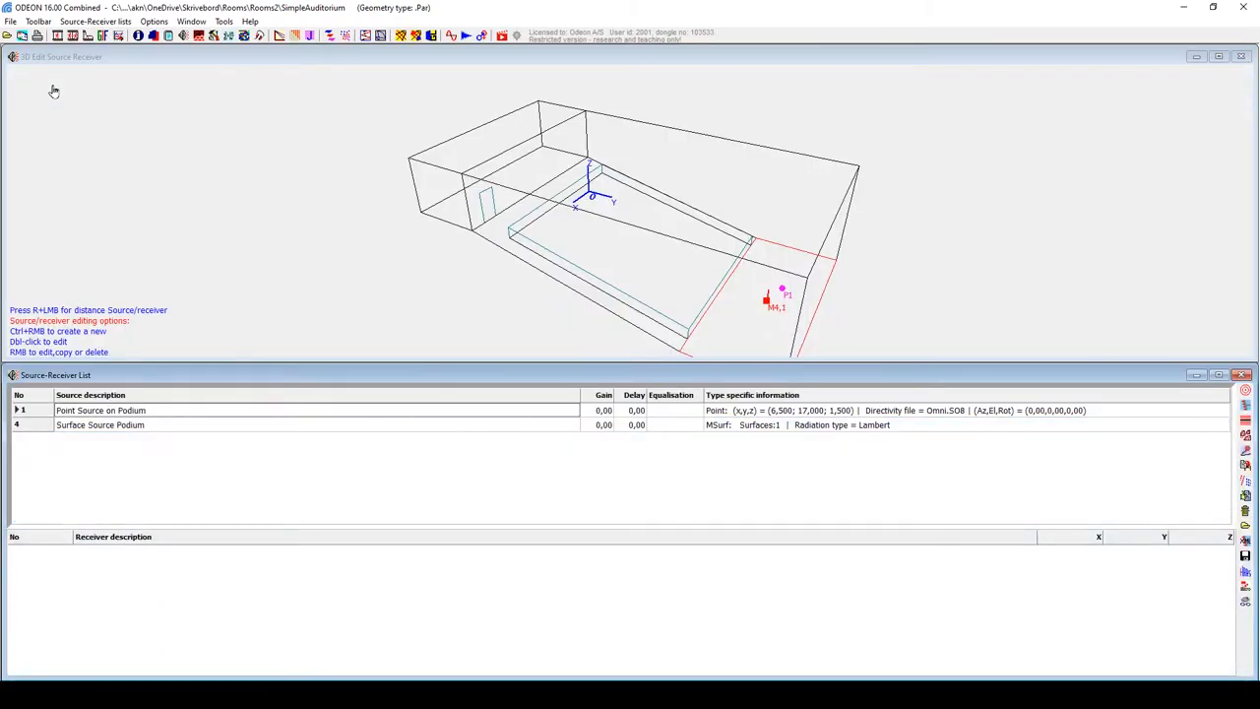
mouse_move(507, 239)
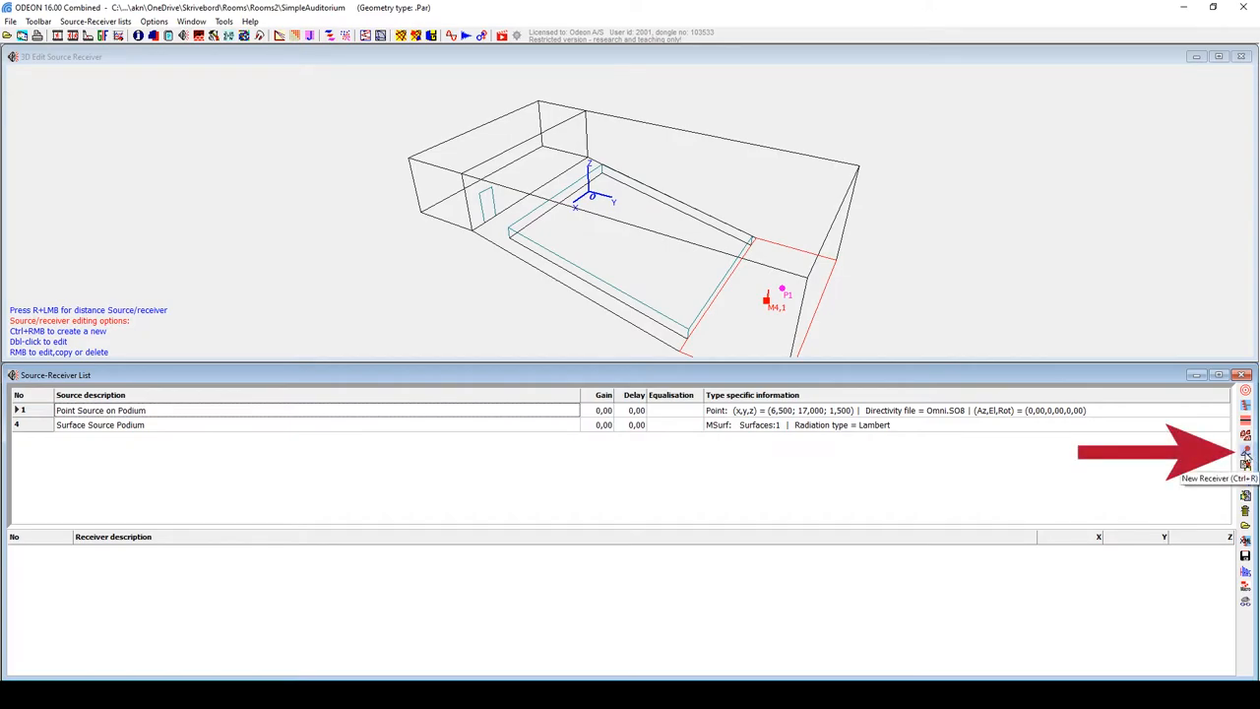
Create Receiver1 at X 10 m, Y 4 m, with Z aligned to 3.242 m
left_click(94, 20)
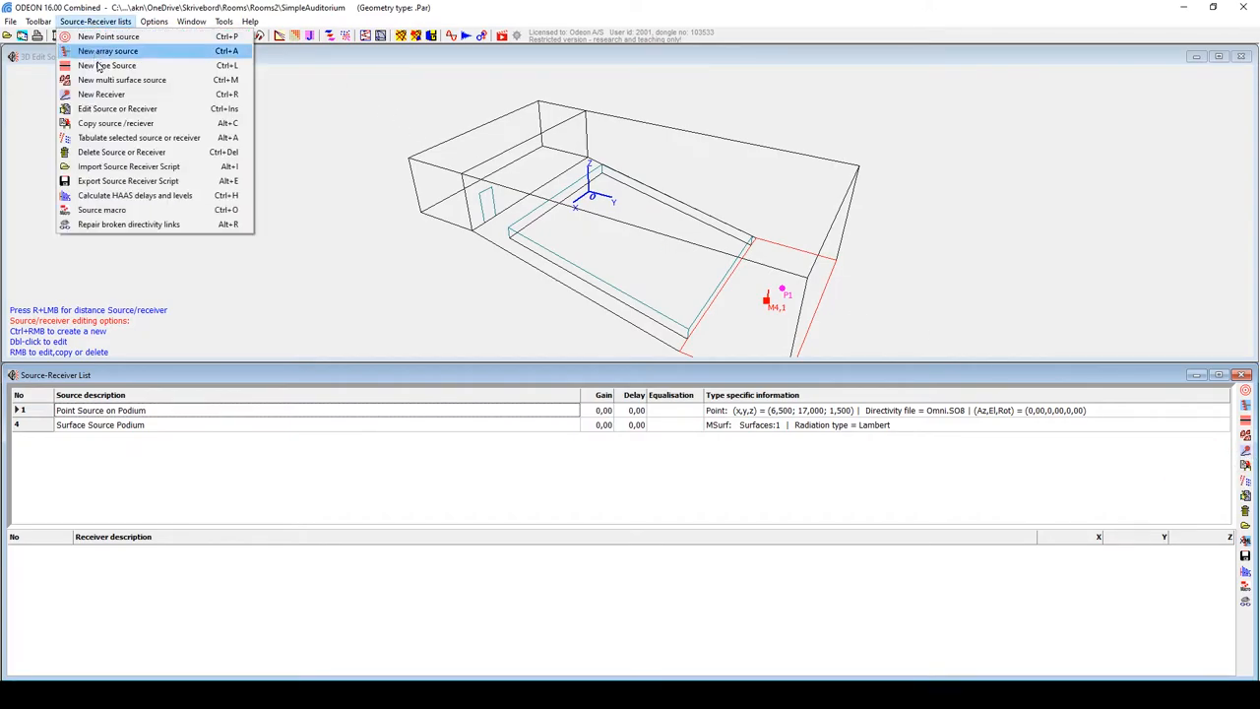
left_click(112, 93)
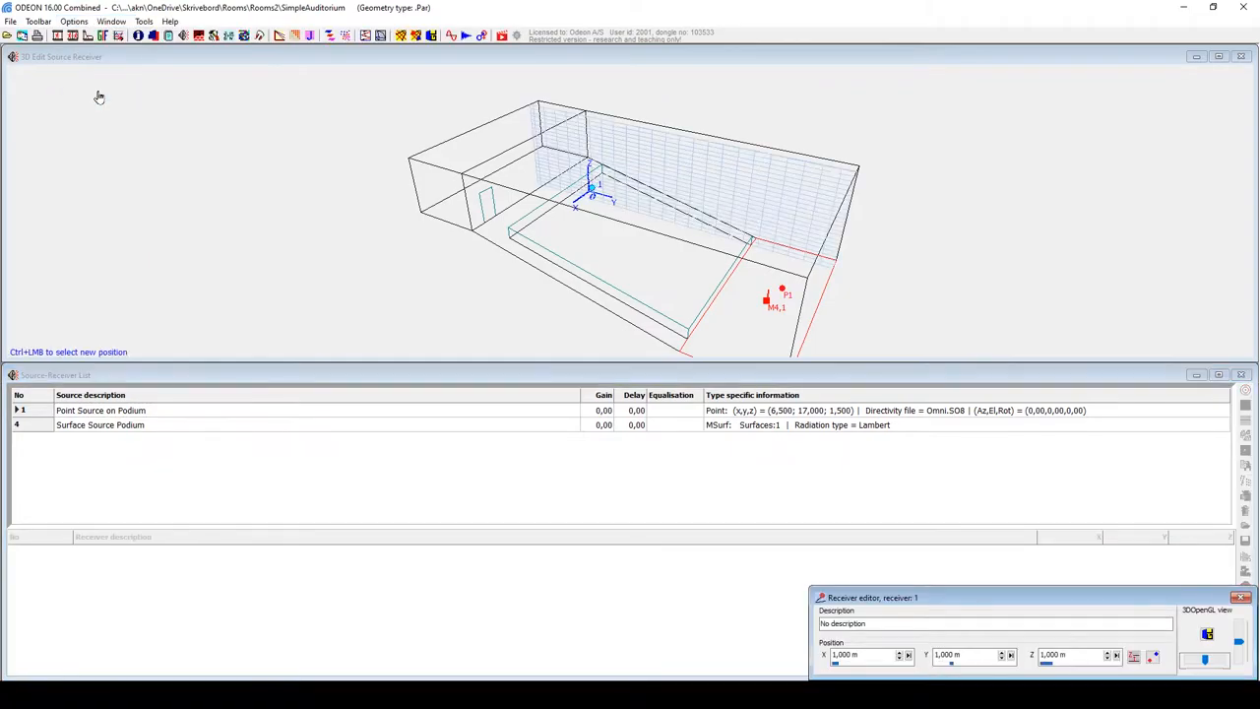
mouse_move(537, 243)
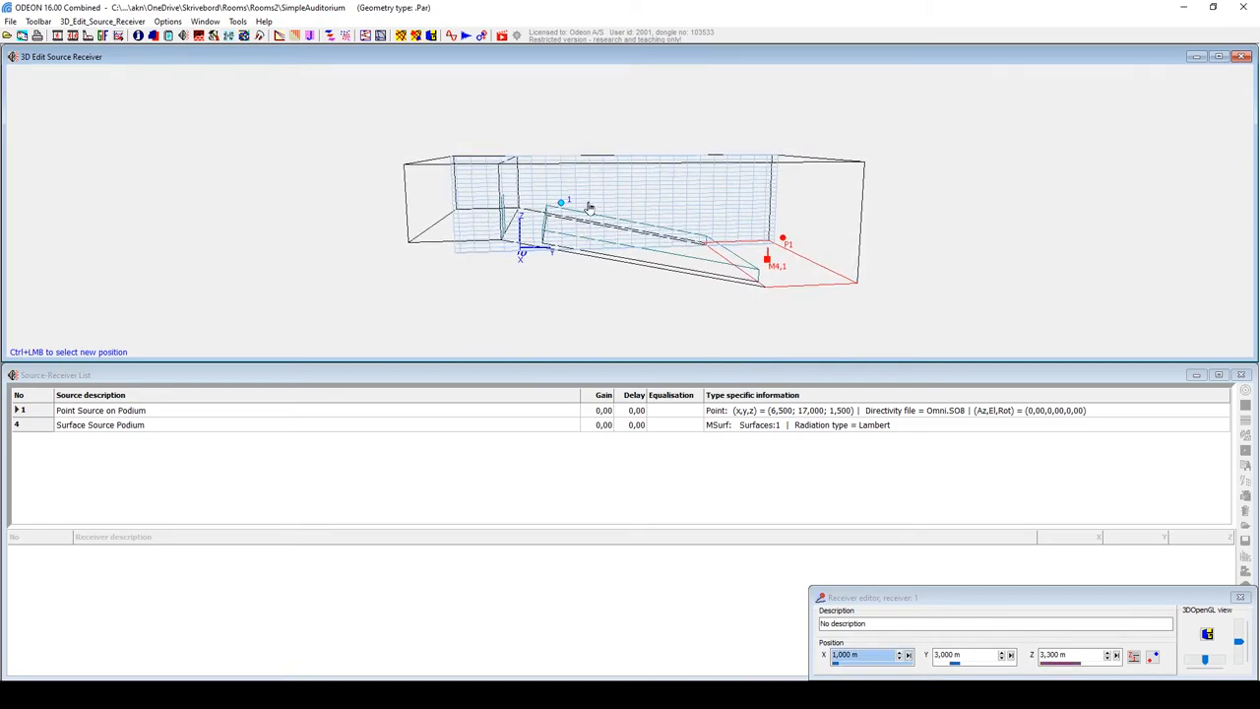
left_click_drag(589, 207, 564, 342)
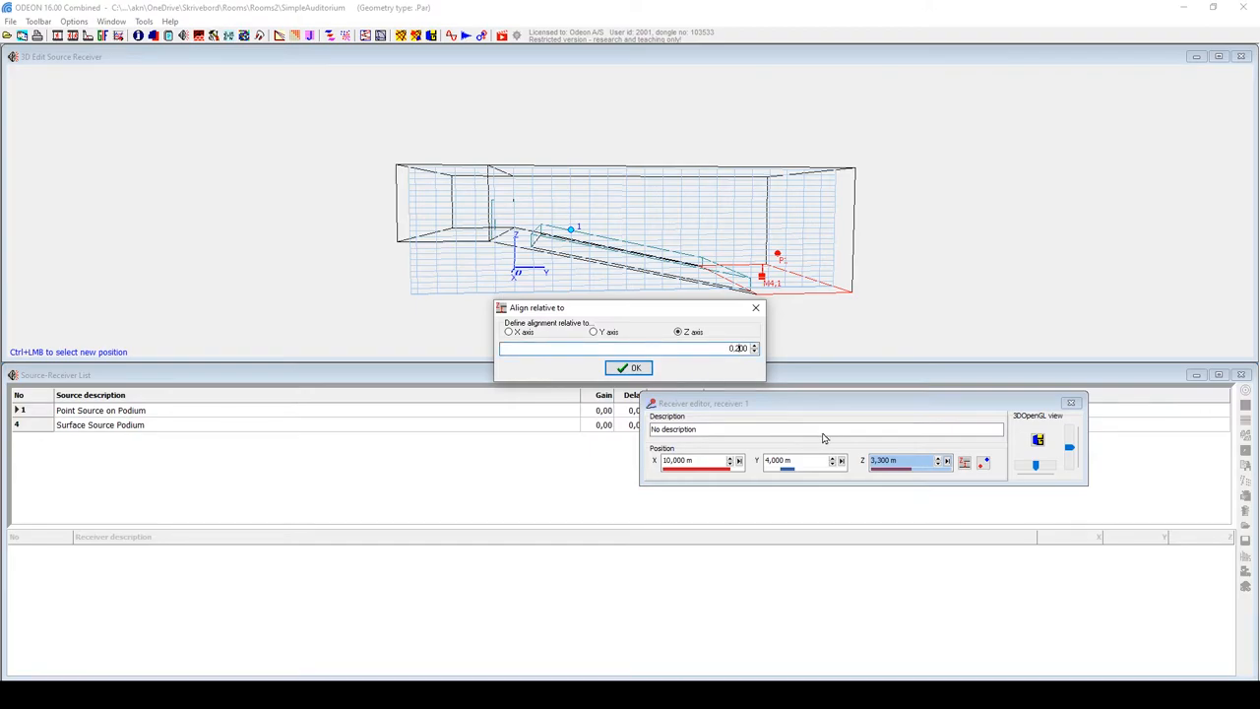
left_click(629, 368)
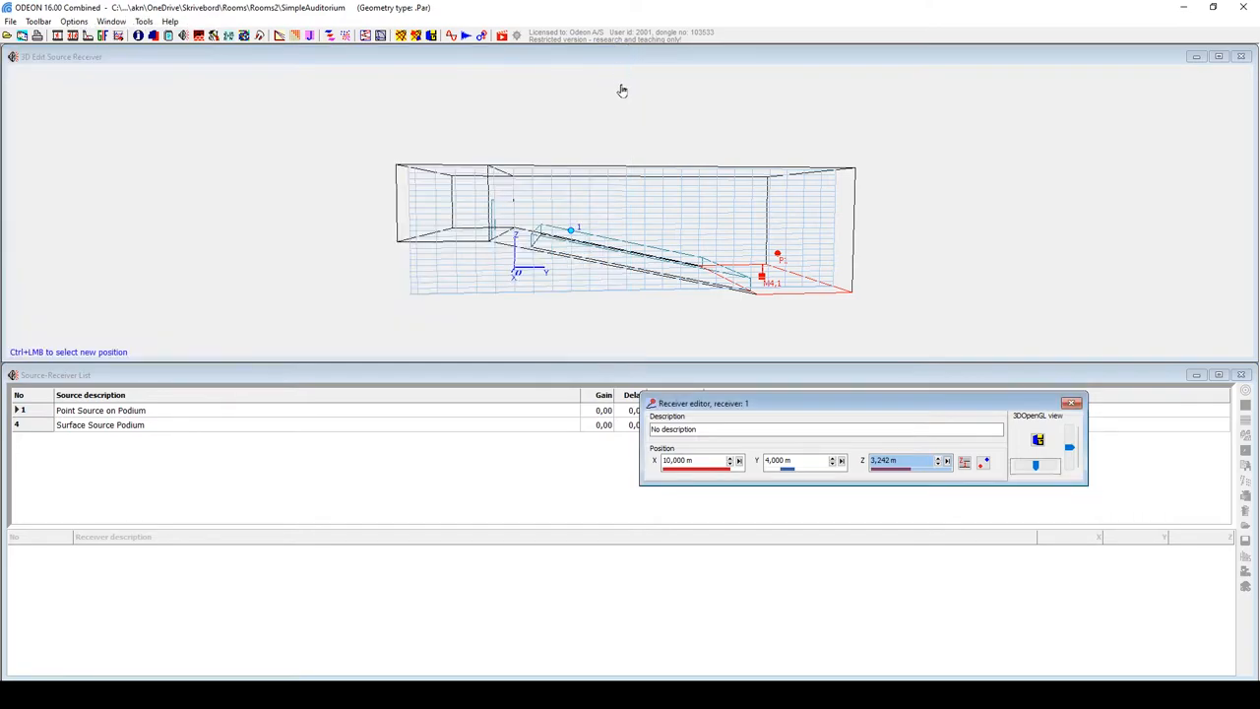
double_click(673, 429)
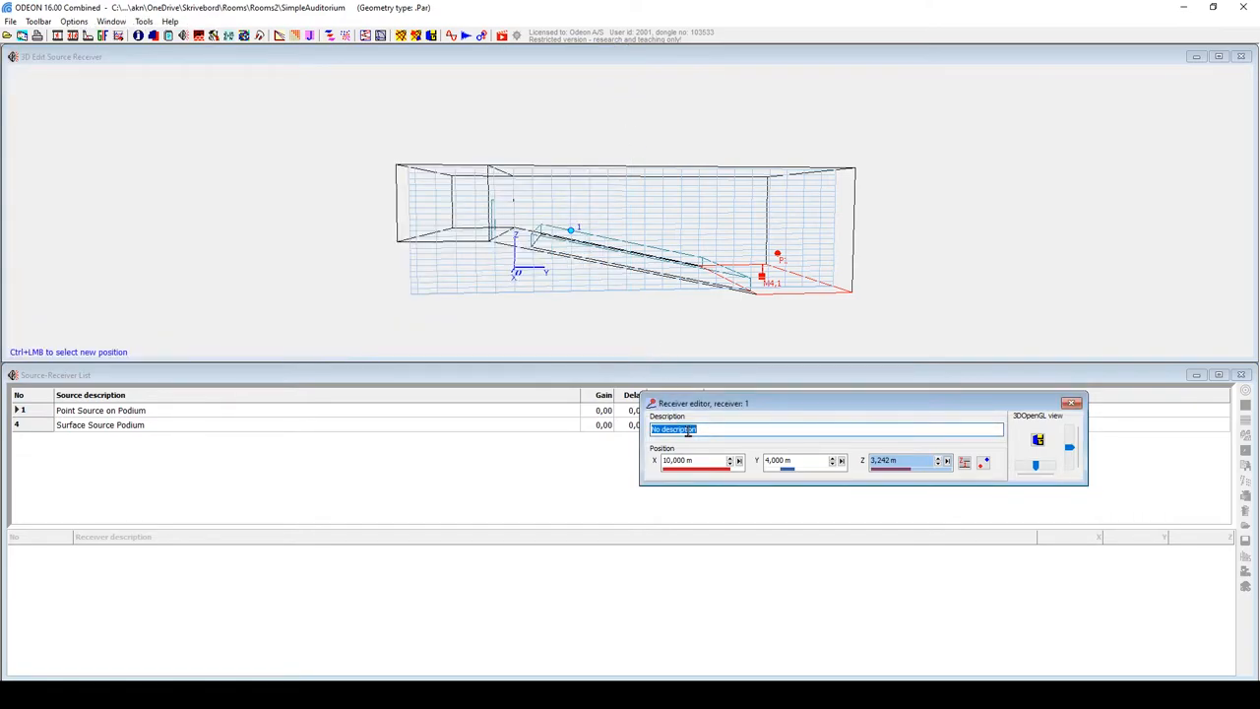
type("Receiver")
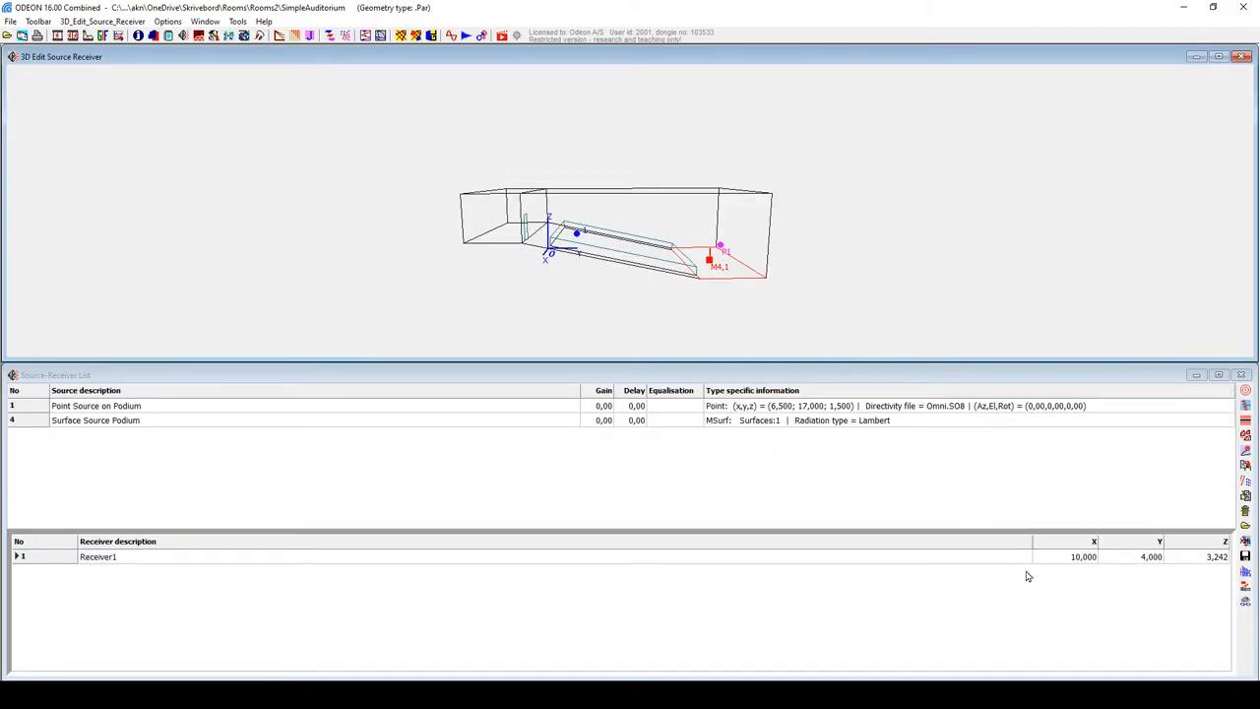
mouse_move(971, 566)
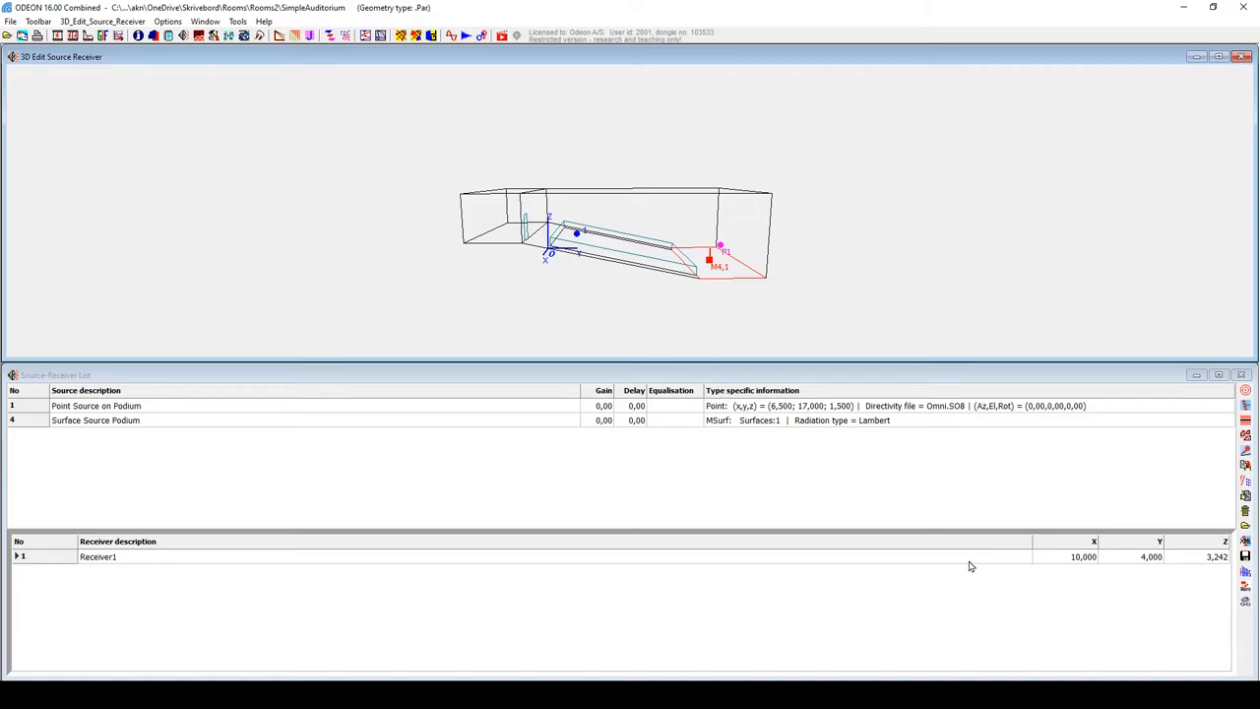
left_click(97, 556)
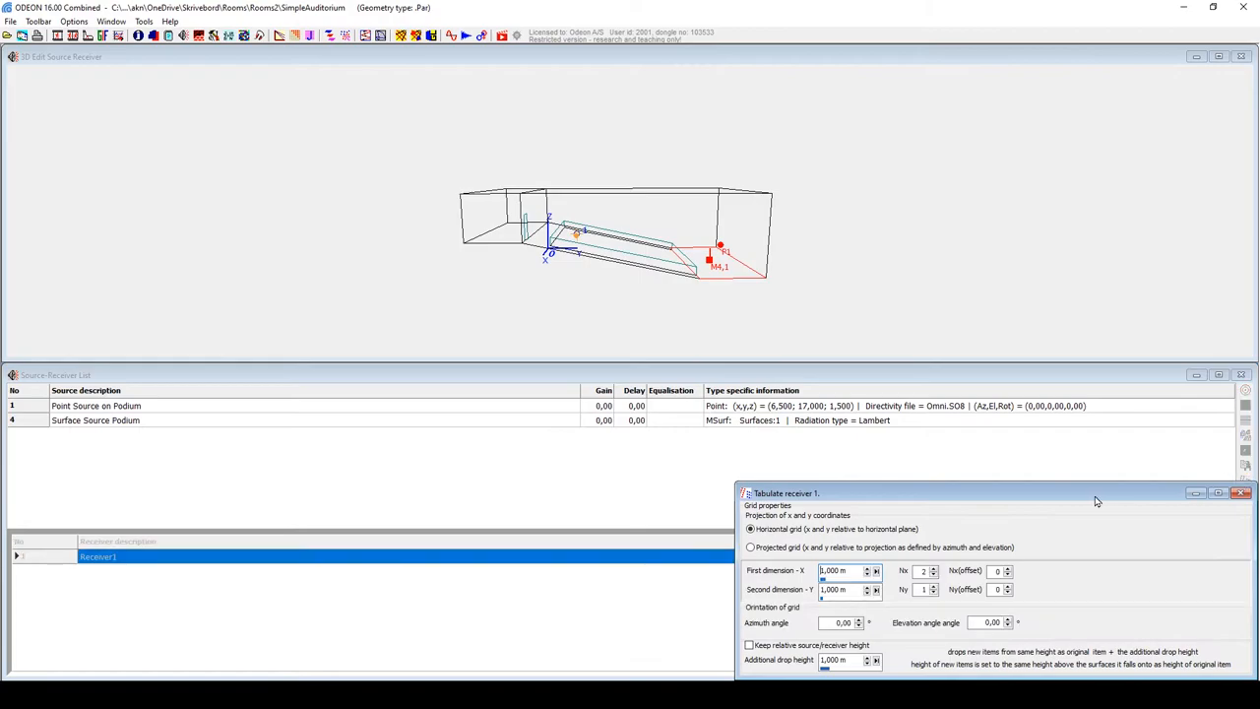
Tabulate Receiver1 into a 2×2 grid at 5 m spacing, azimuth 90, keeping relative height
left_click_drag(985, 494, 696, 399)
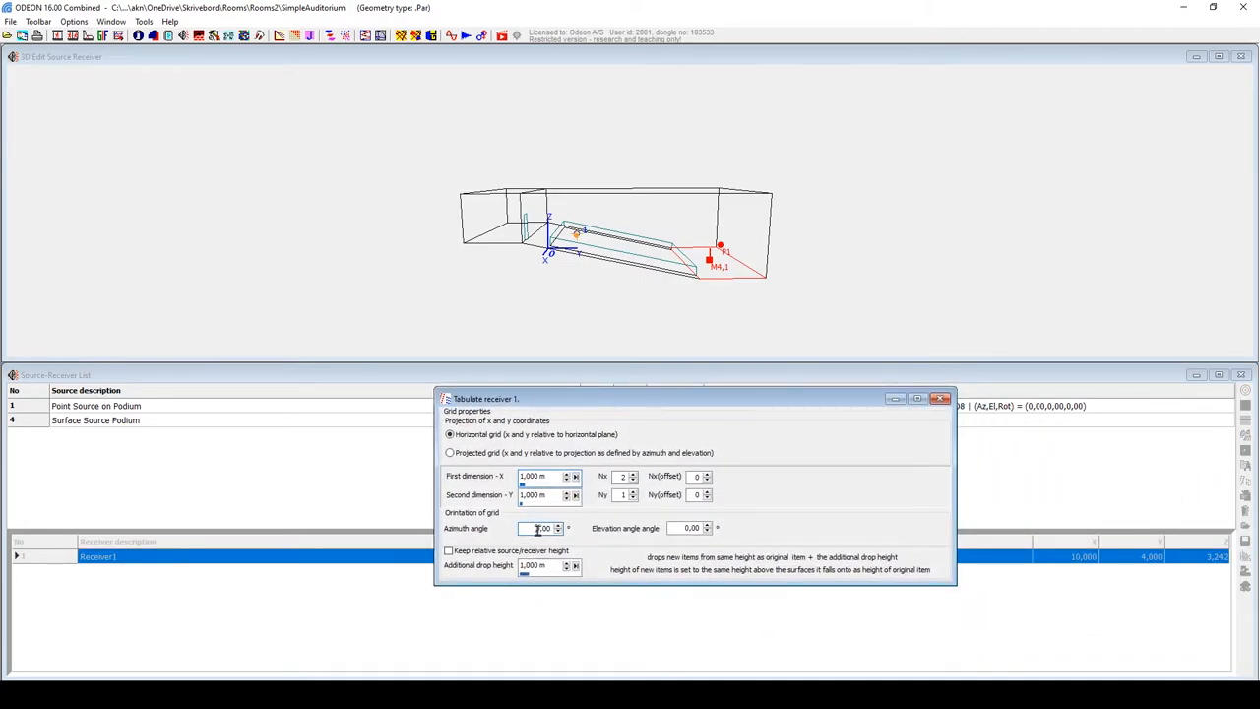
type("90")
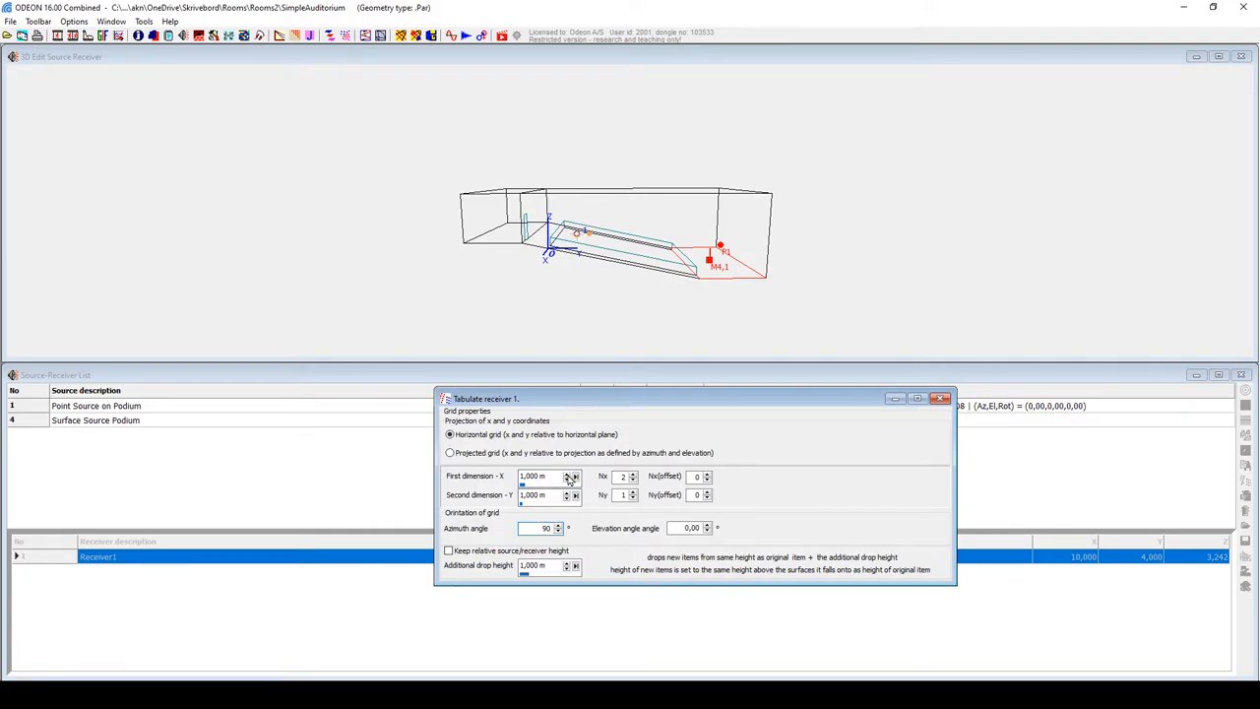
mouse_move(571, 445)
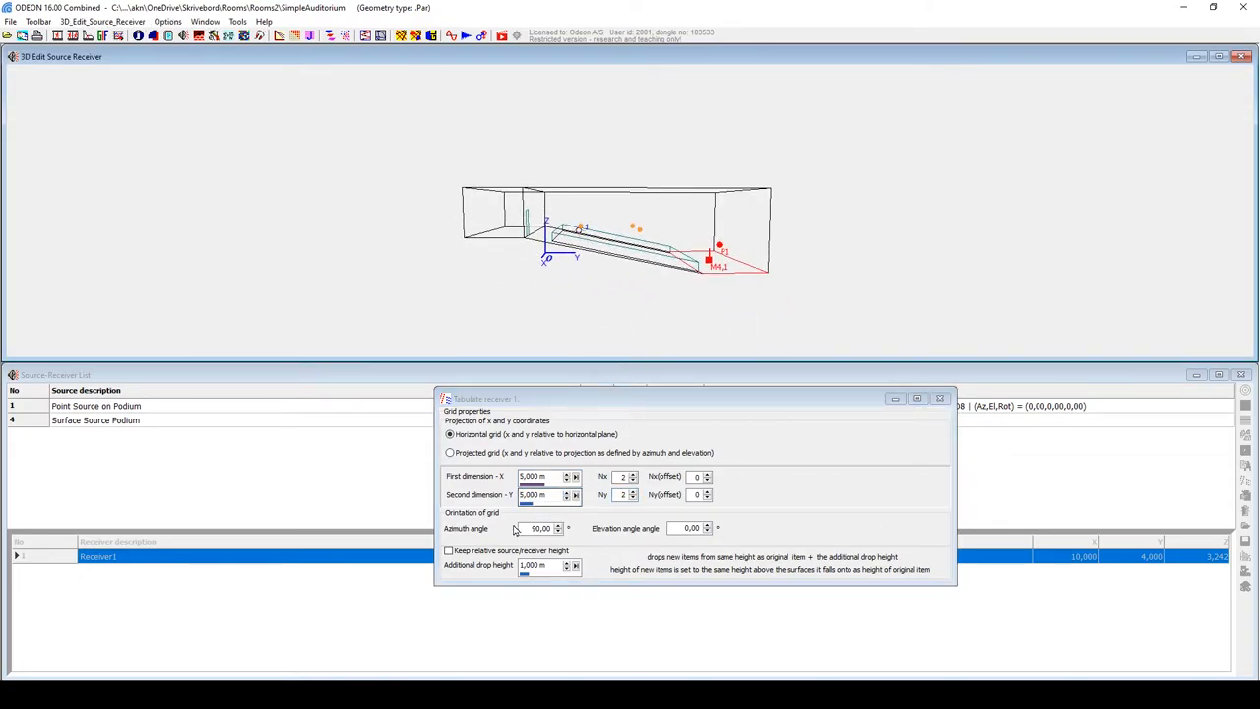
left_click(448, 553)
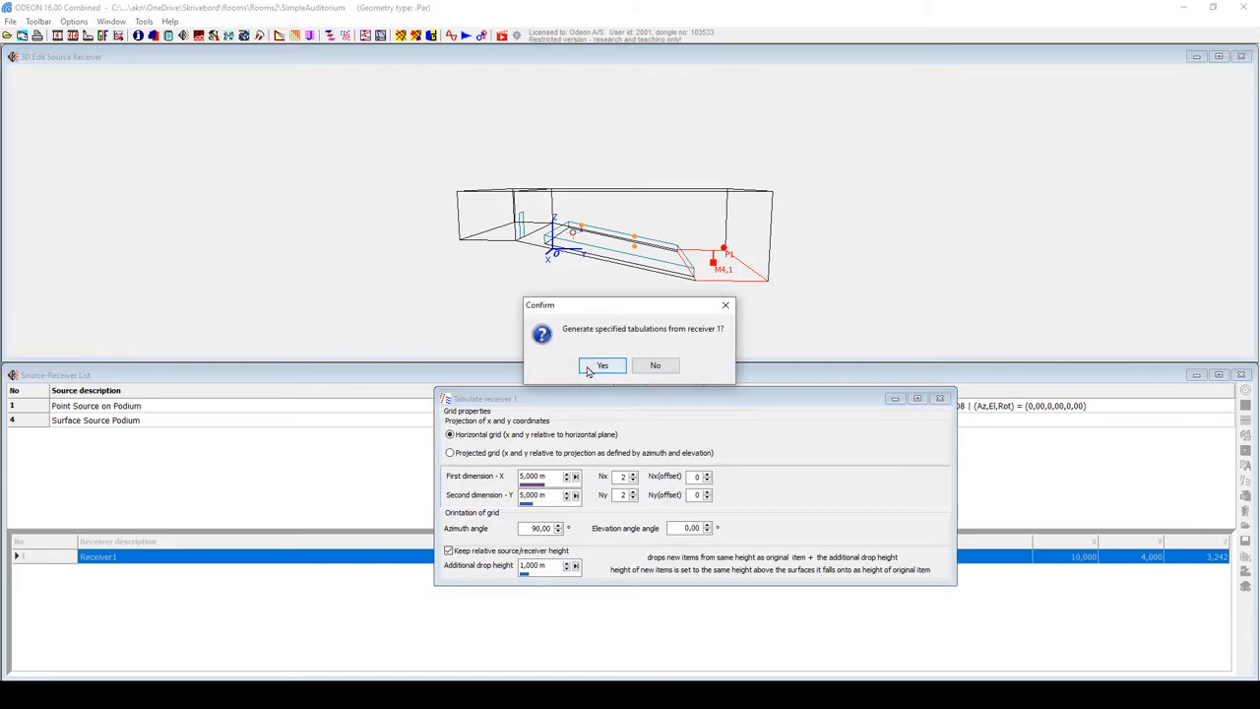
left_click(602, 365)
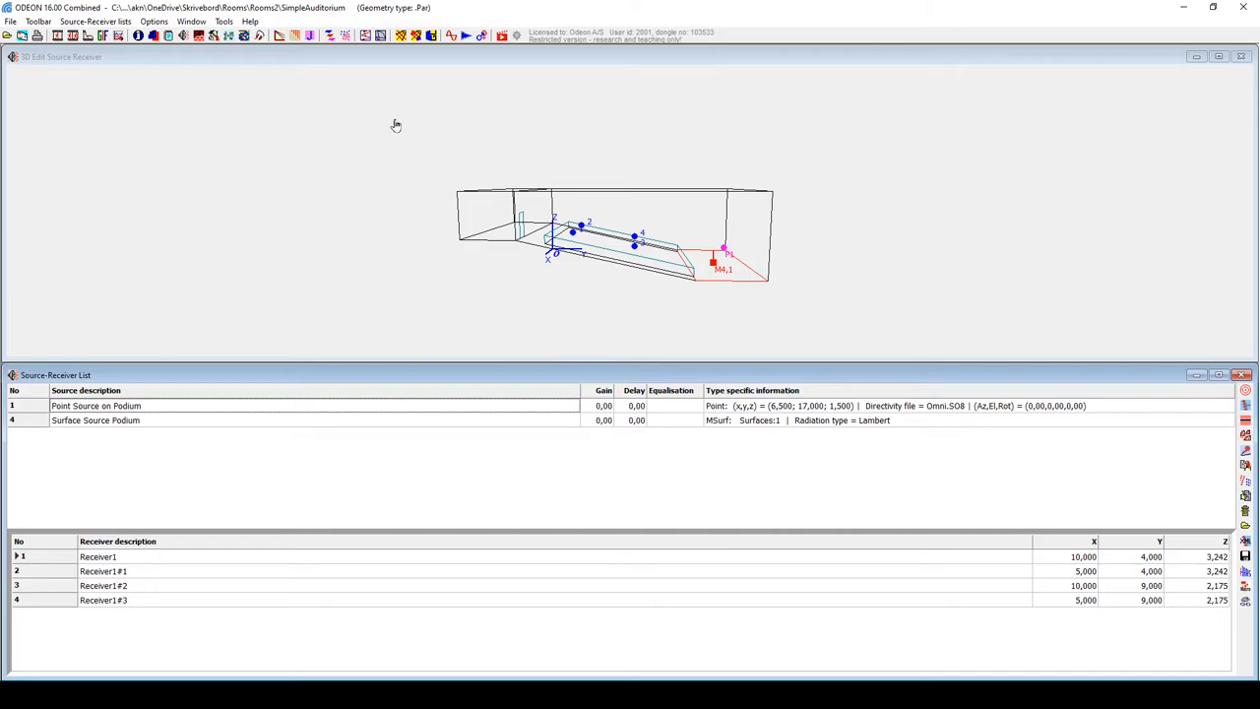
mouse_move(308, 37)
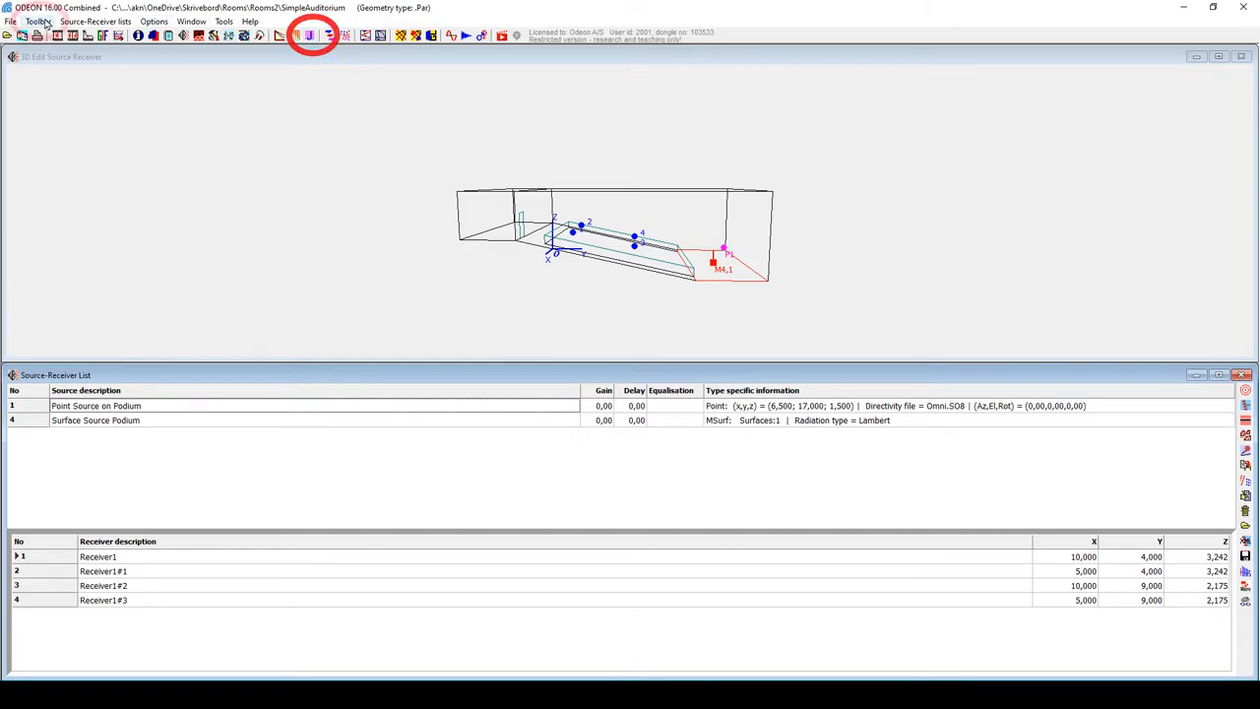
Rename job 1 to 'PointResponses' and enable multi-point responses for it
left_click(40, 17)
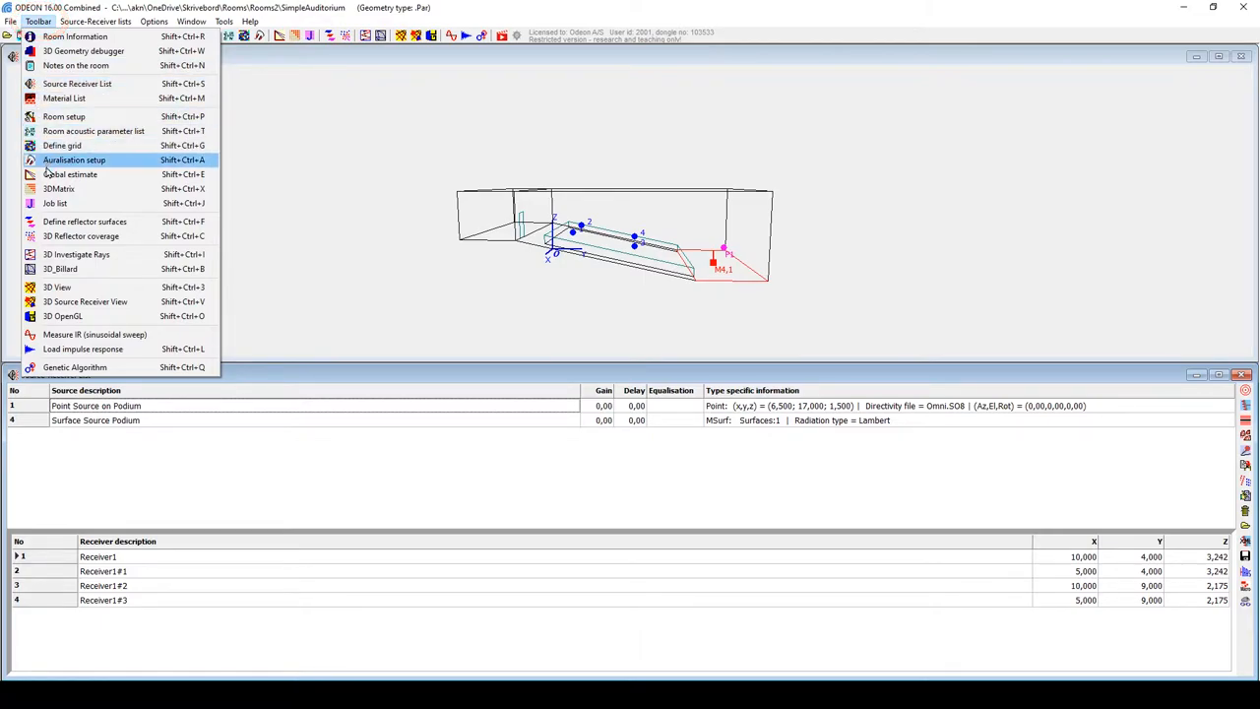
left_click(84, 301)
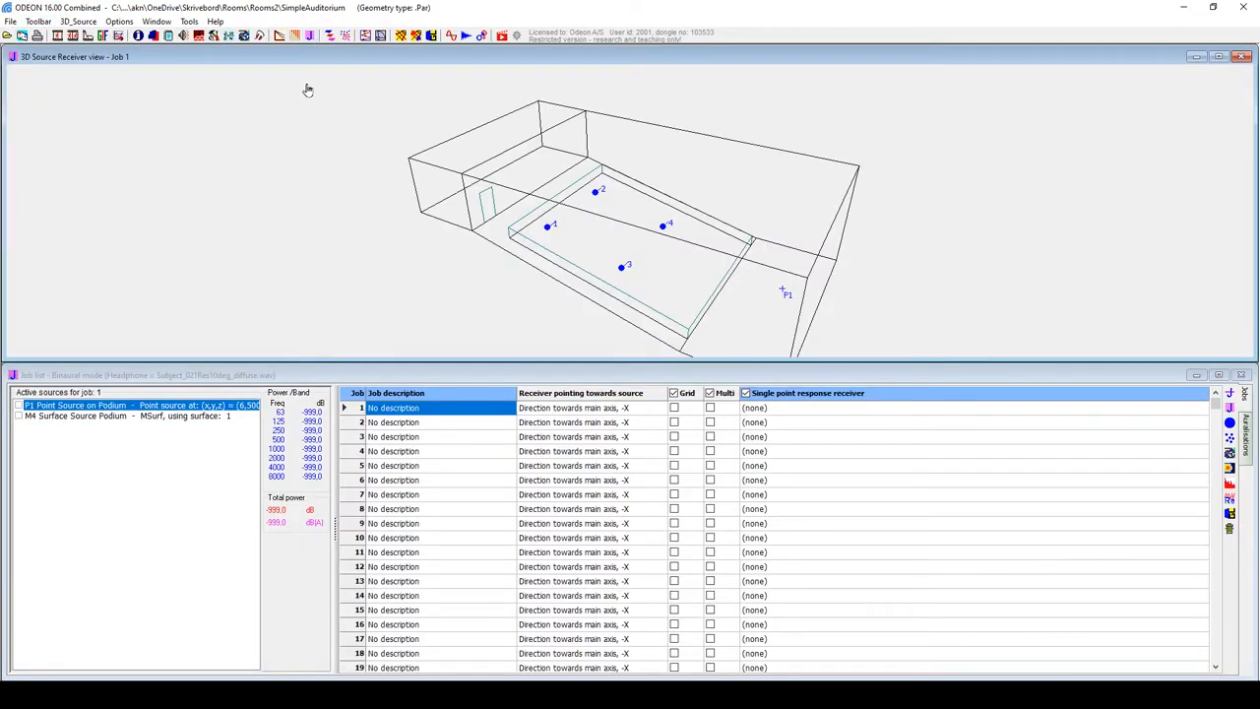
mouse_move(351, 249)
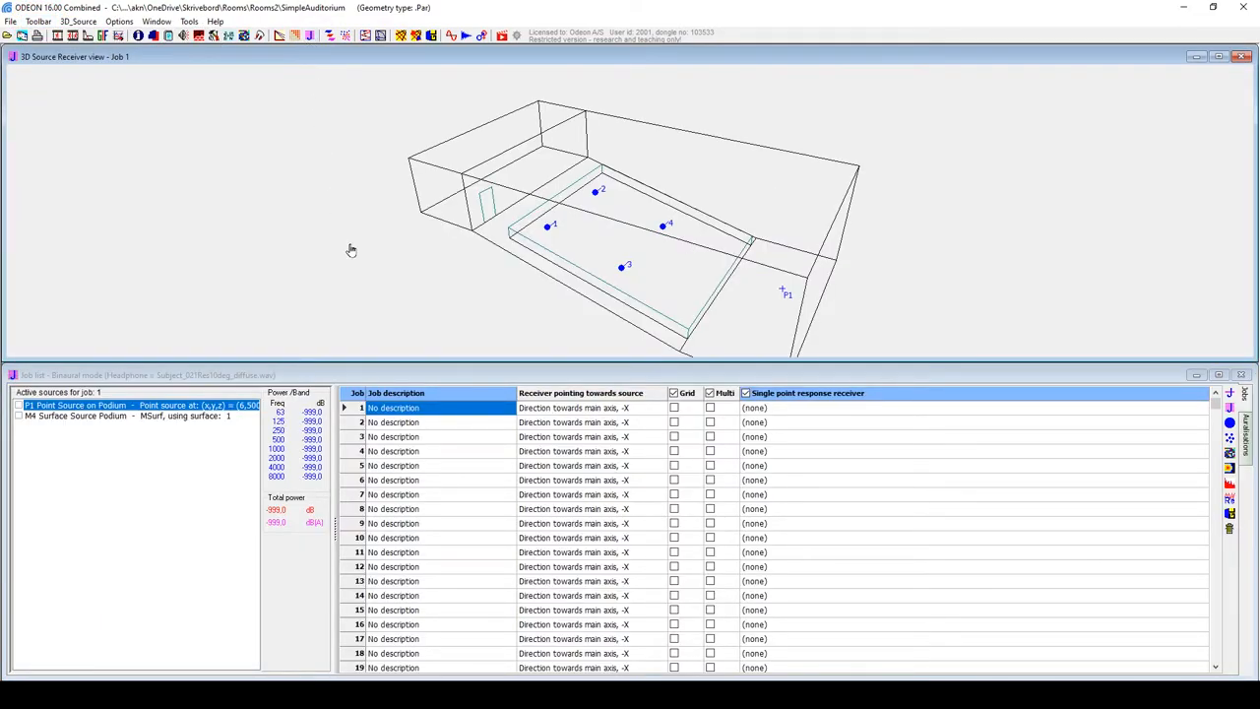
double_click(393, 407)
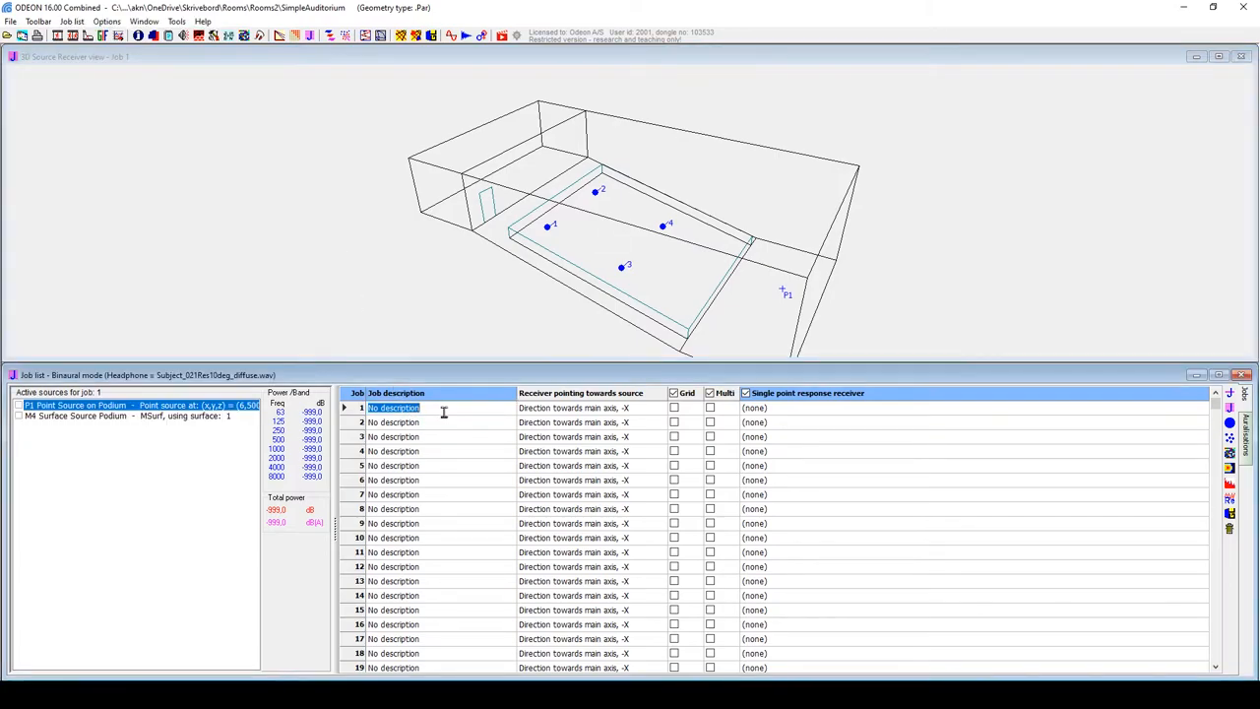
type("PointResponses")
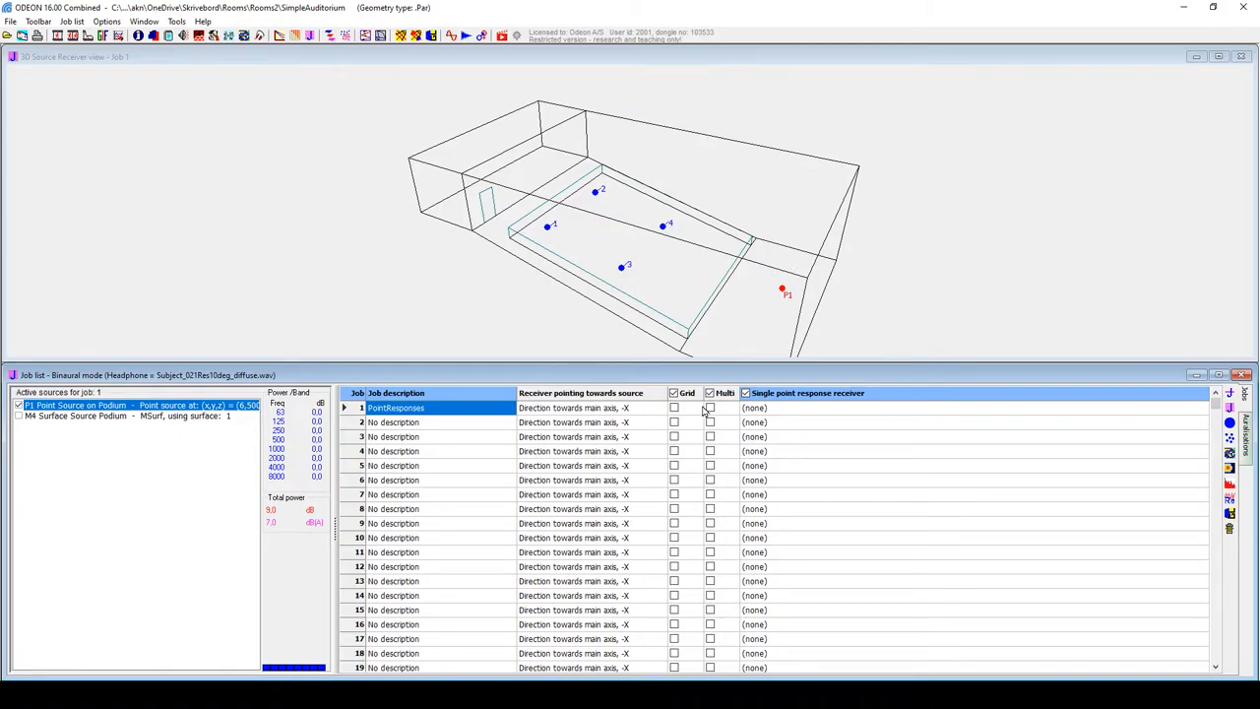
left_click(710, 407)
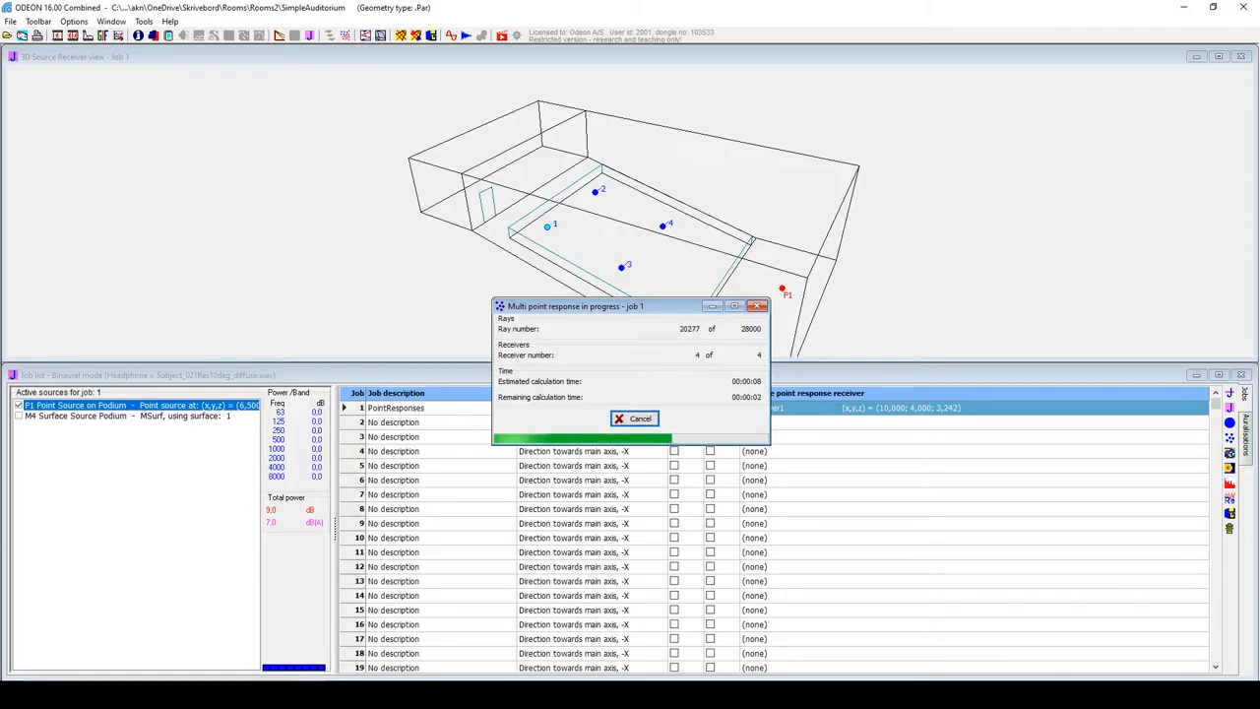
Open job 1's multi-point energy parameter table, then chart T(15) per band for all four receivers
left_click(633, 419)
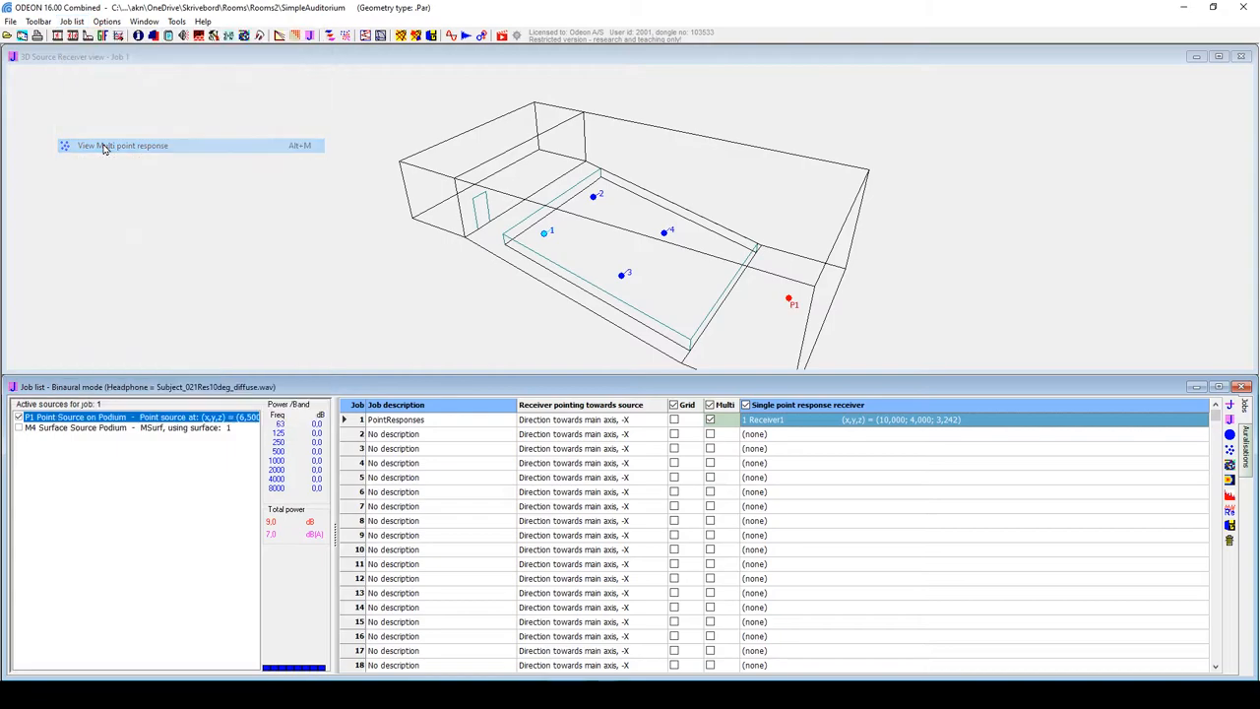
left_click(118, 145)
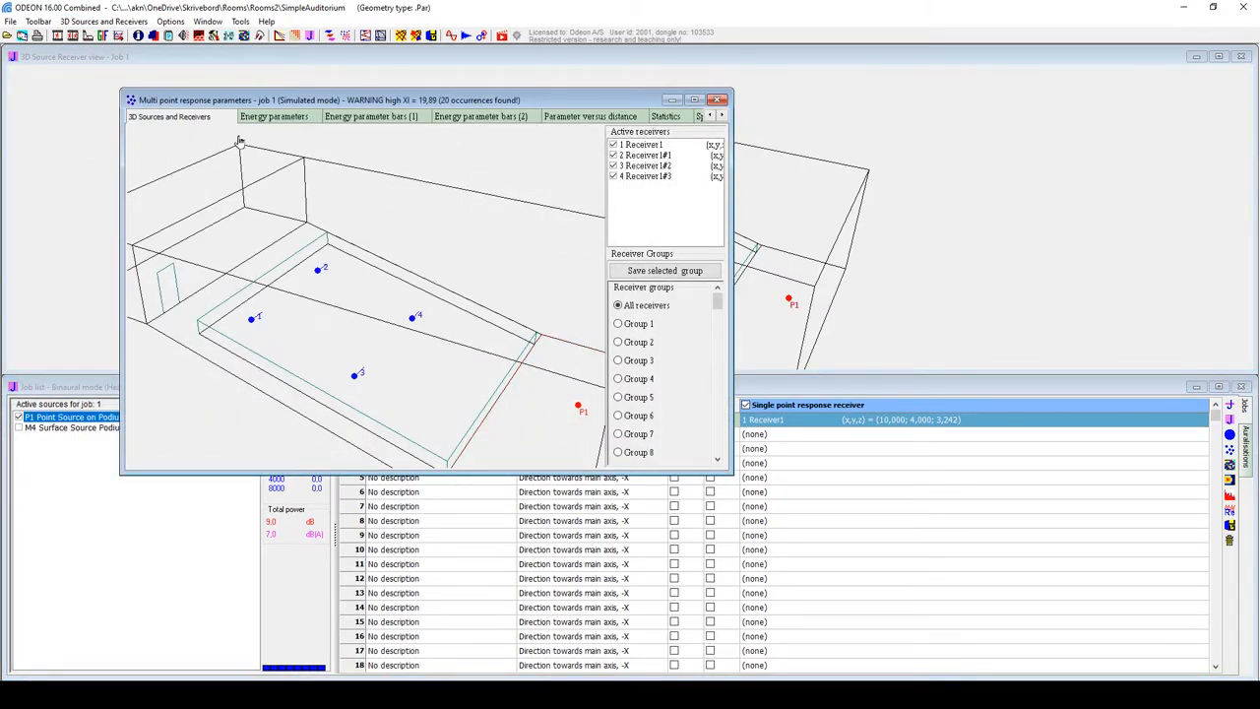
left_click(268, 119)
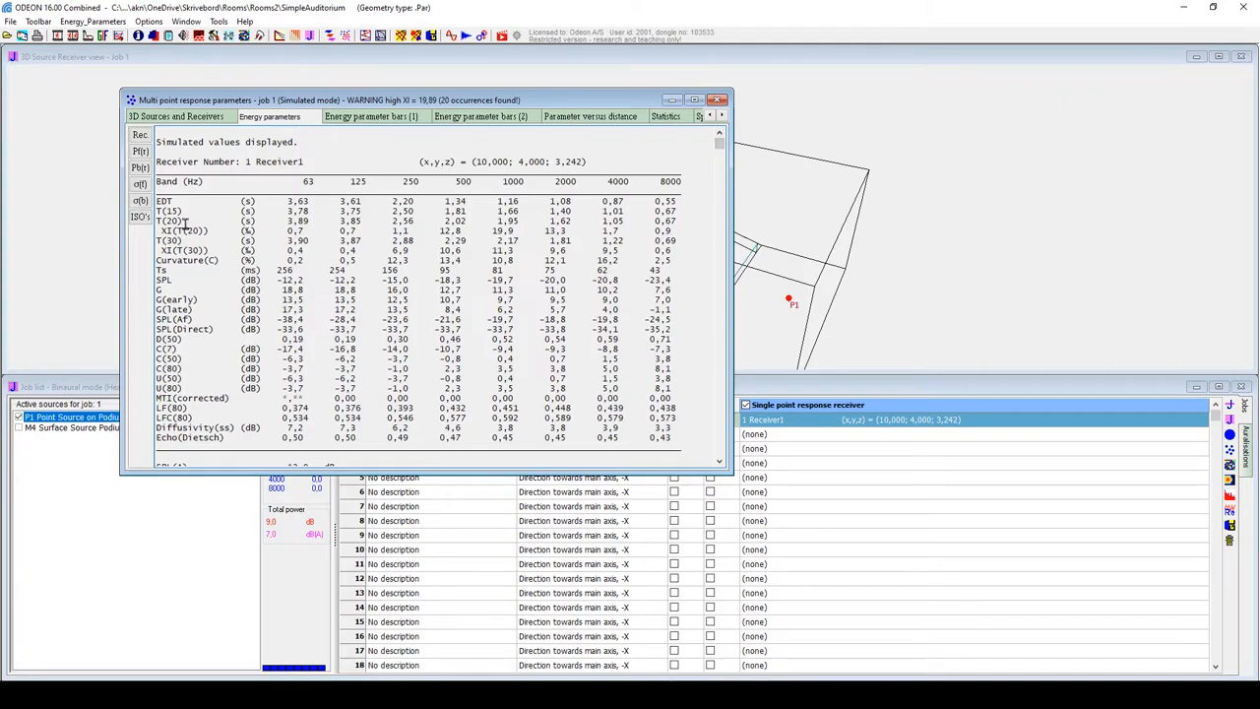
mouse_move(175, 313)
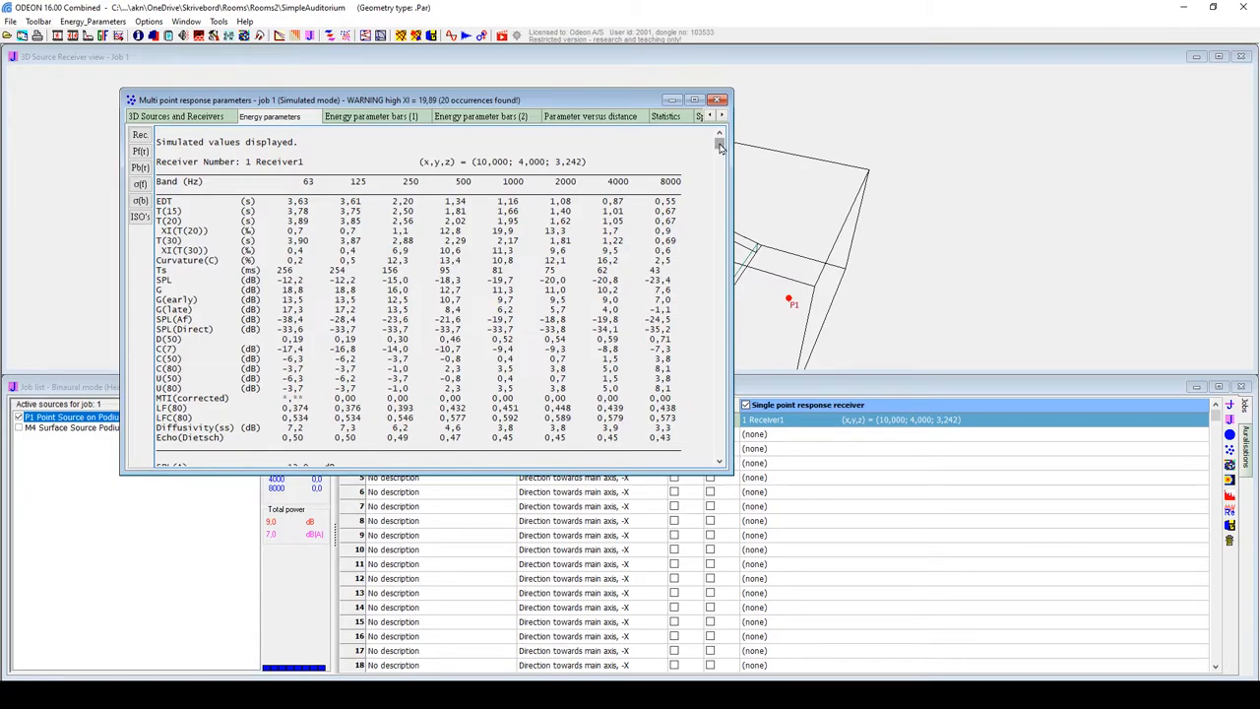
scroll("down", 3)
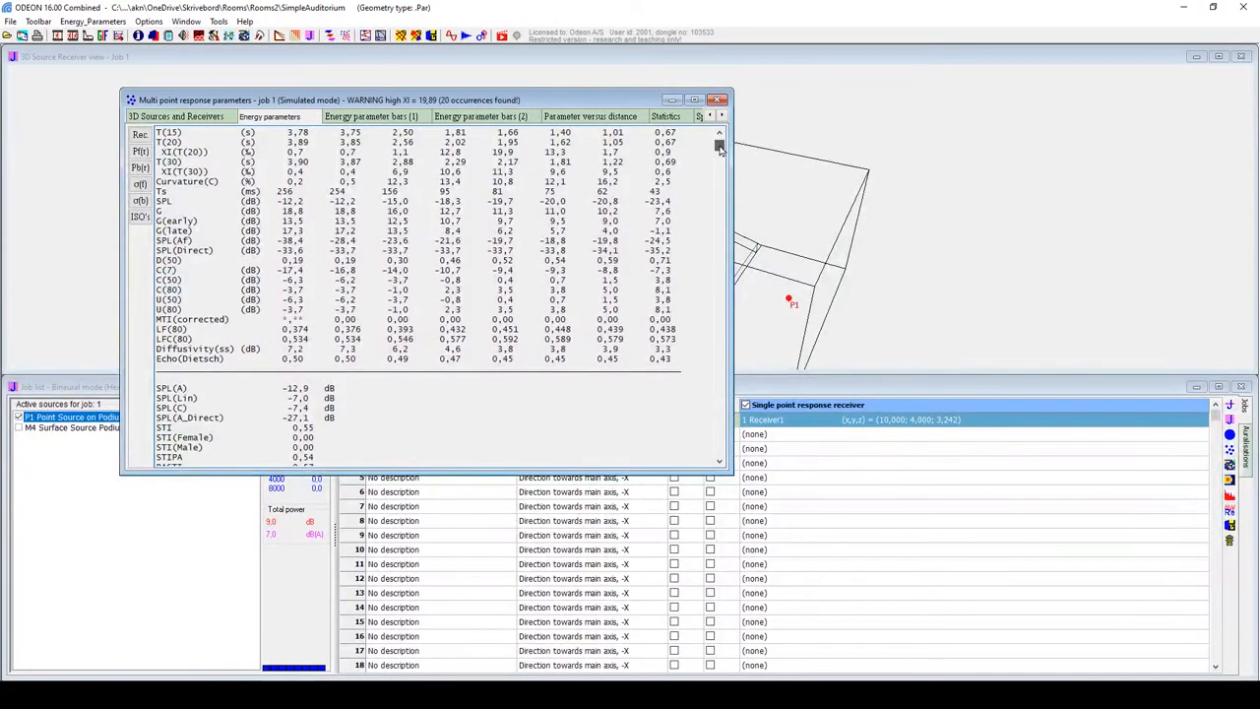
scroll("down", 3)
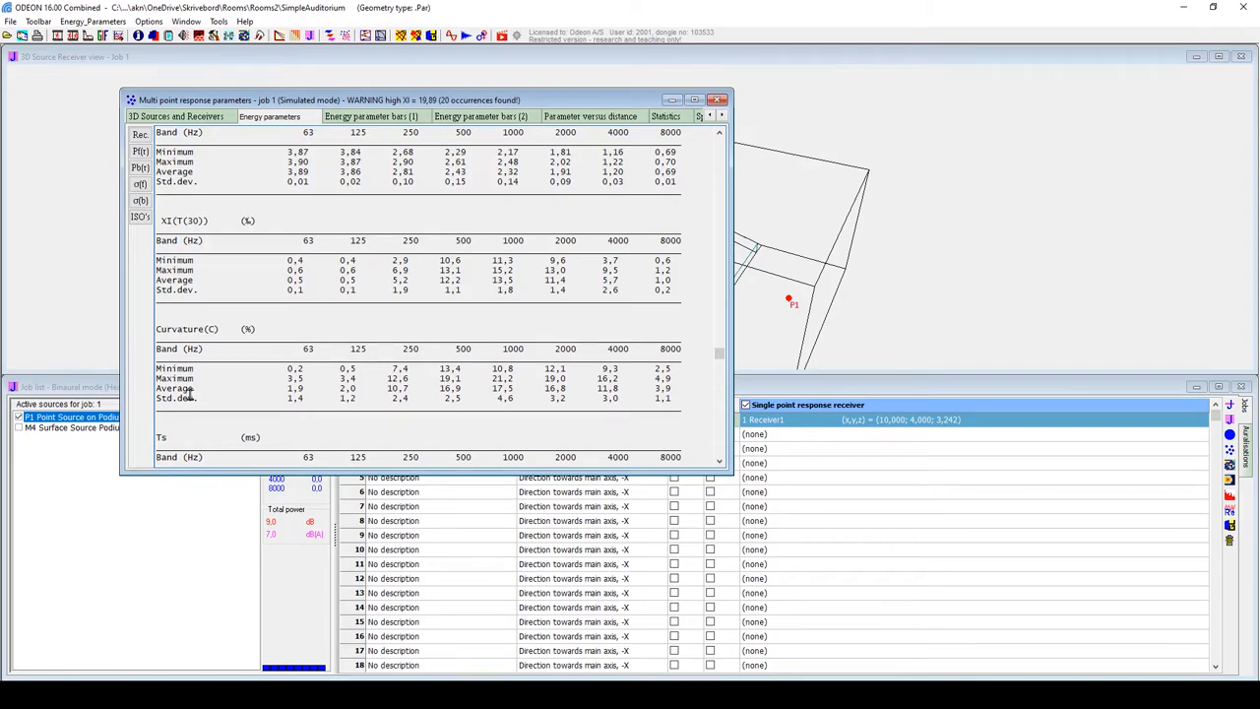
left_click(374, 117)
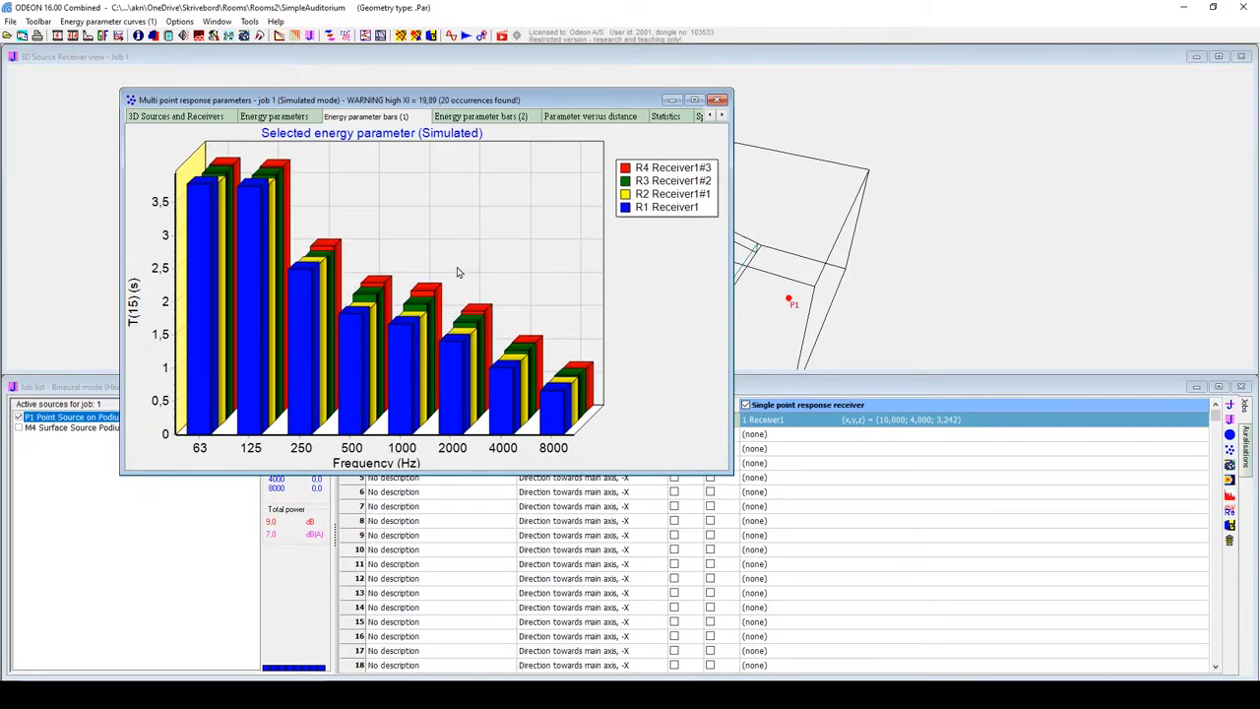
Chart average EDT per receiver and measured-versus-simulated EDT, then close the multi-point window
left_click(484, 116)
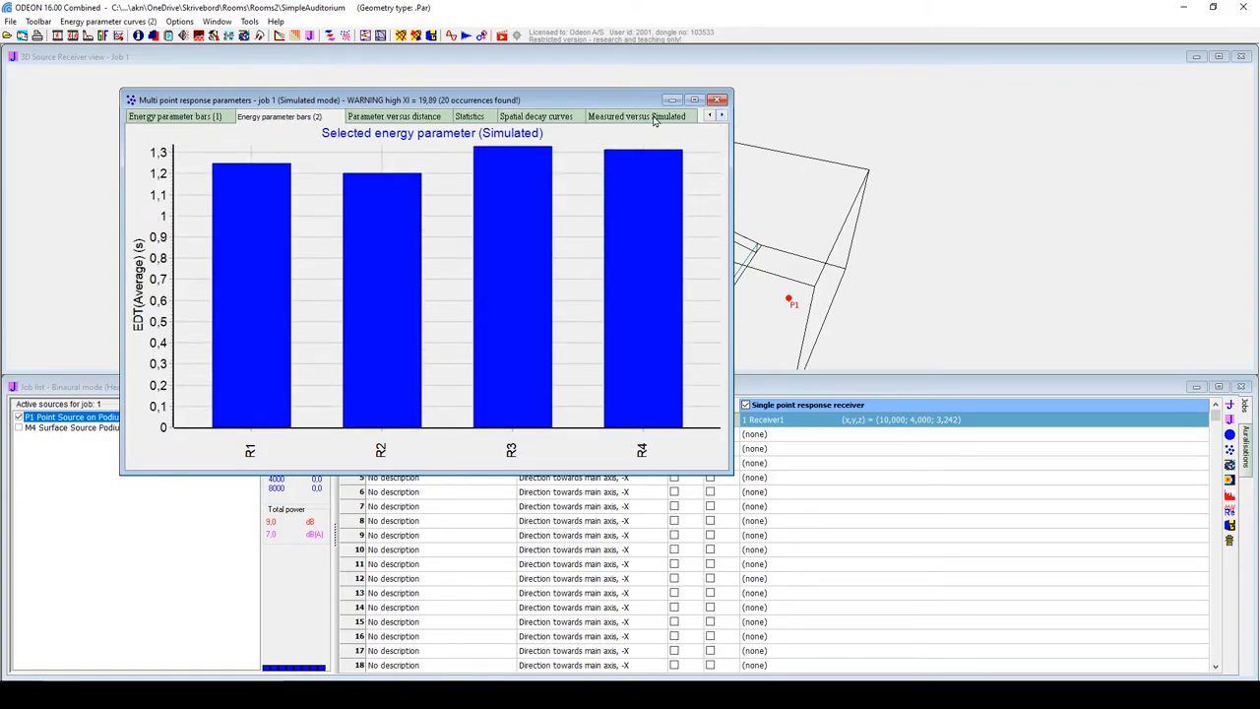
left_click(636, 116)
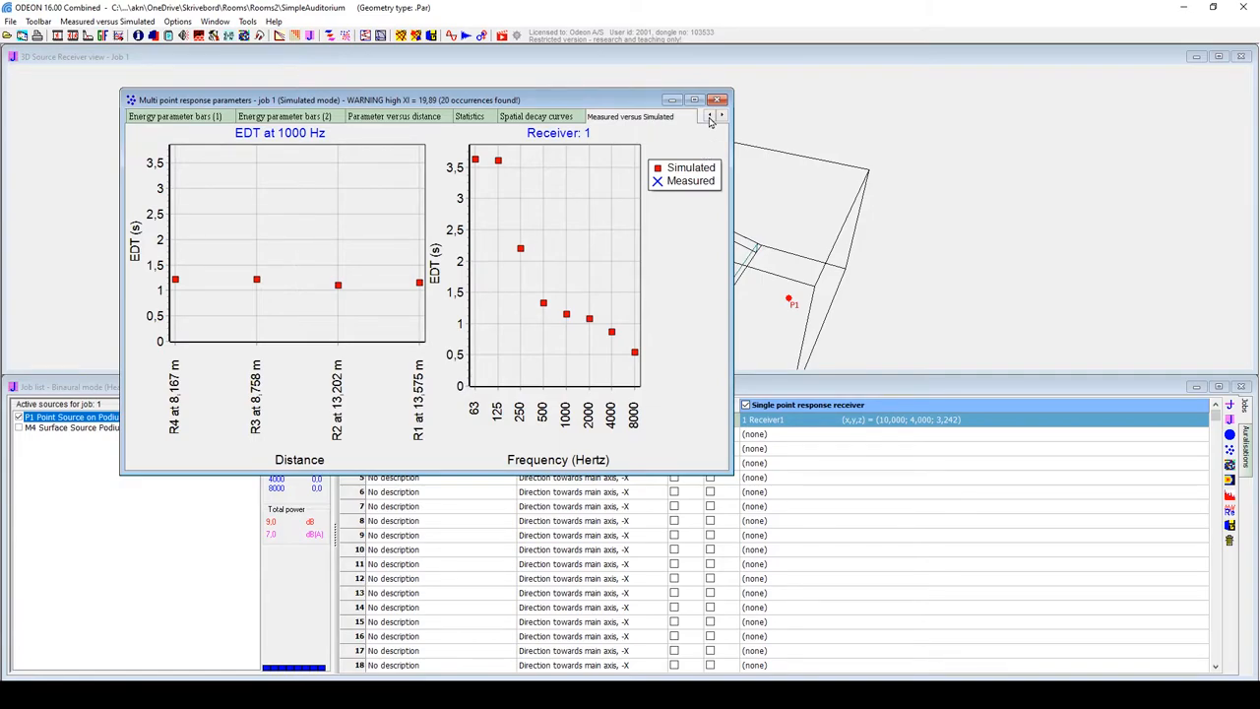
left_click(711, 101)
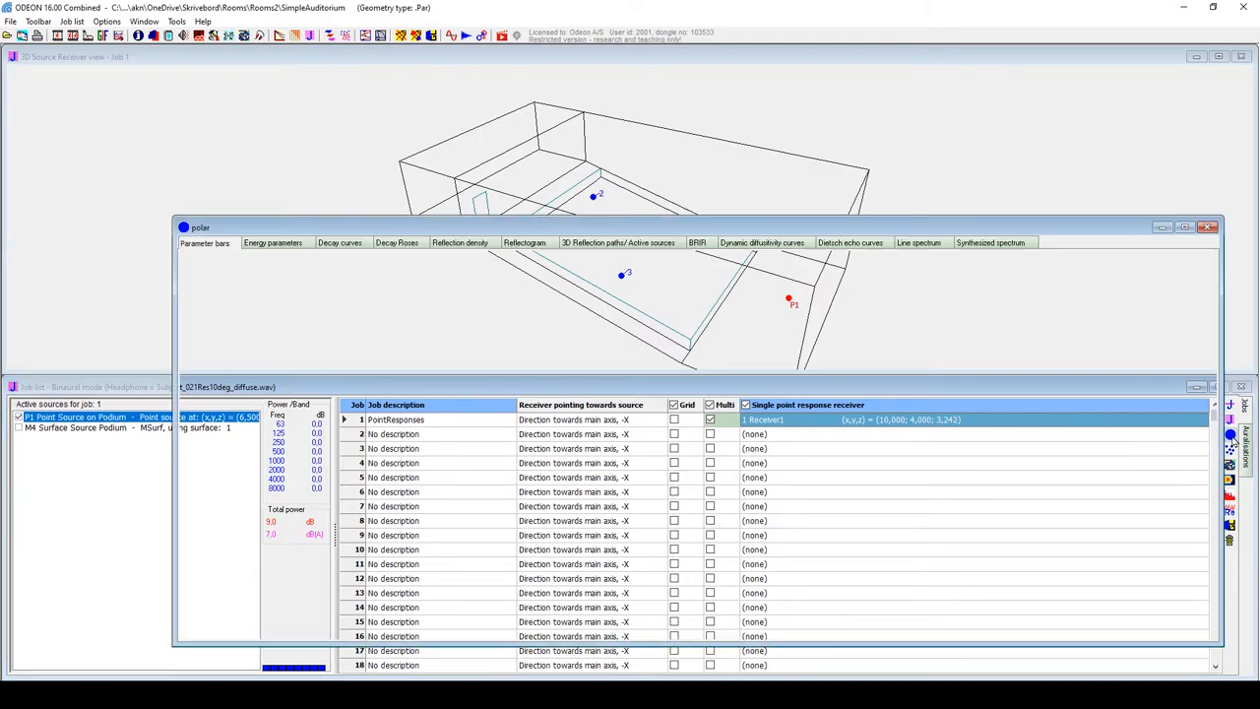
Review Receiver1's energy parameters, decay curves, decay roses and Dietsch echo curves, then show auralisation
left_click(276, 242)
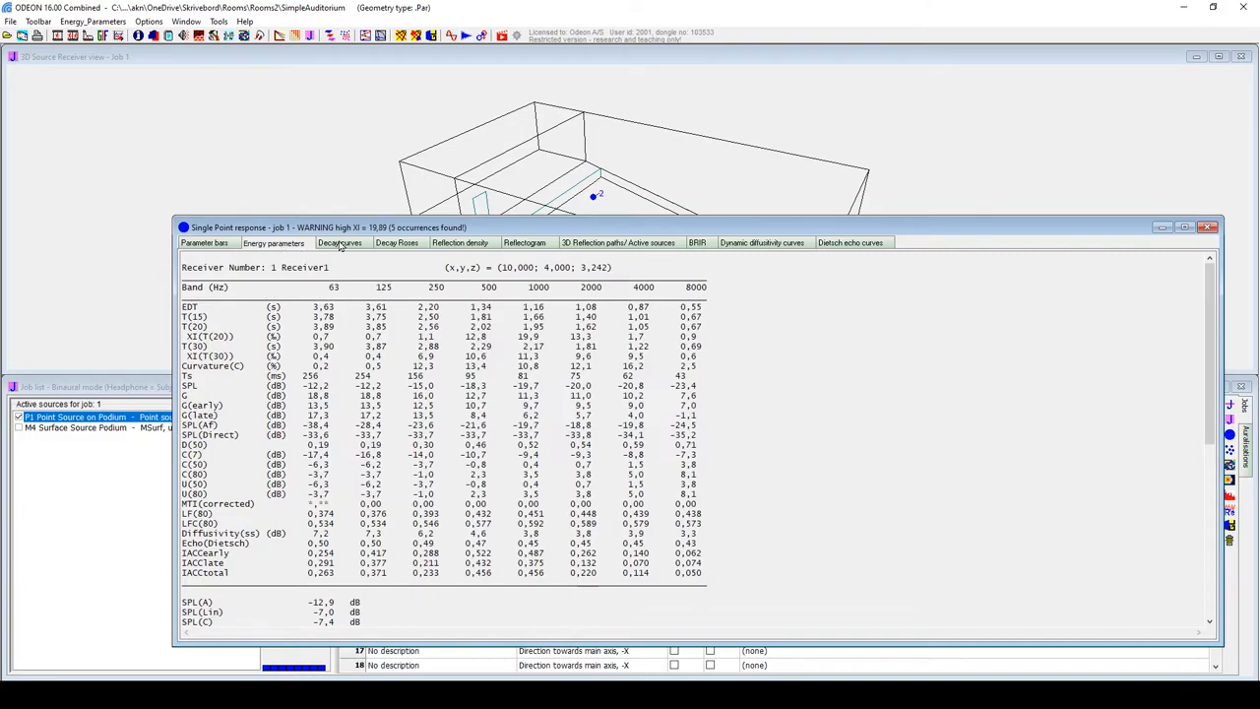
left_click(339, 244)
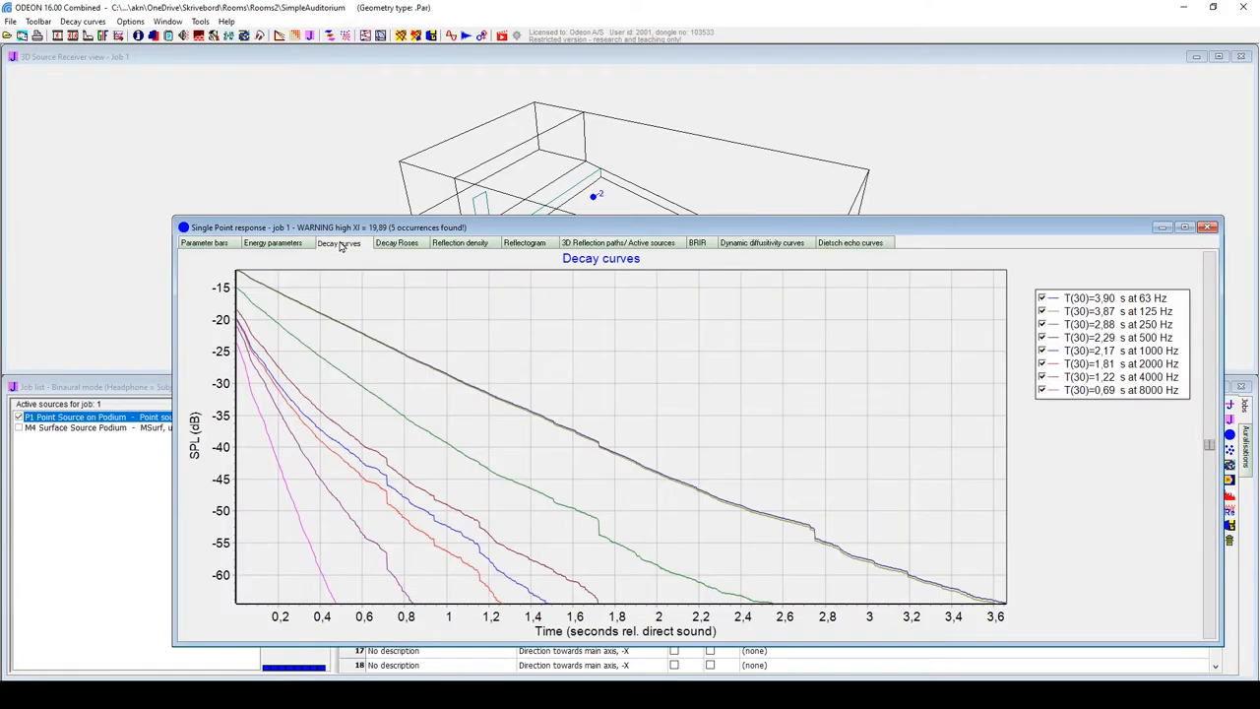
left_click(397, 242)
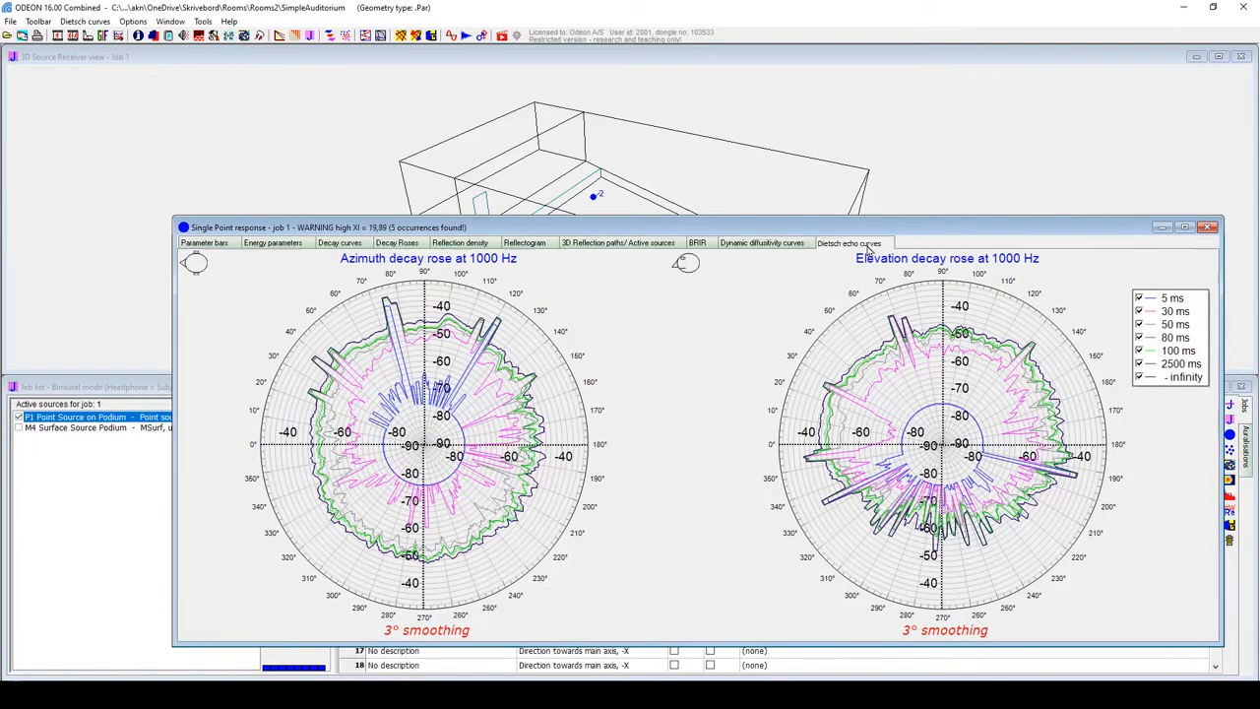
left_click(853, 243)
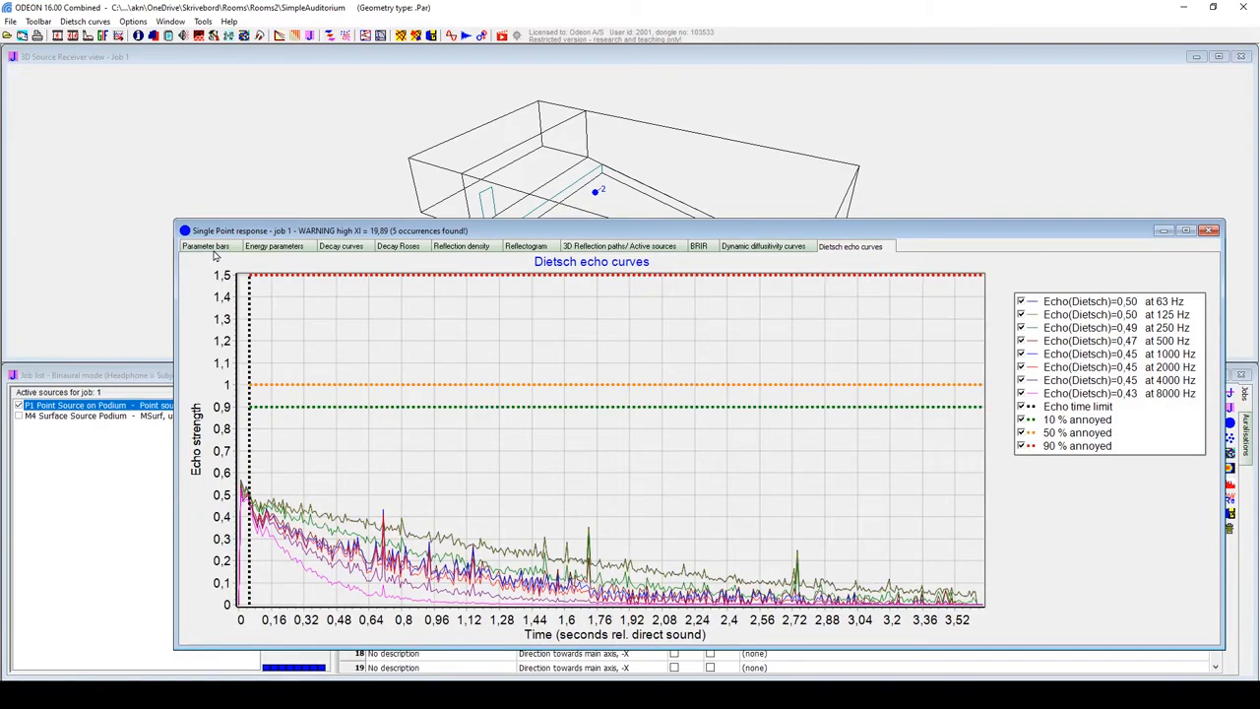
left_click(204, 245)
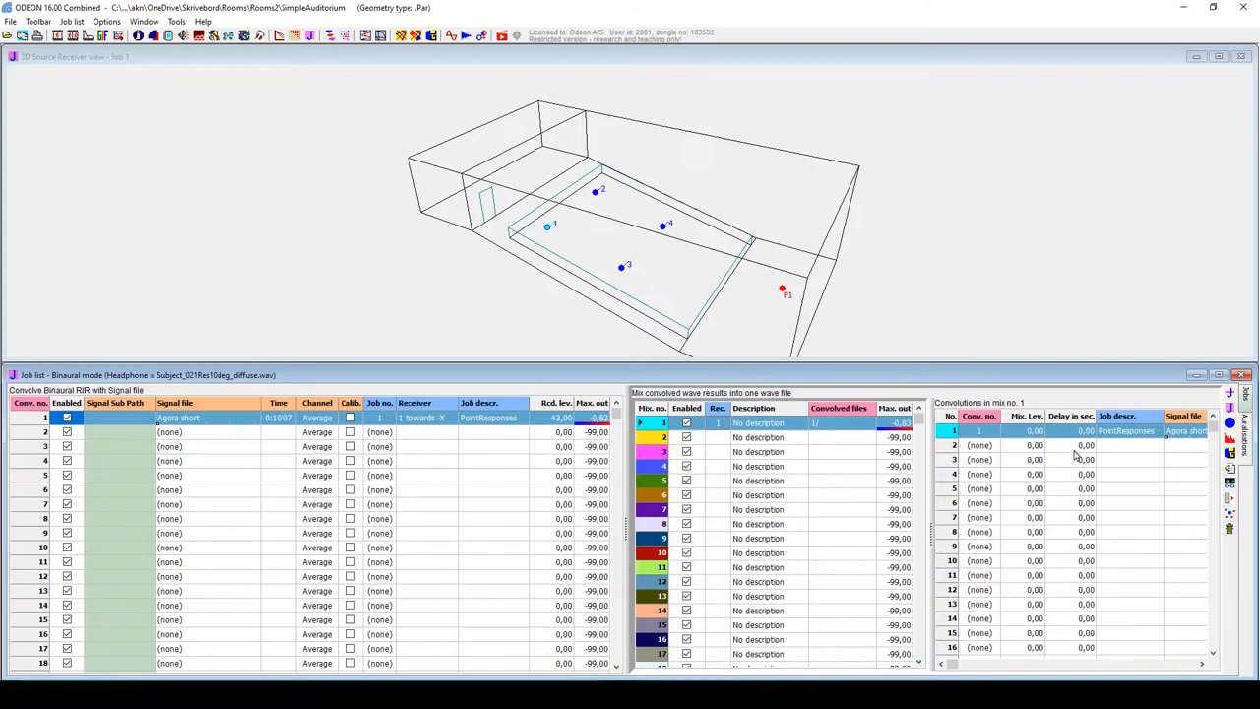
mouse_move(1230, 470)
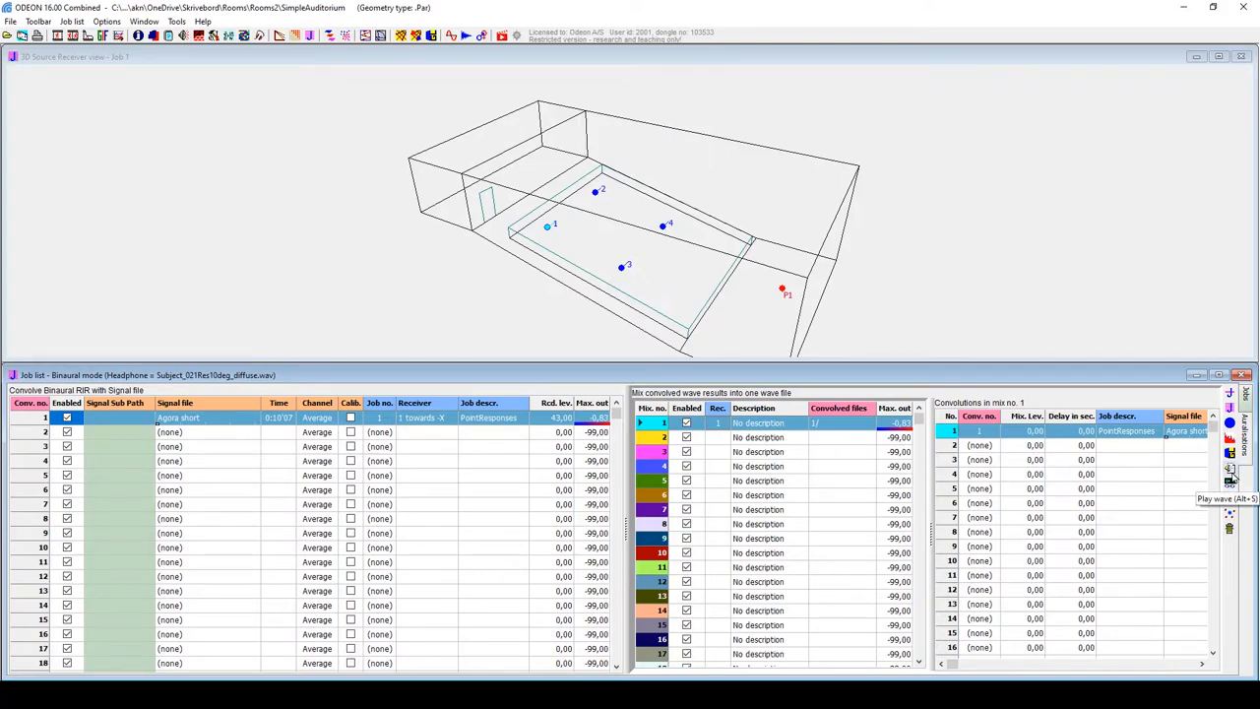
left_click(1228, 471)
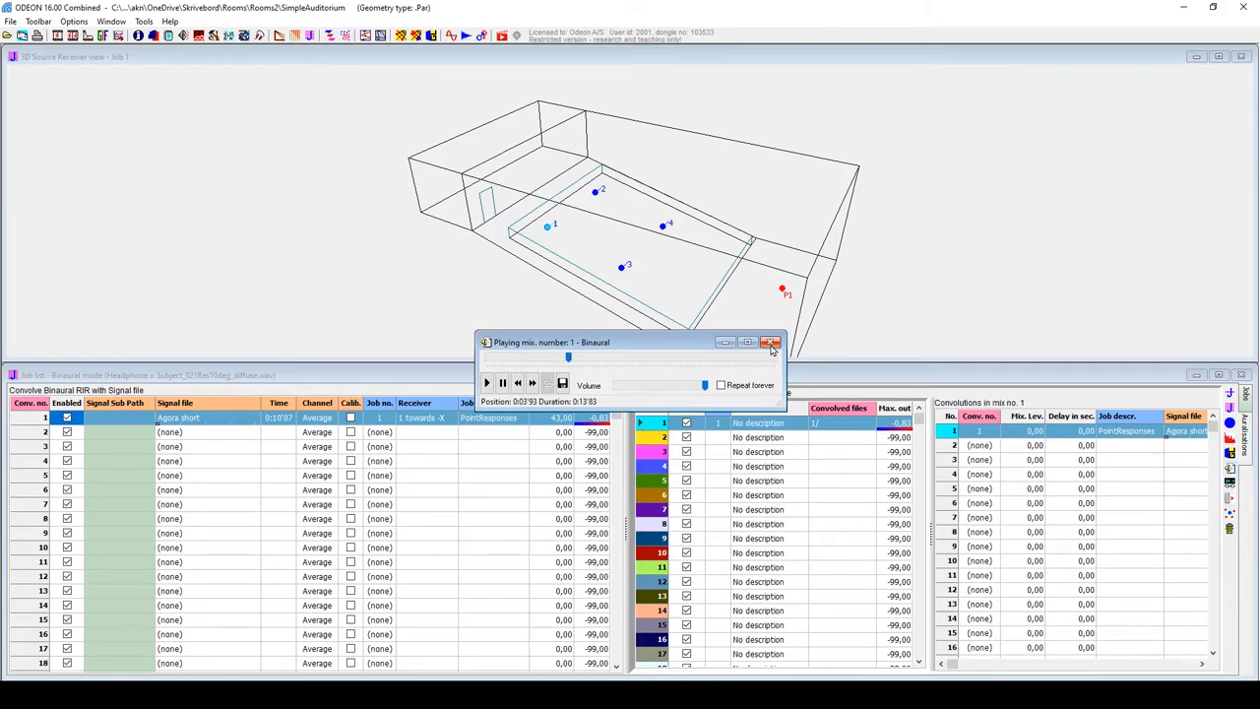
left_click(771, 342)
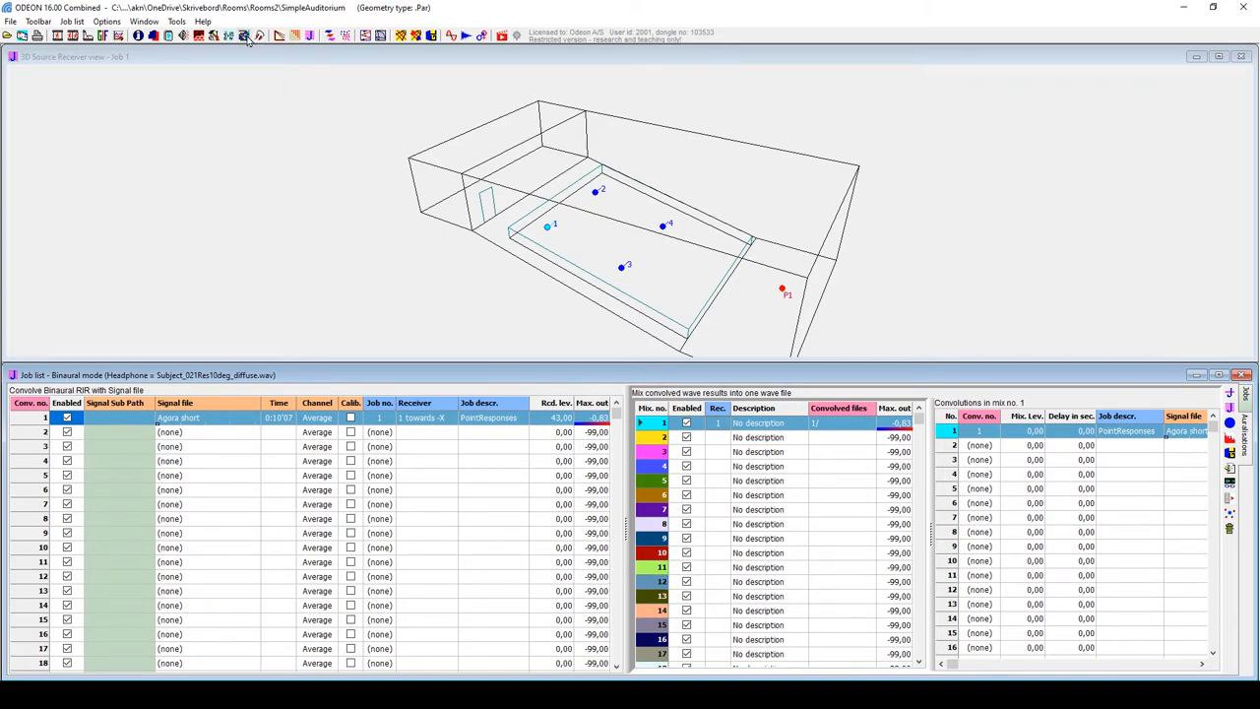
mouse_move(241, 37)
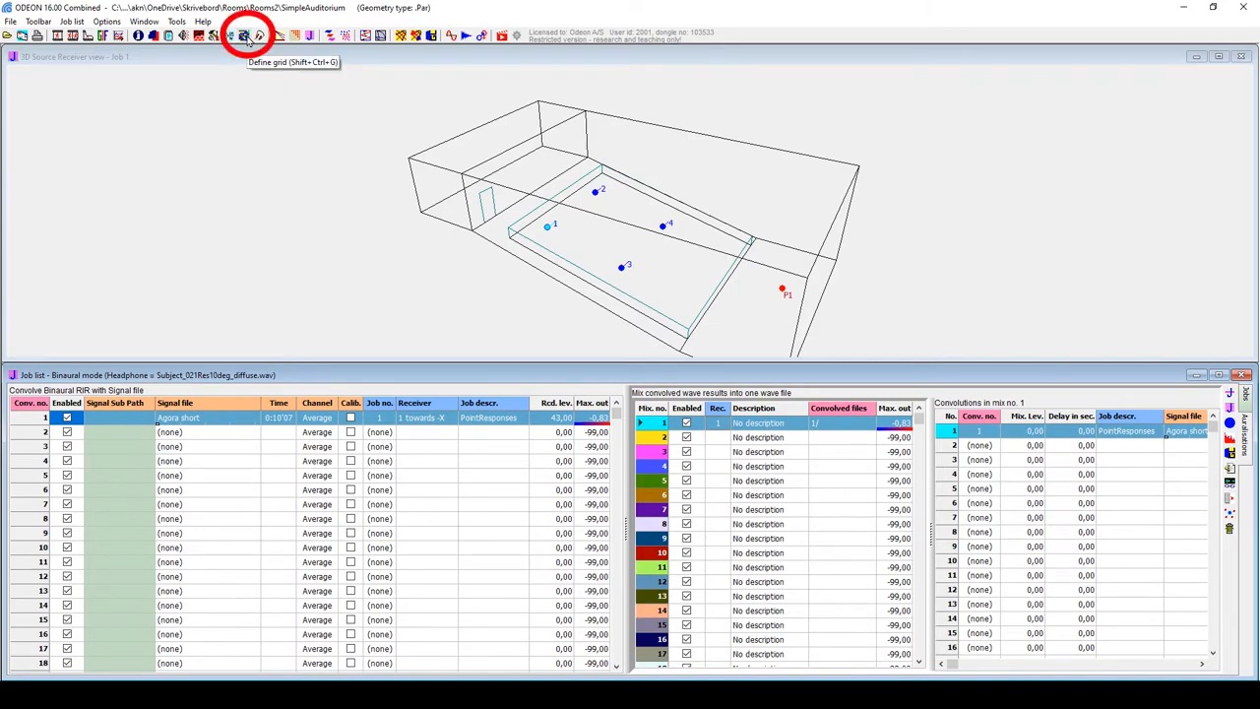
Build a receiver grid on the Audience surface with 1.5 m spacing and preview it
left_click(37, 22)
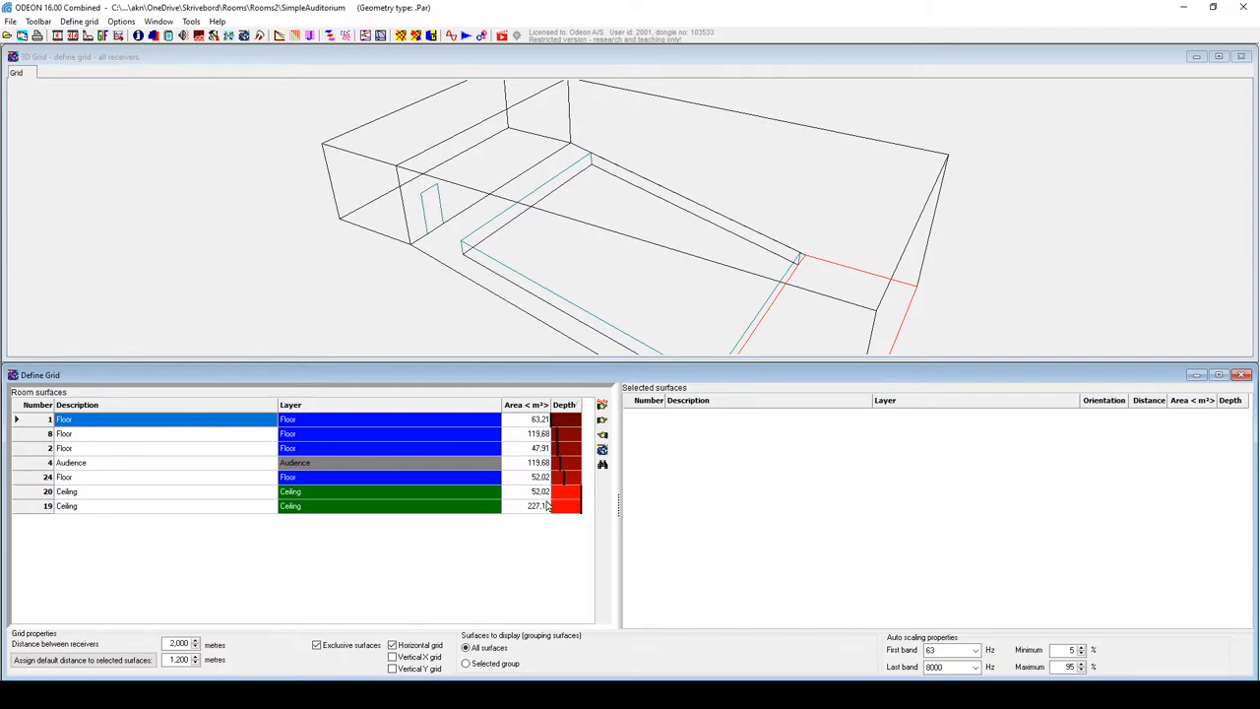
mouse_move(367, 605)
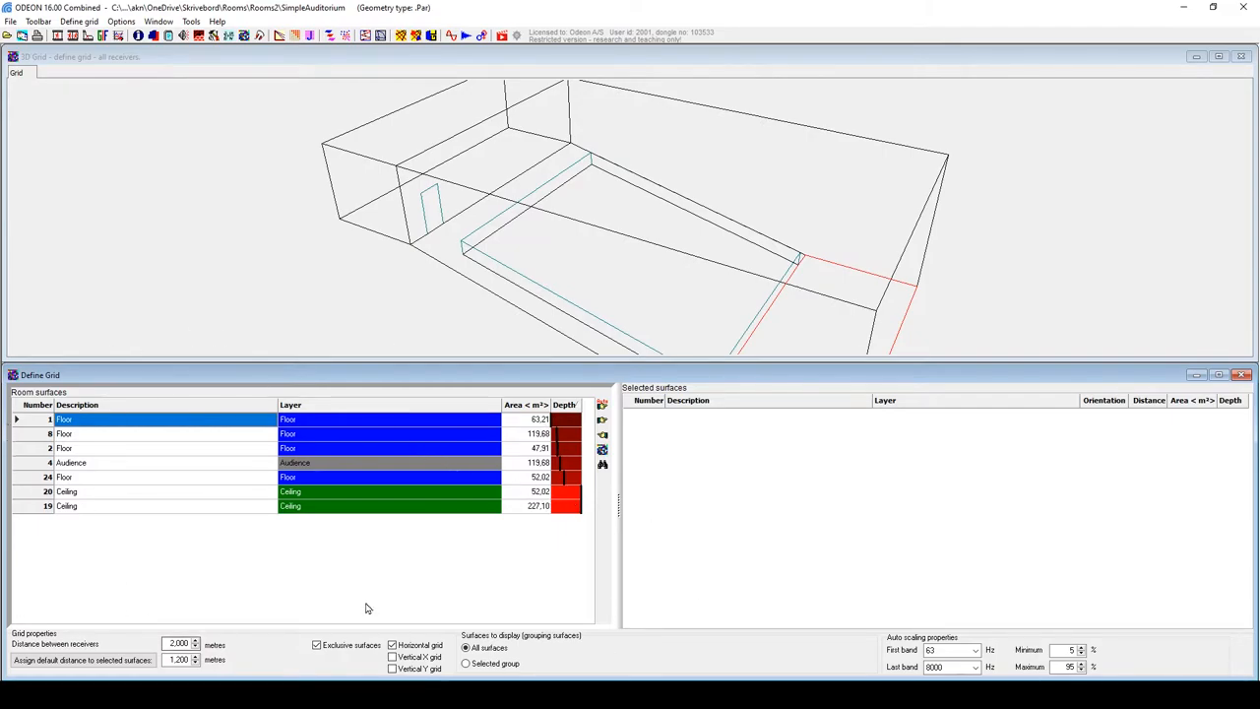
mouse_move(176, 470)
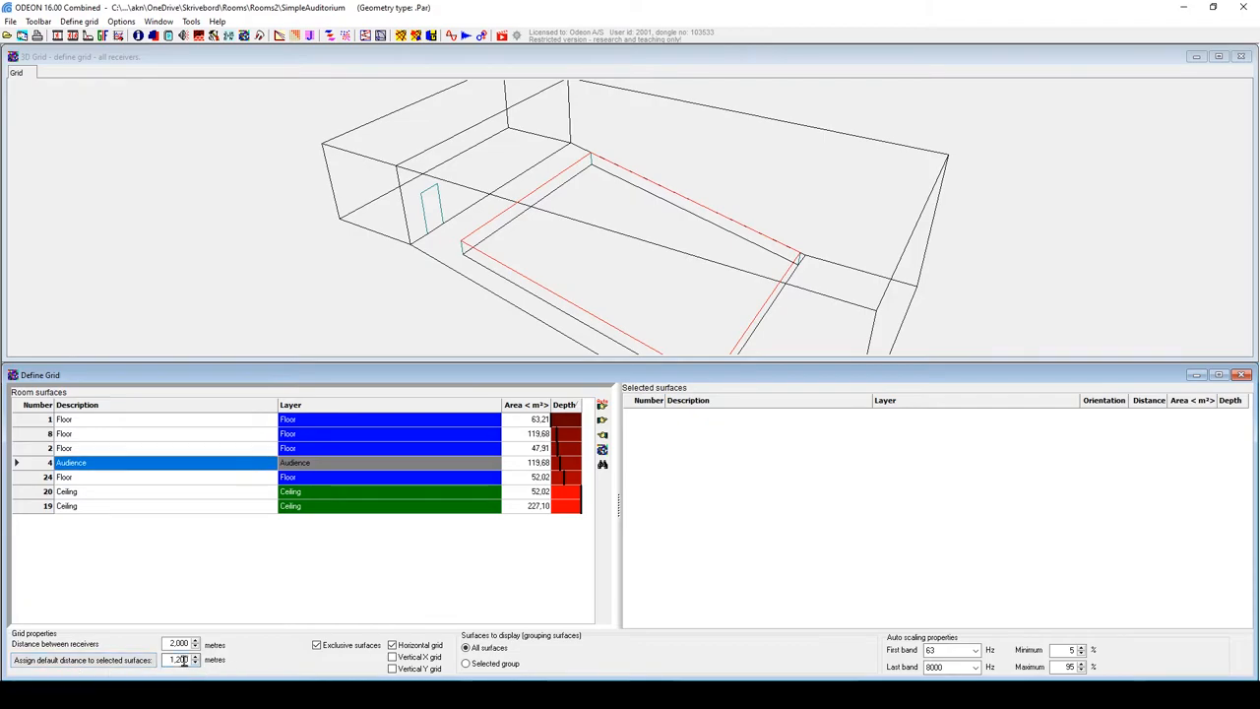
mouse_move(601, 427)
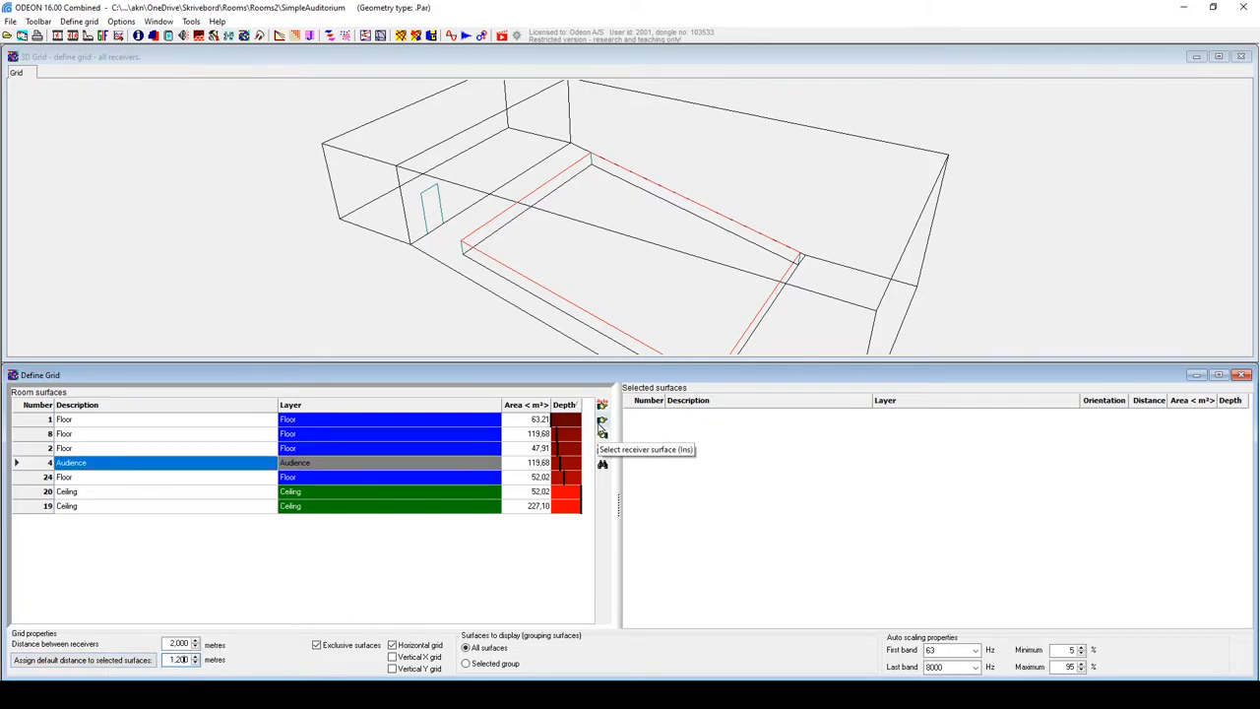
left_click(600, 424)
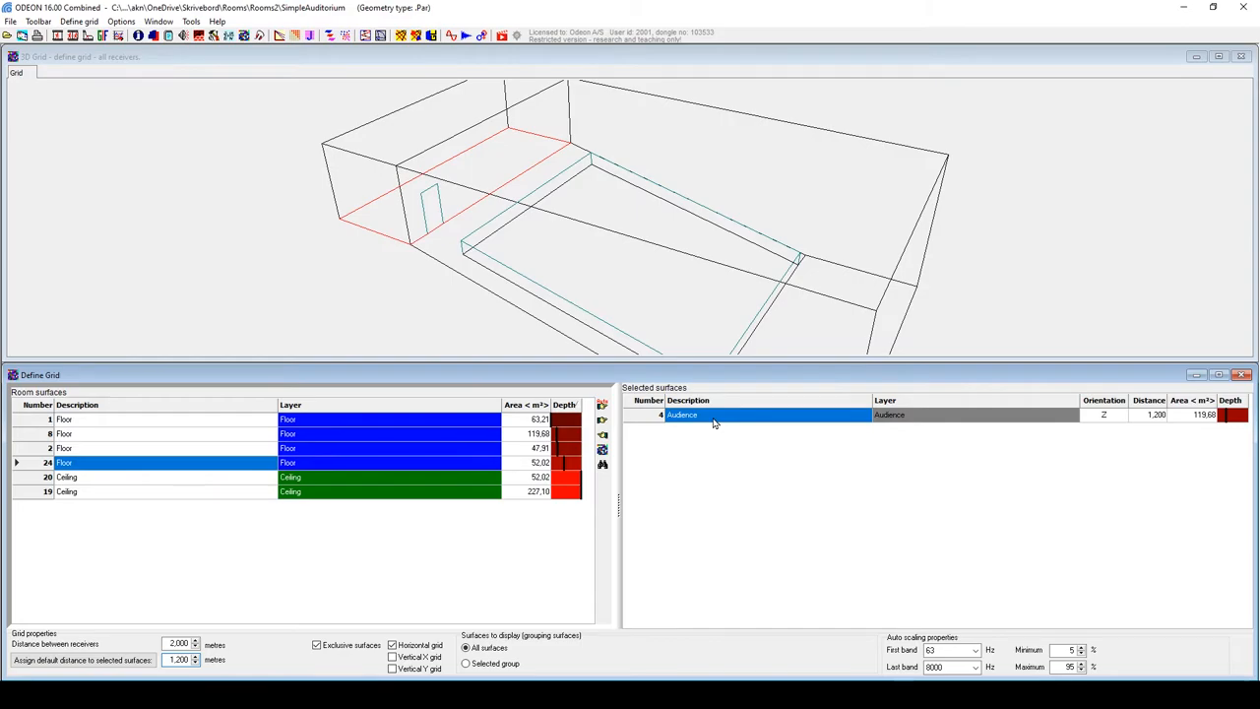
left_click(78, 22)
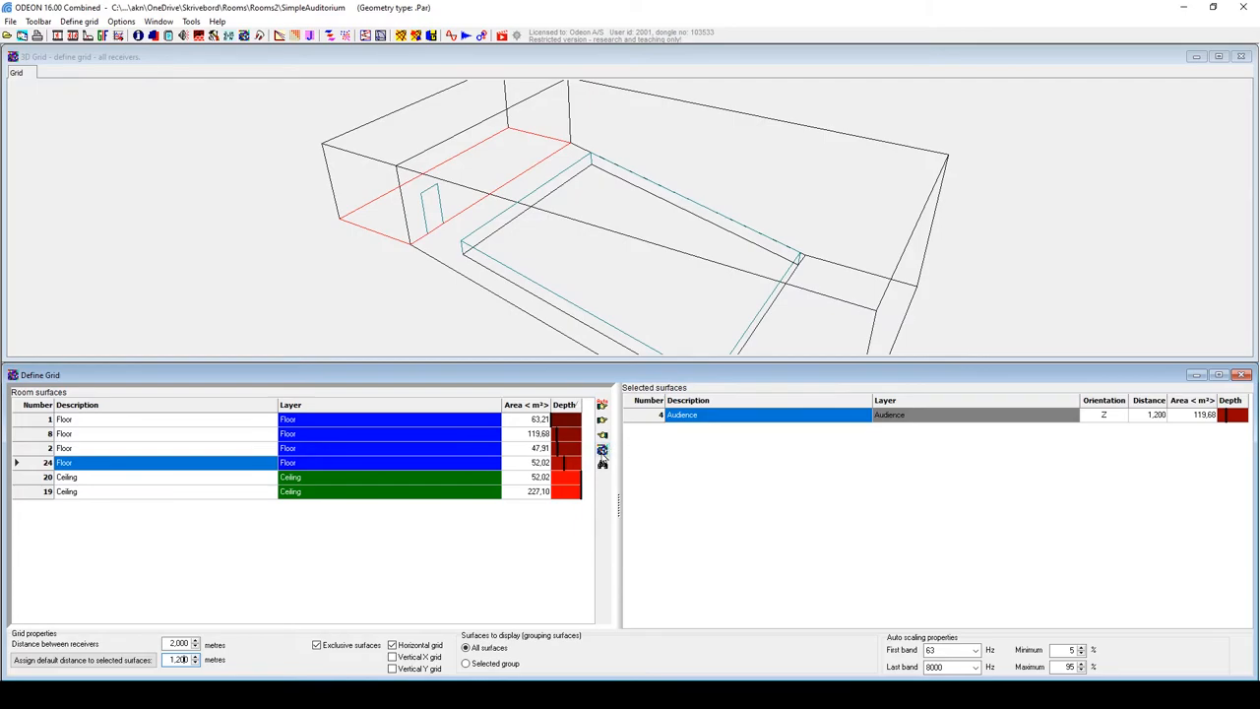
left_click(599, 452)
type("1,500")
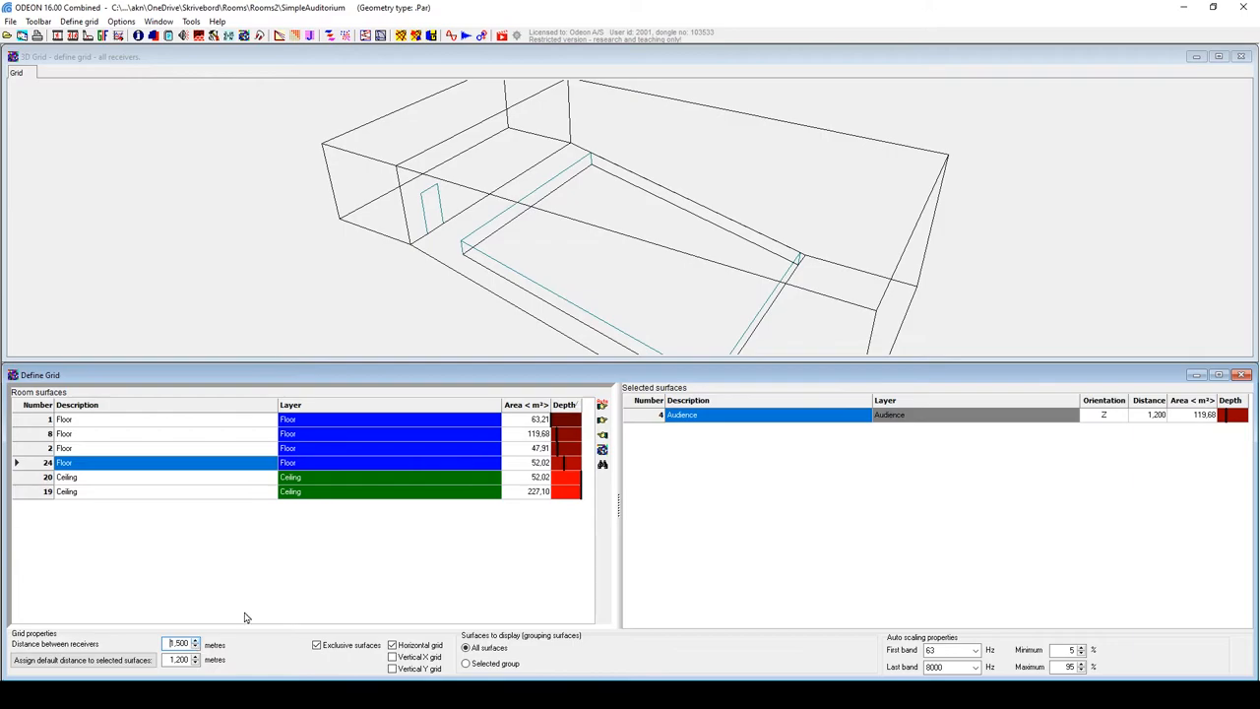
left_click(602, 448)
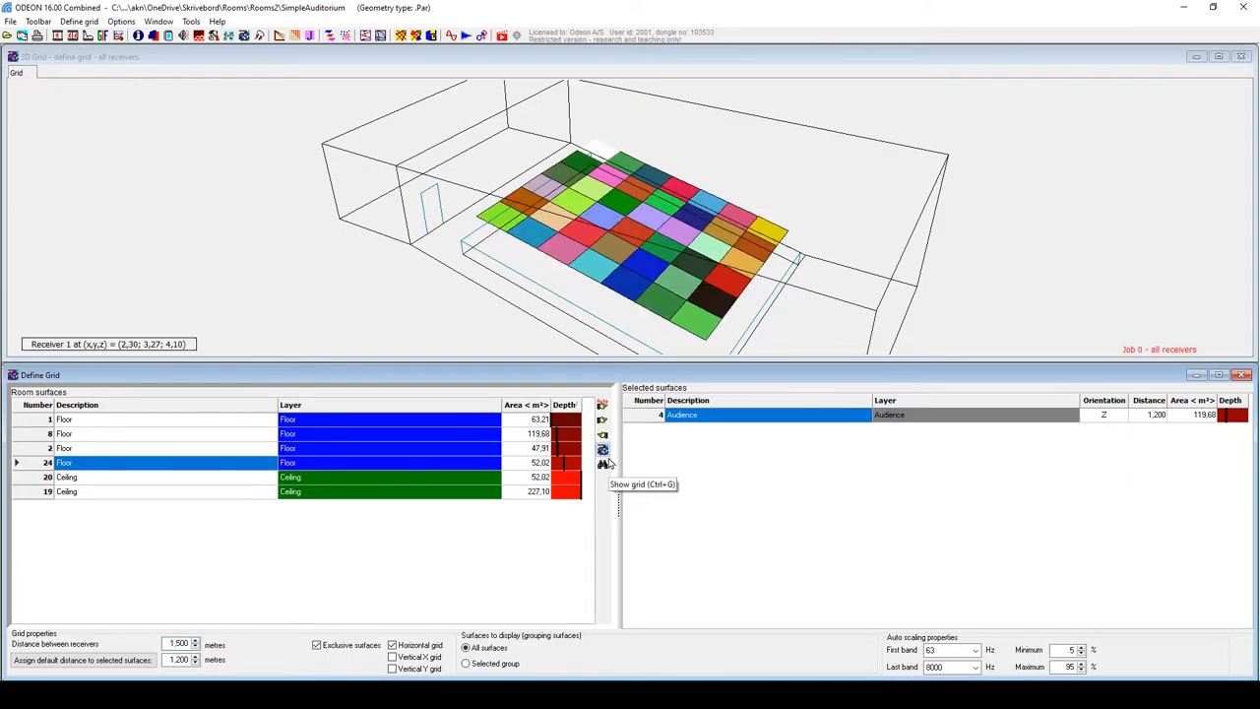
mouse_move(646, 464)
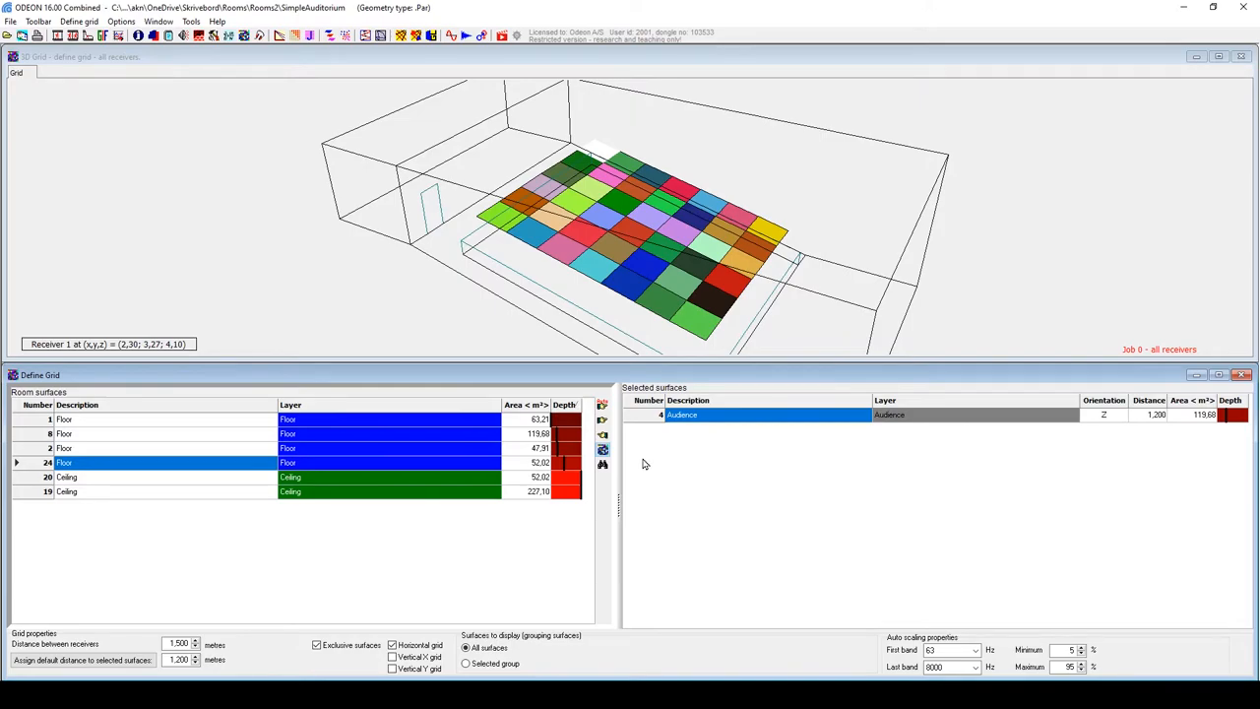
mouse_move(476, 361)
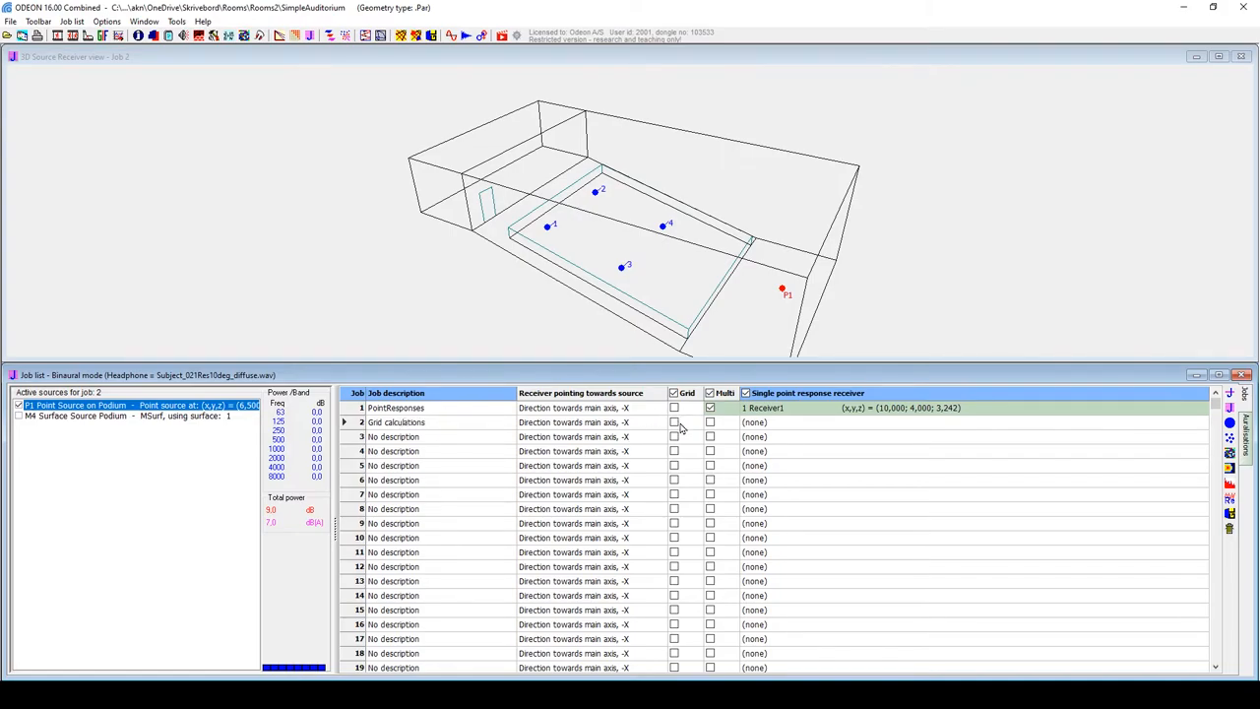
Enable grid calculation for job 2 'Grid calculations' and view its EDT grid map at 1000 Hz
left_click(673, 423)
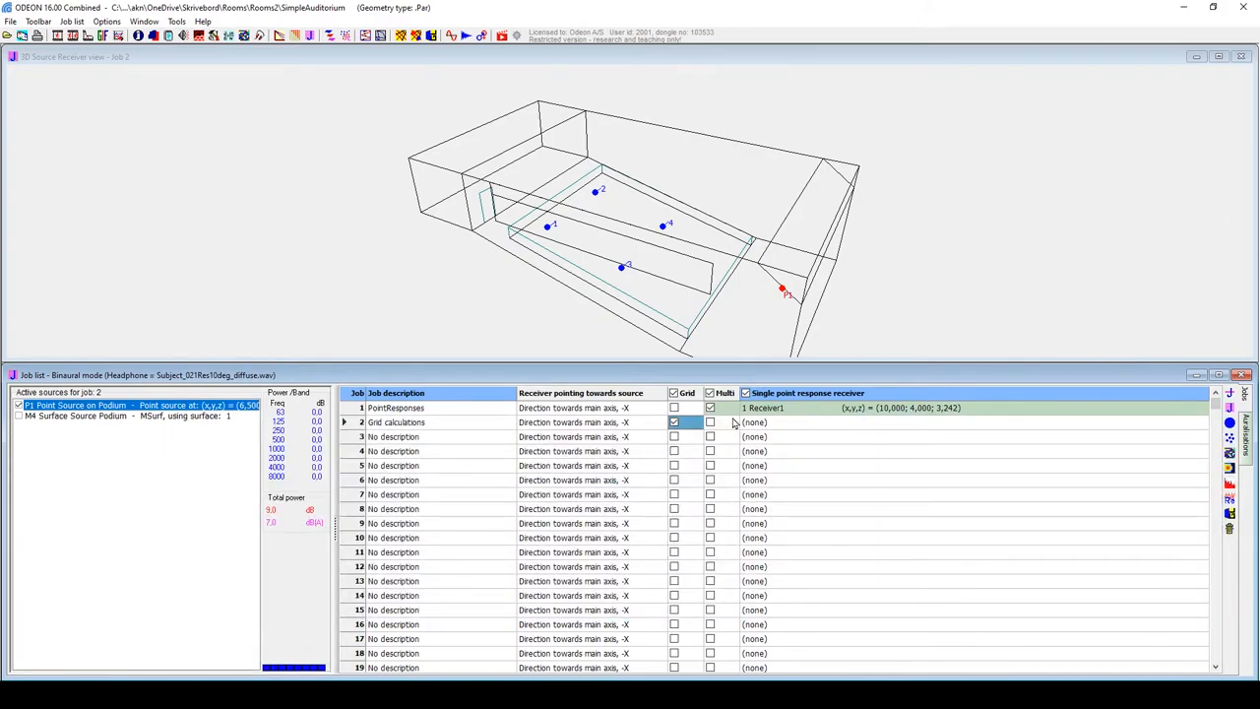
mouse_move(1226, 457)
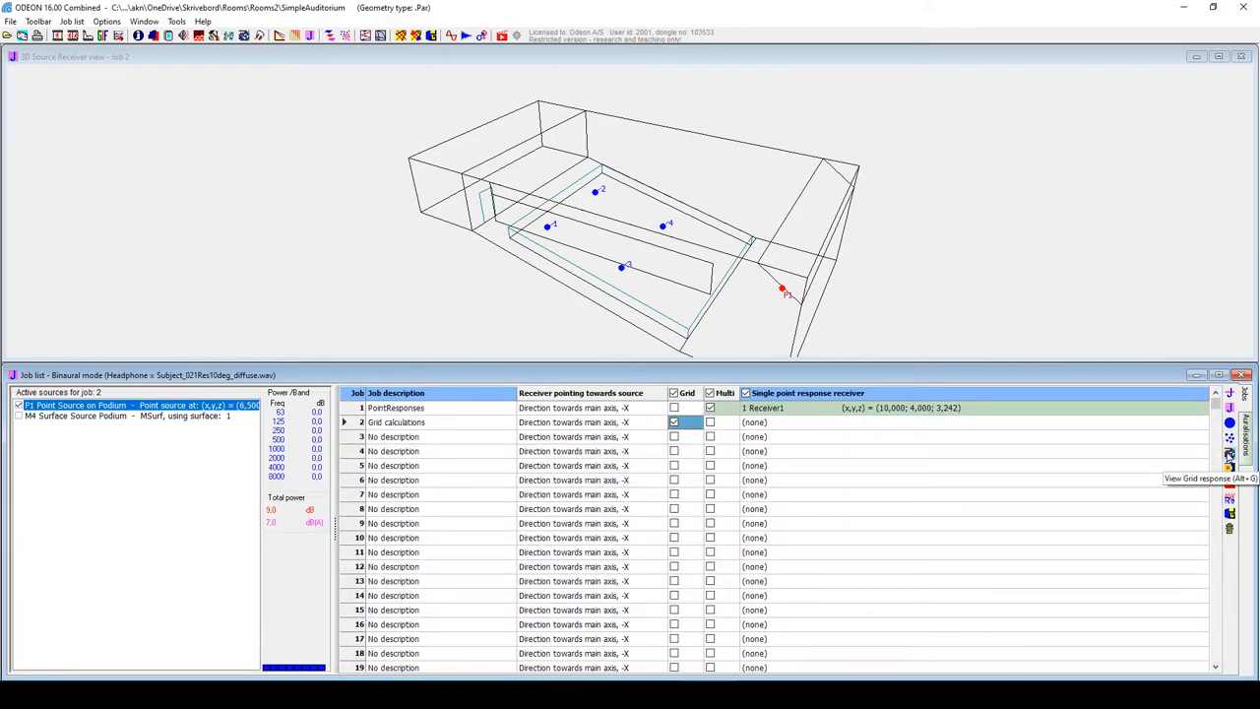
left_click(72, 20)
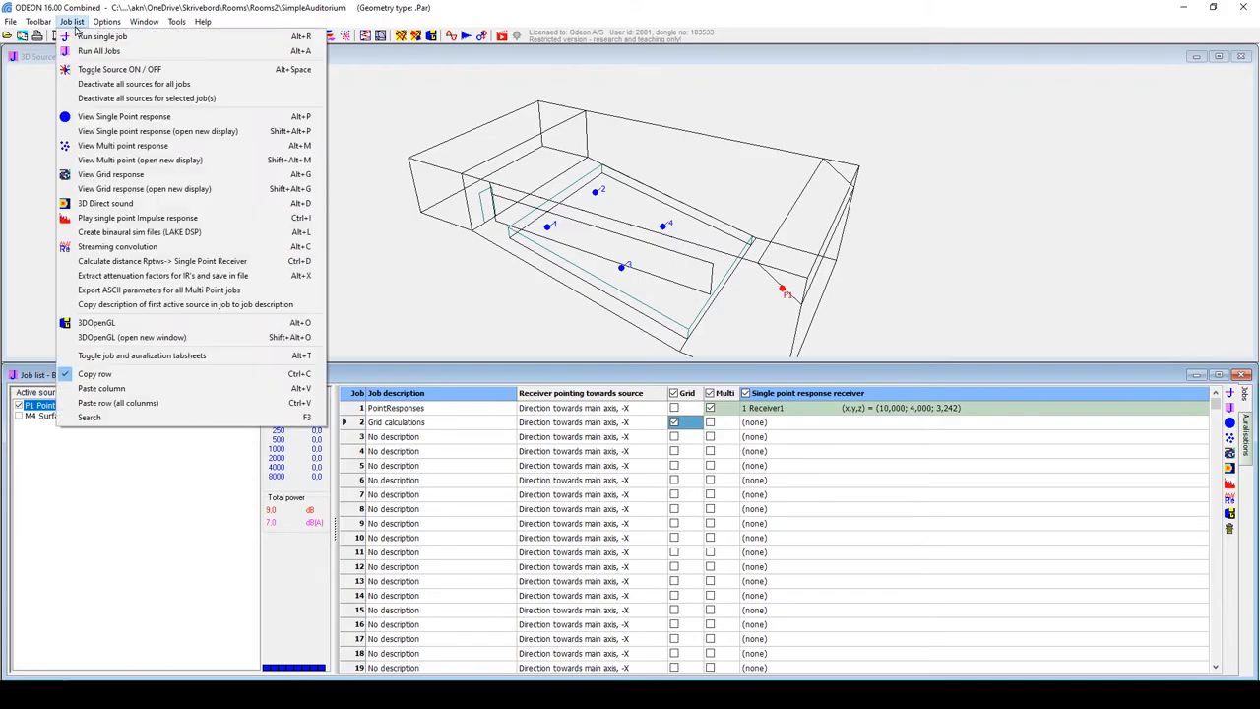
left_click(126, 167)
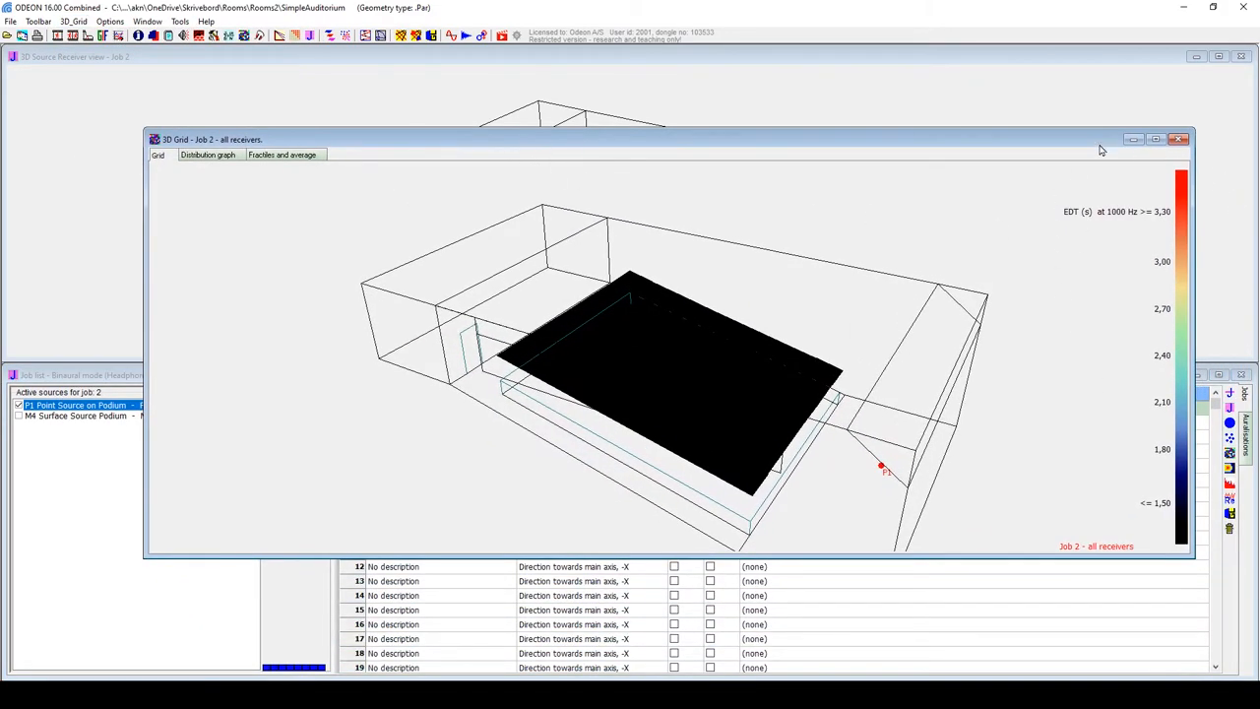
mouse_move(1099, 209)
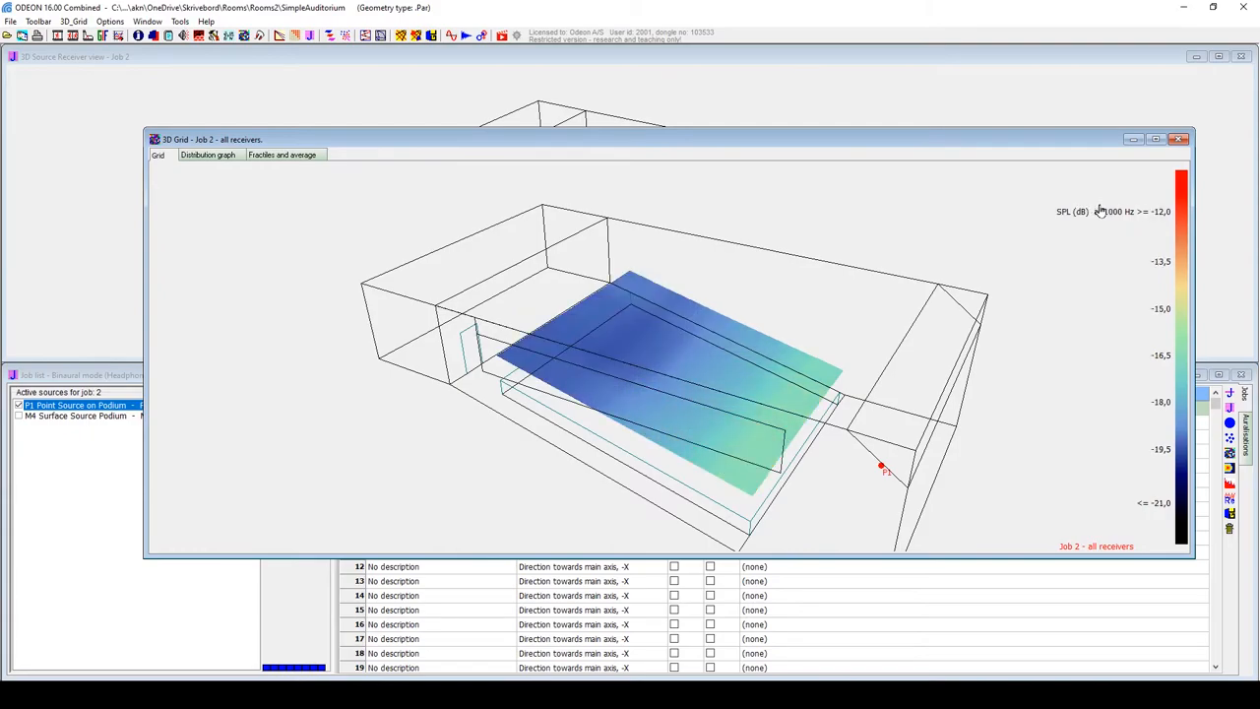
mouse_move(1059, 217)
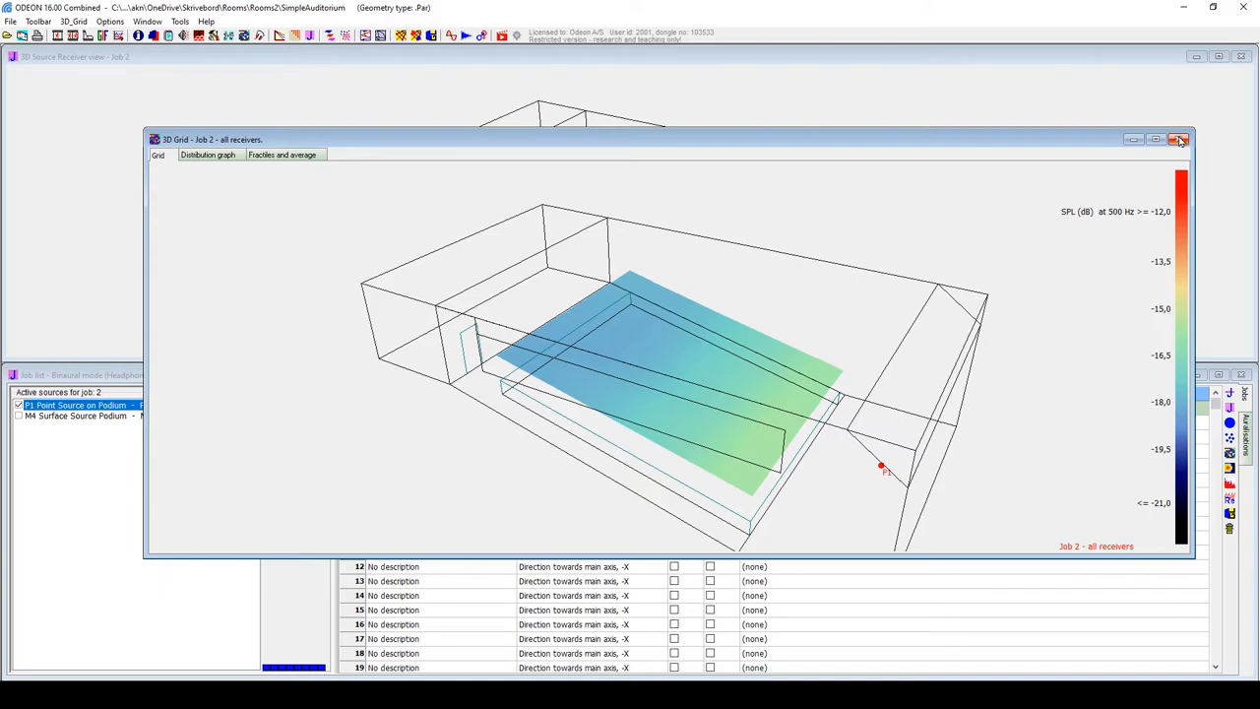
Close job 2's grid map after viewing SPL at 500 Hz
left_click(1184, 139)
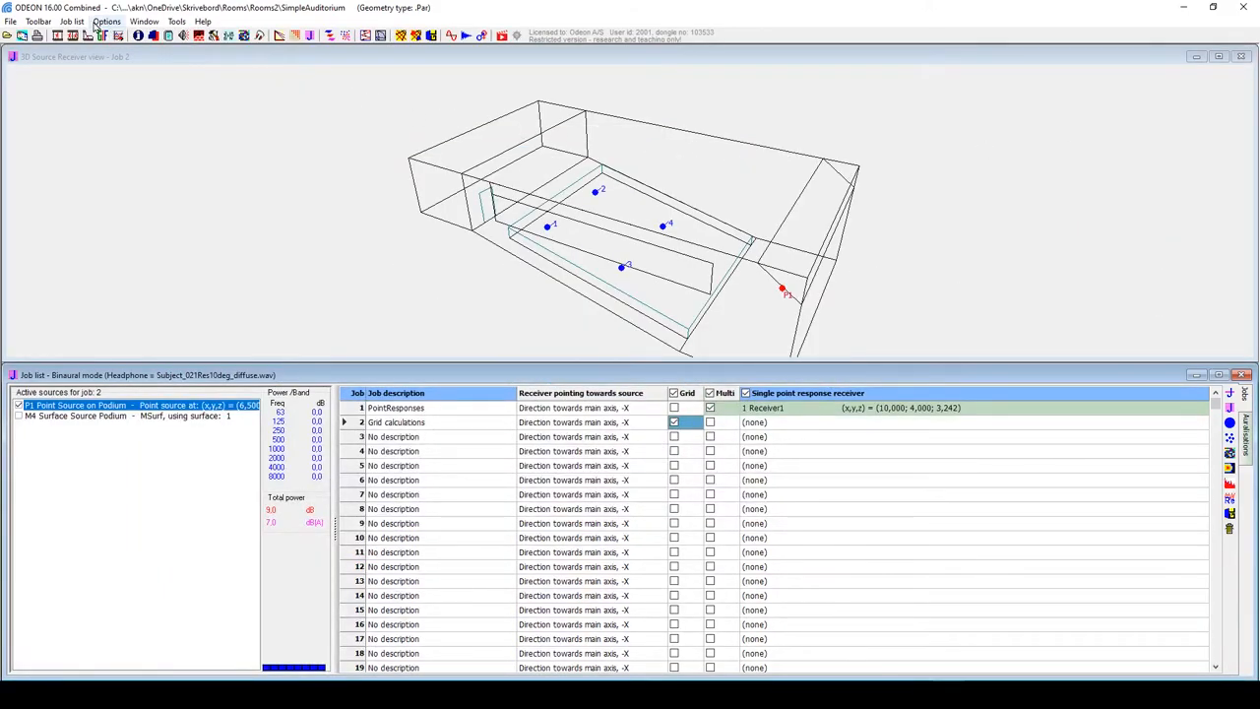
left_click(106, 21)
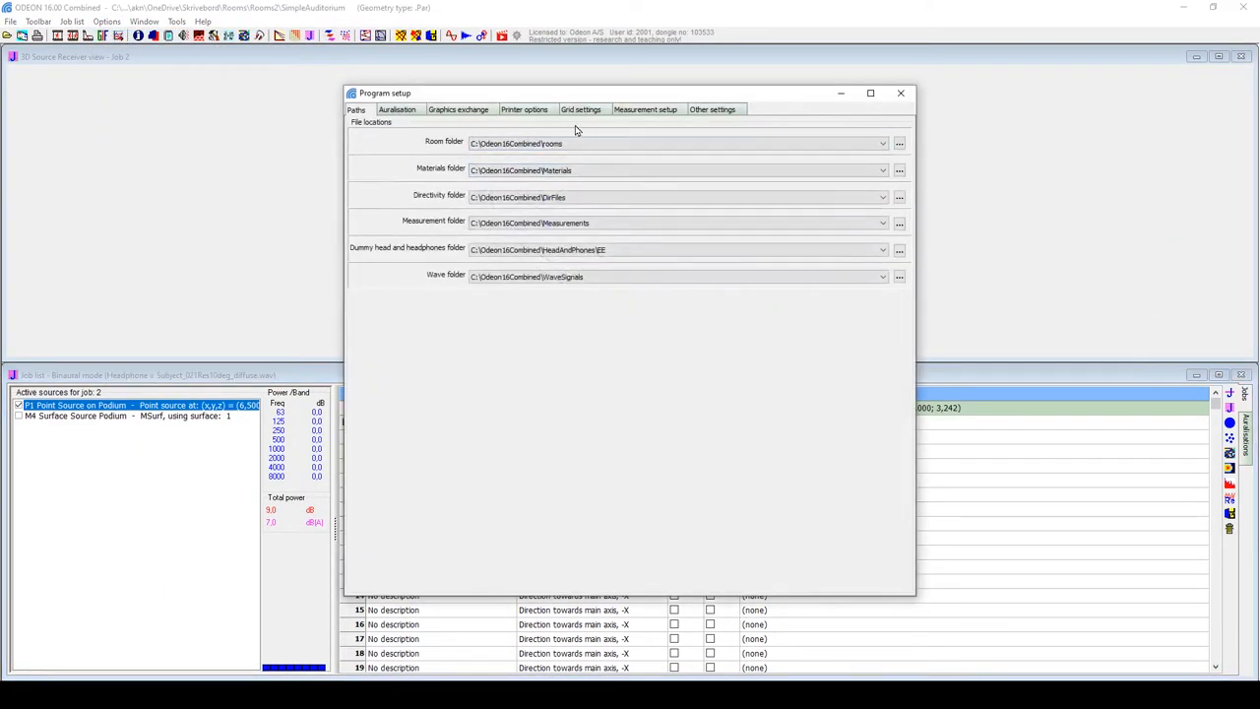
left_click(582, 109)
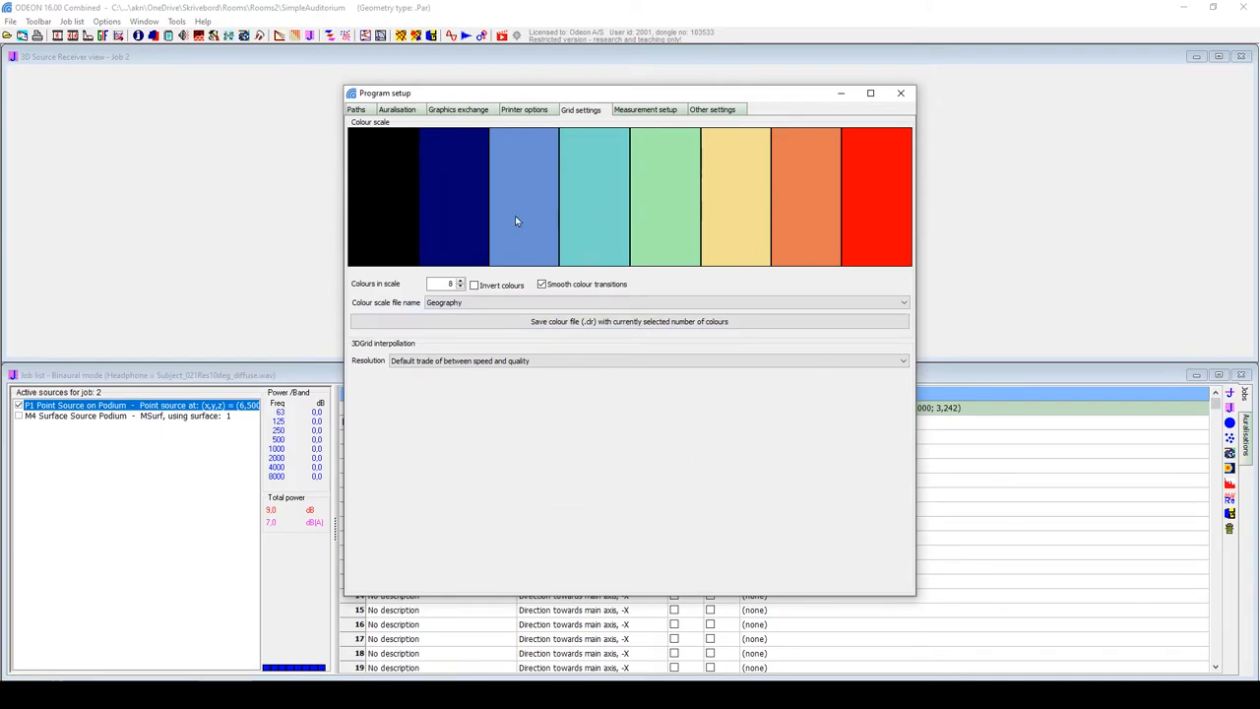
mouse_move(900, 93)
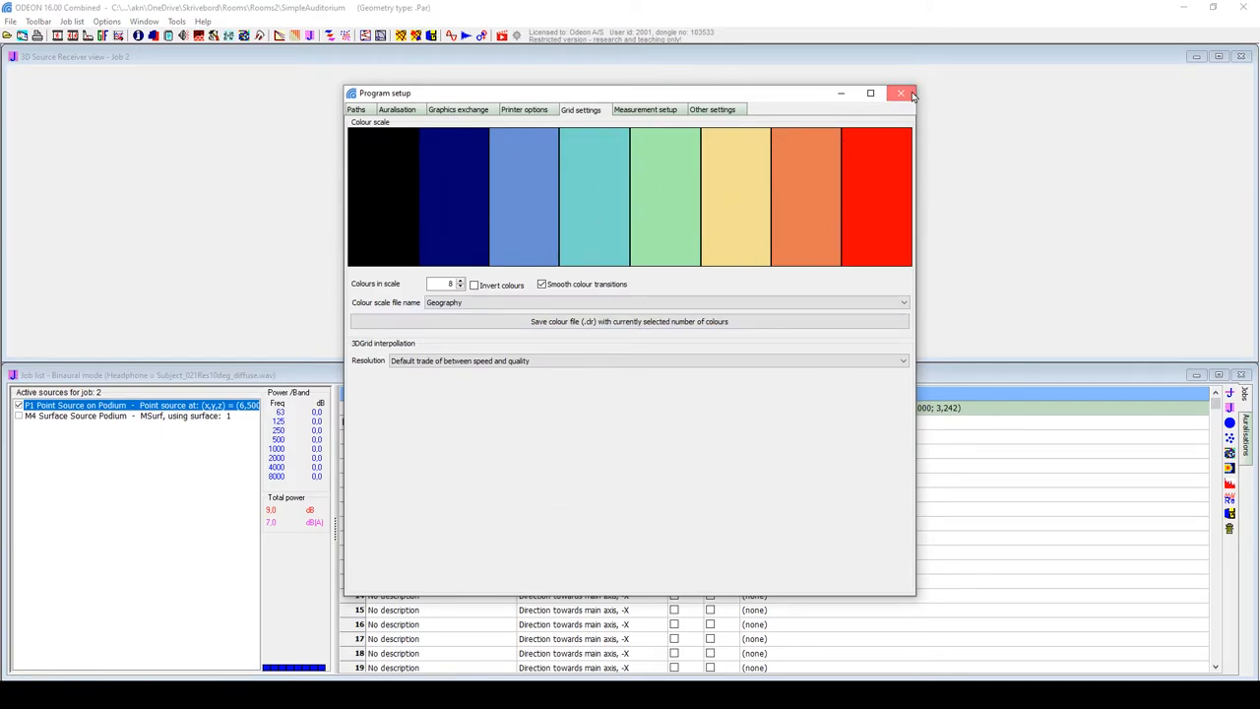
left_click(898, 93)
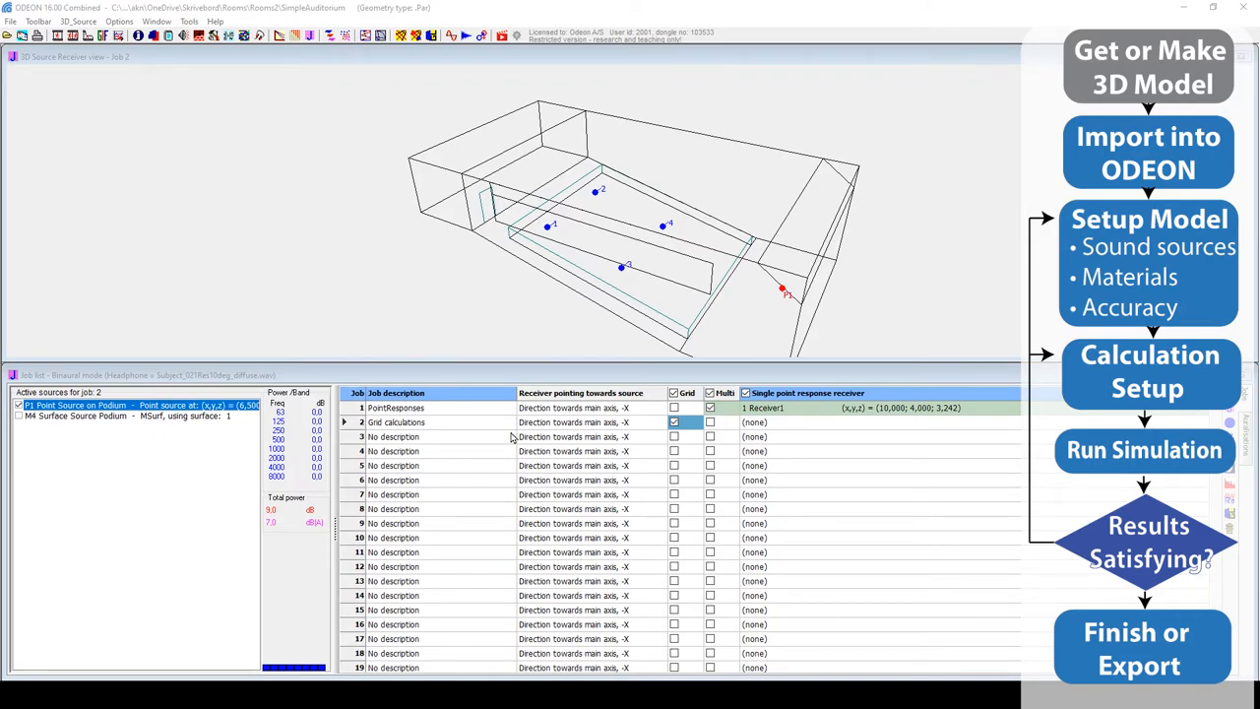
mouse_move(524, 359)
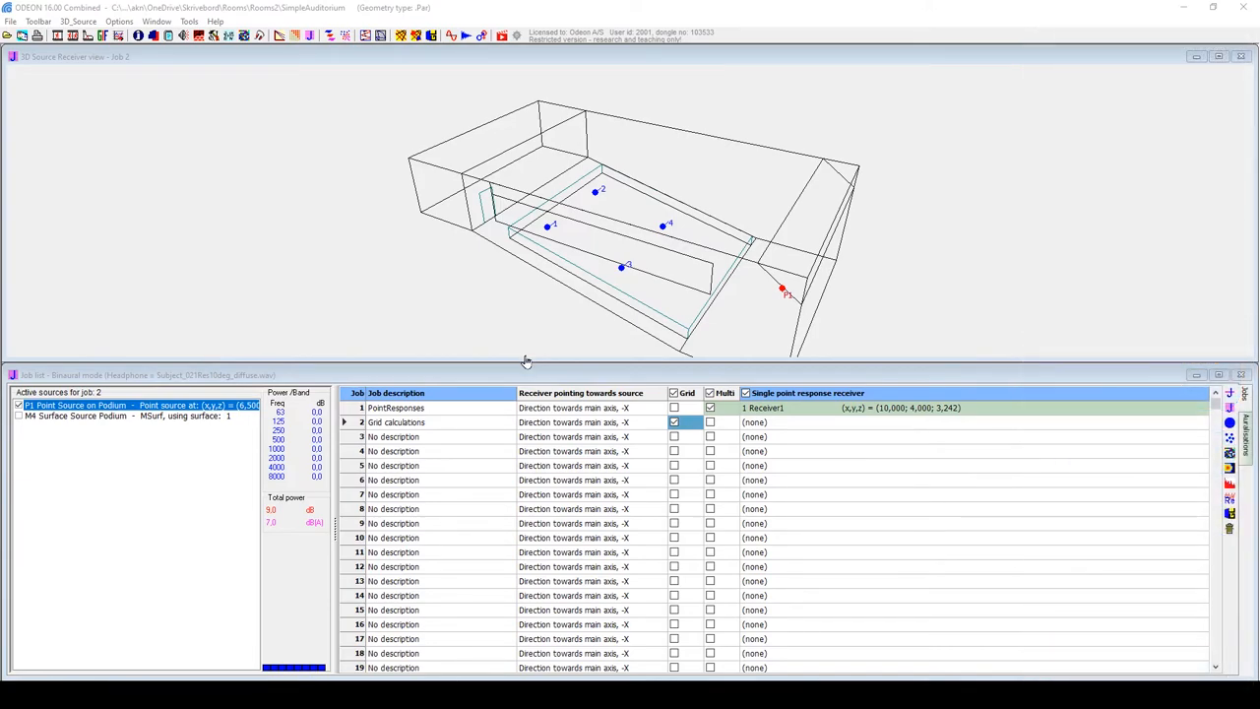
mouse_move(517, 359)
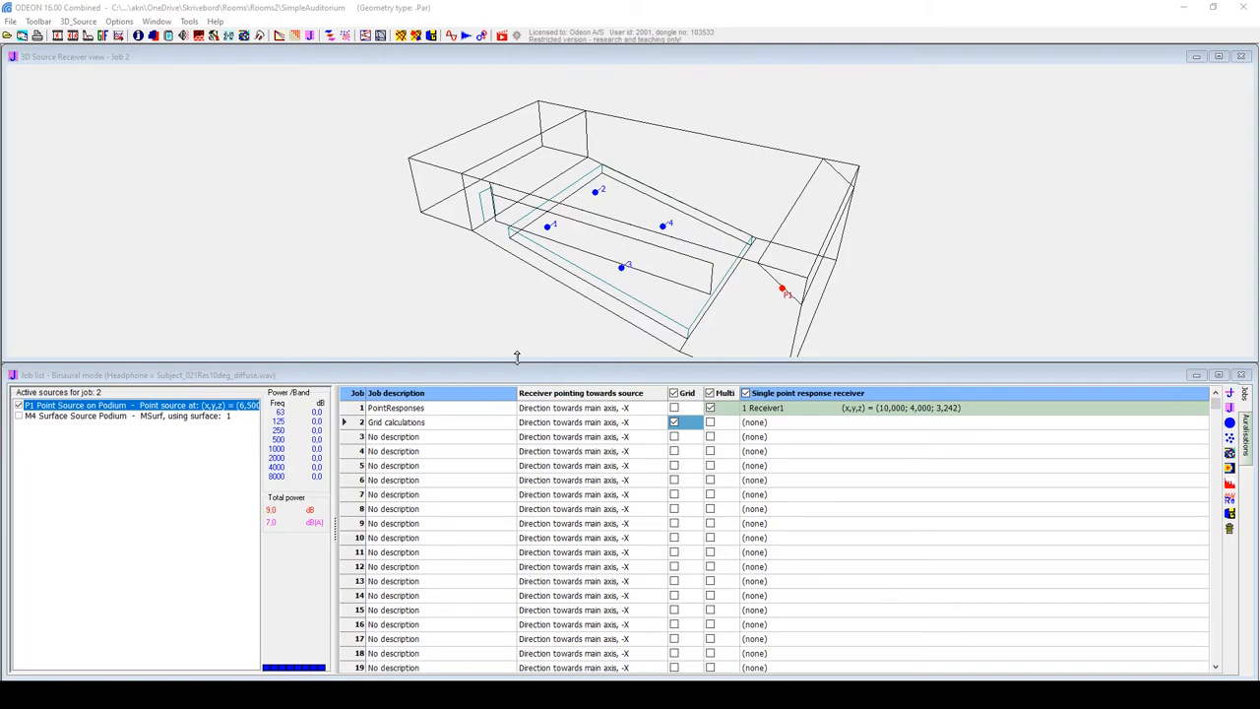
mouse_move(512, 180)
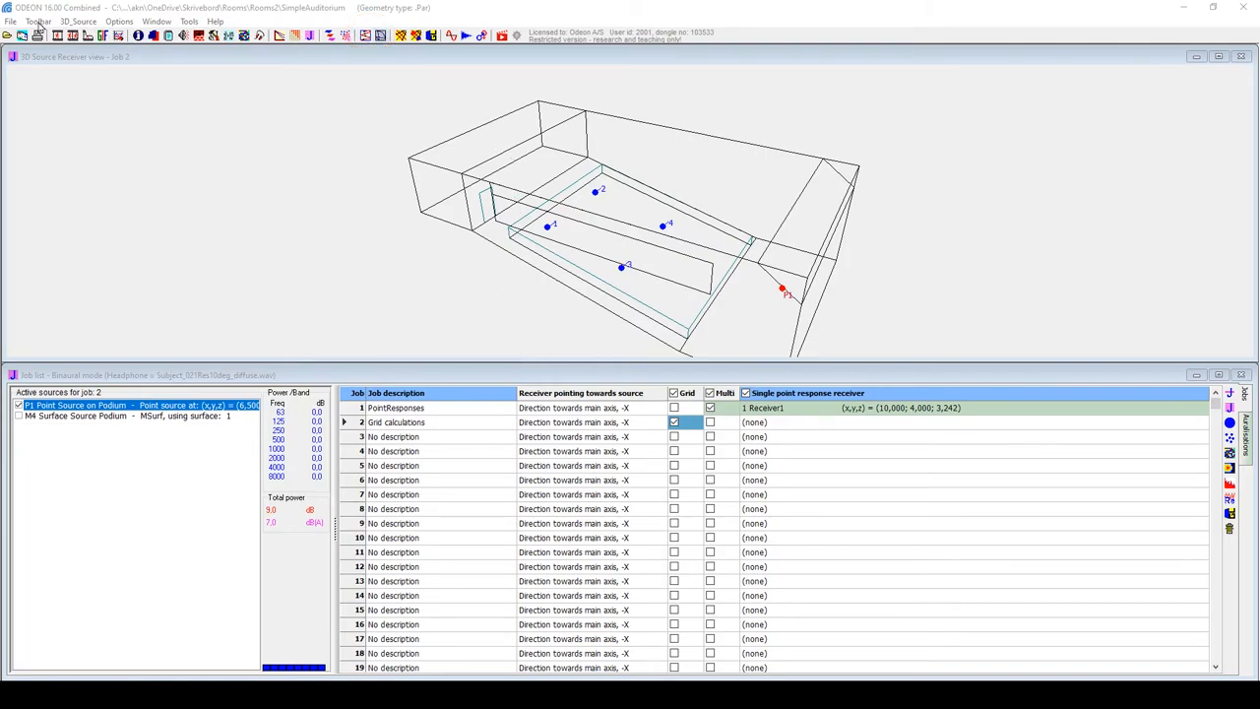
Play and close the 3D billiard animation, then show reflector coverage from podium source P1
left_click(40, 21)
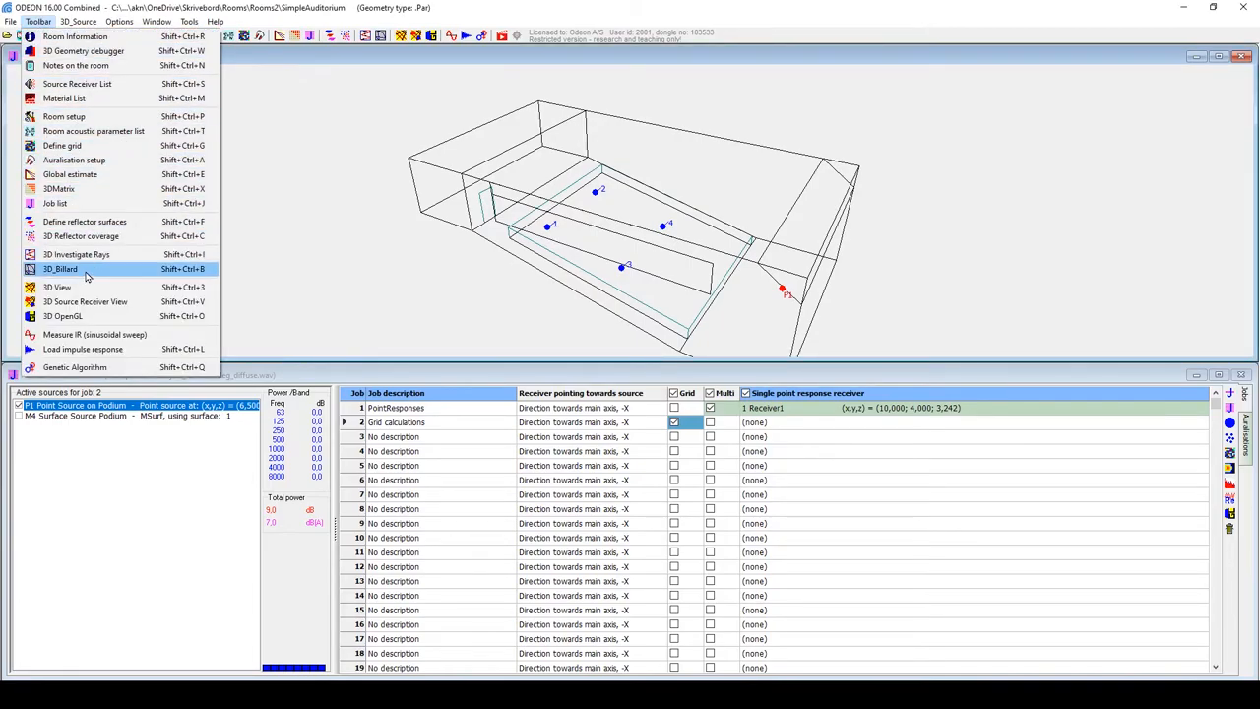
left_click(62, 269)
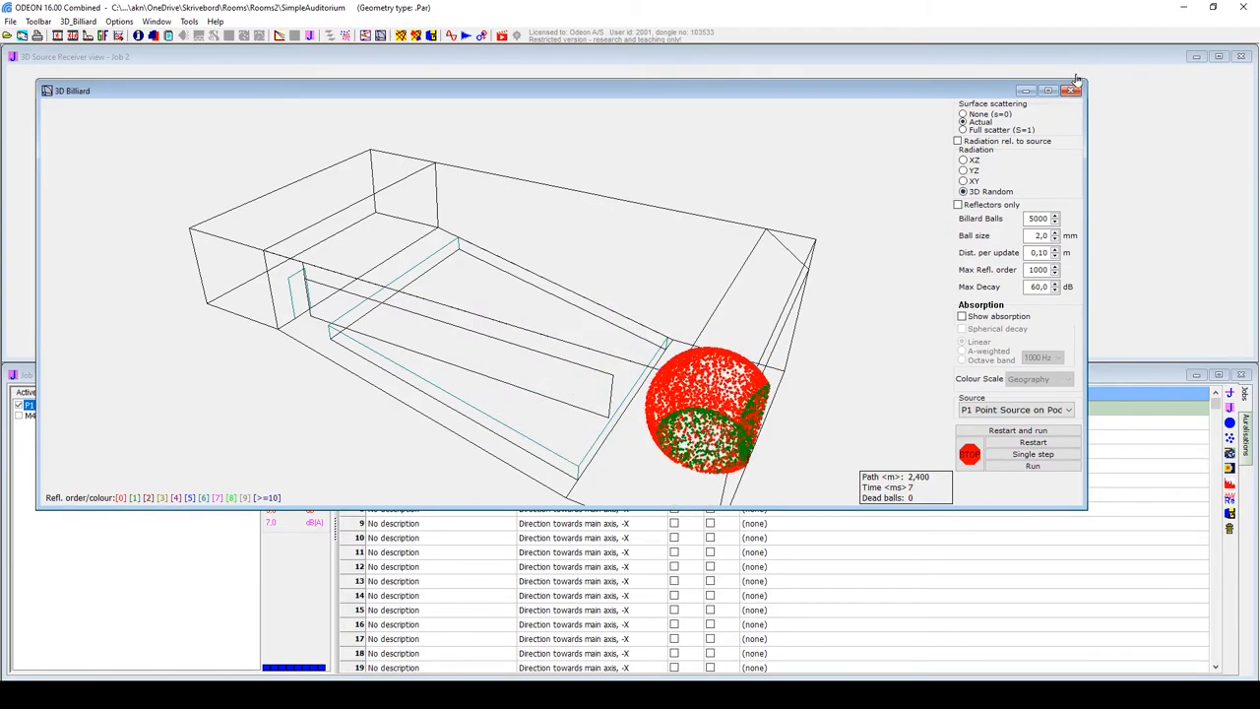
left_click(1072, 89)
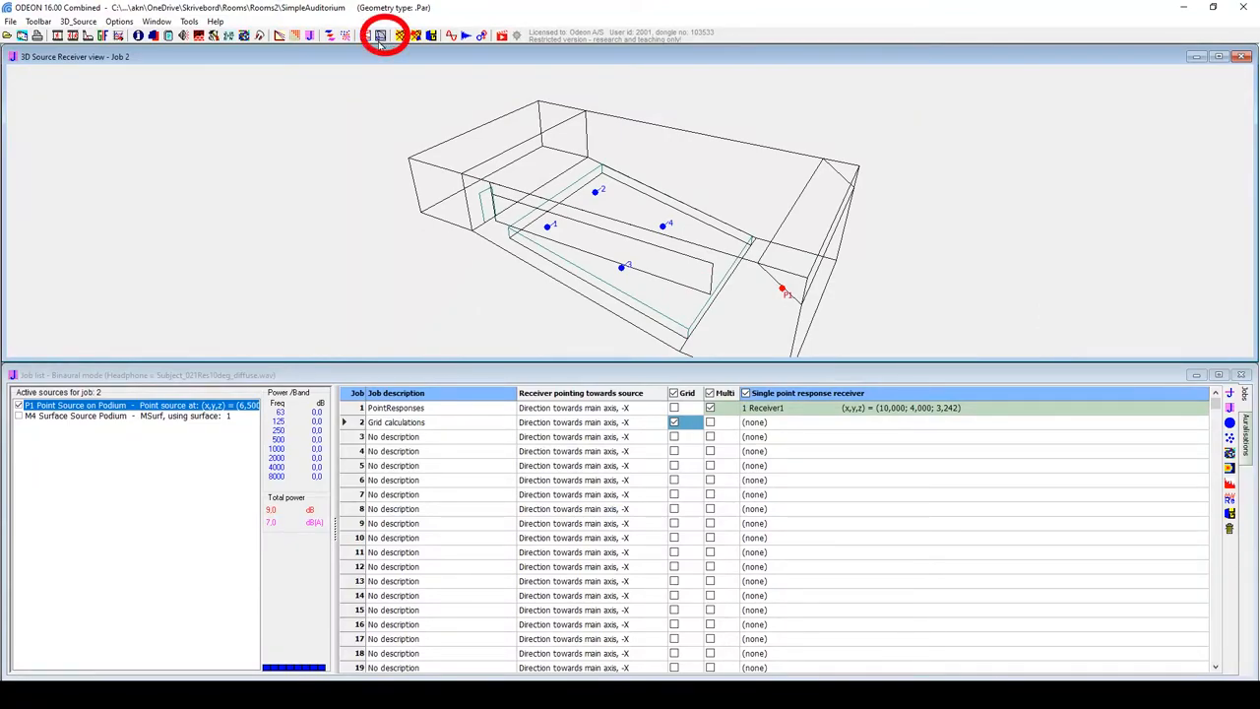
left_click(378, 37)
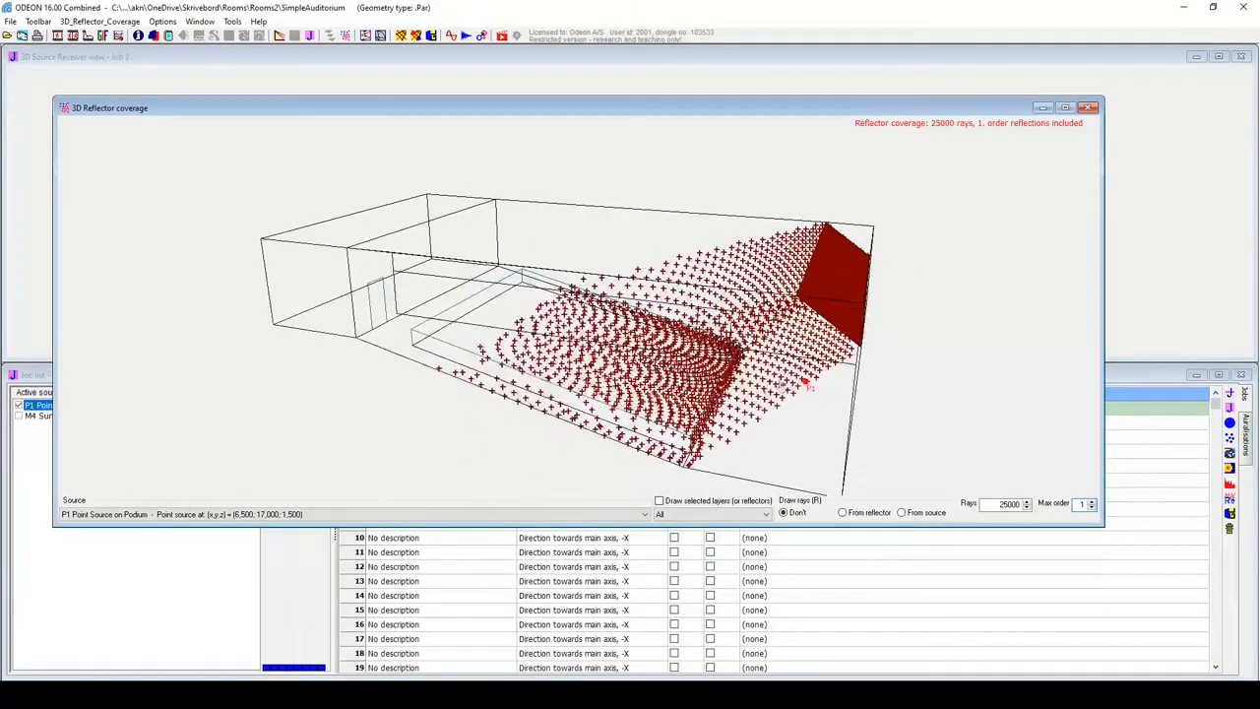
Close reflector coverage and look around the auditorium interior in the 3D OpenGL view
left_click(418, 36)
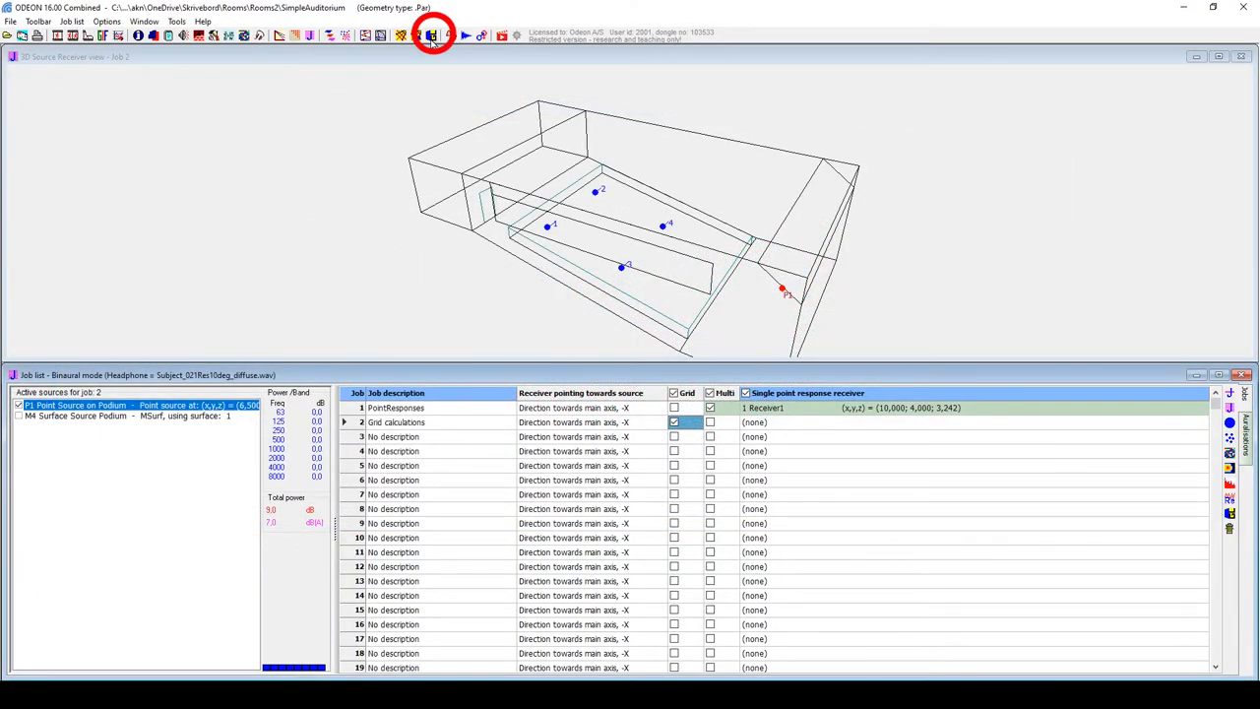
left_click(40, 22)
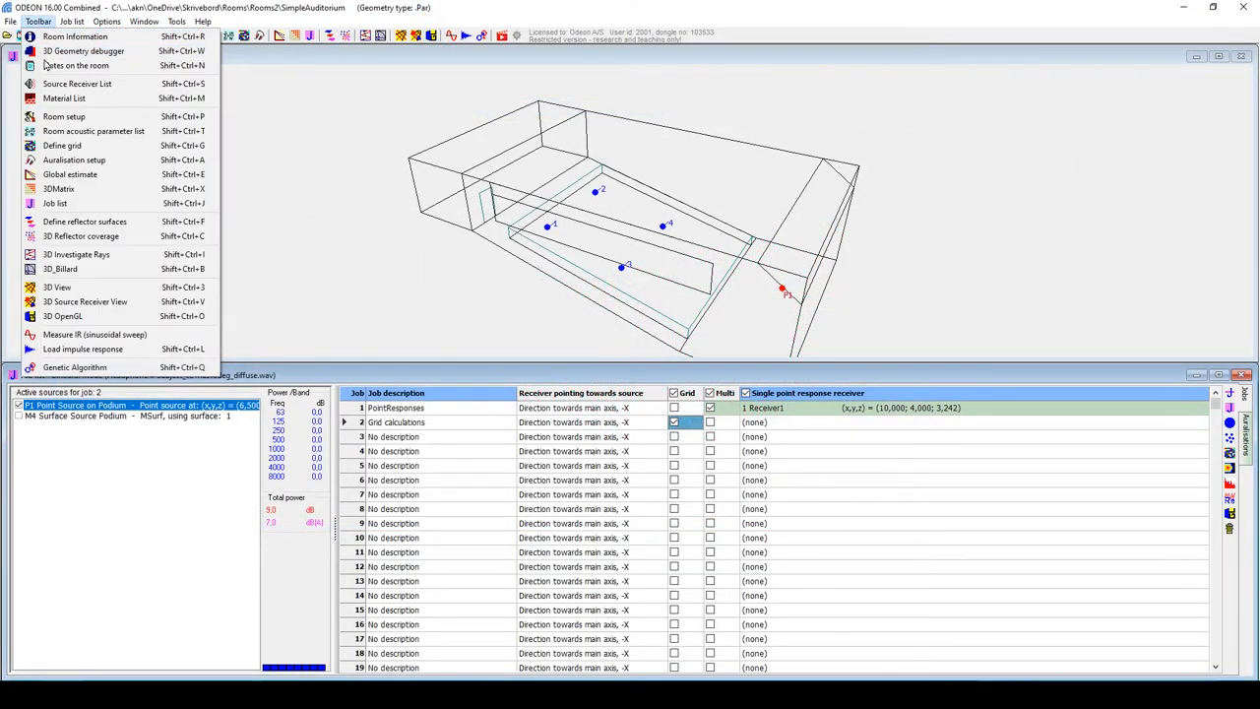
mouse_move(63, 316)
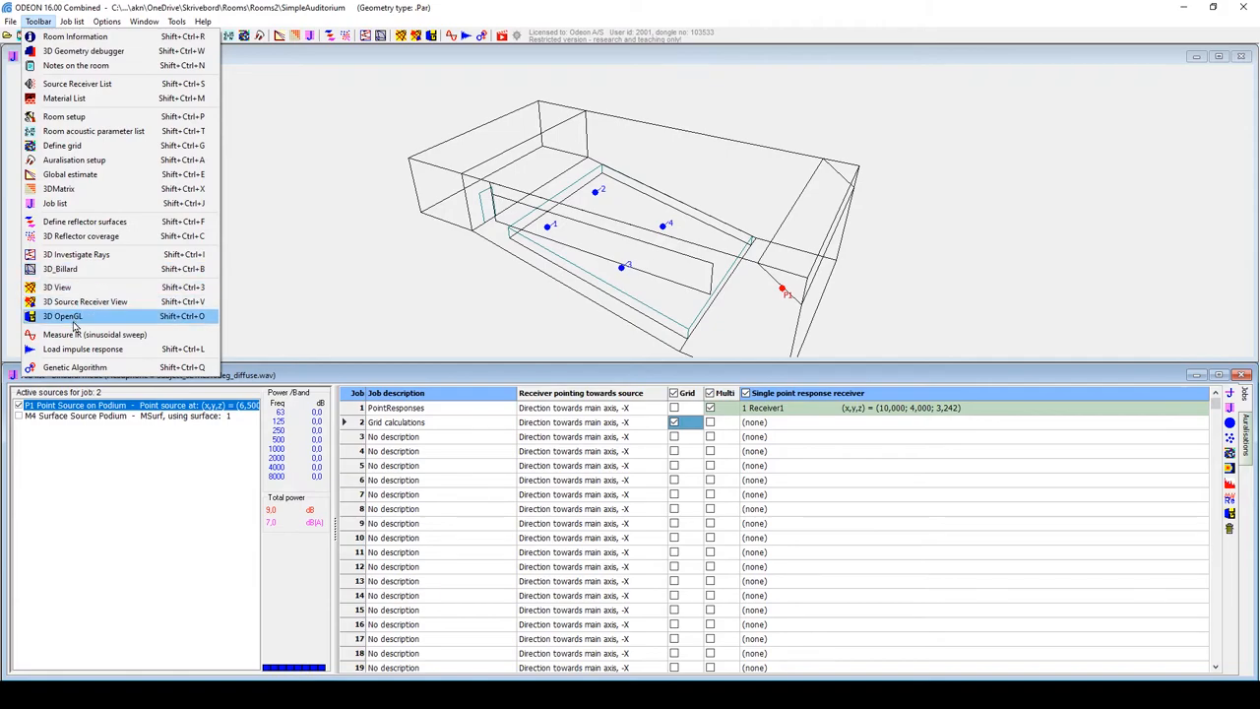
left_click(62, 317)
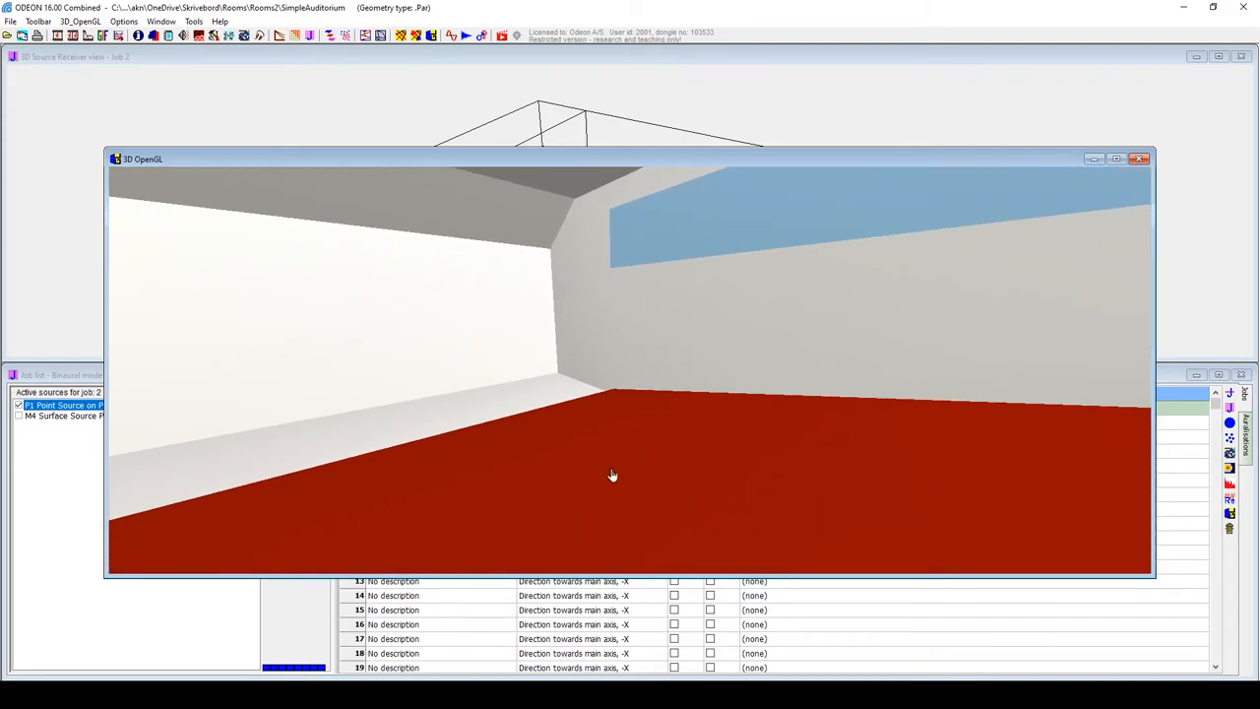
mouse_move(610, 442)
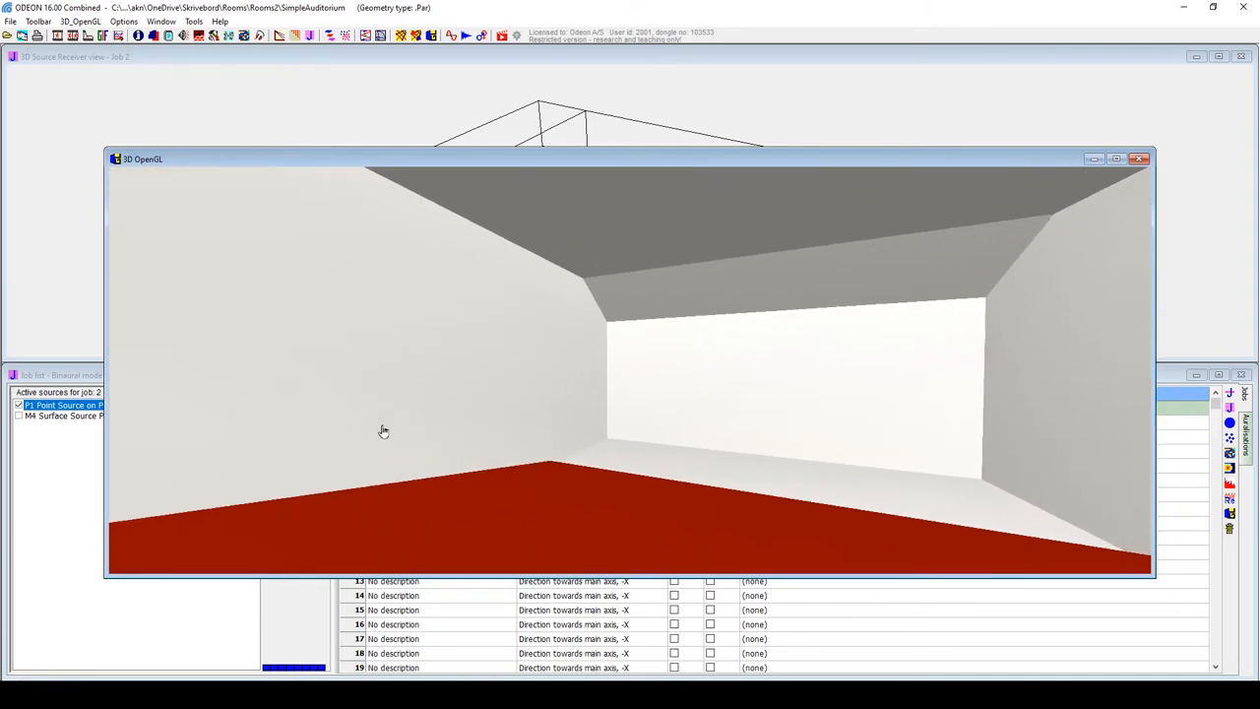
left_click_drag(383, 430, 451, 438)
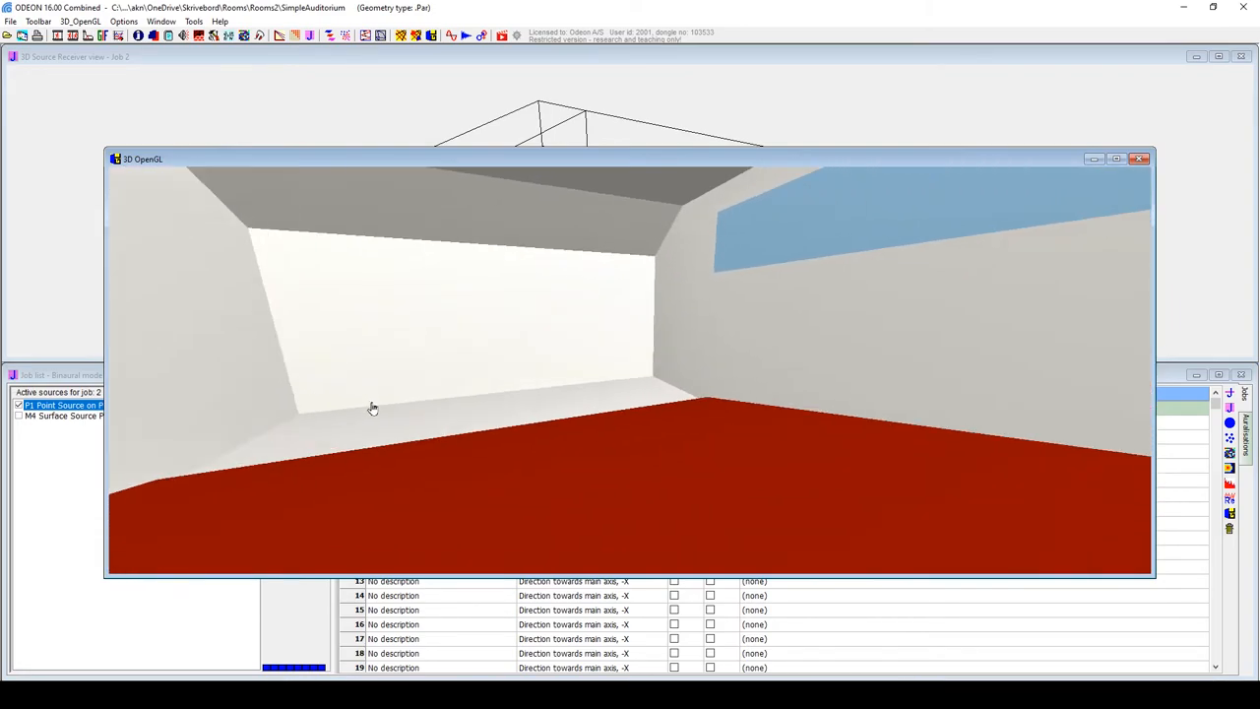
left_click_drag(372, 409, 529, 433)
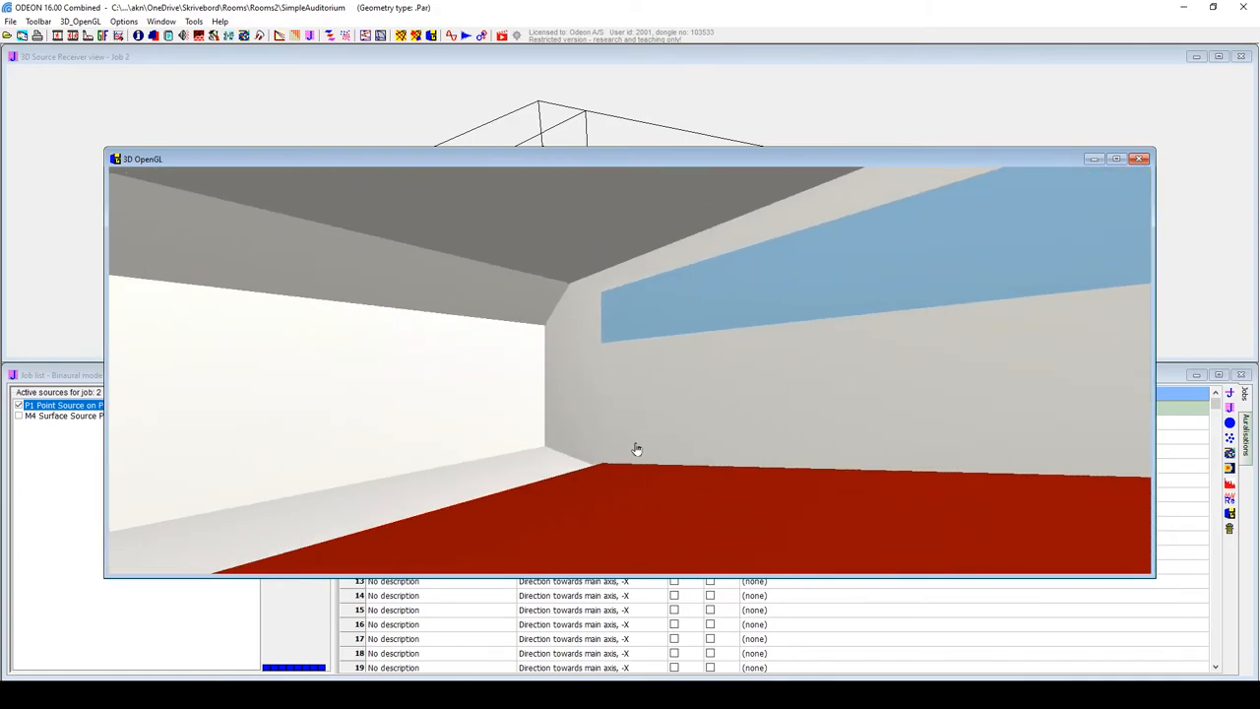
left_click_drag(637, 449, 676, 524)
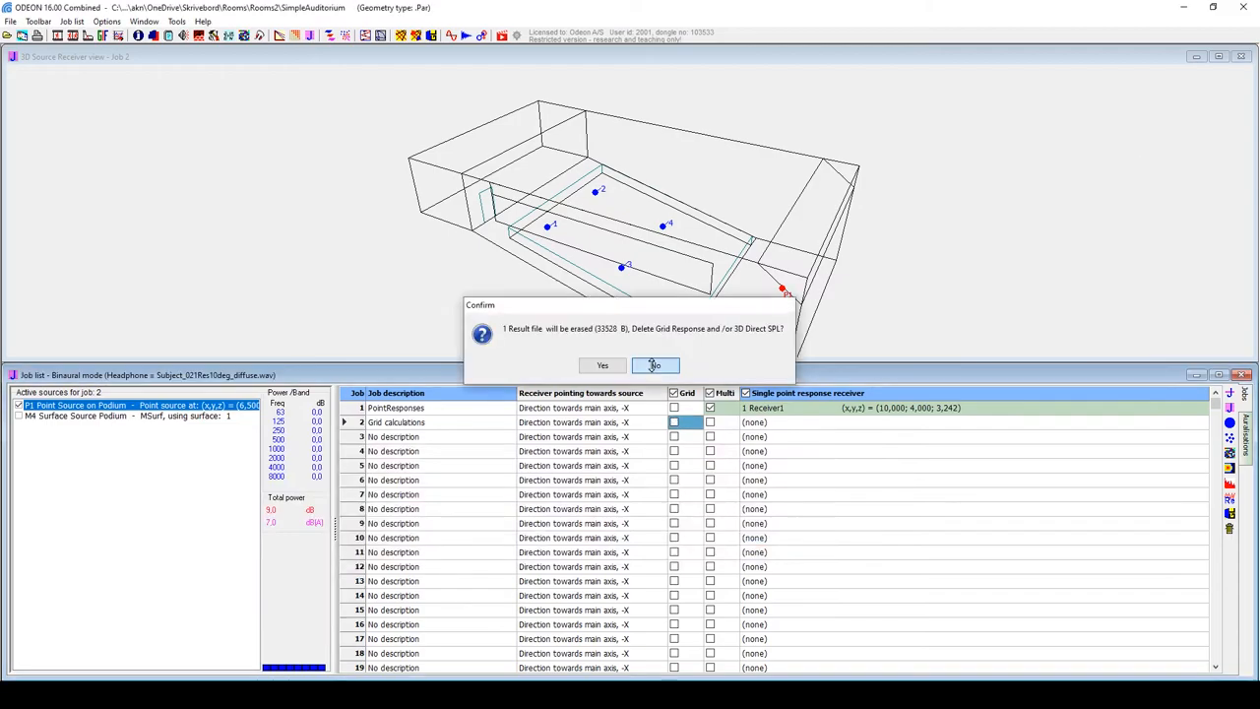
Keep job 2's grid results and open the sine-sweep impulse response measurement window
left_click(602, 365)
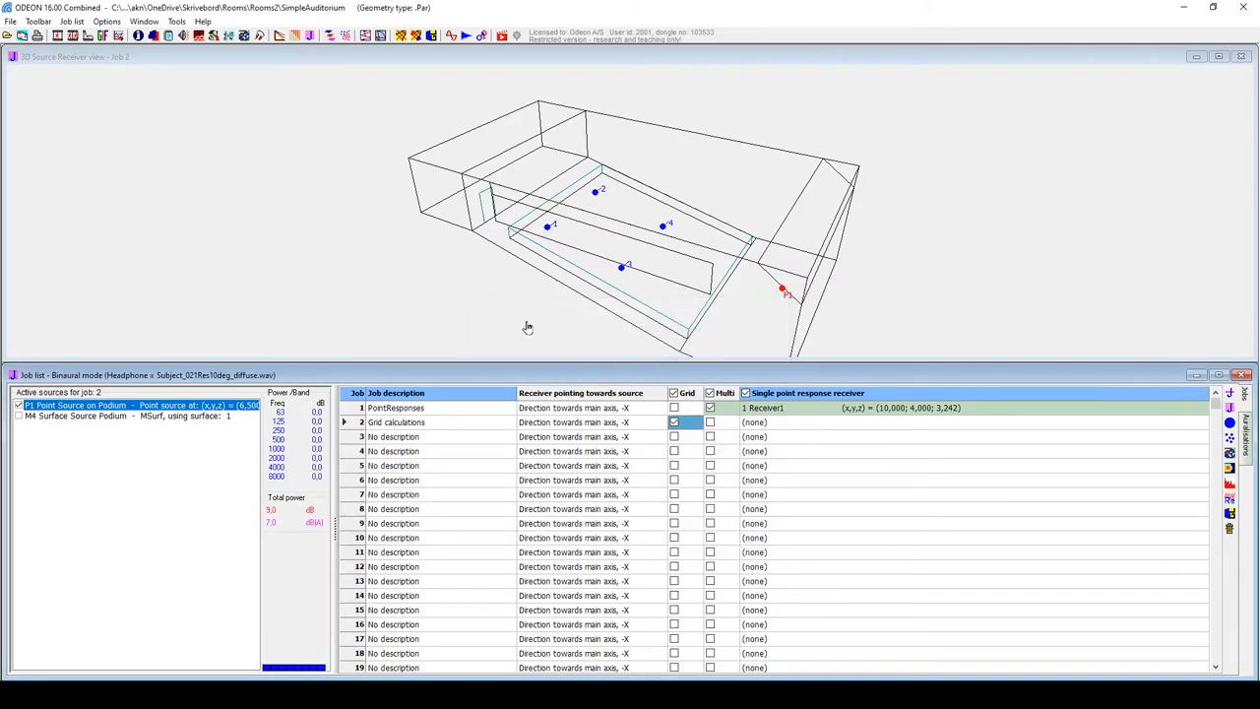
mouse_move(505, 380)
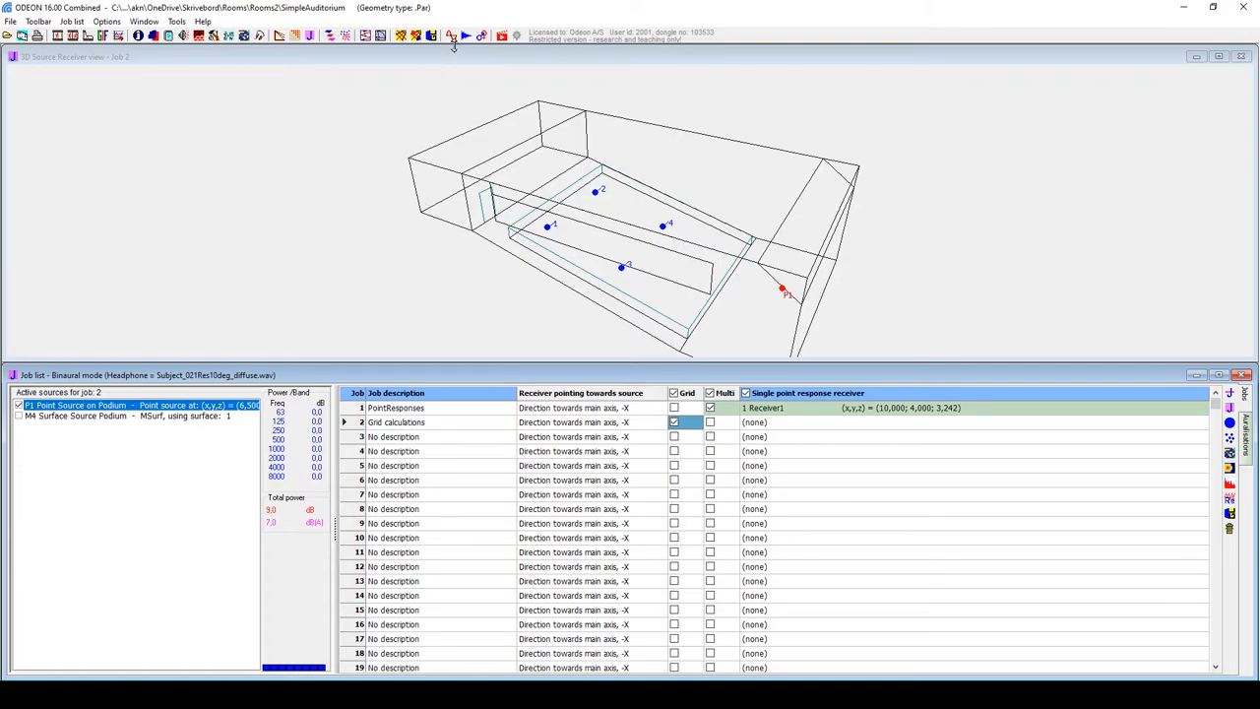
mouse_move(449, 35)
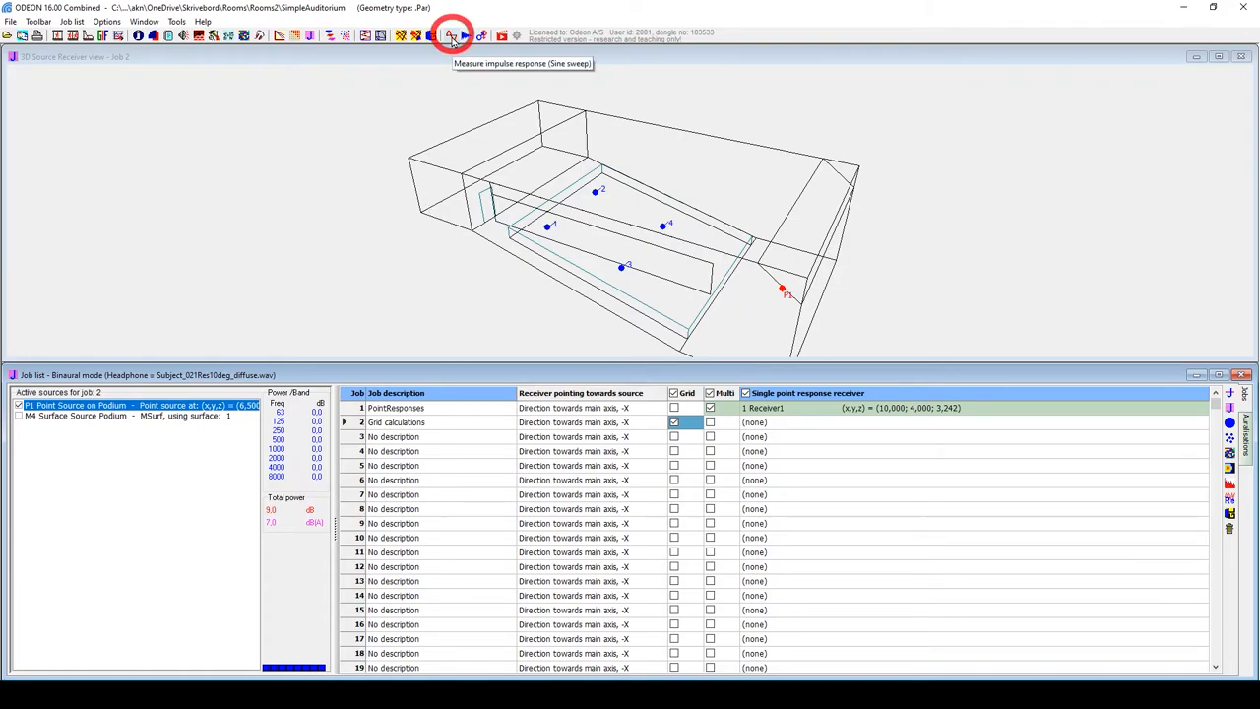
left_click(37, 22)
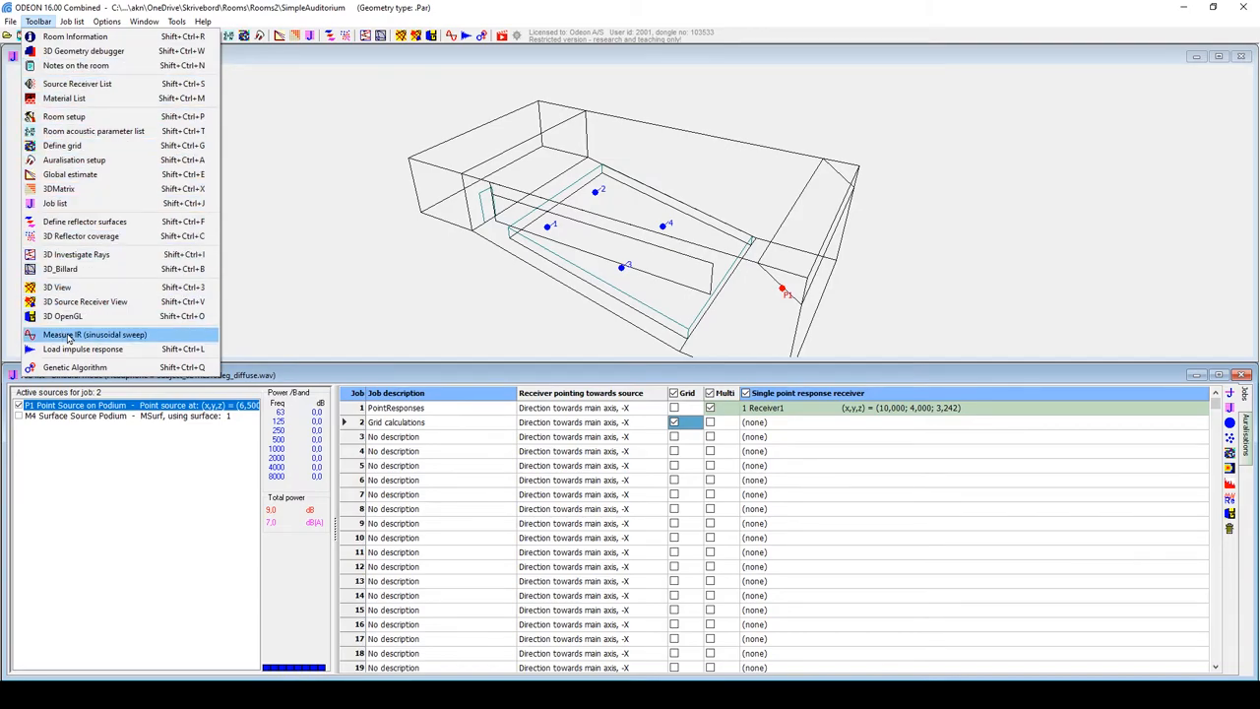
left_click(94, 334)
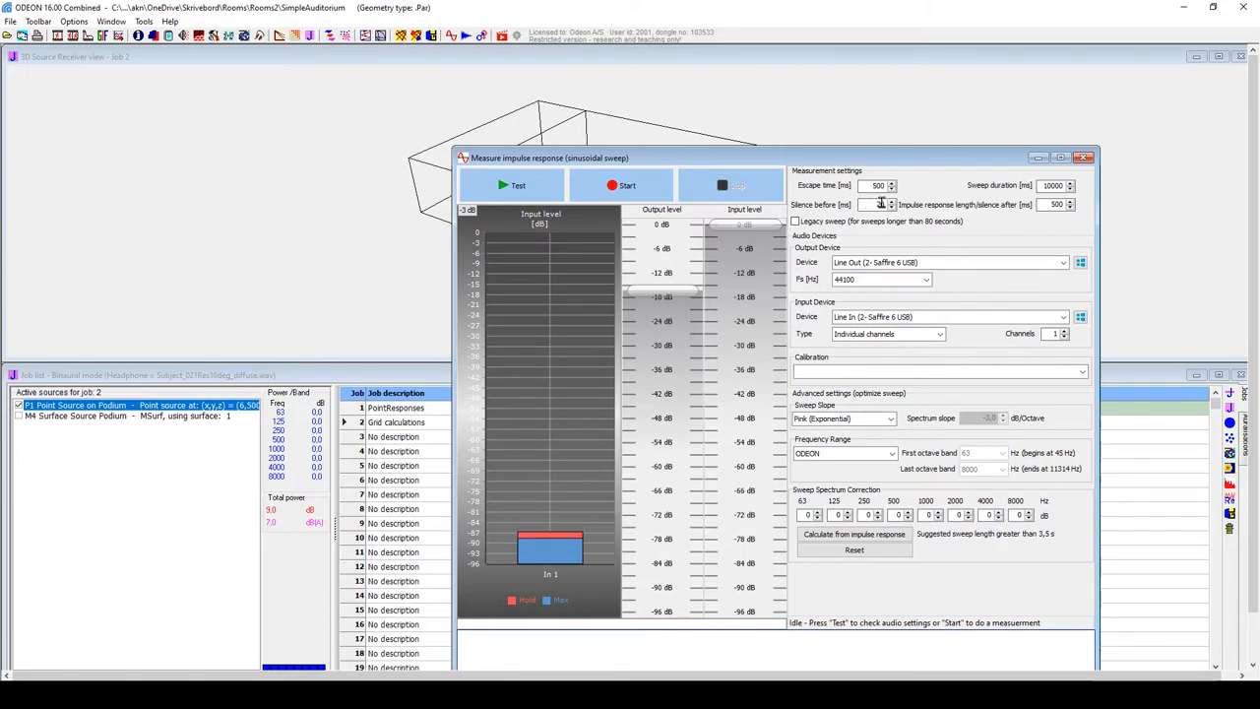
Capture a sweep with 20 ms silence before via Saffire line out, then save its impulse response
left_click(890, 204)
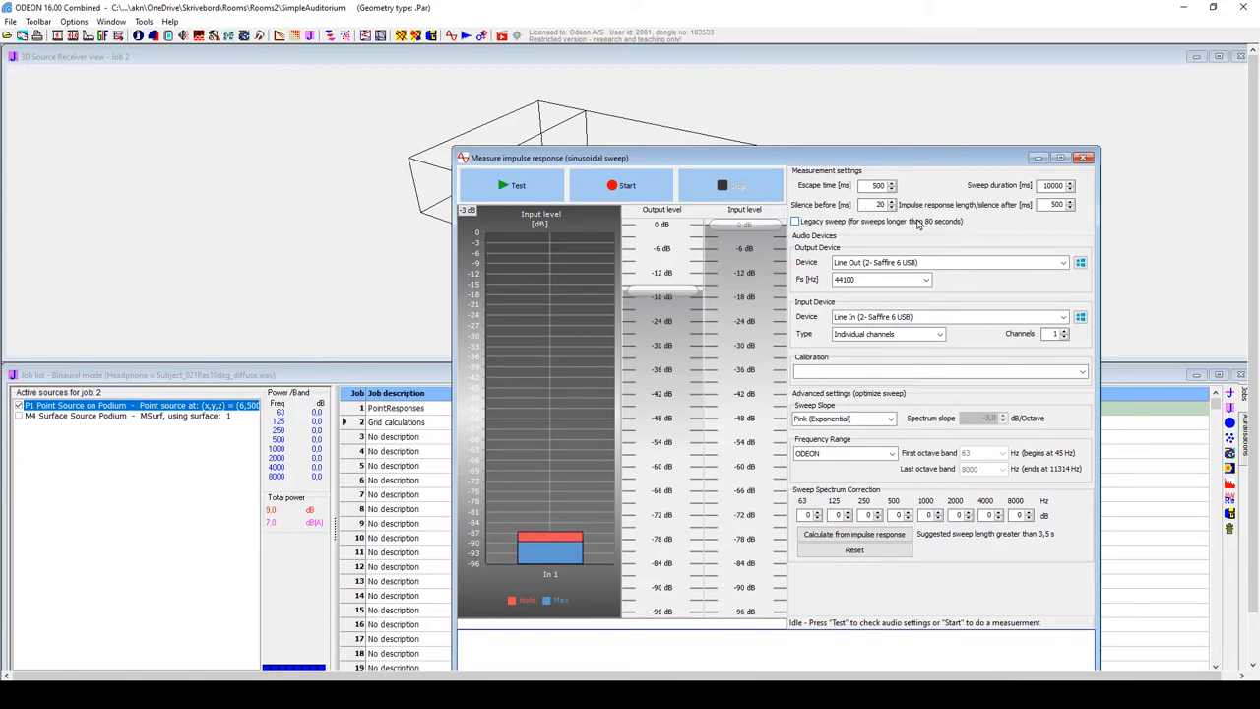
left_click(1063, 262)
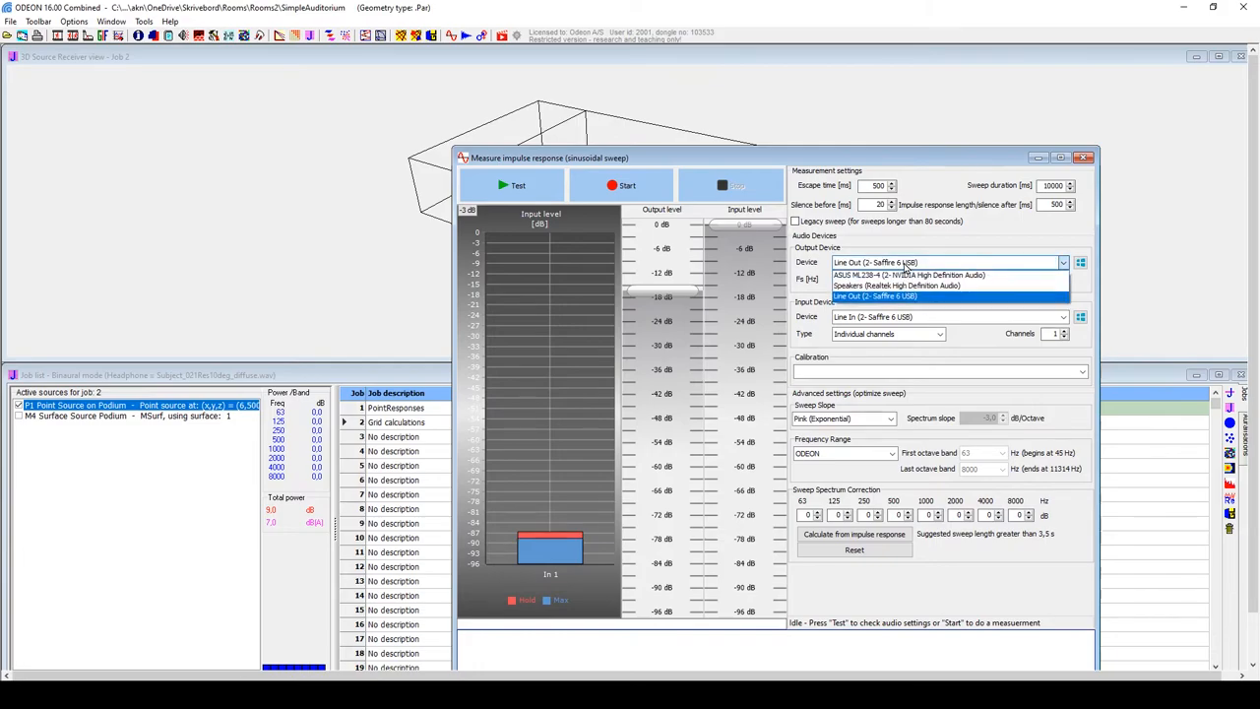
left_click(878, 297)
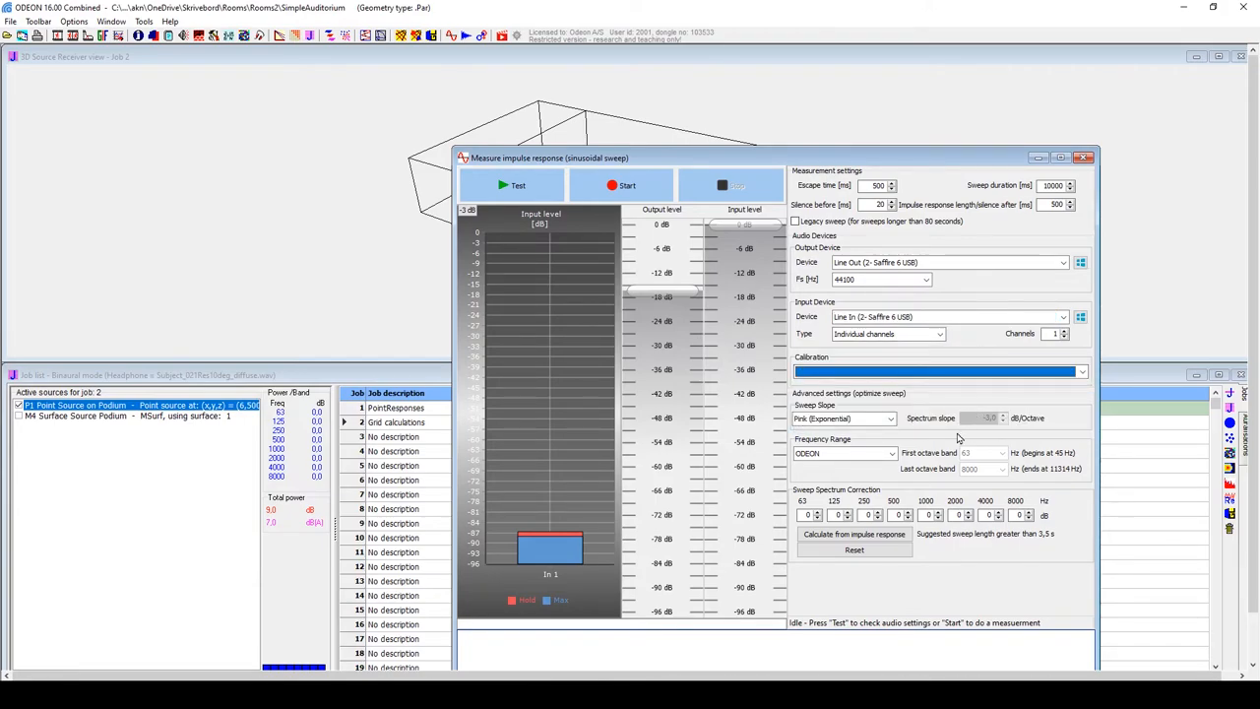
left_click(622, 185)
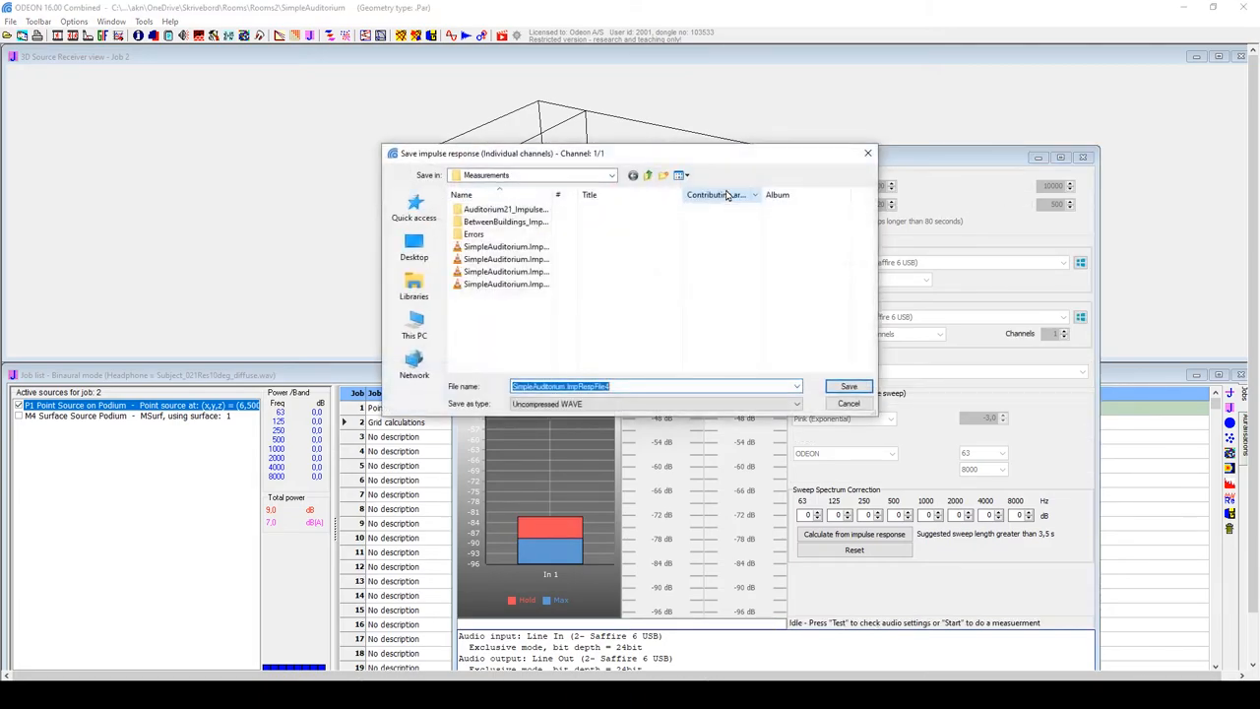
Show S1R1_sweep4000's raw impulse response, then its raw decay curve at 1000 Hz
left_click(847, 386)
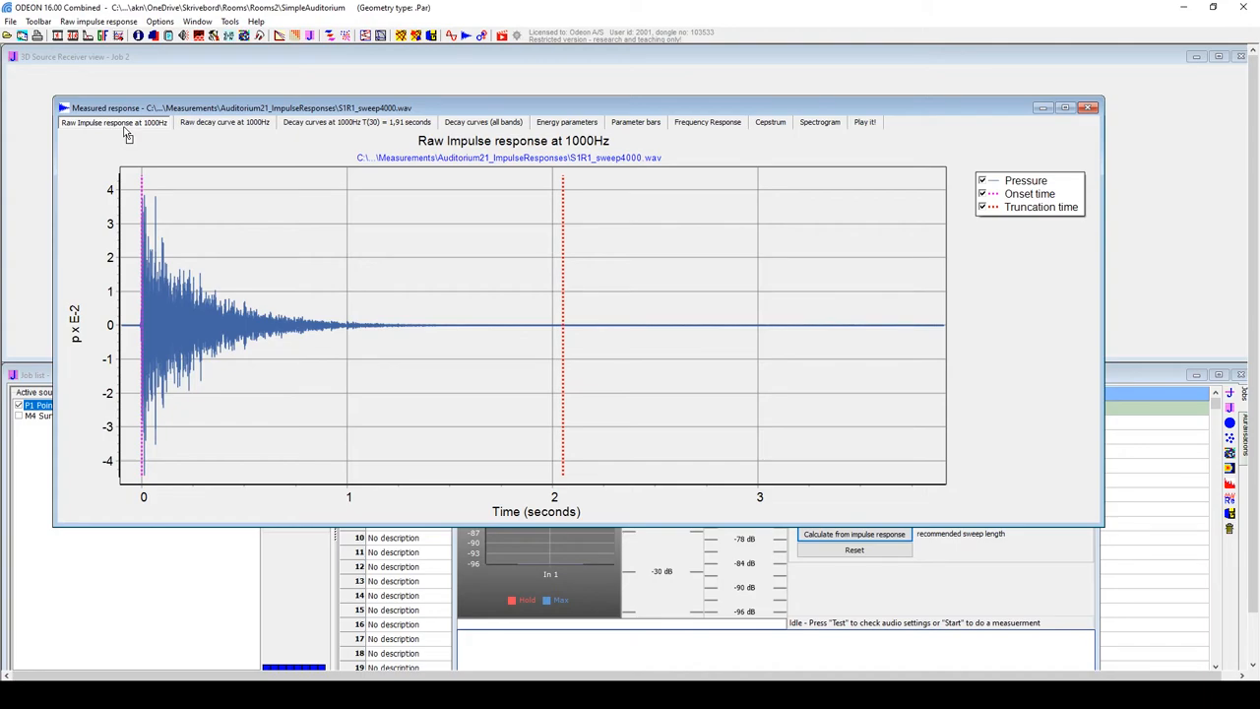
mouse_move(207, 179)
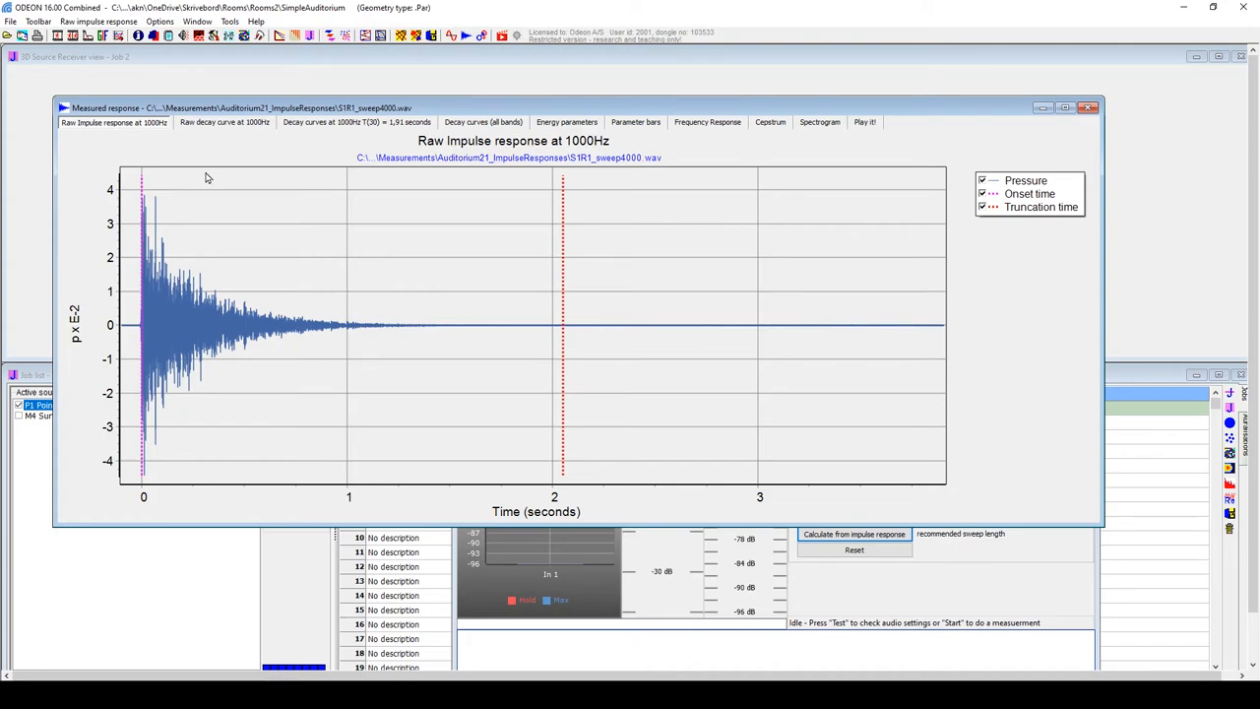
mouse_move(190, 177)
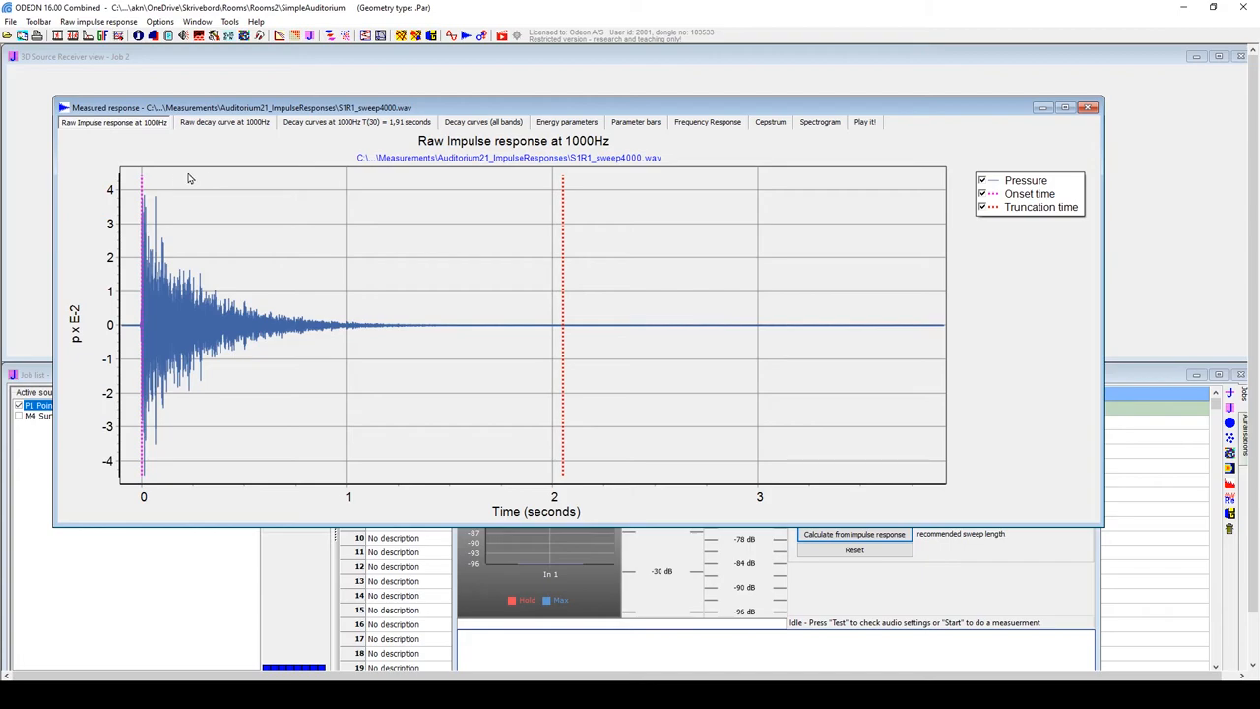
mouse_move(272, 296)
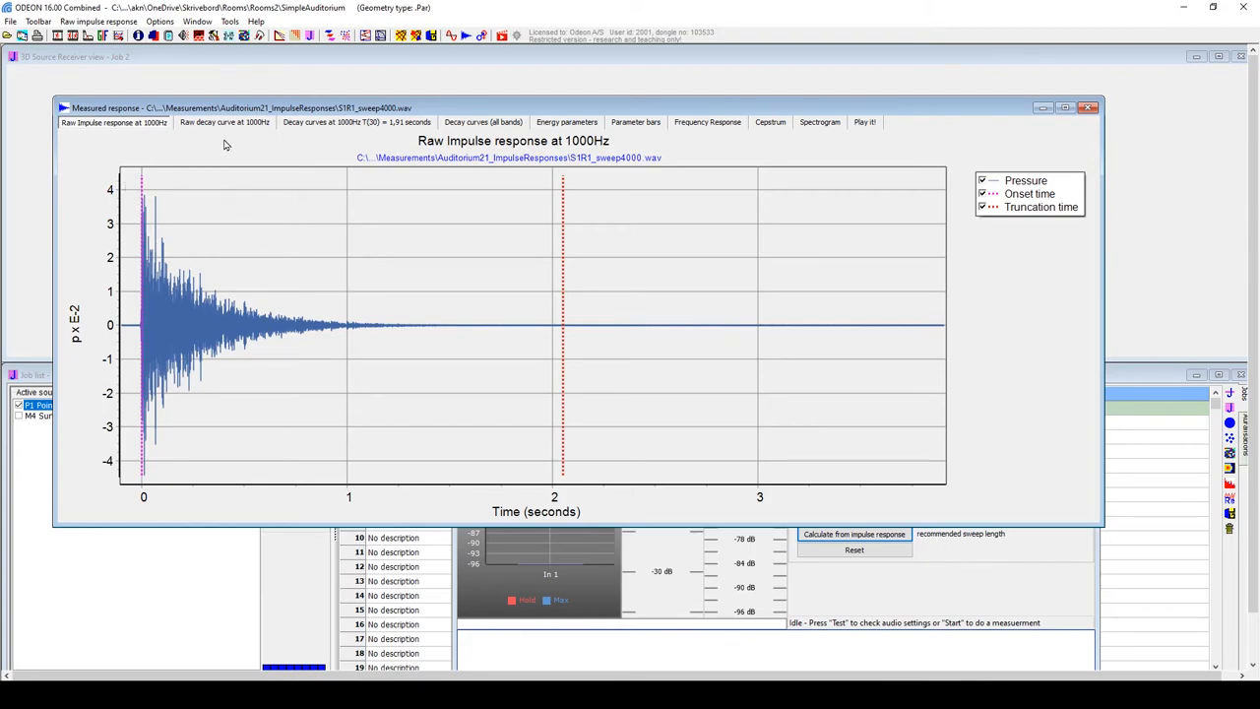
left_click(225, 125)
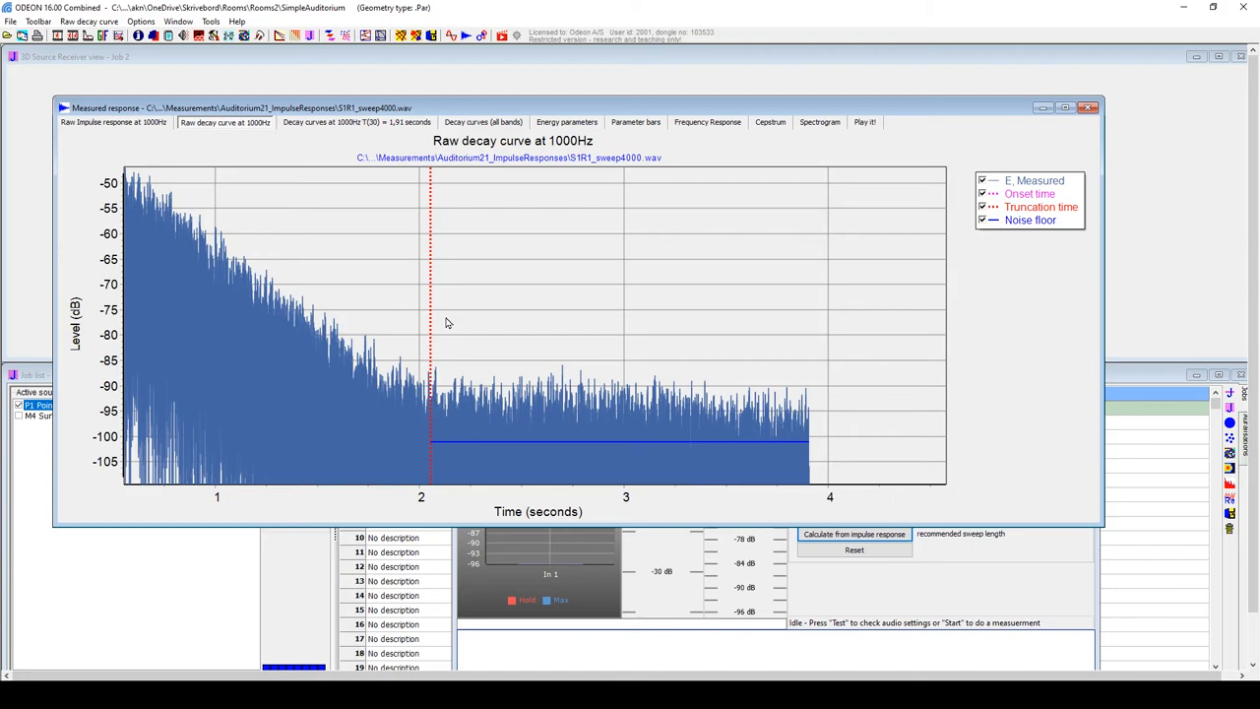
mouse_move(317, 214)
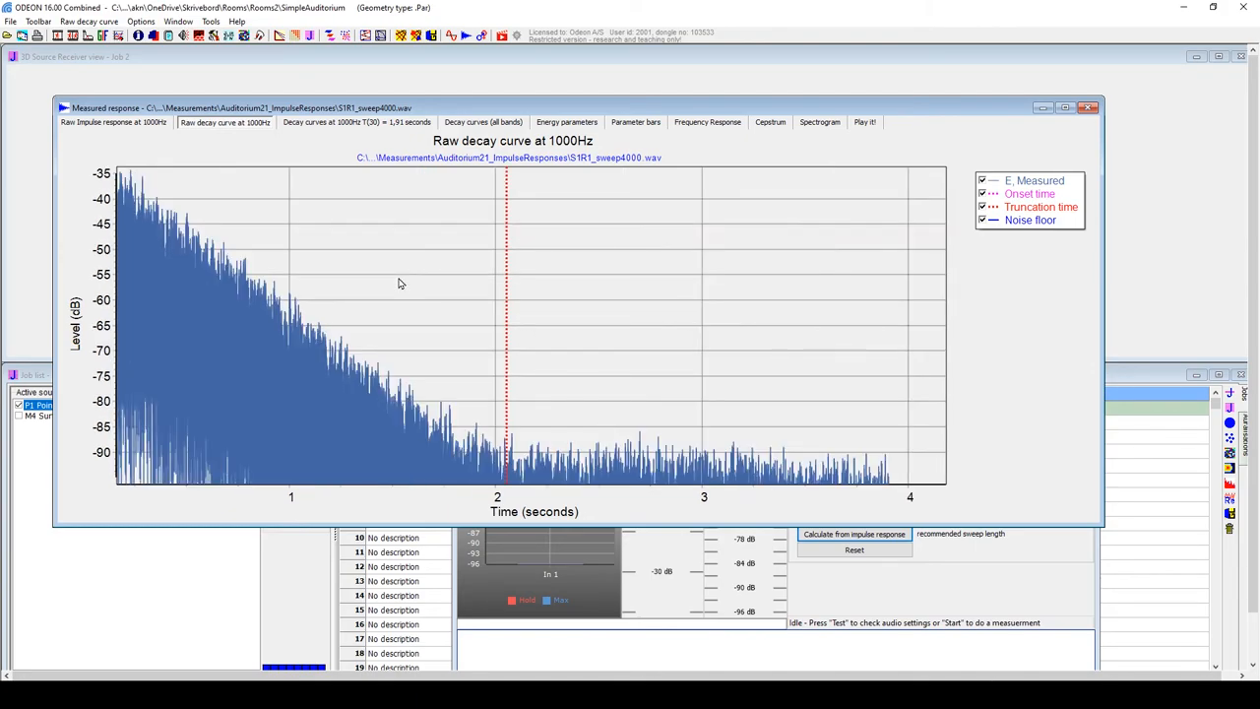
mouse_move(408, 288)
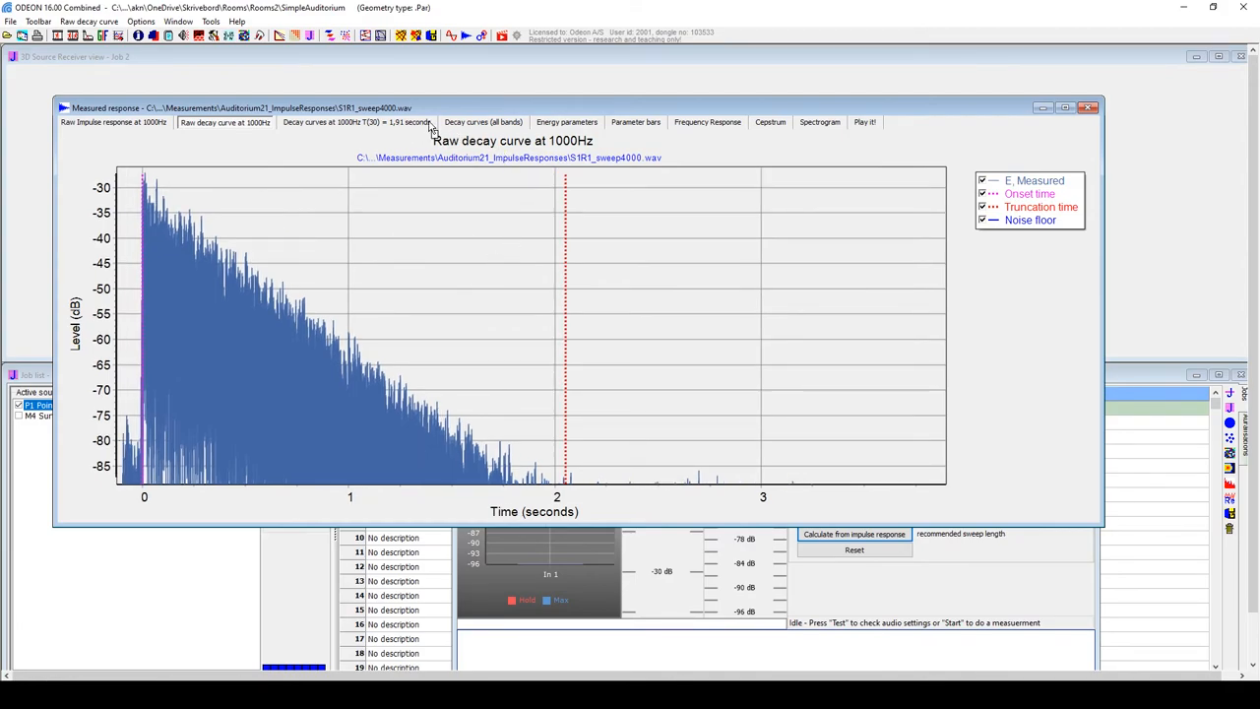
Step through the energy parameters table, D(50) bars and frequency response, ending on Play it!
left_click(567, 122)
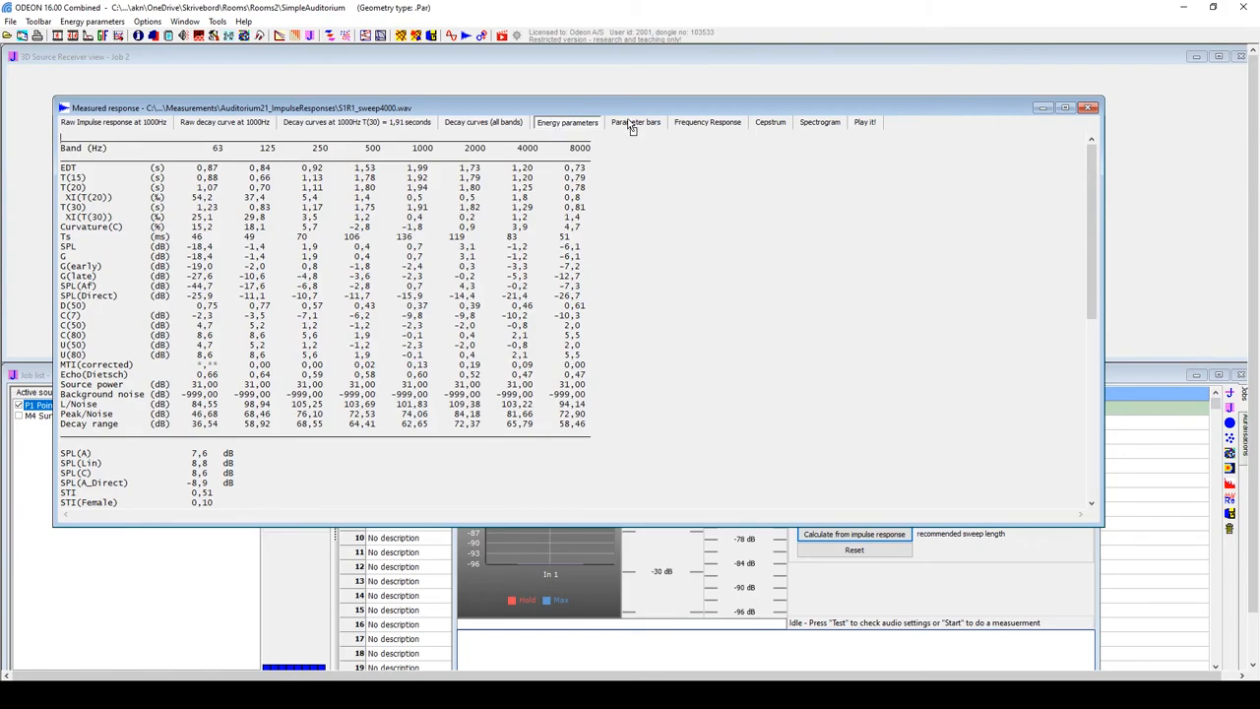
left_click(635, 121)
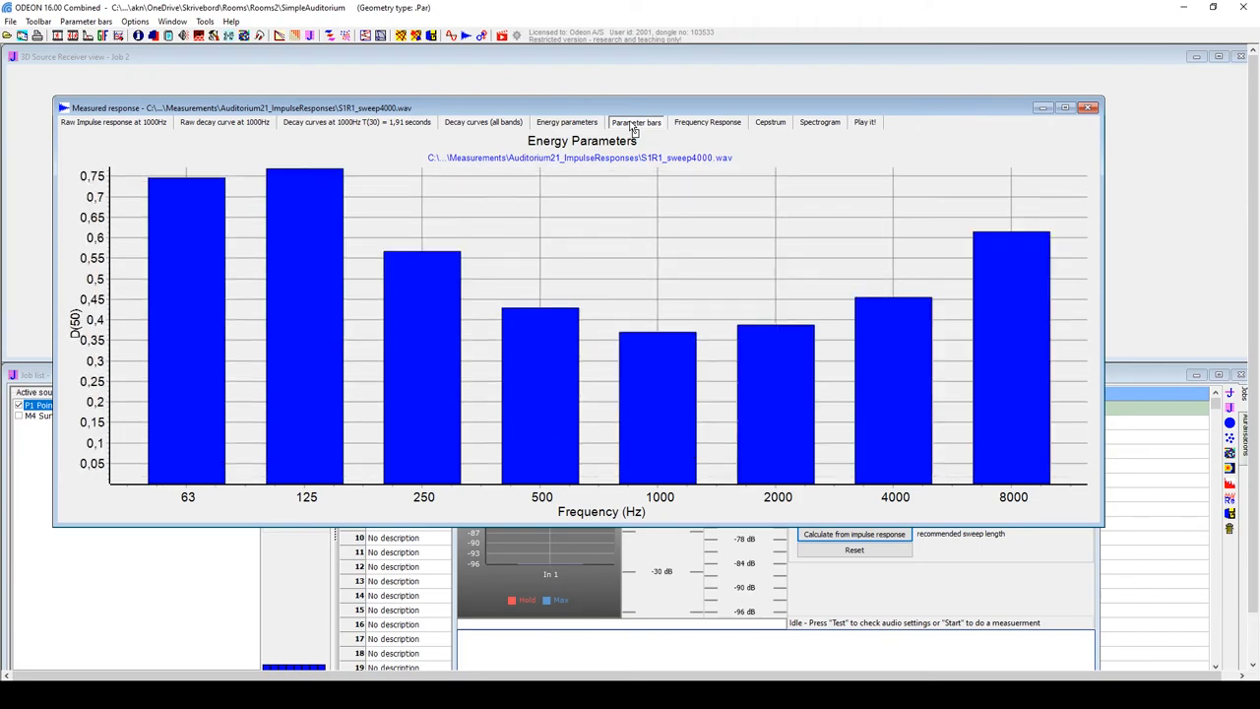
mouse_move(675, 130)
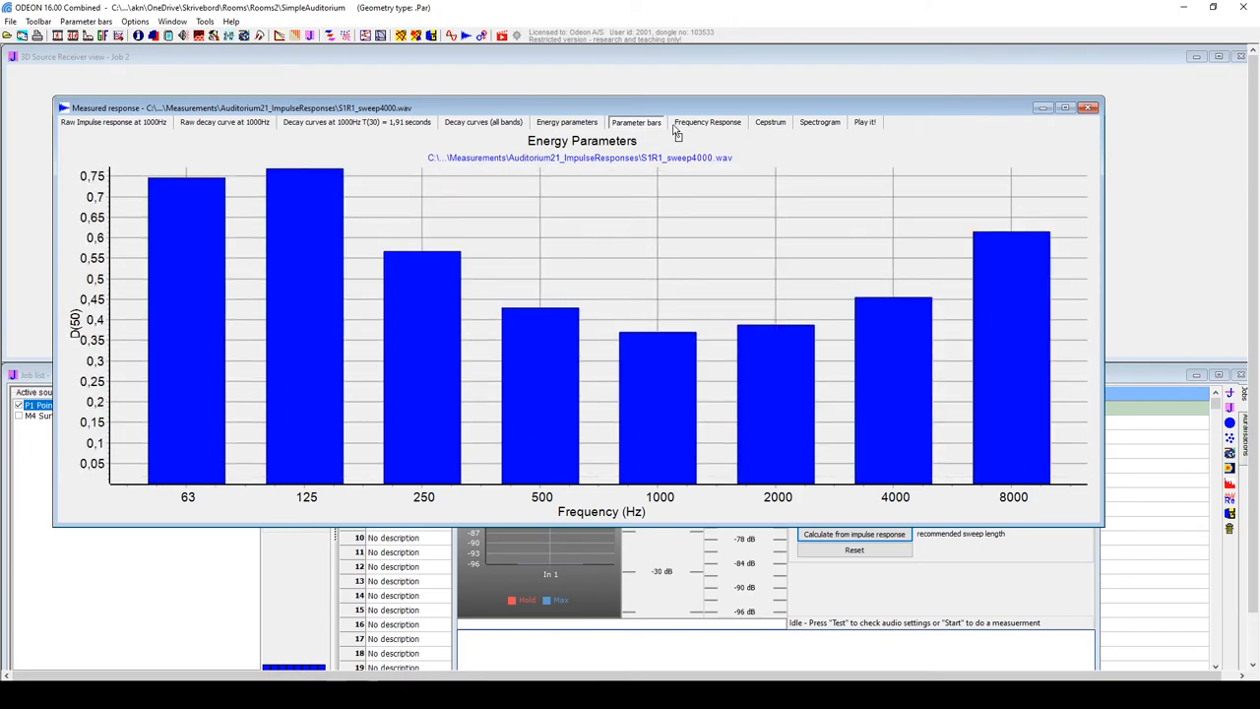
left_click(708, 121)
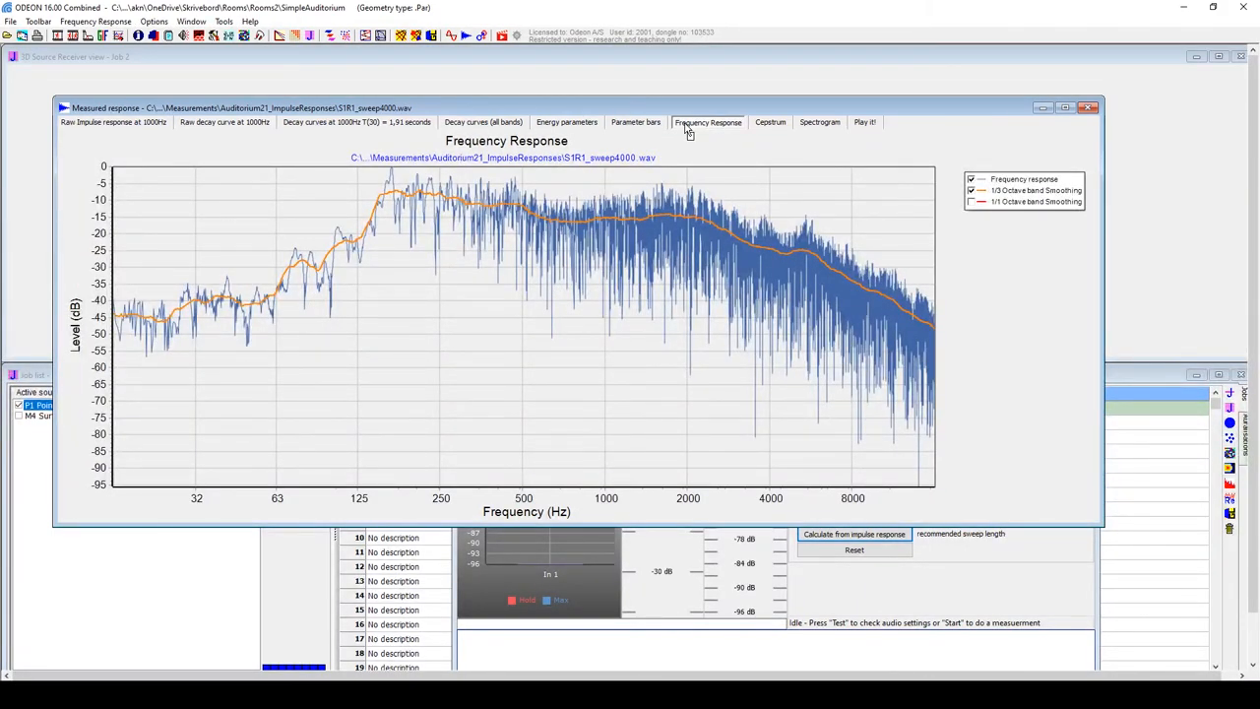
mouse_move(858, 128)
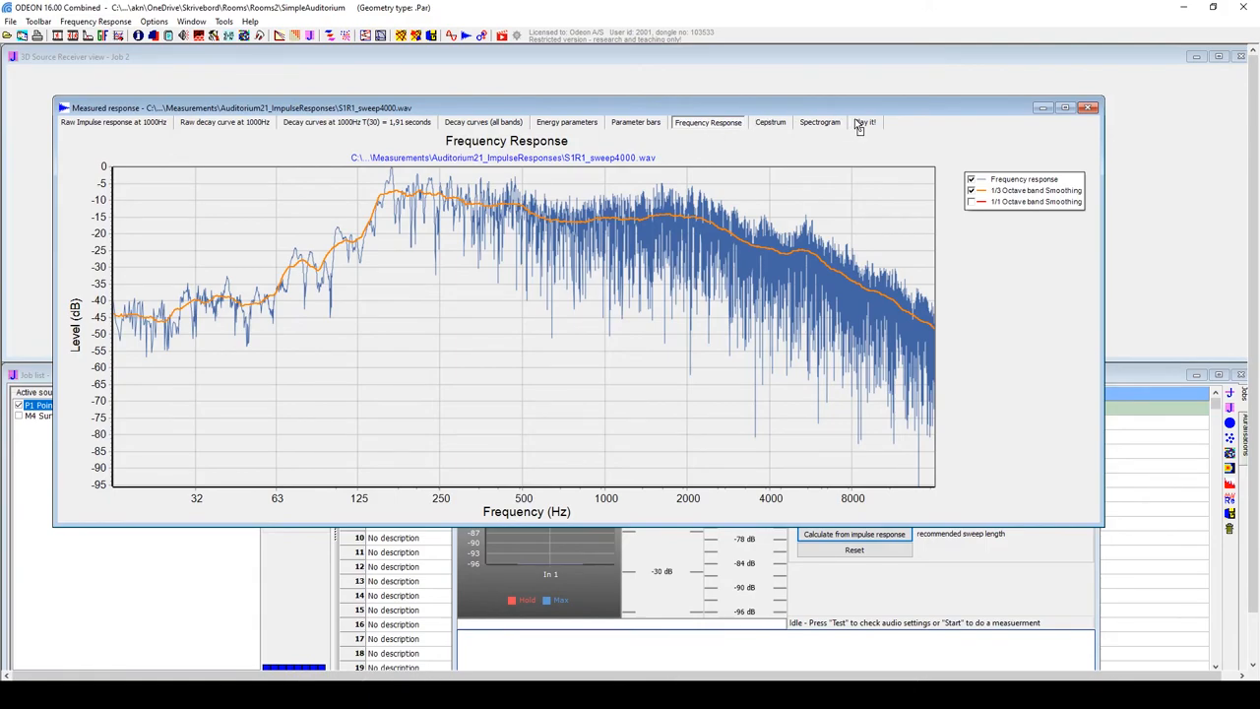
left_click(865, 122)
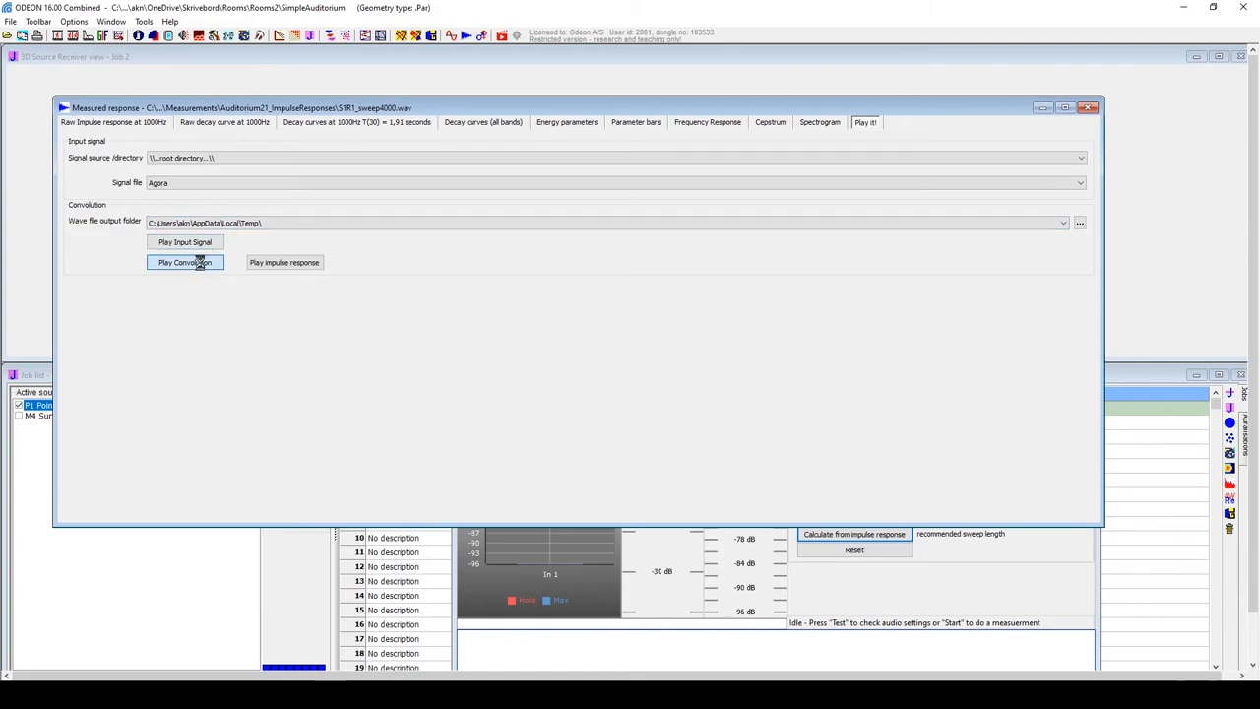
Play the convolved signal, calculate sweep corrections from S1R1_sweep4000, and close Measure impulse response
left_click(184, 262)
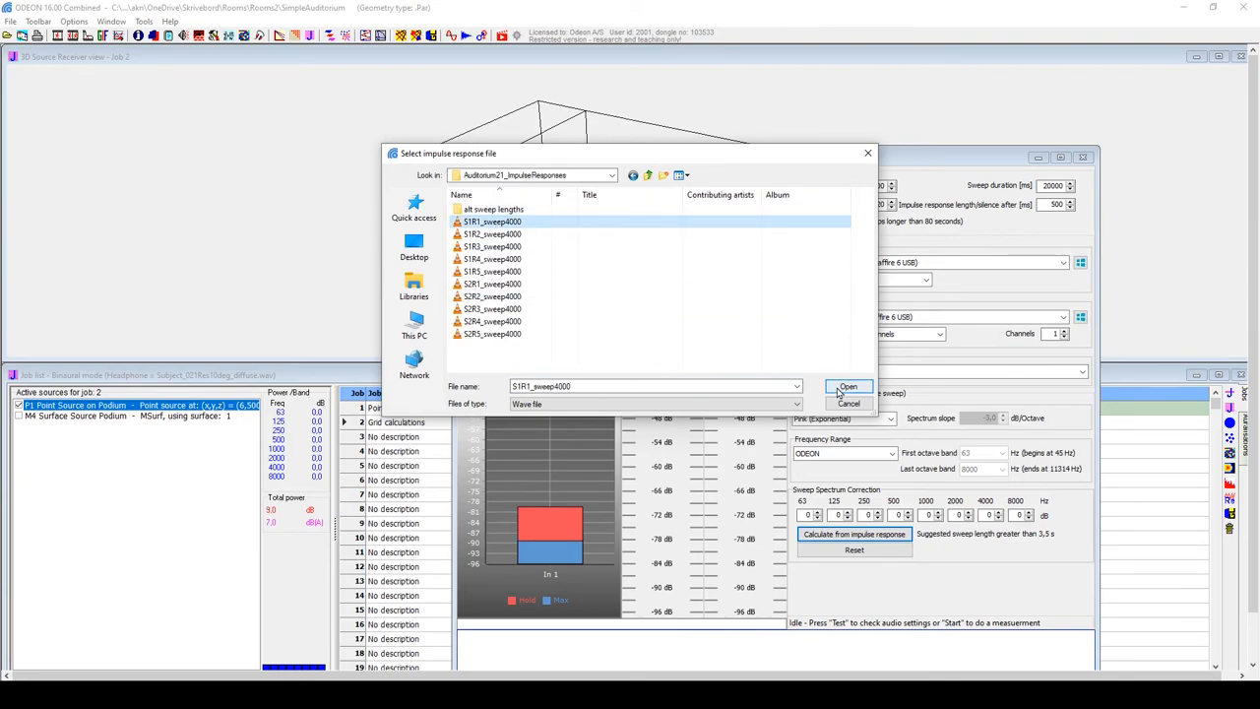
left_click(849, 387)
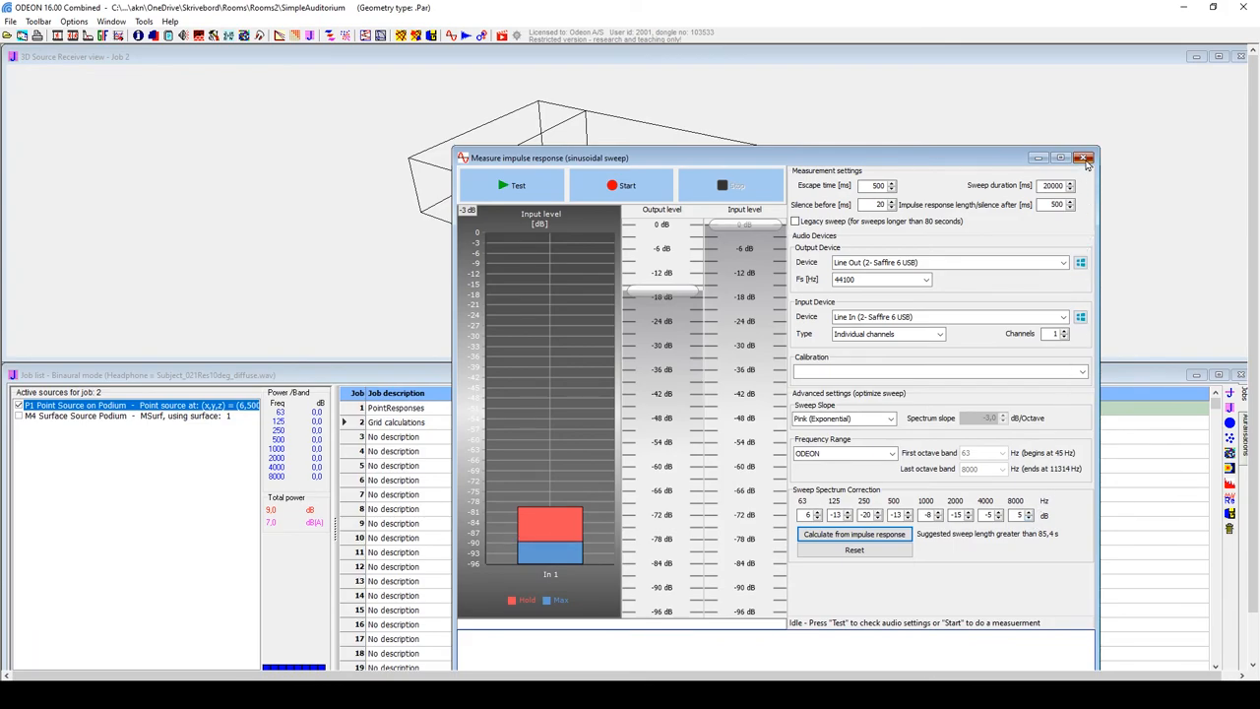
left_click(1094, 158)
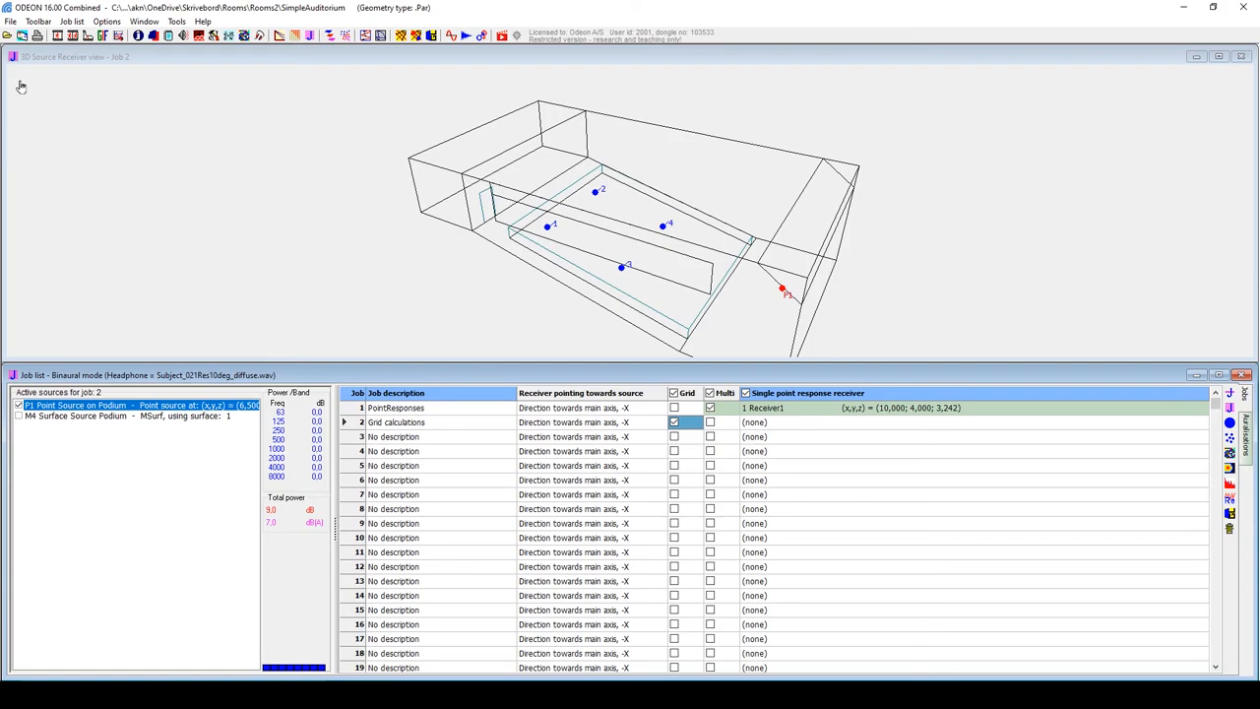
Open the Elmia RoundRobin2 simple room, show 3D Source Receiver, then job 1 multi-point response
left_click(11, 20)
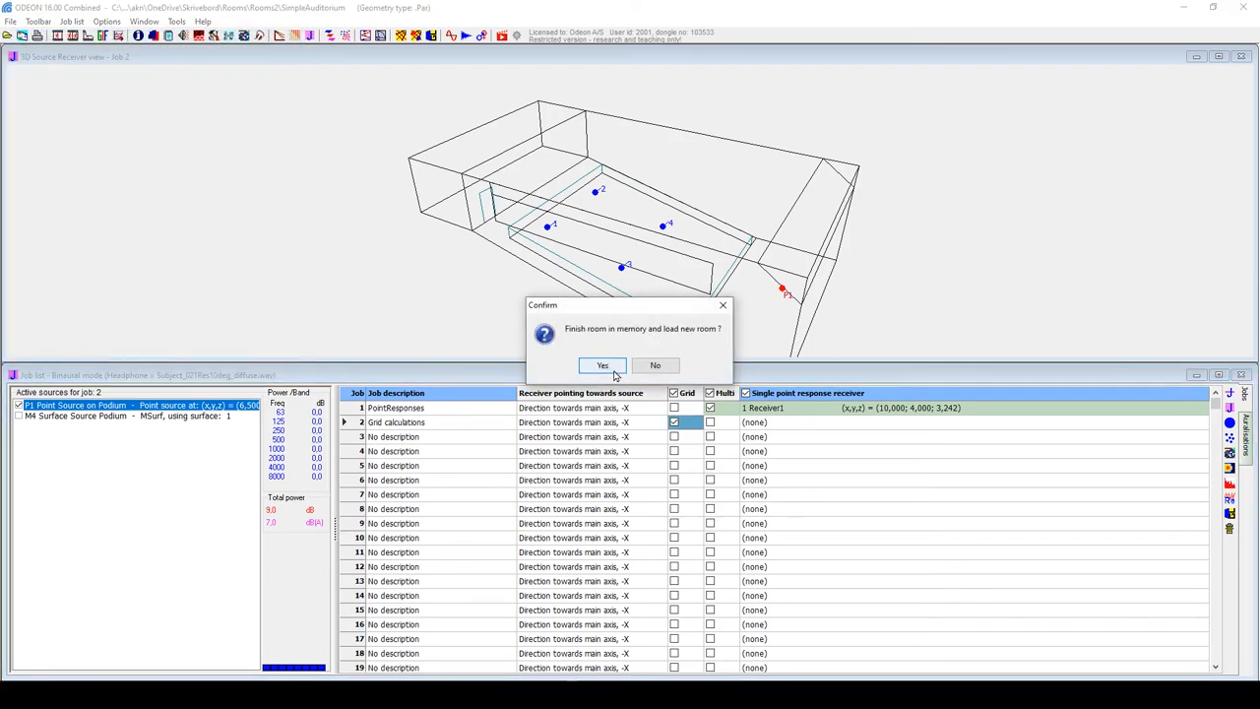
left_click(603, 365)
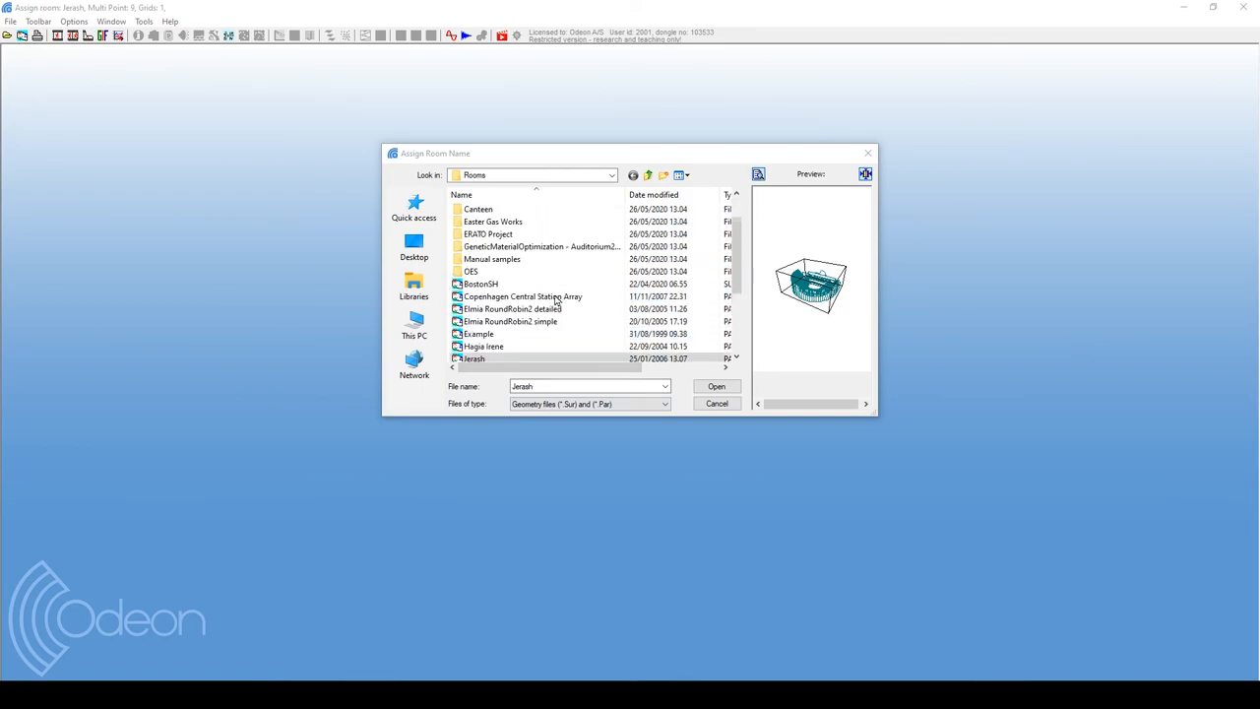
left_click(511, 321)
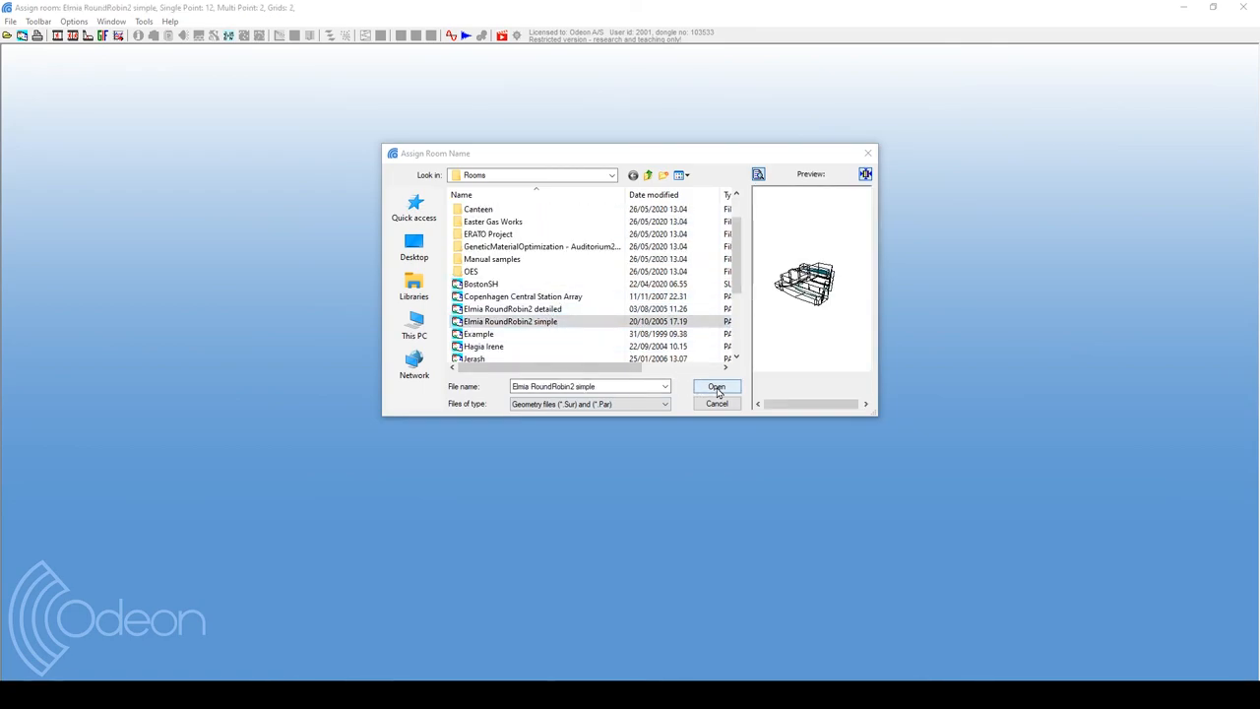
left_click(715, 387)
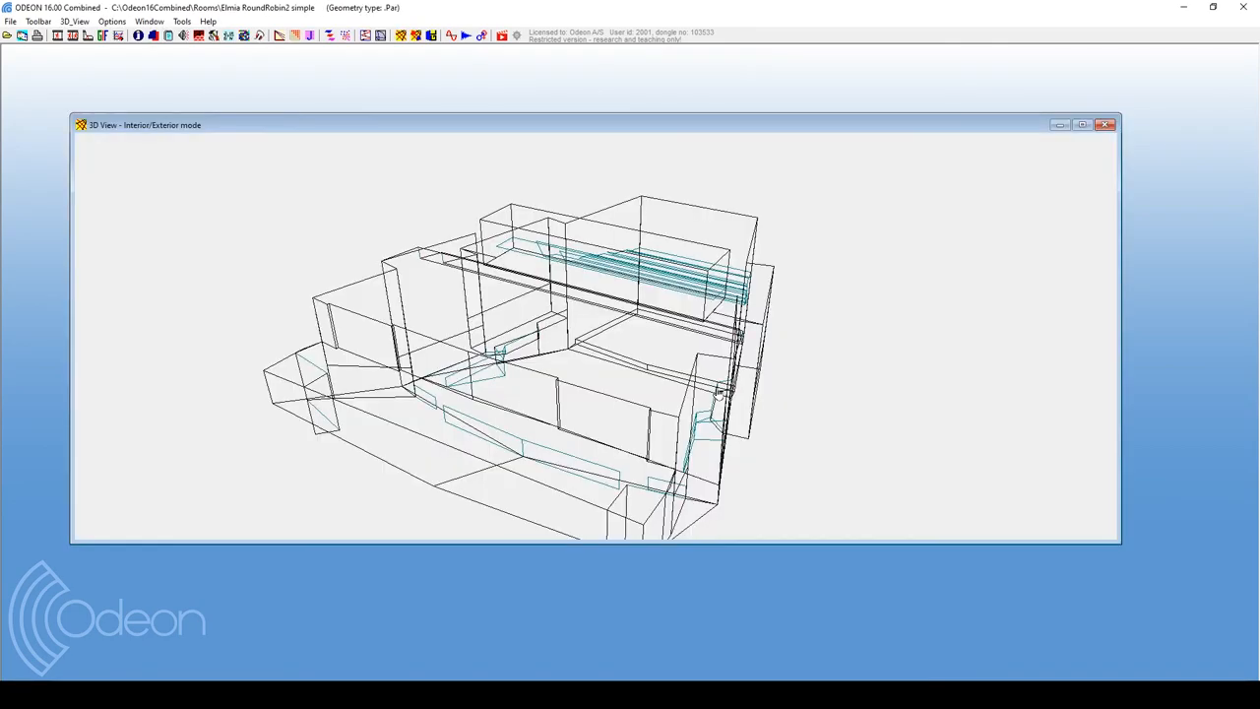
left_click(314, 37)
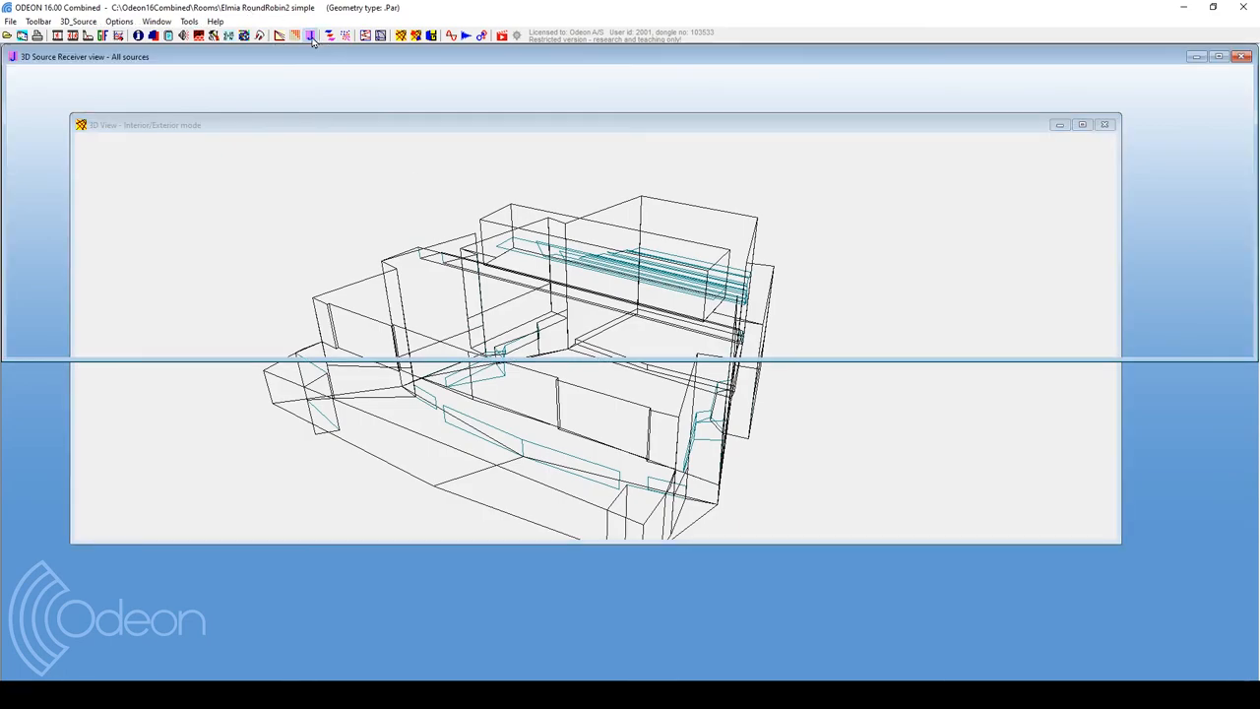
left_click(313, 36)
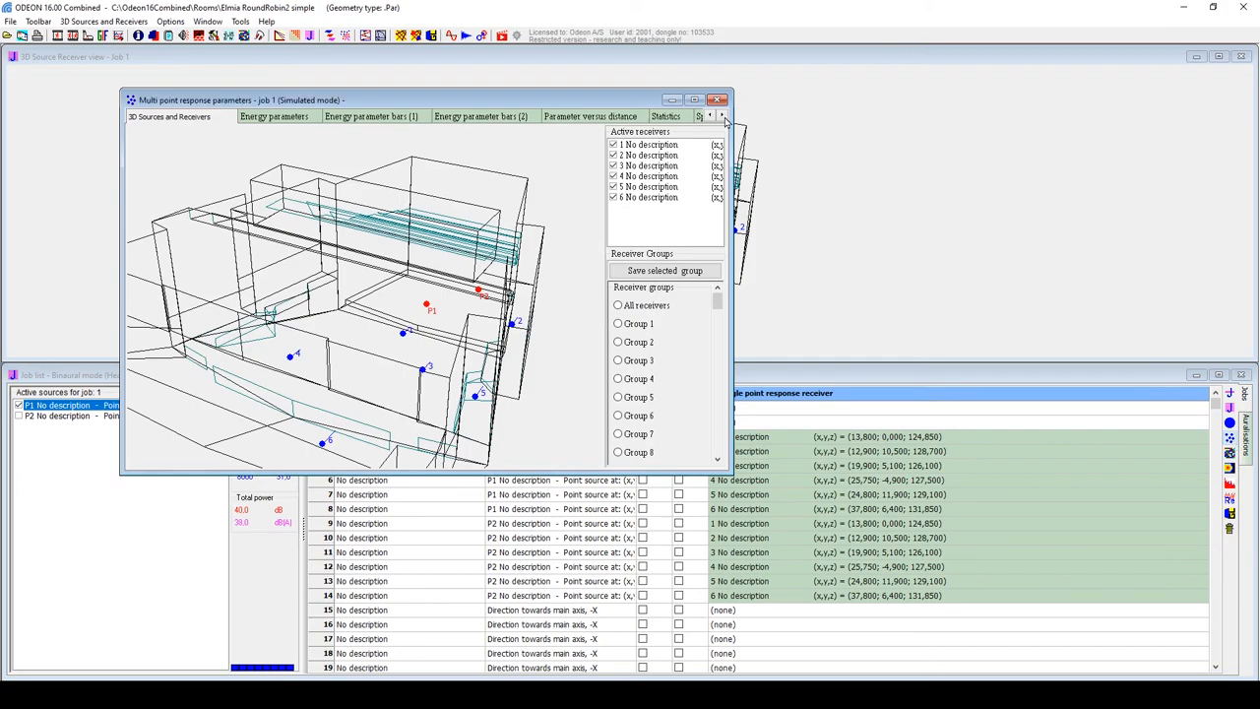
Show the Measured versus Simulated Ts tab, then close Multi point response parameters
left_click(633, 116)
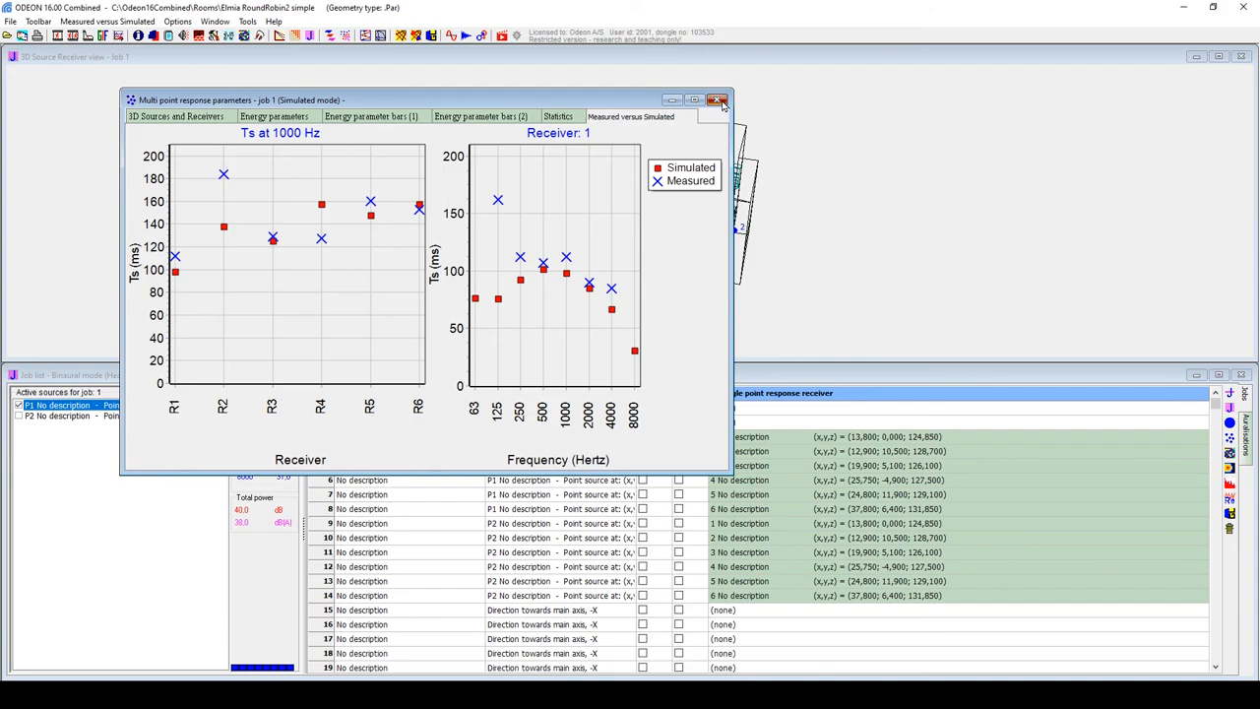
left_click(717, 99)
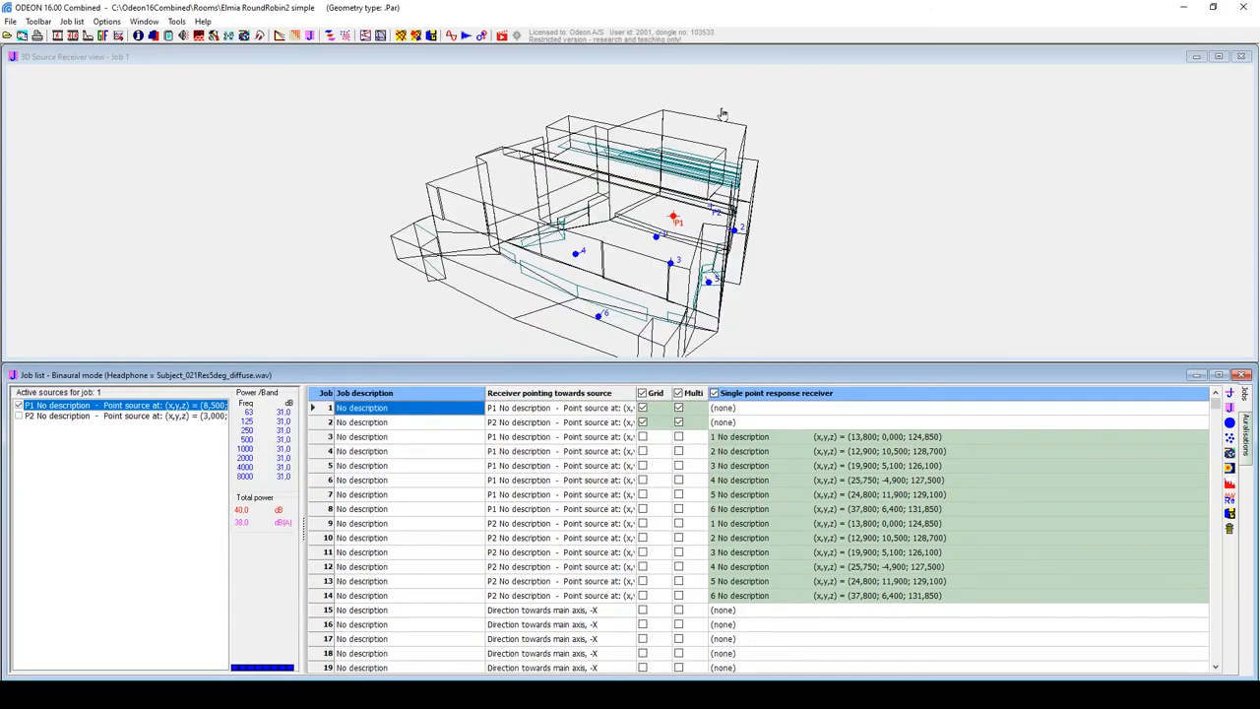
mouse_move(729, 117)
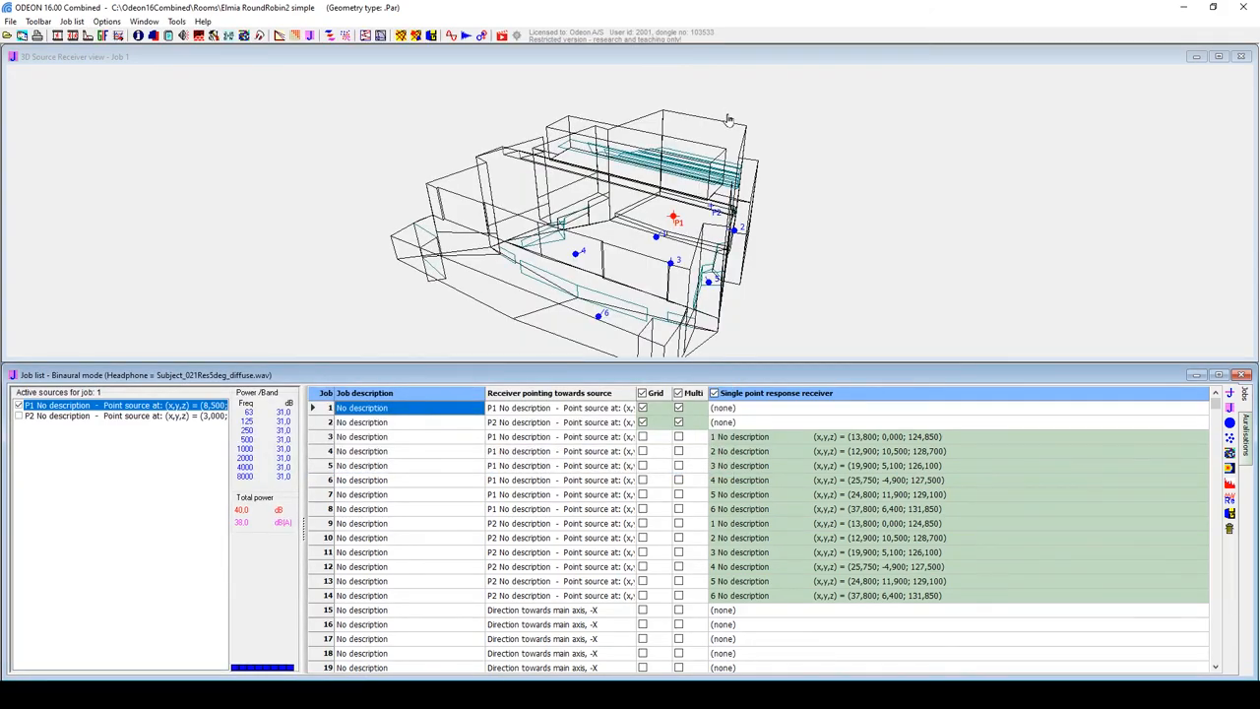